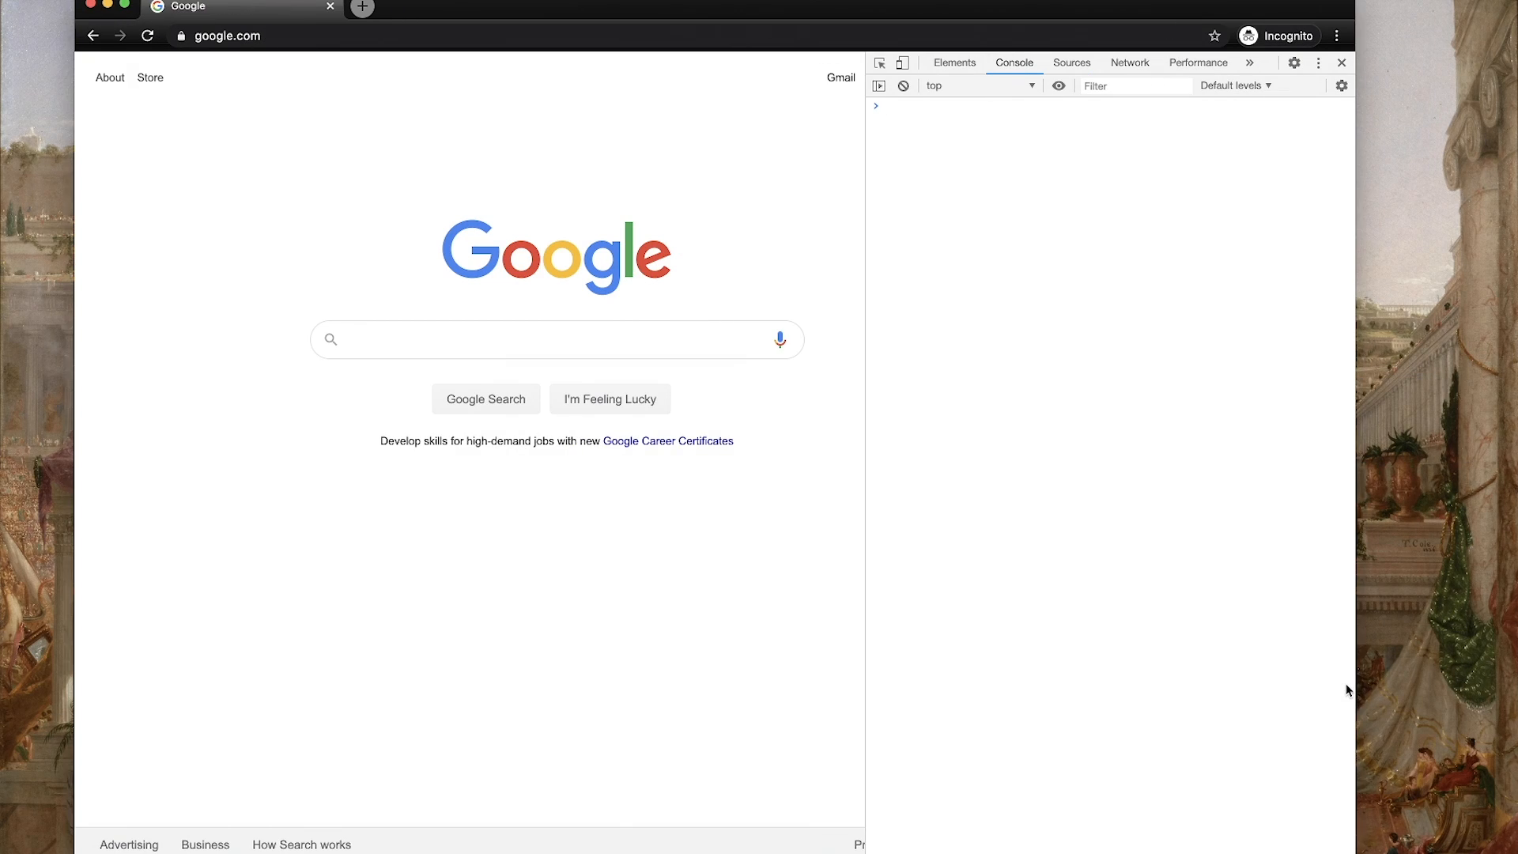
mouse_move(1139, 304)
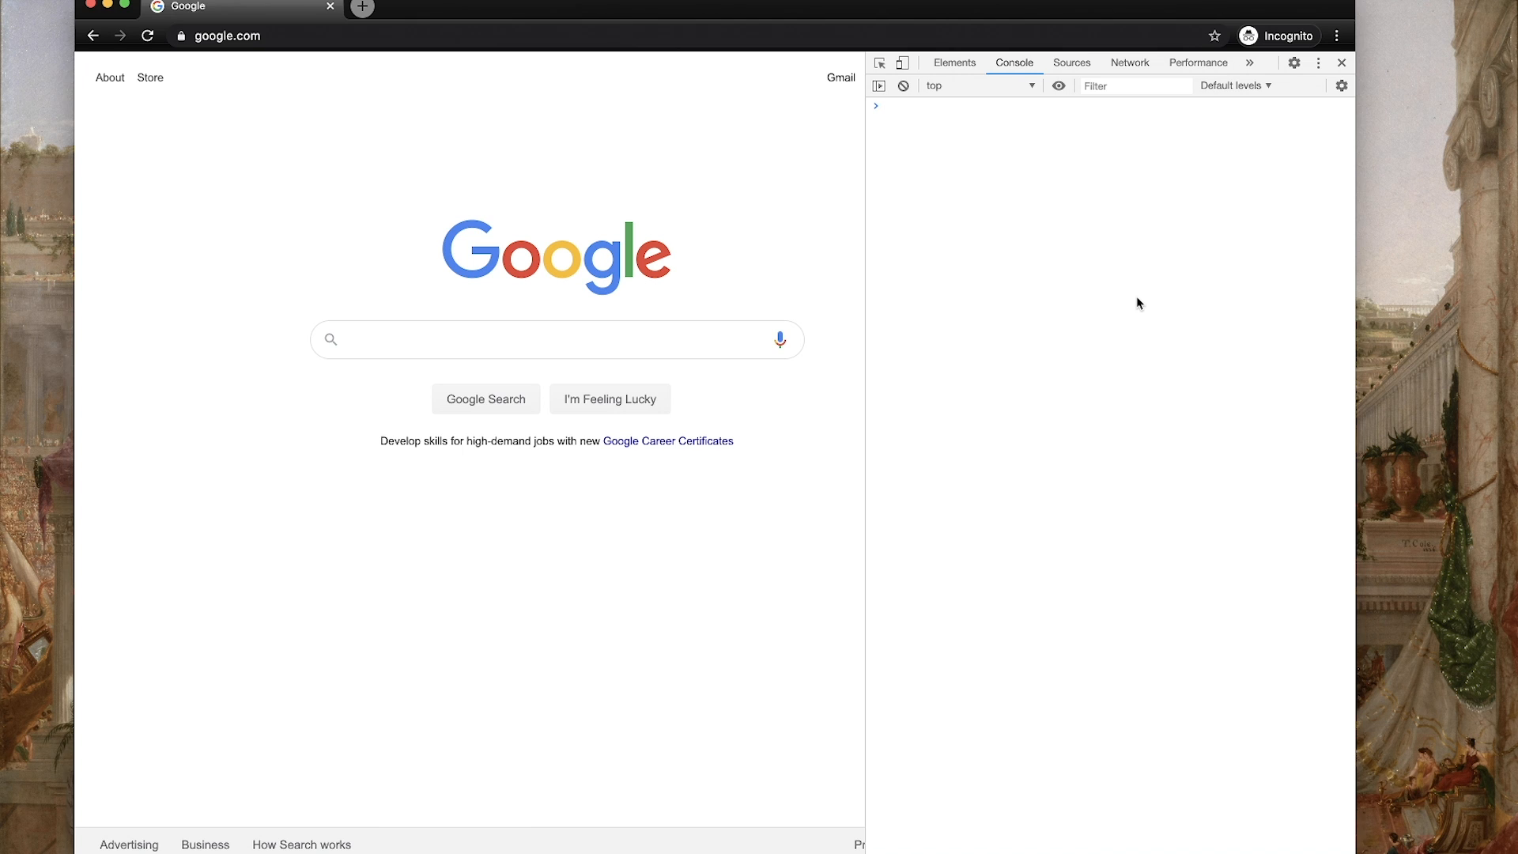
Read myKey as myValue via localStorage.getItem, set it to 'newValue', and re-inspect localStorage to confirm
type("localStorage")
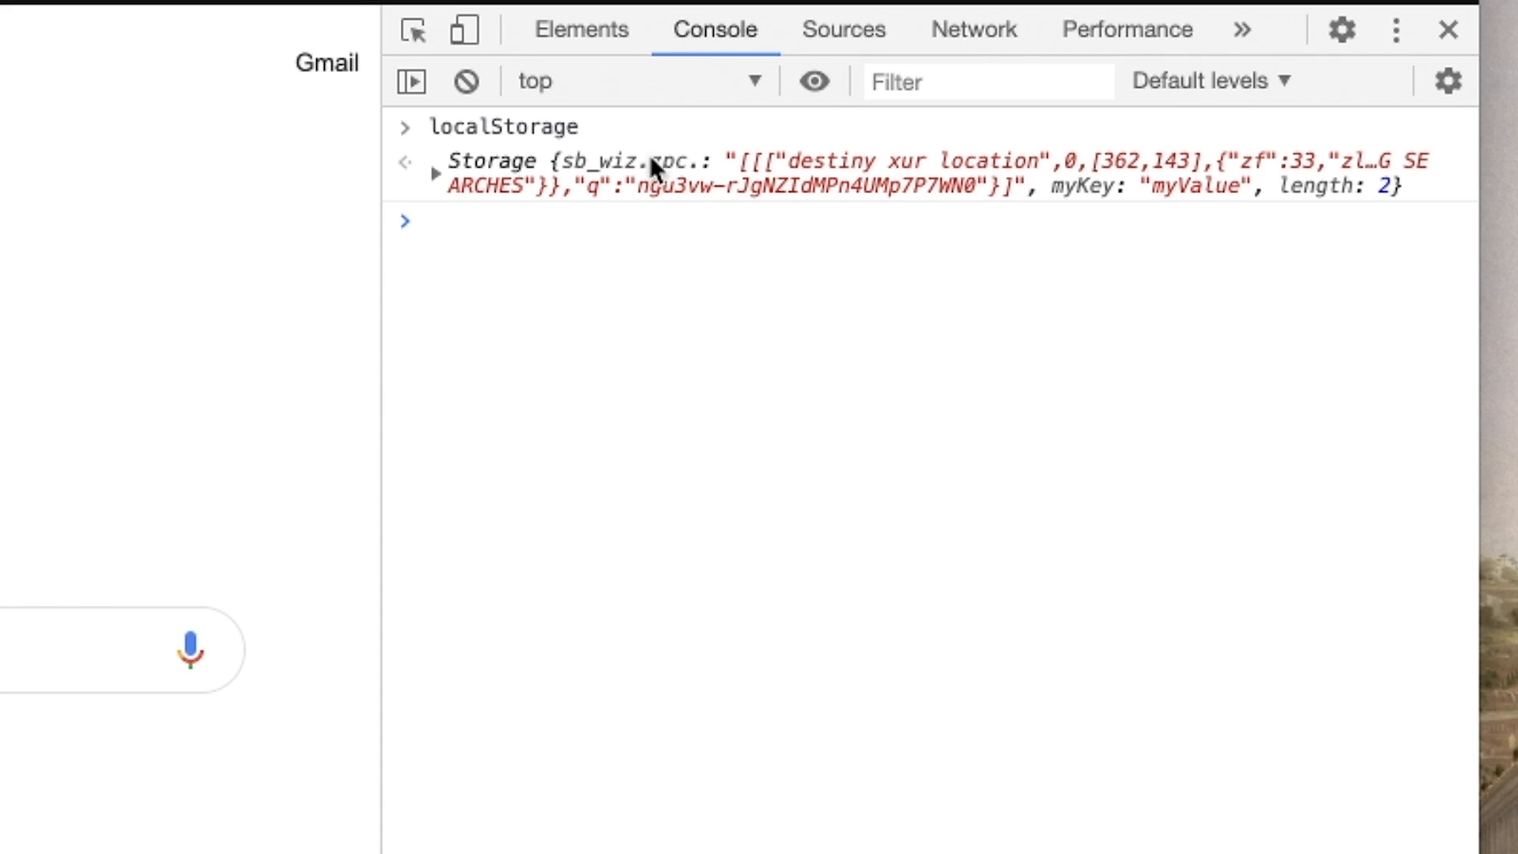
left_click(436, 162)
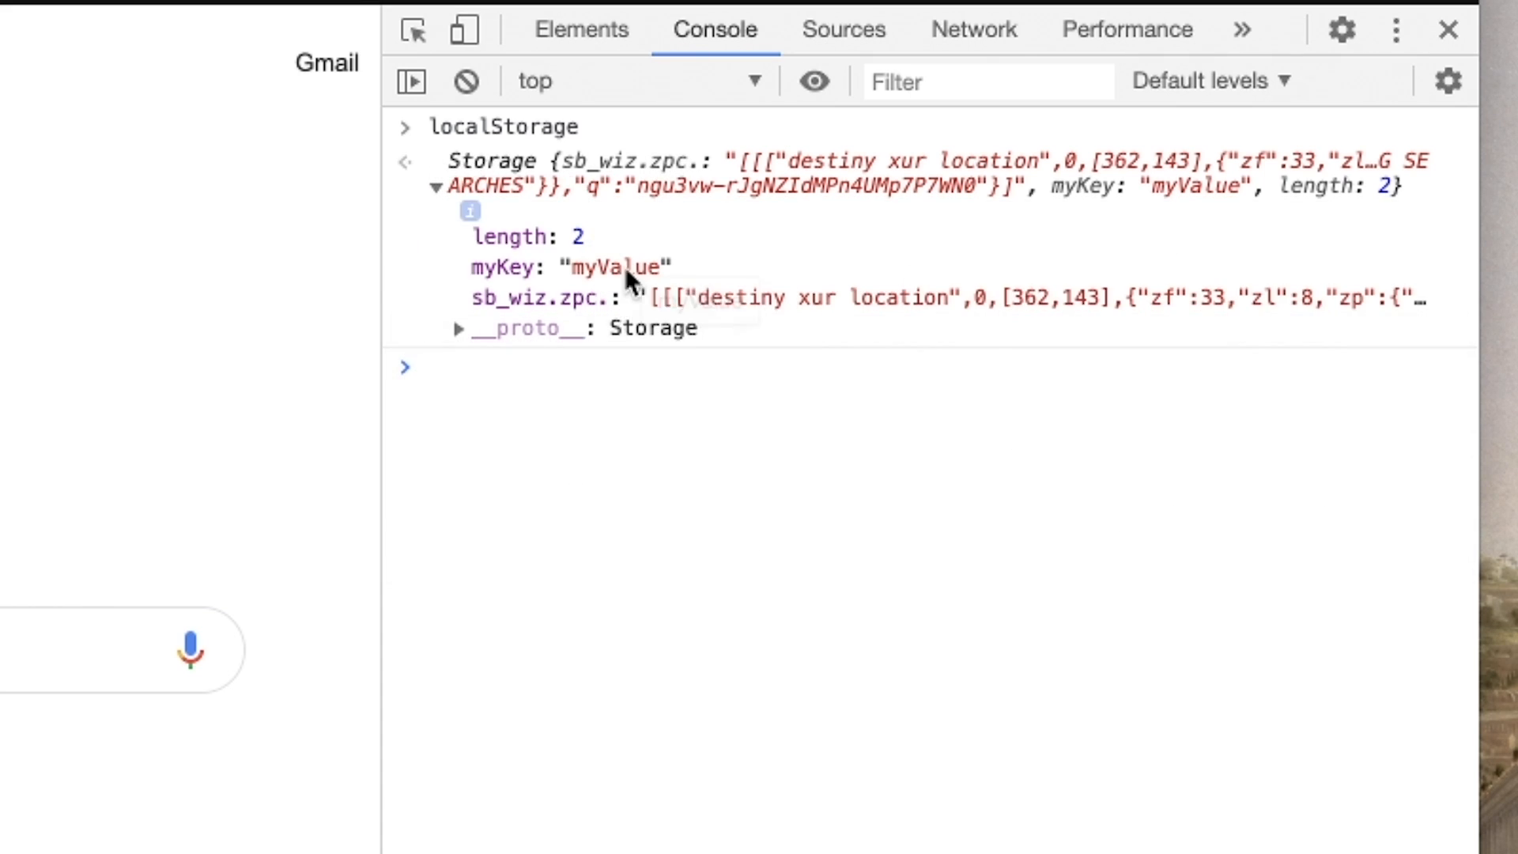
mouse_move(528, 329)
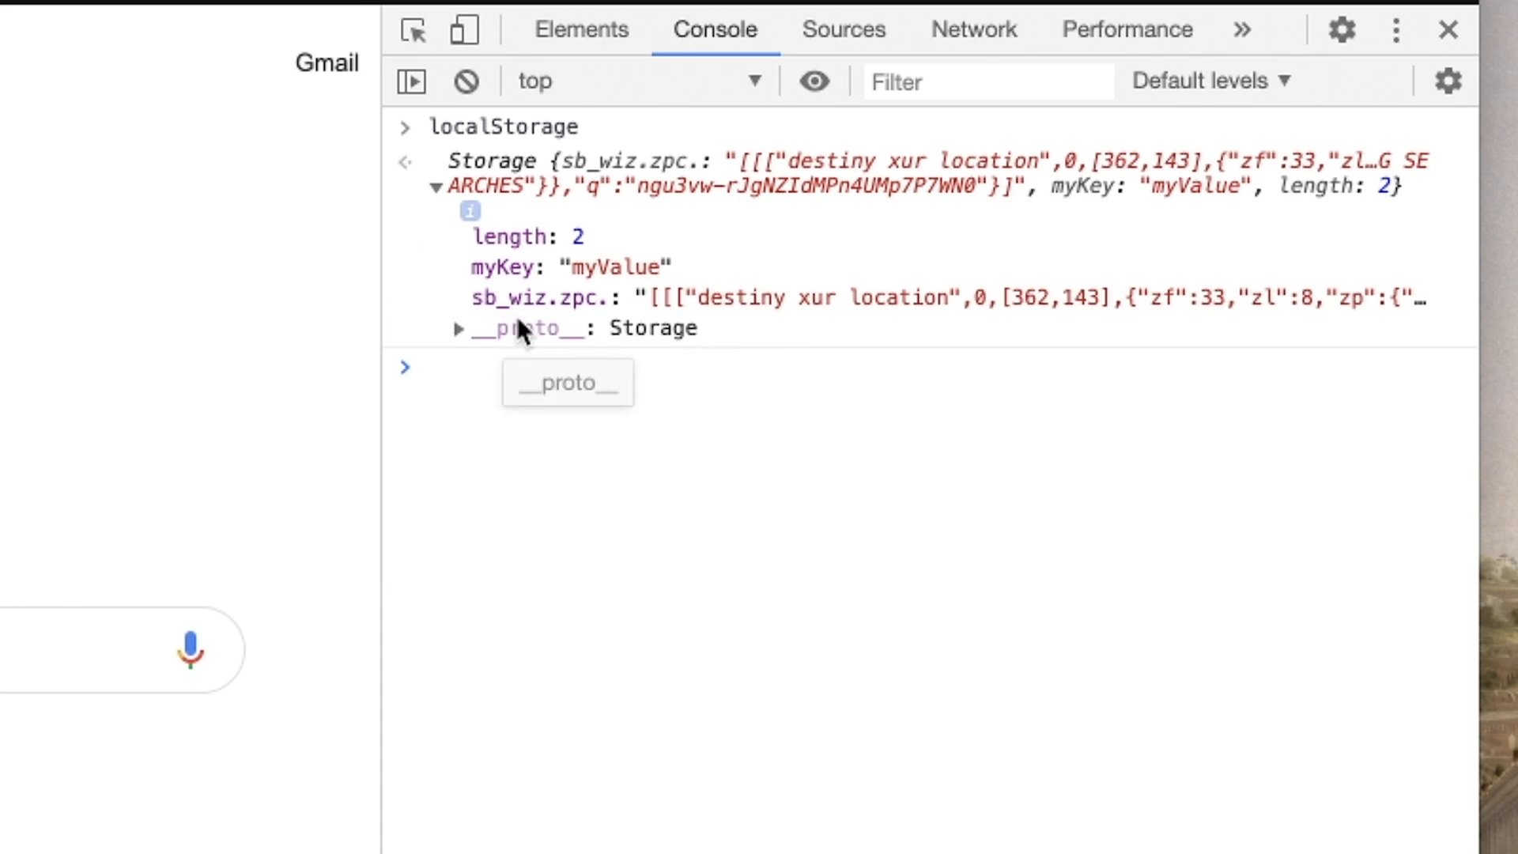
mouse_move(758, 654)
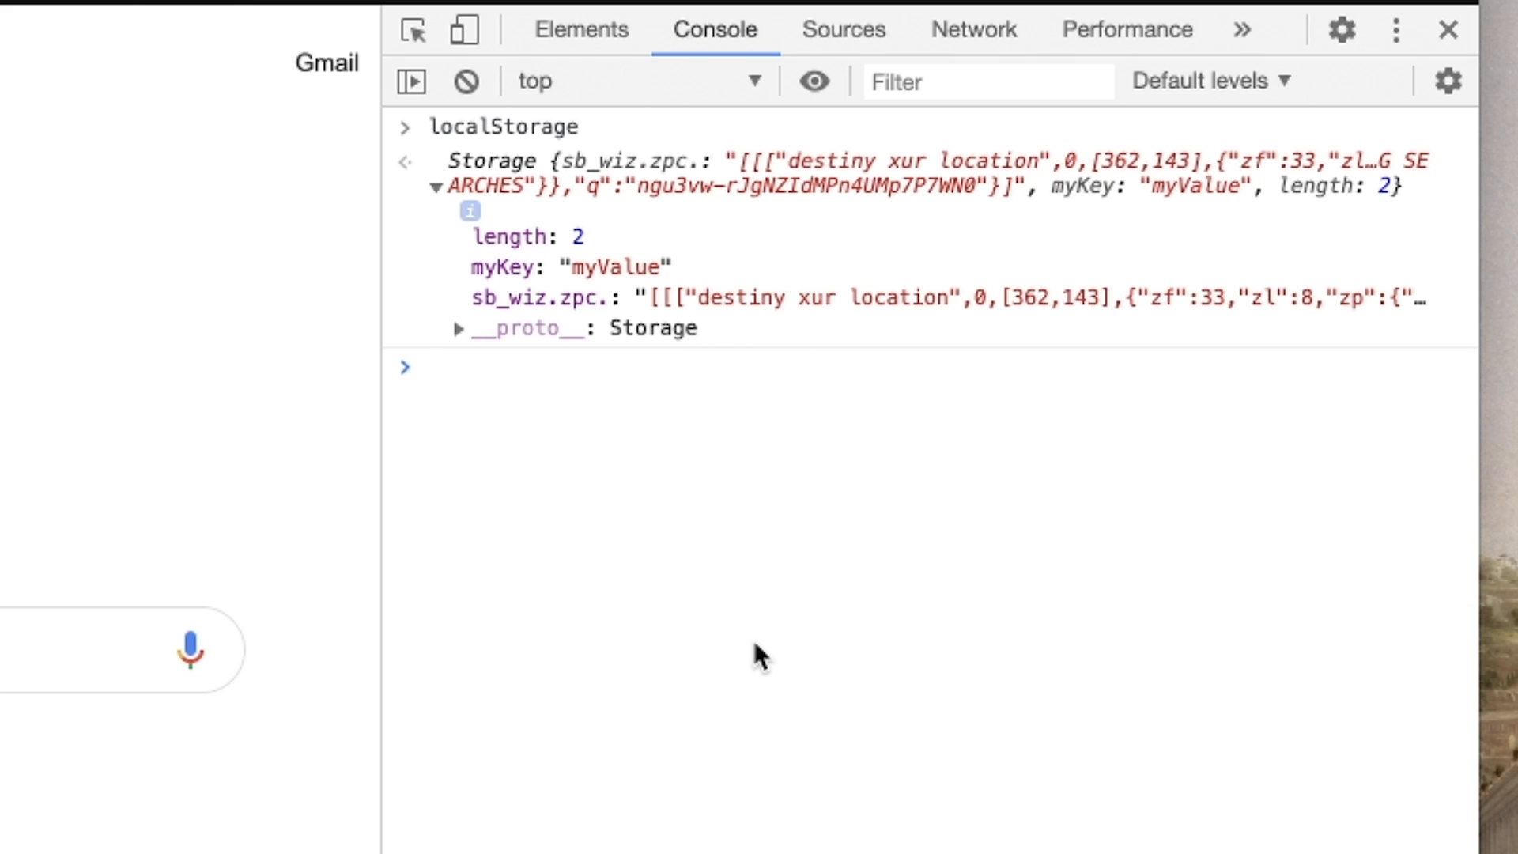
type("lco")
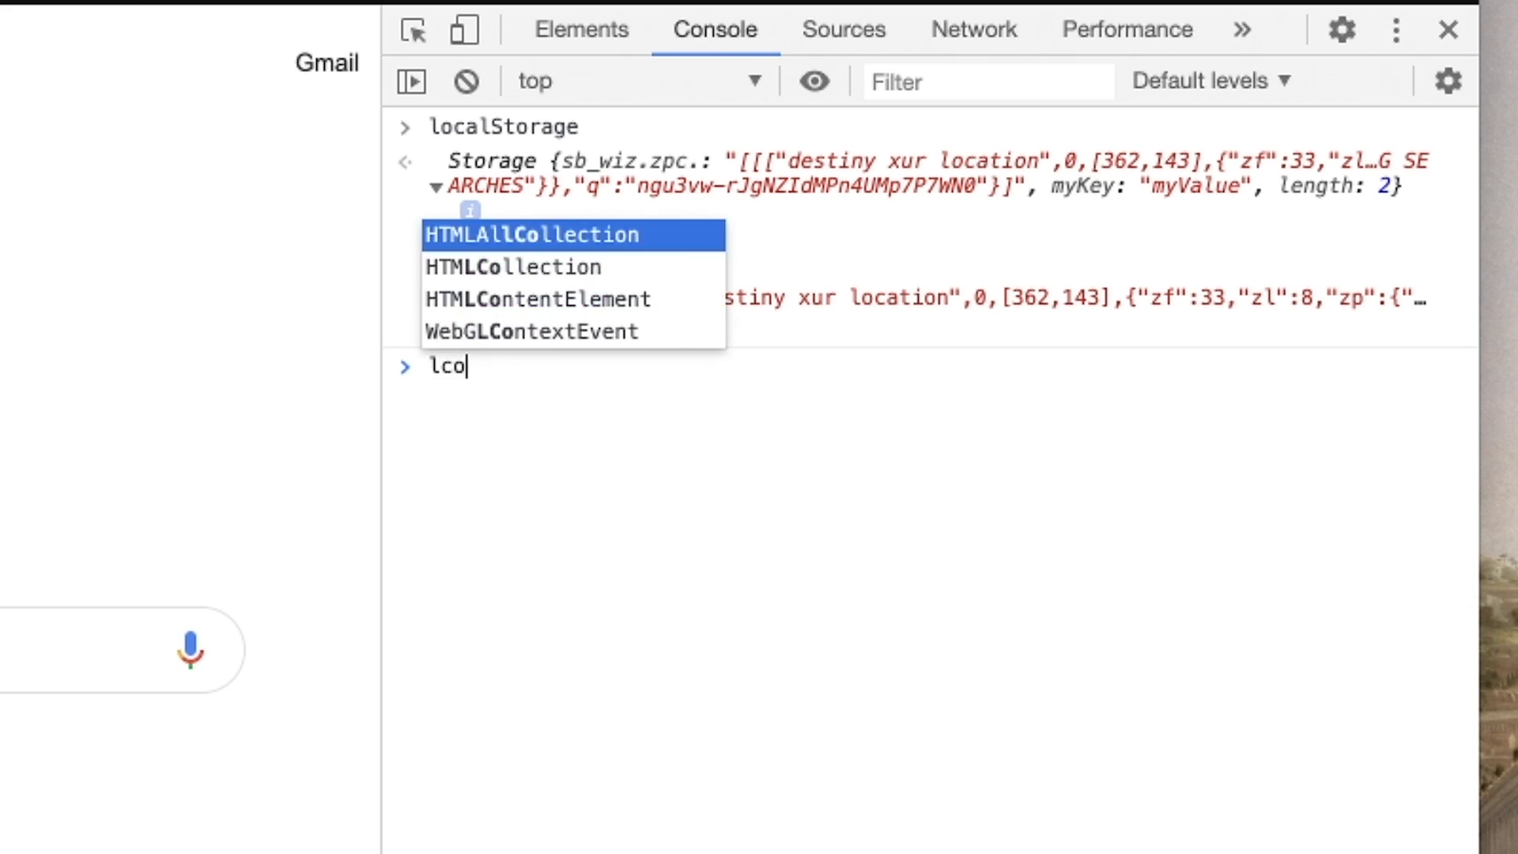
type("local")
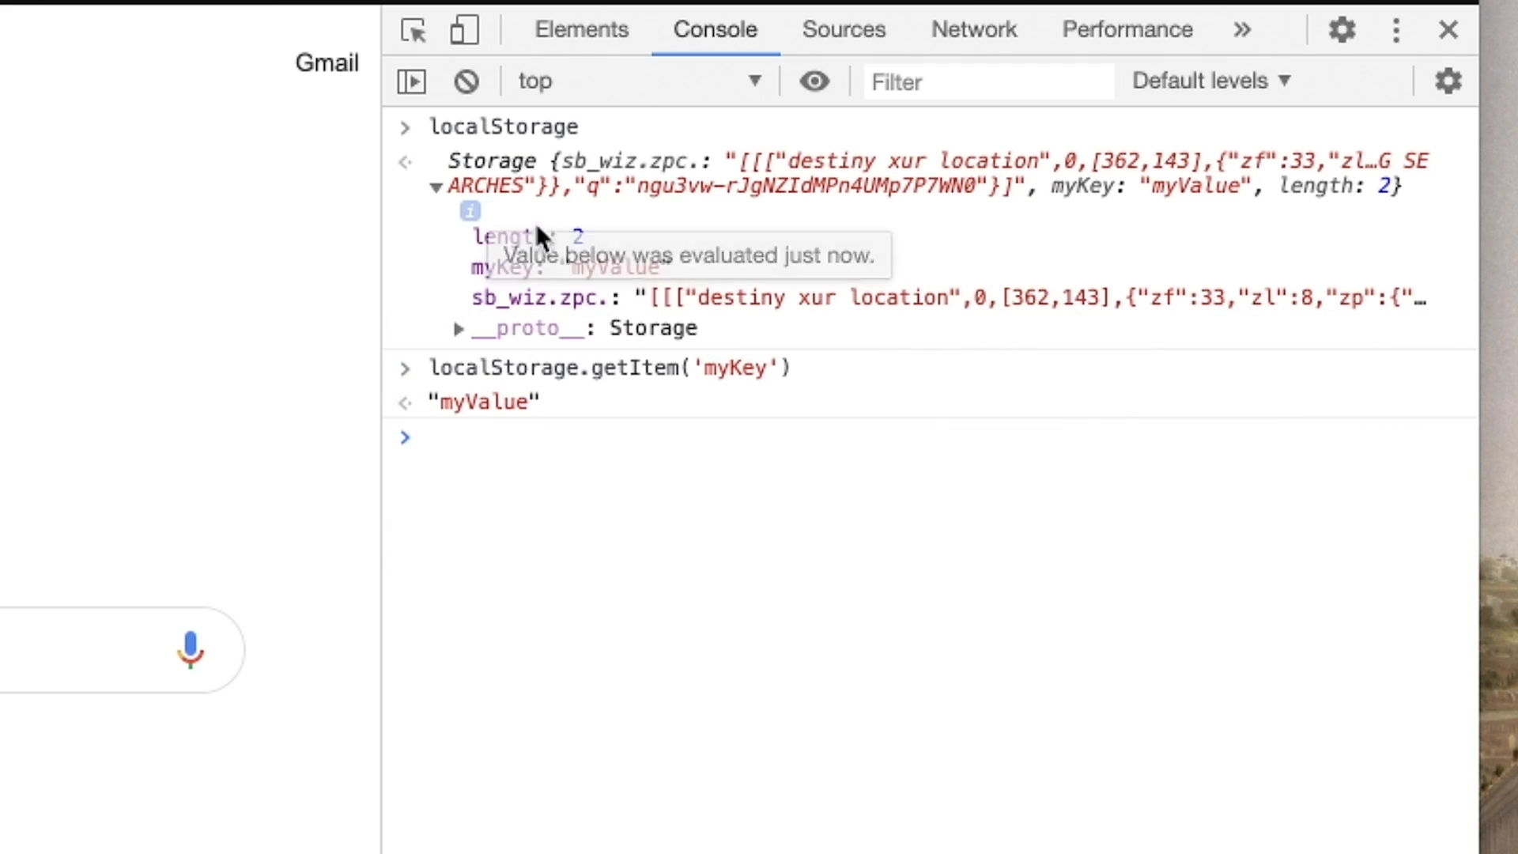
type("localStorage.getItem('myKey')")
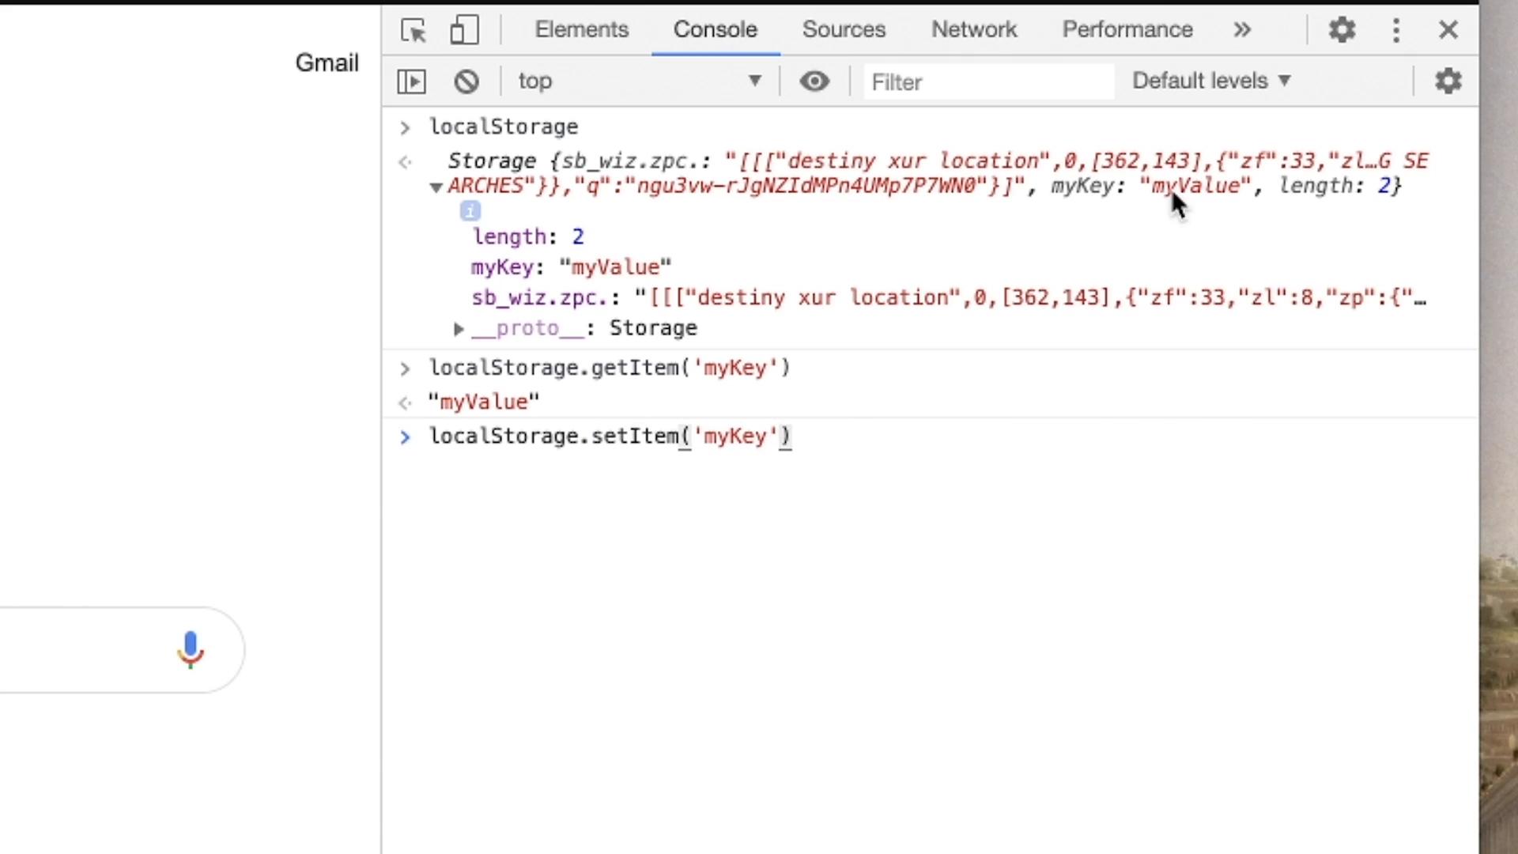
type("localStorage")
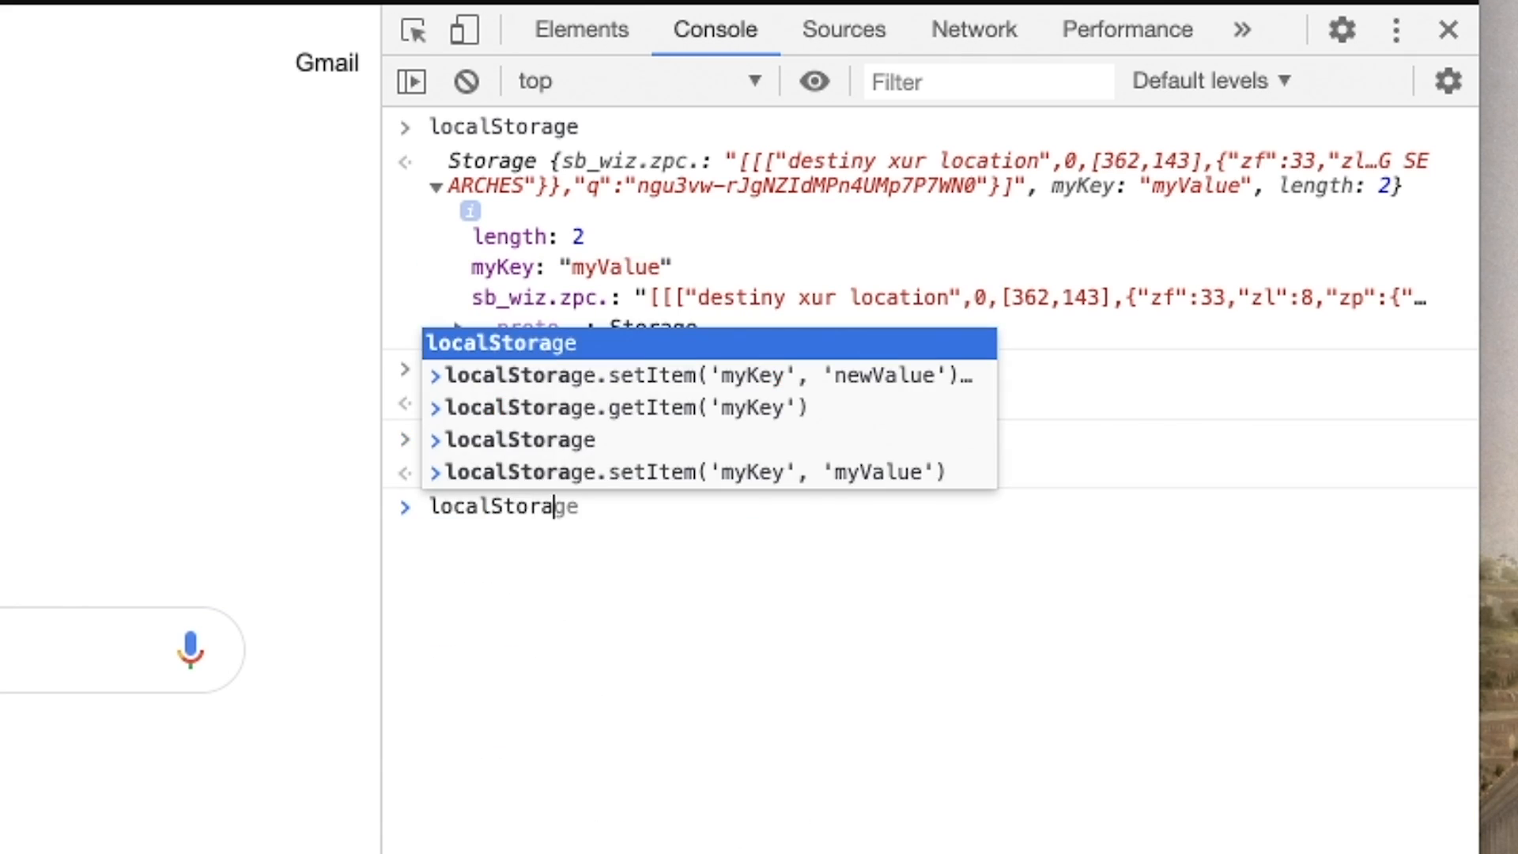
key("Enter")
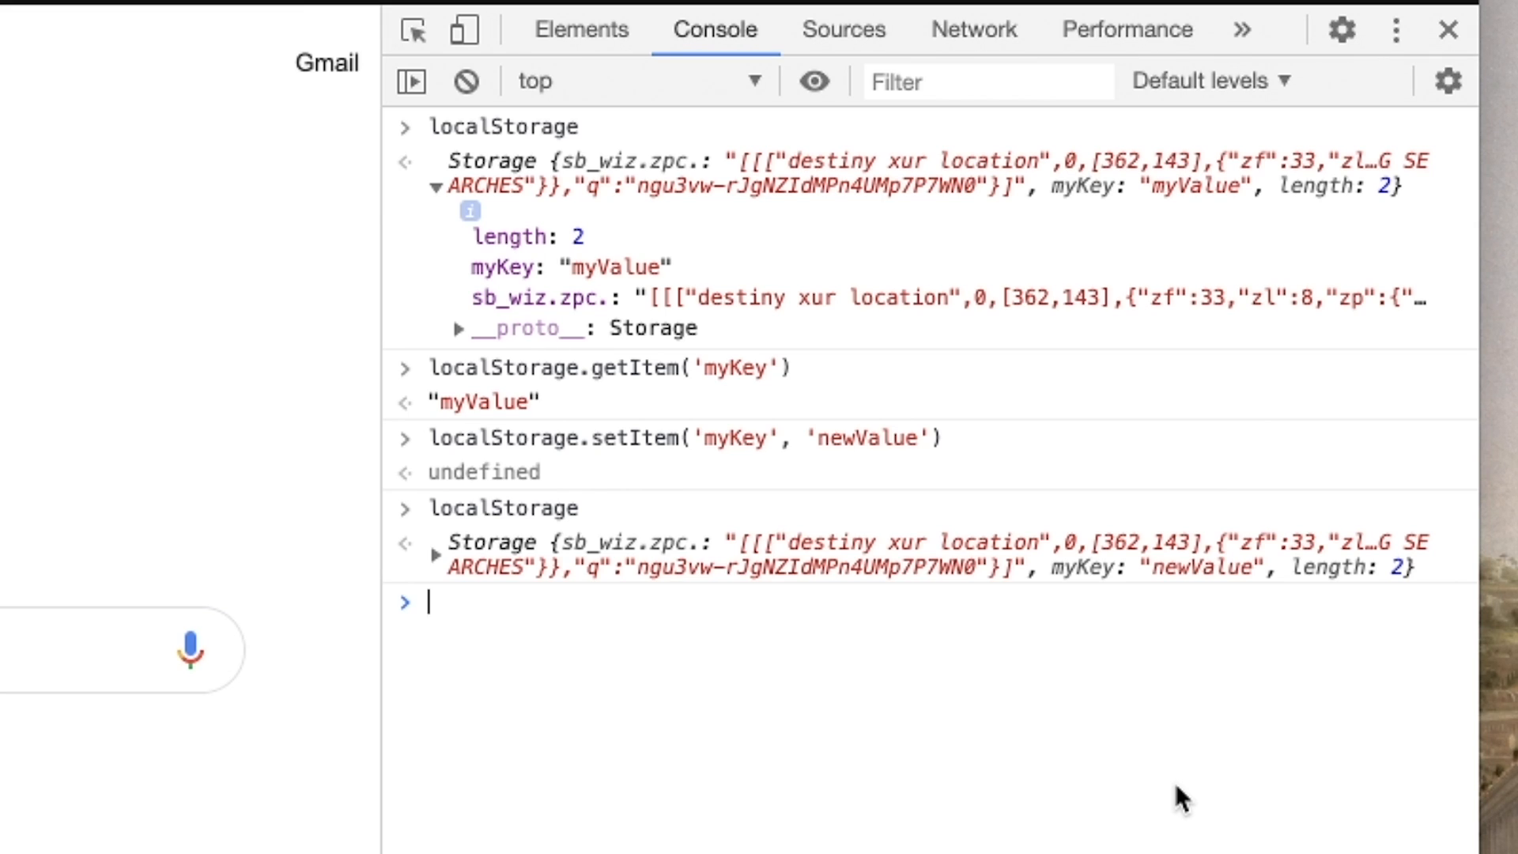
left_click(465, 80)
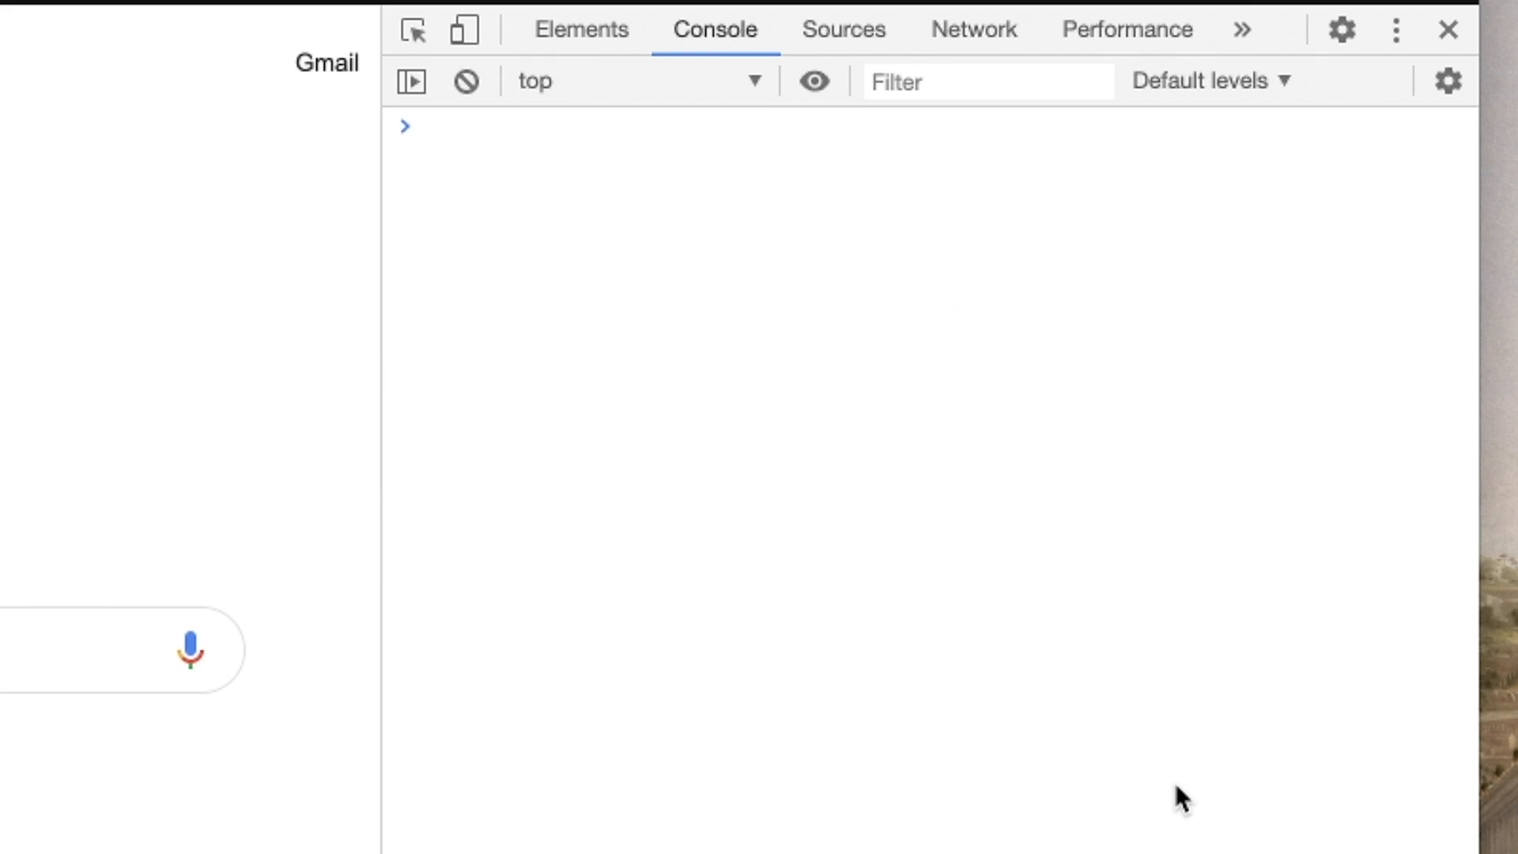
type("sessionStorage")
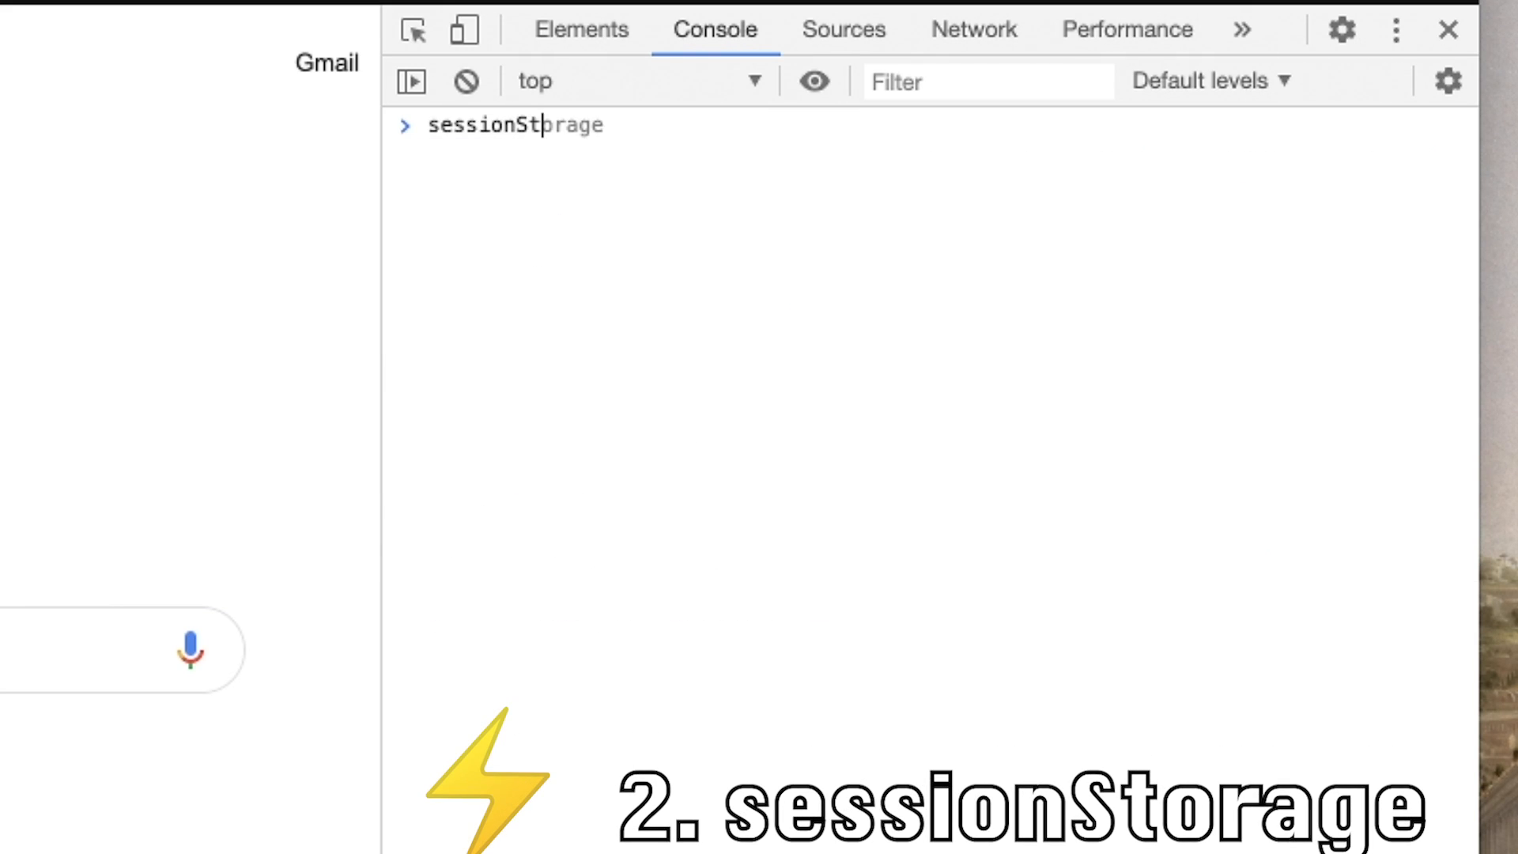
key("Enter")
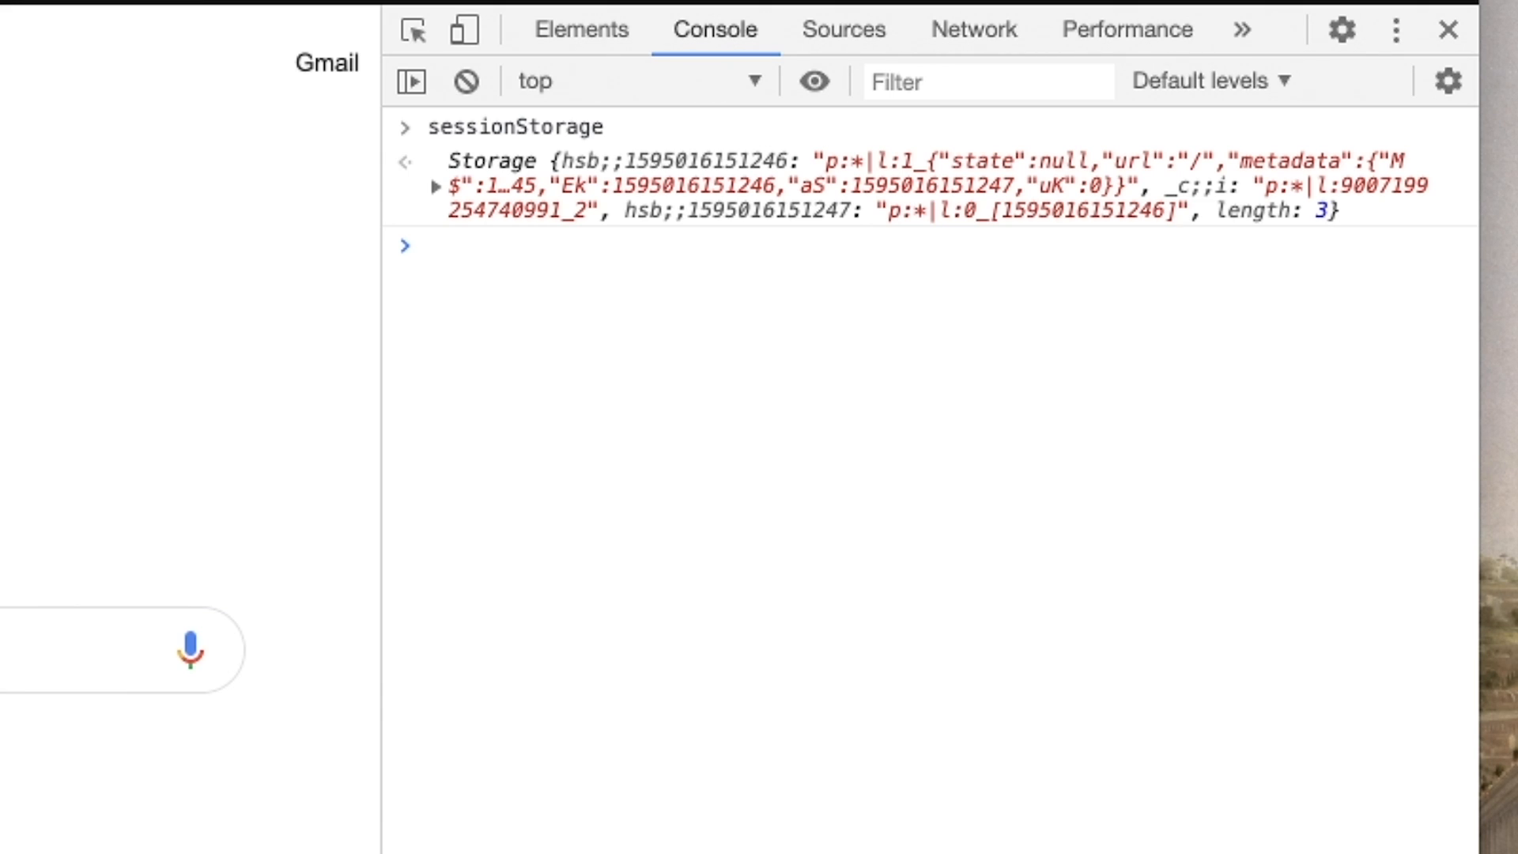
left_click(427, 243)
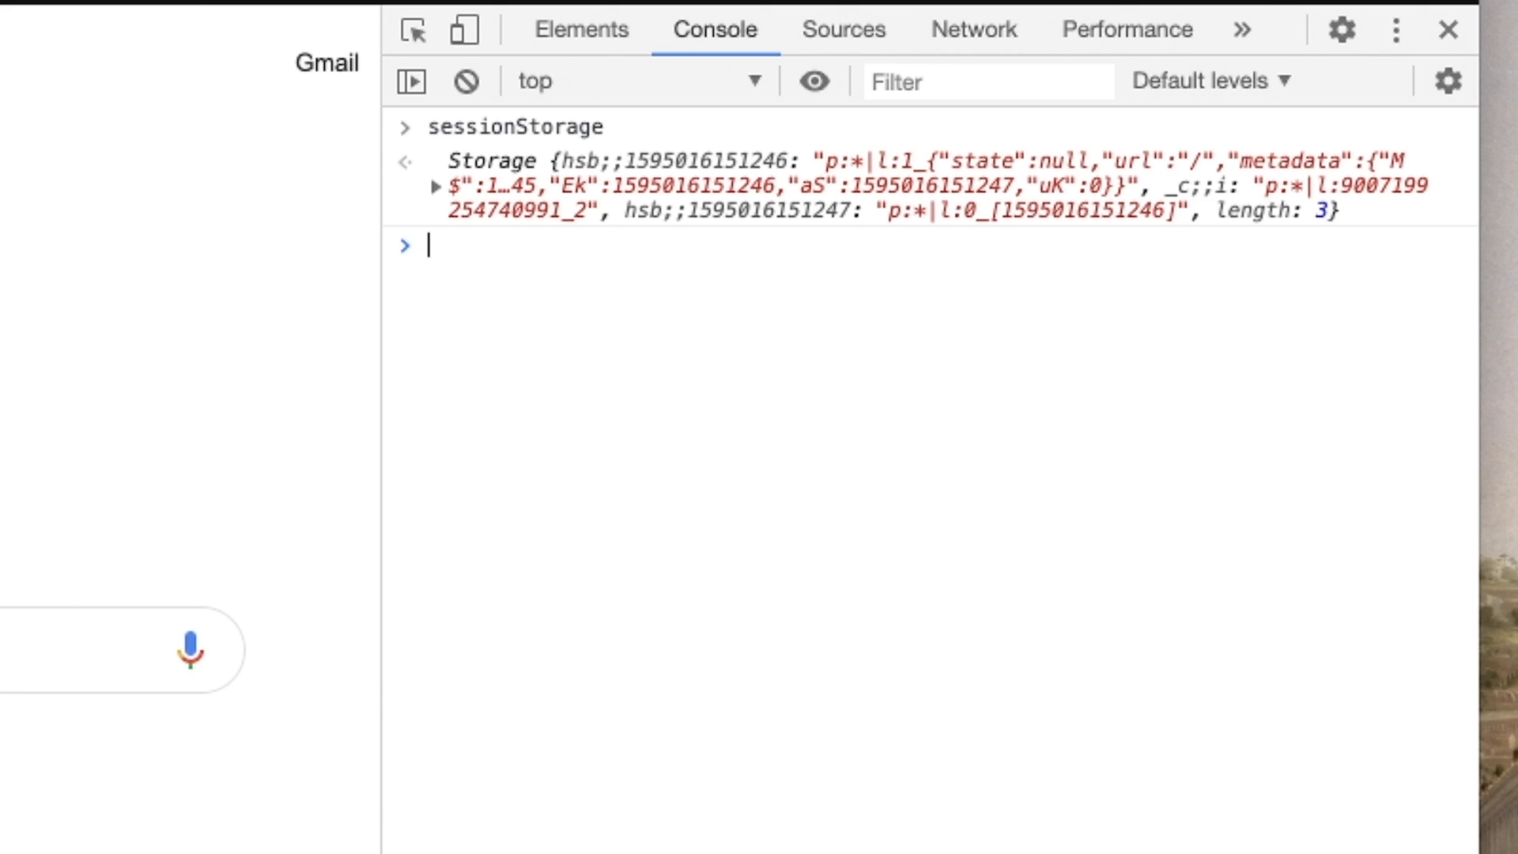
left_click(465, 80)
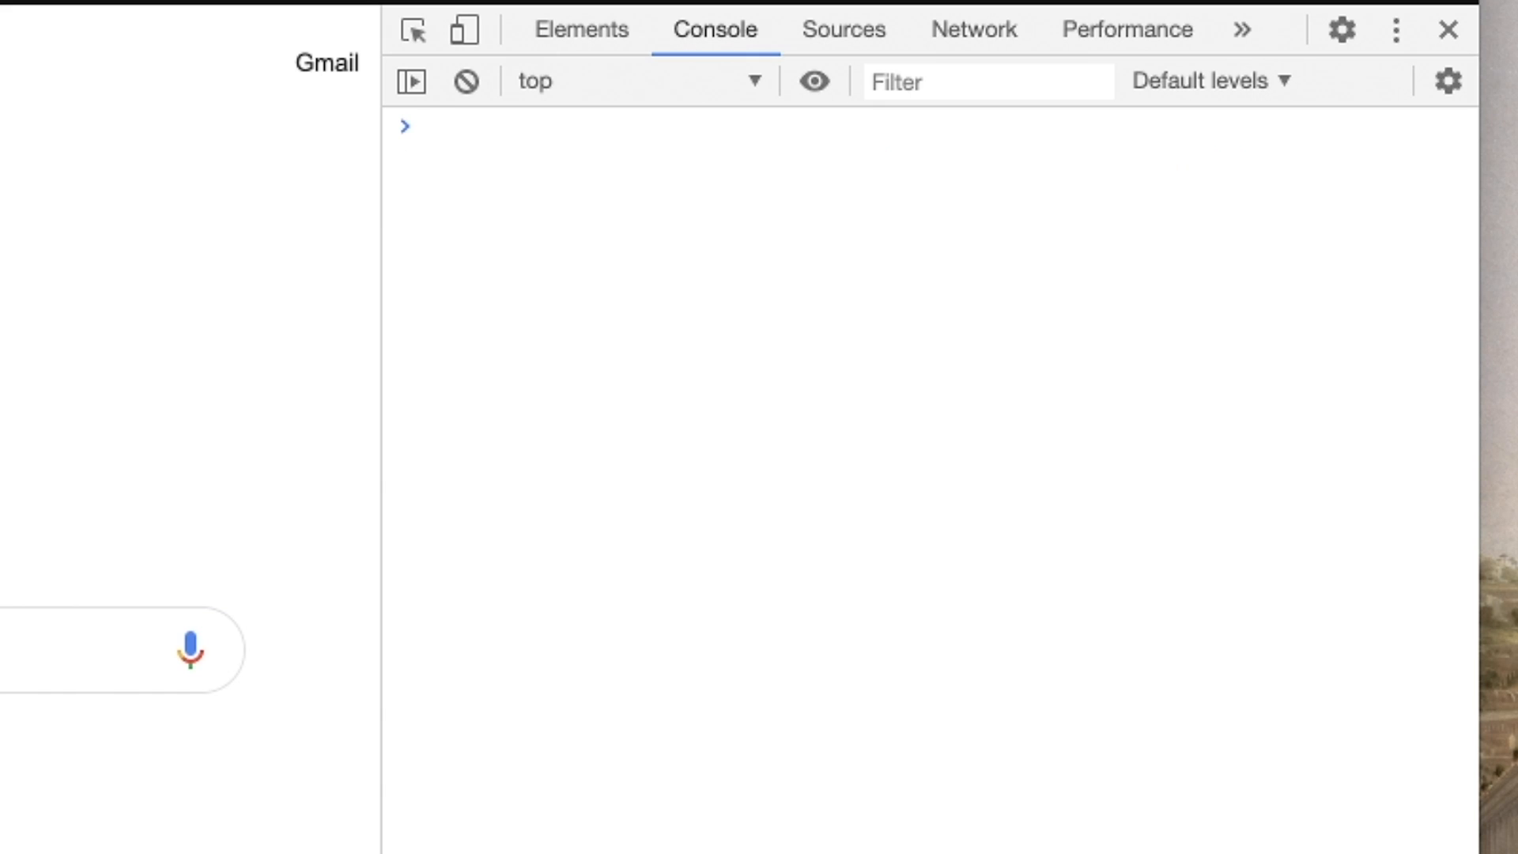
type("document.")
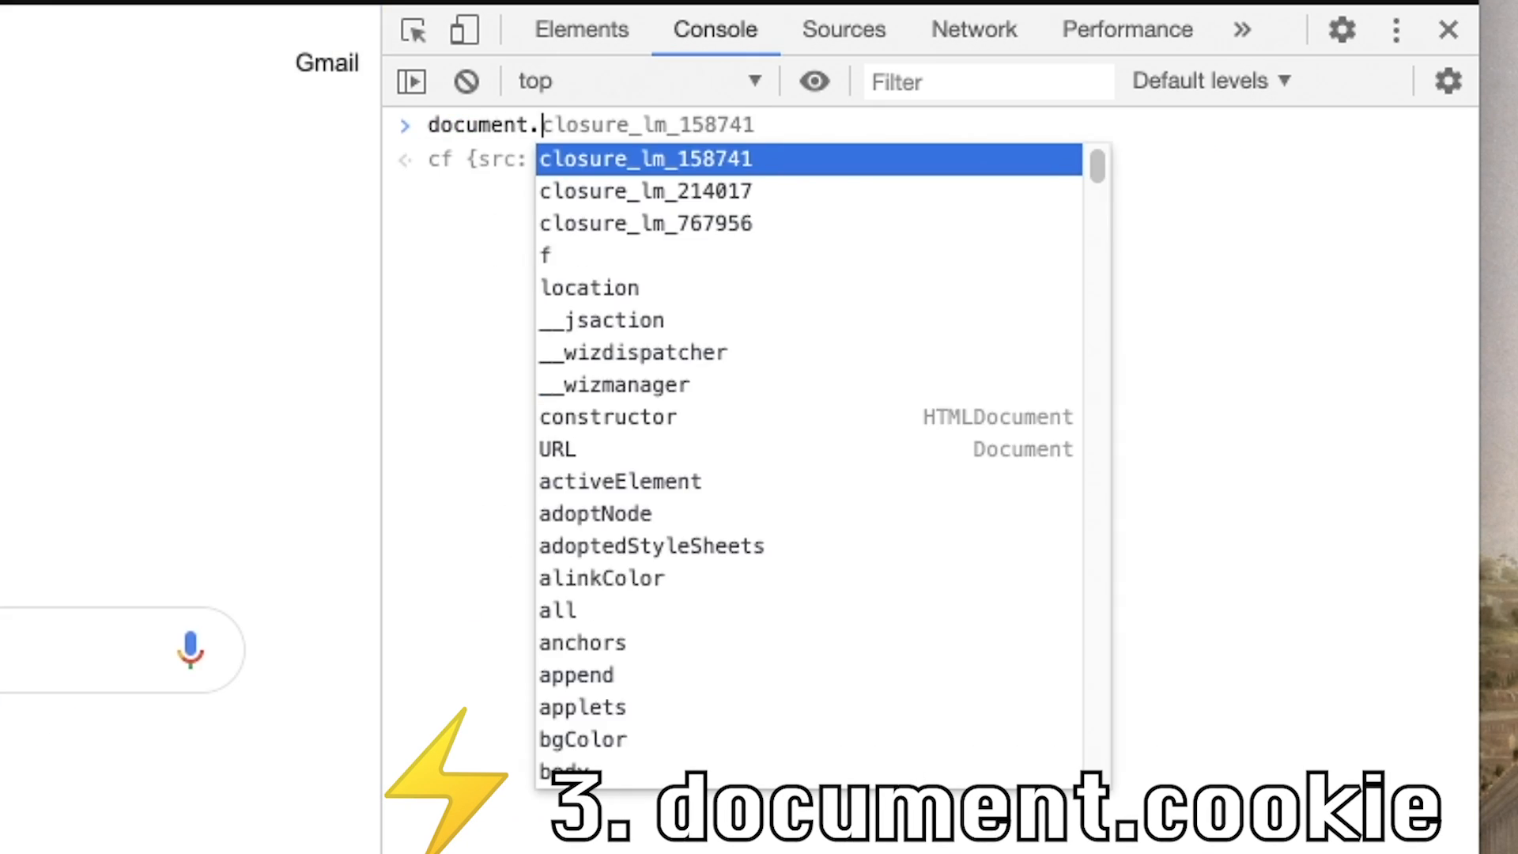
key("Enter")
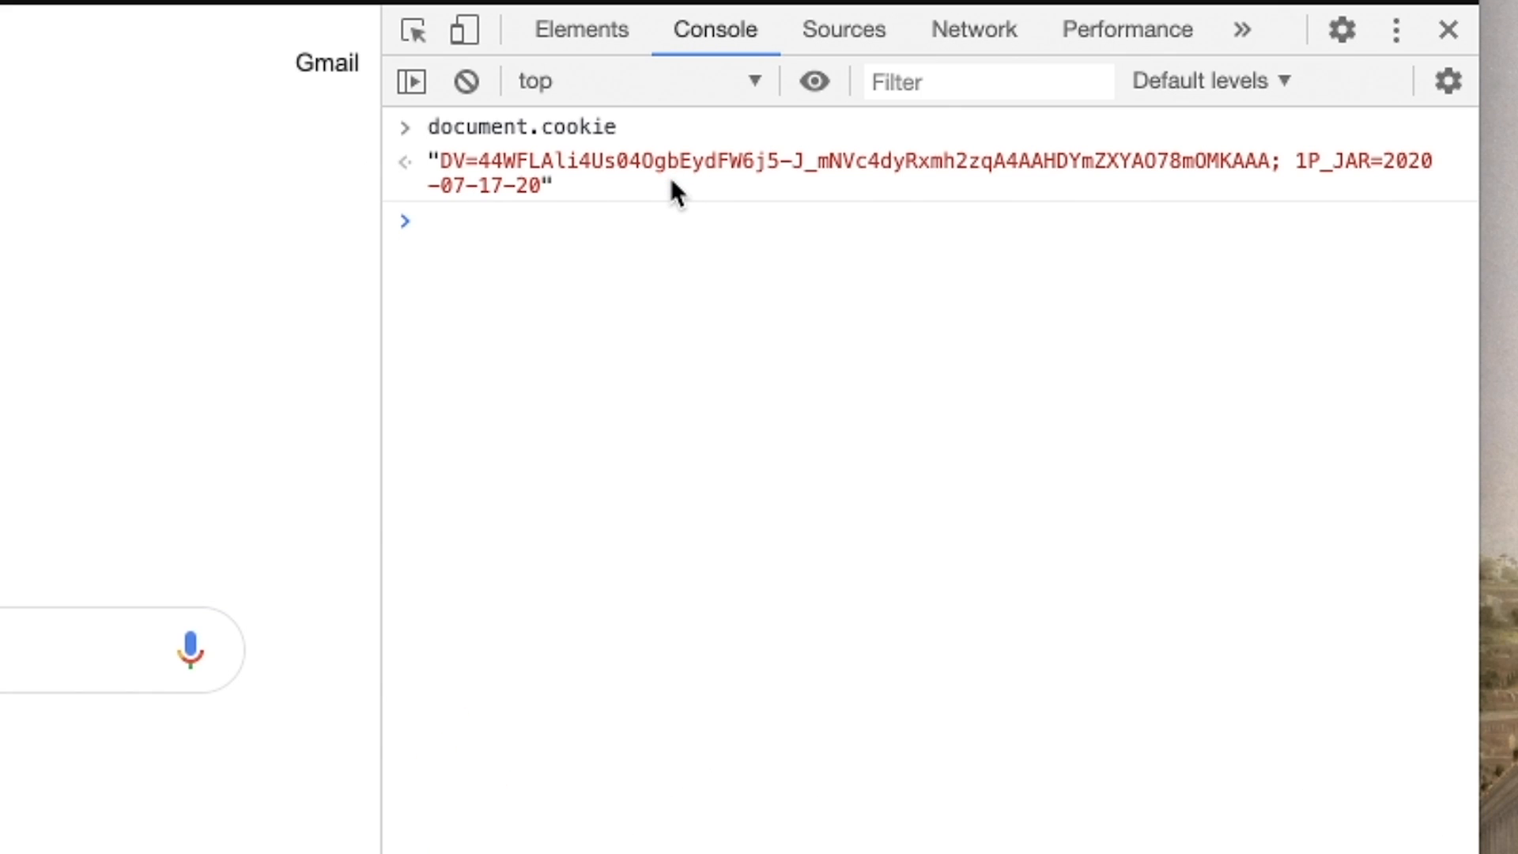
mouse_move(454, 199)
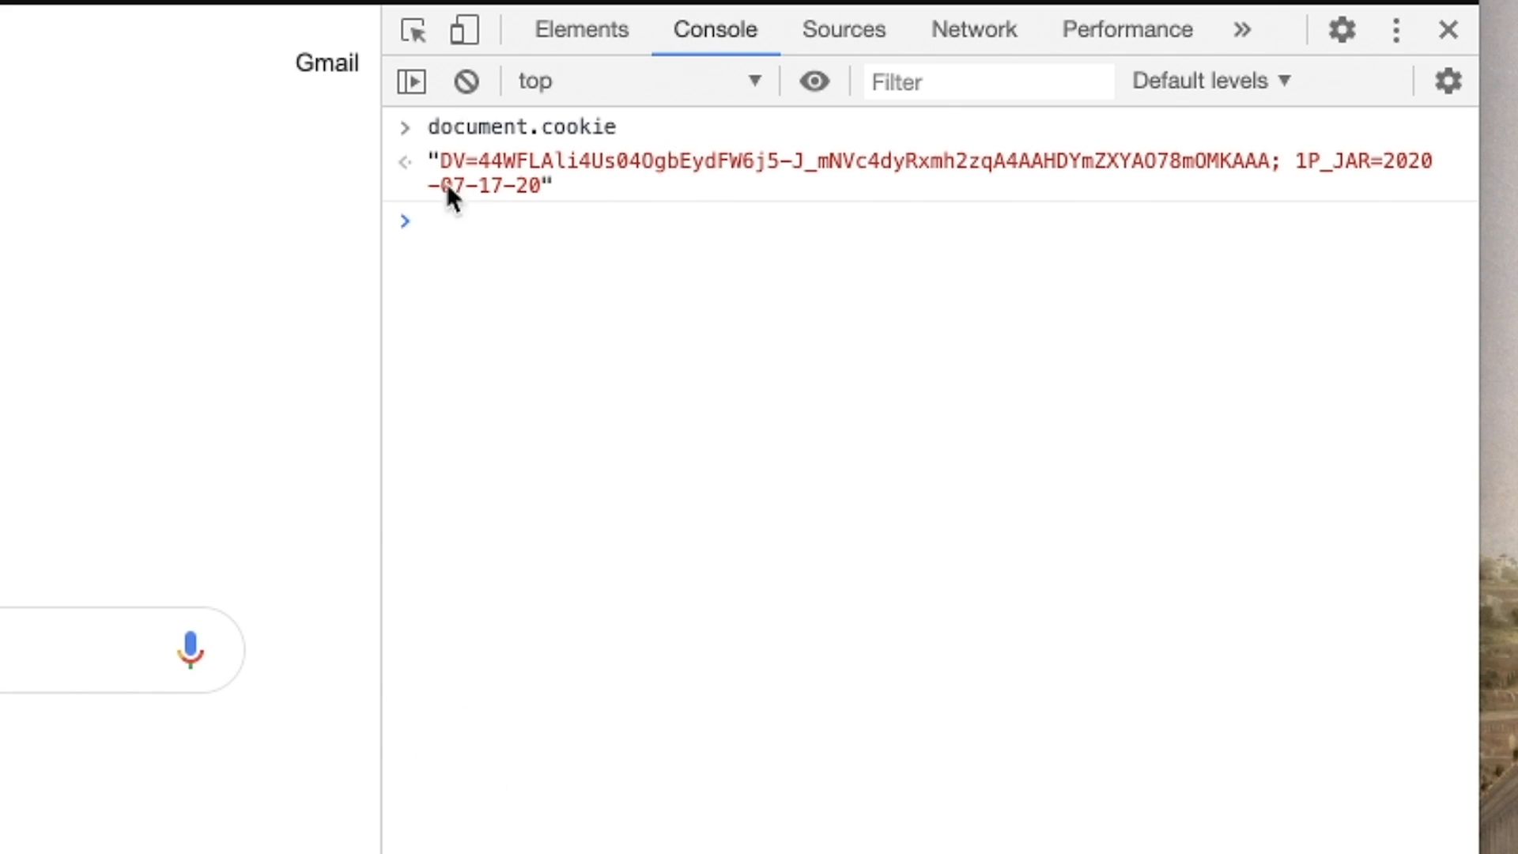
mouse_move(471, 173)
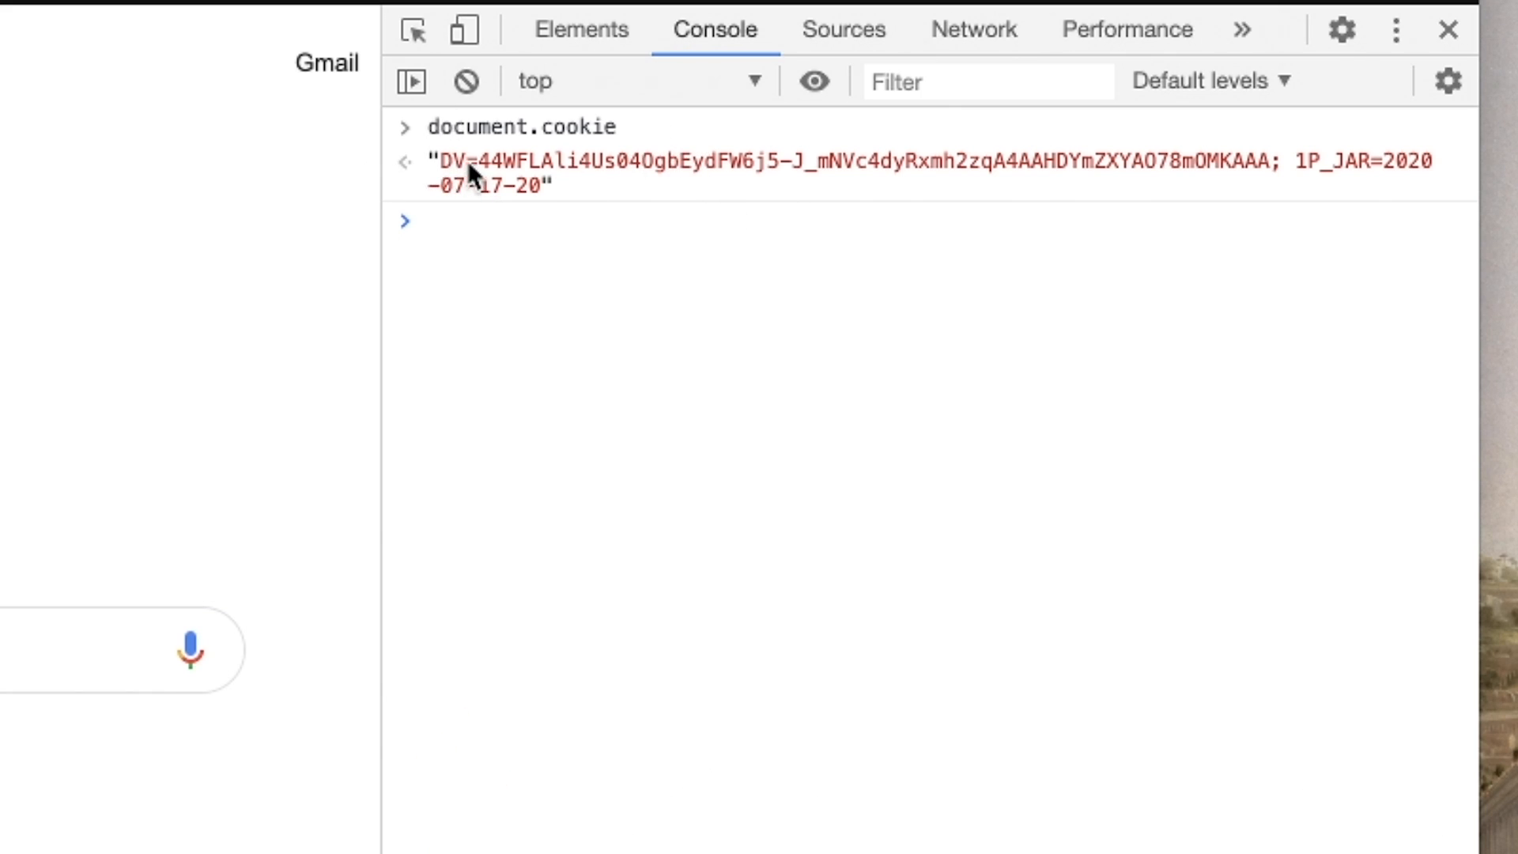
mouse_move(1279, 162)
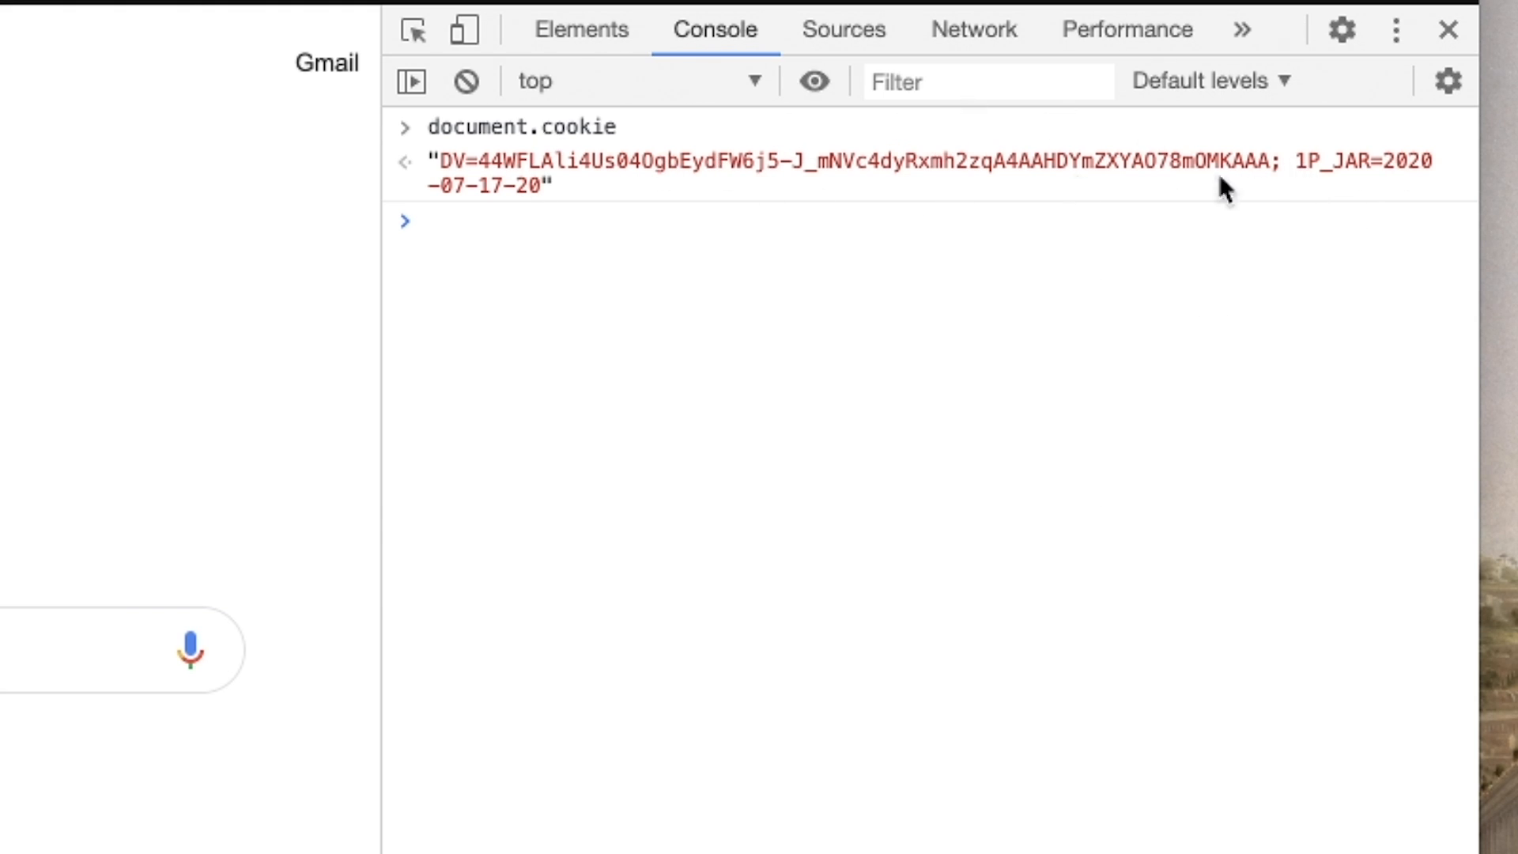
mouse_move(486, 503)
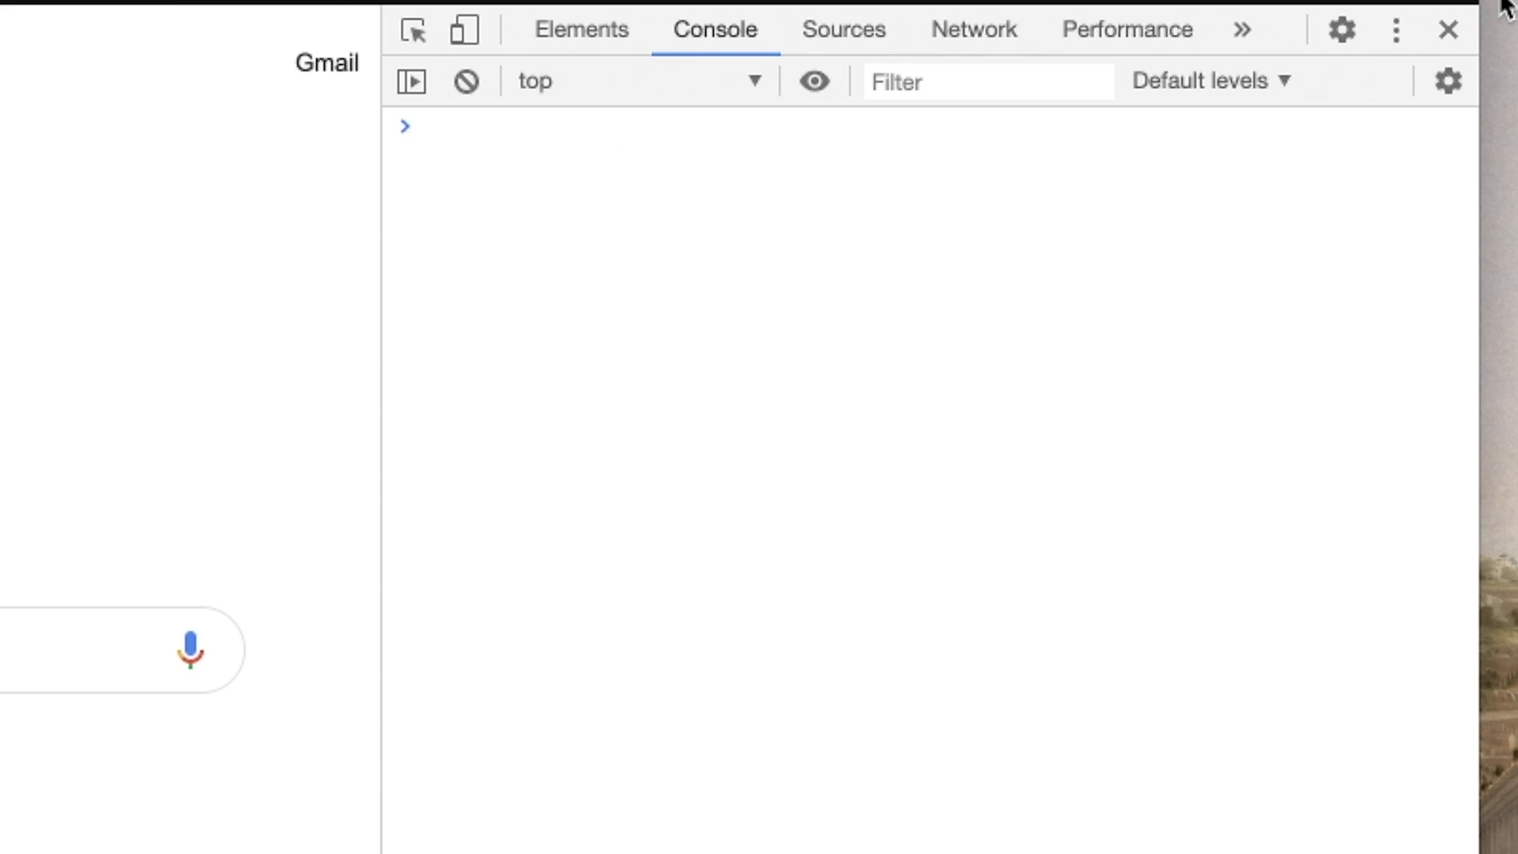
type("o")
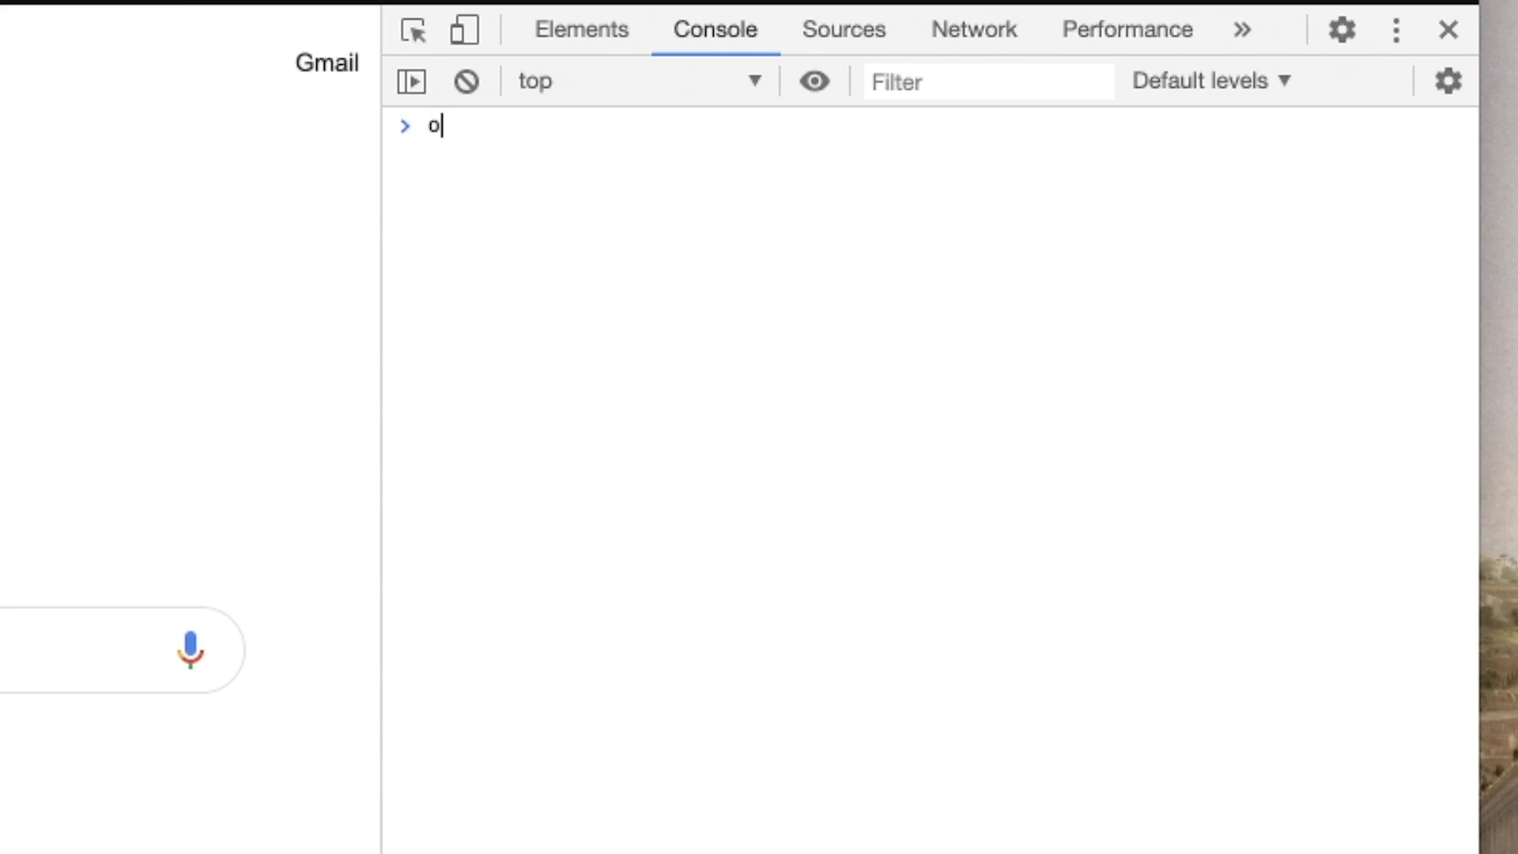
type("console.log('hello")
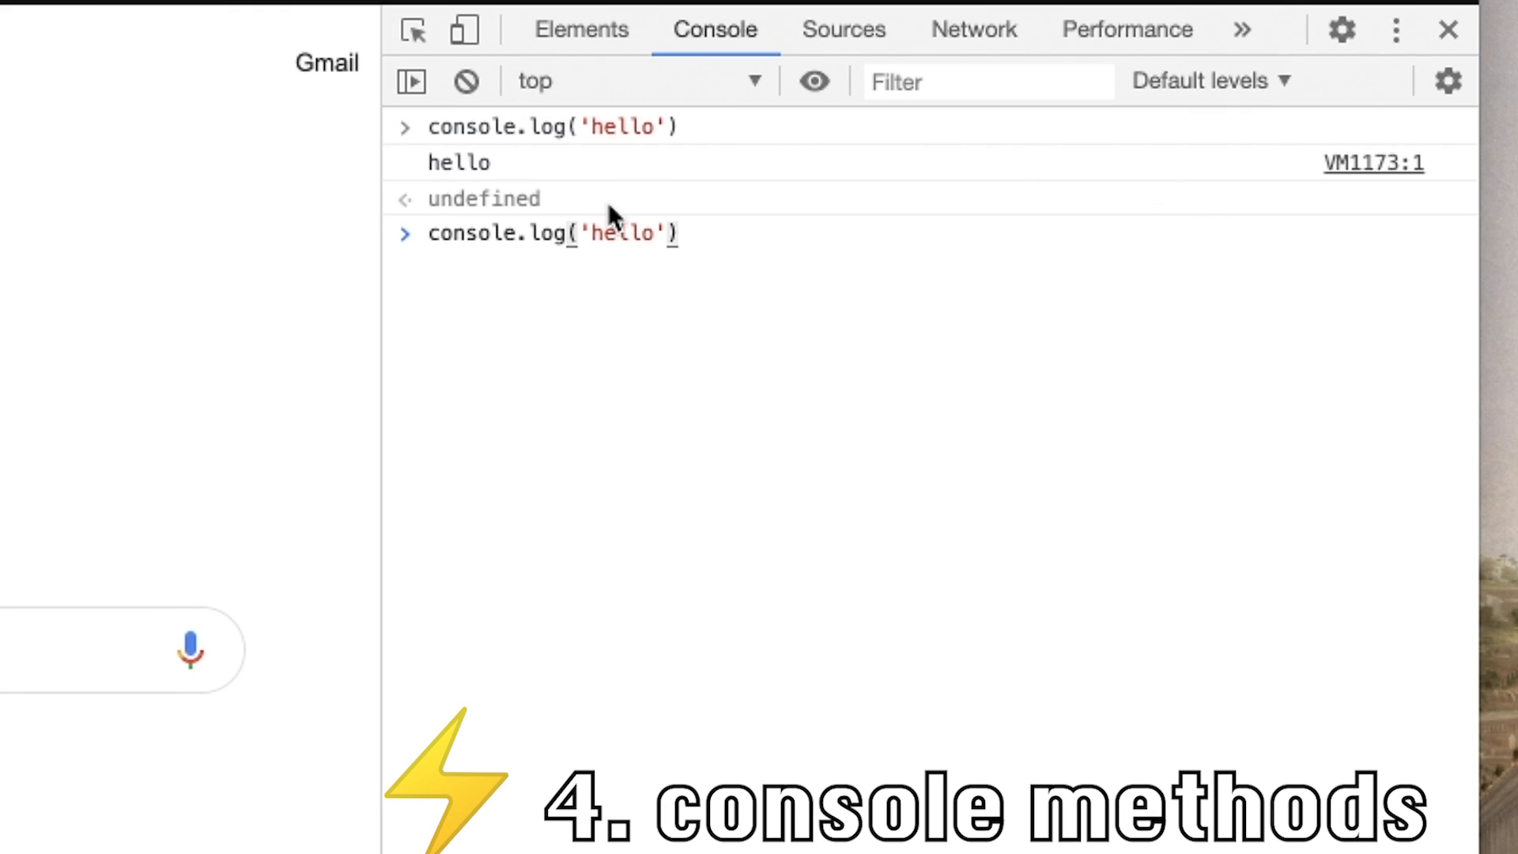
key("Enter")
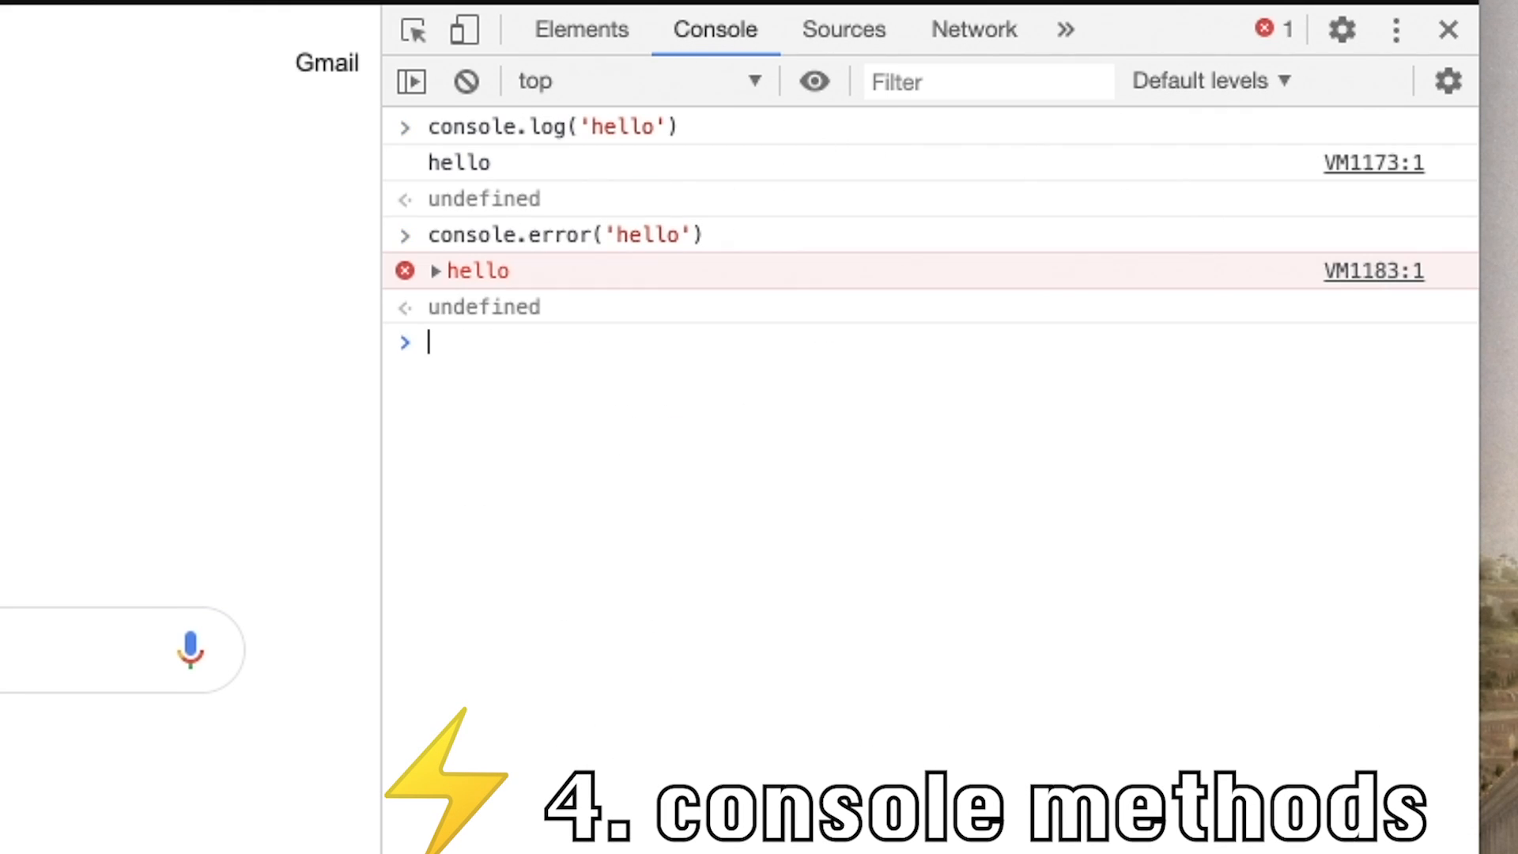
type("console.error('hello')")
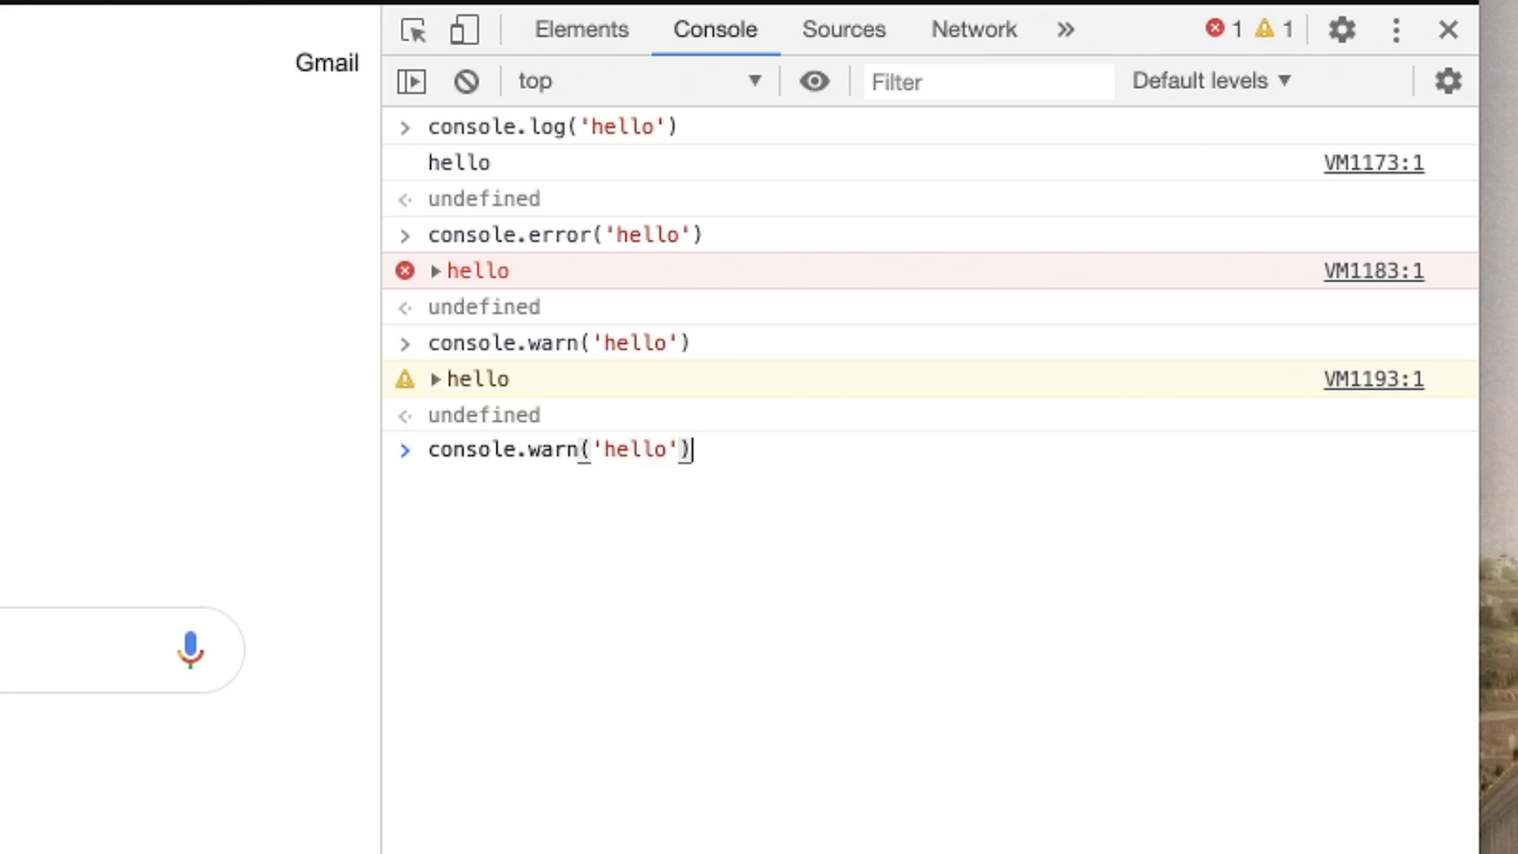
type("{")
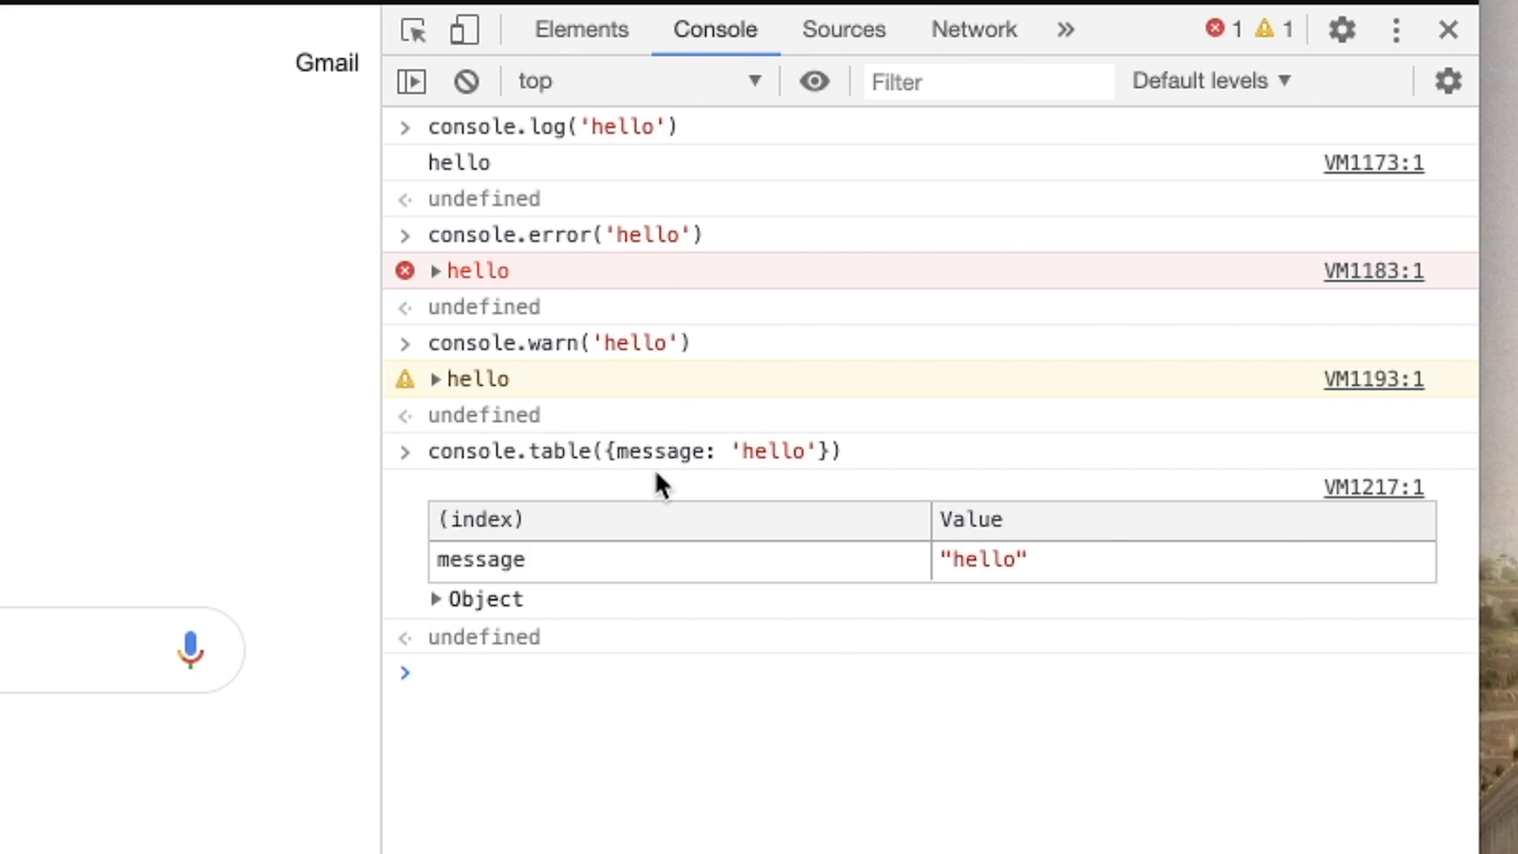
mouse_move(611, 784)
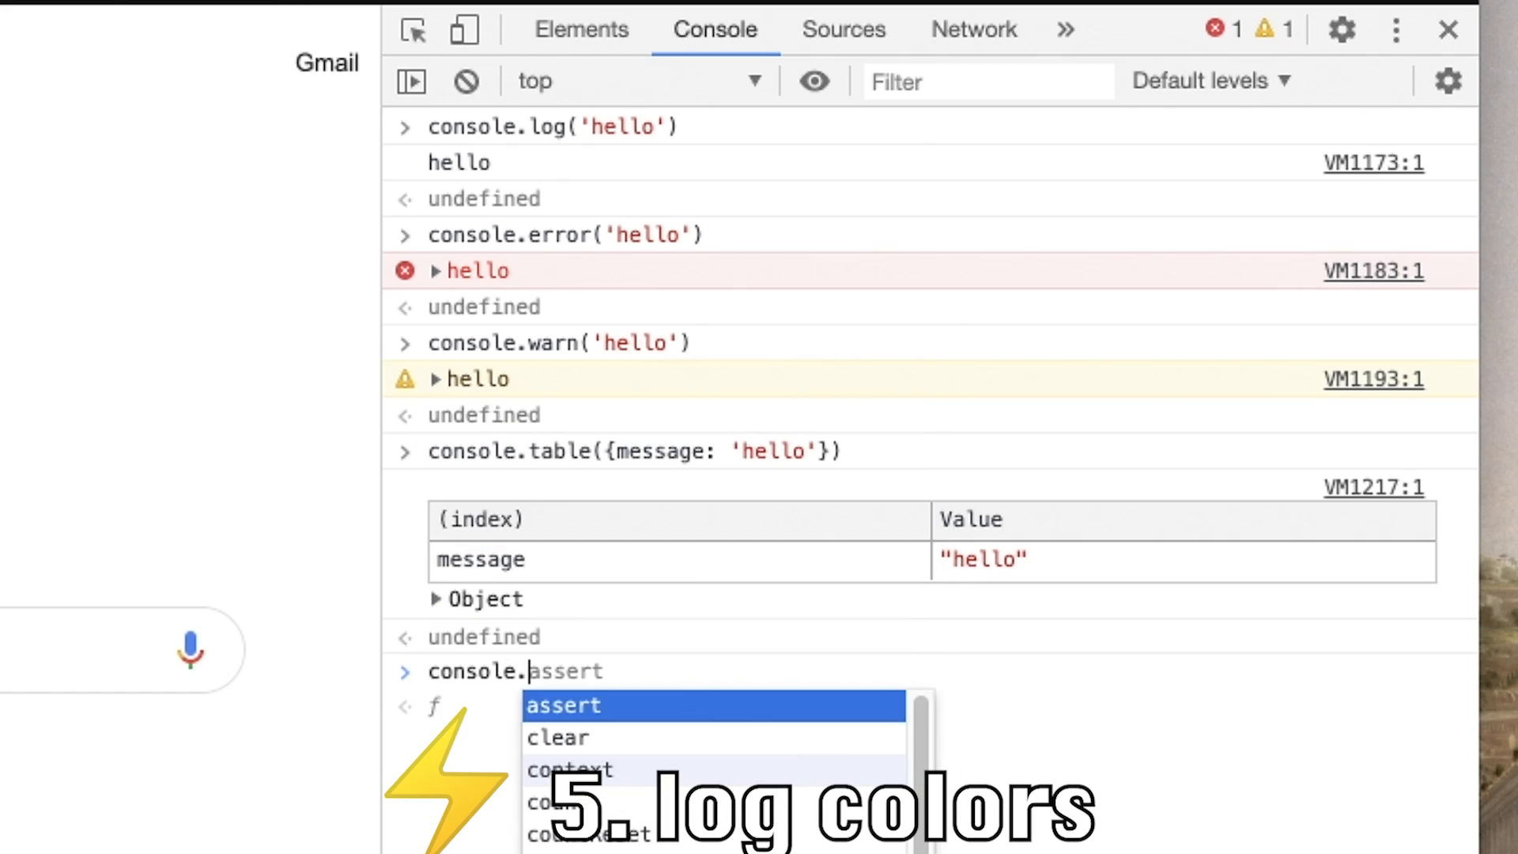
type("console.log('%c")
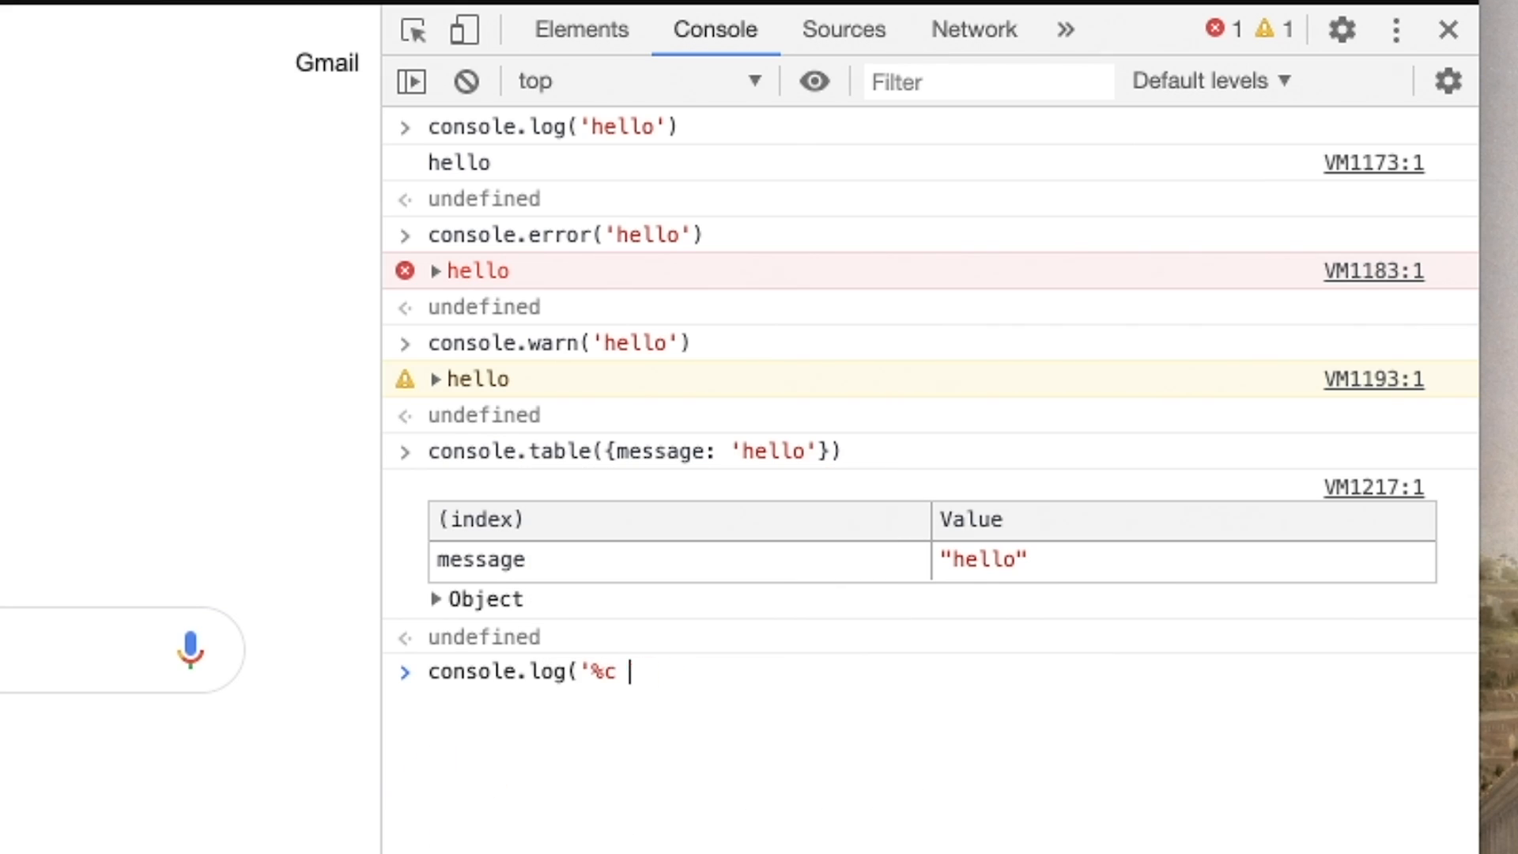
type("my message', '")
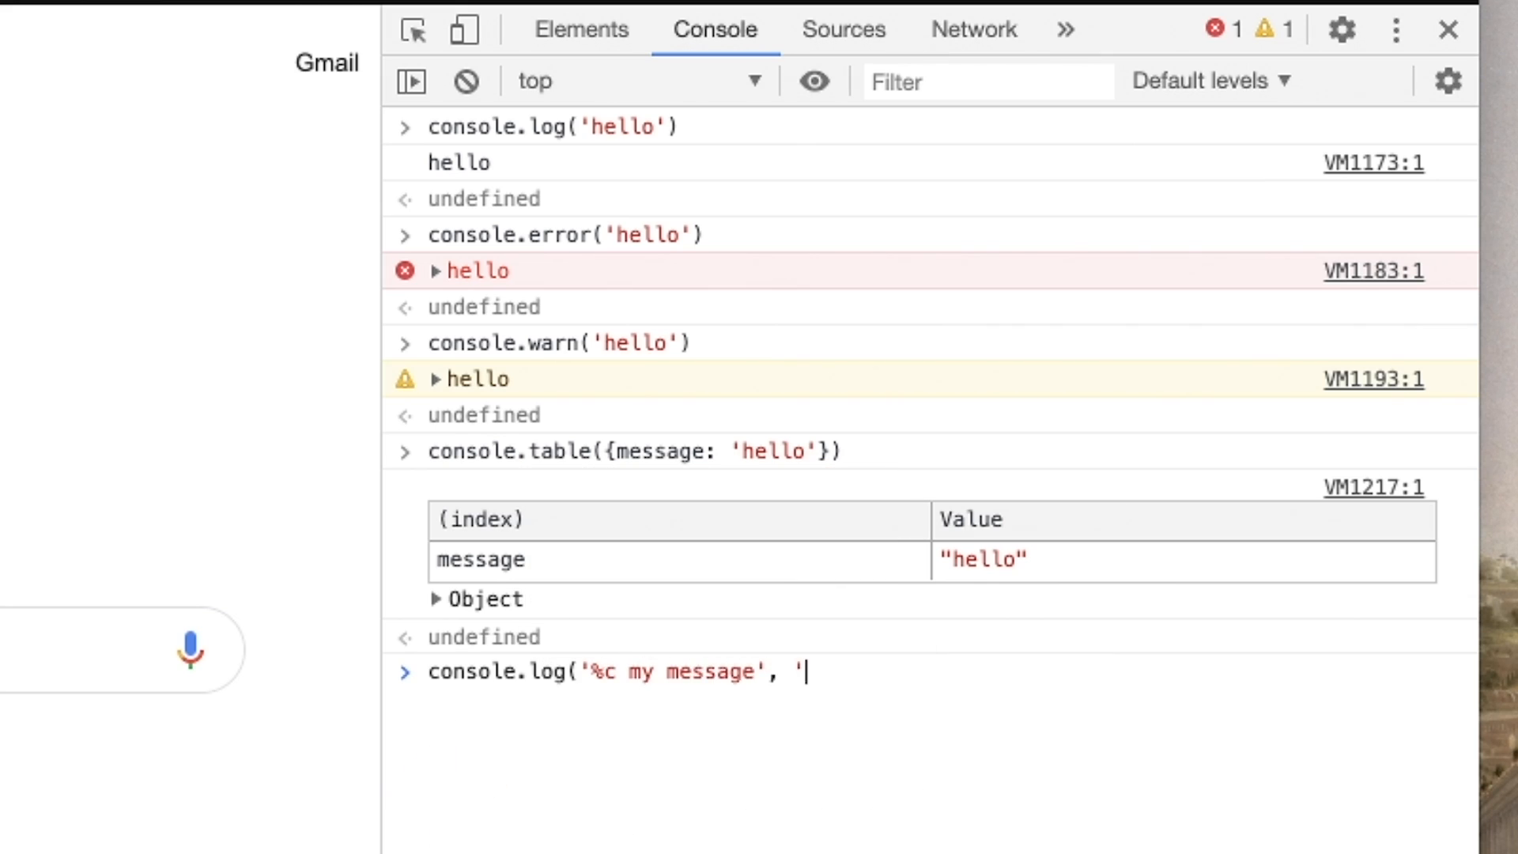
type("color:bl")
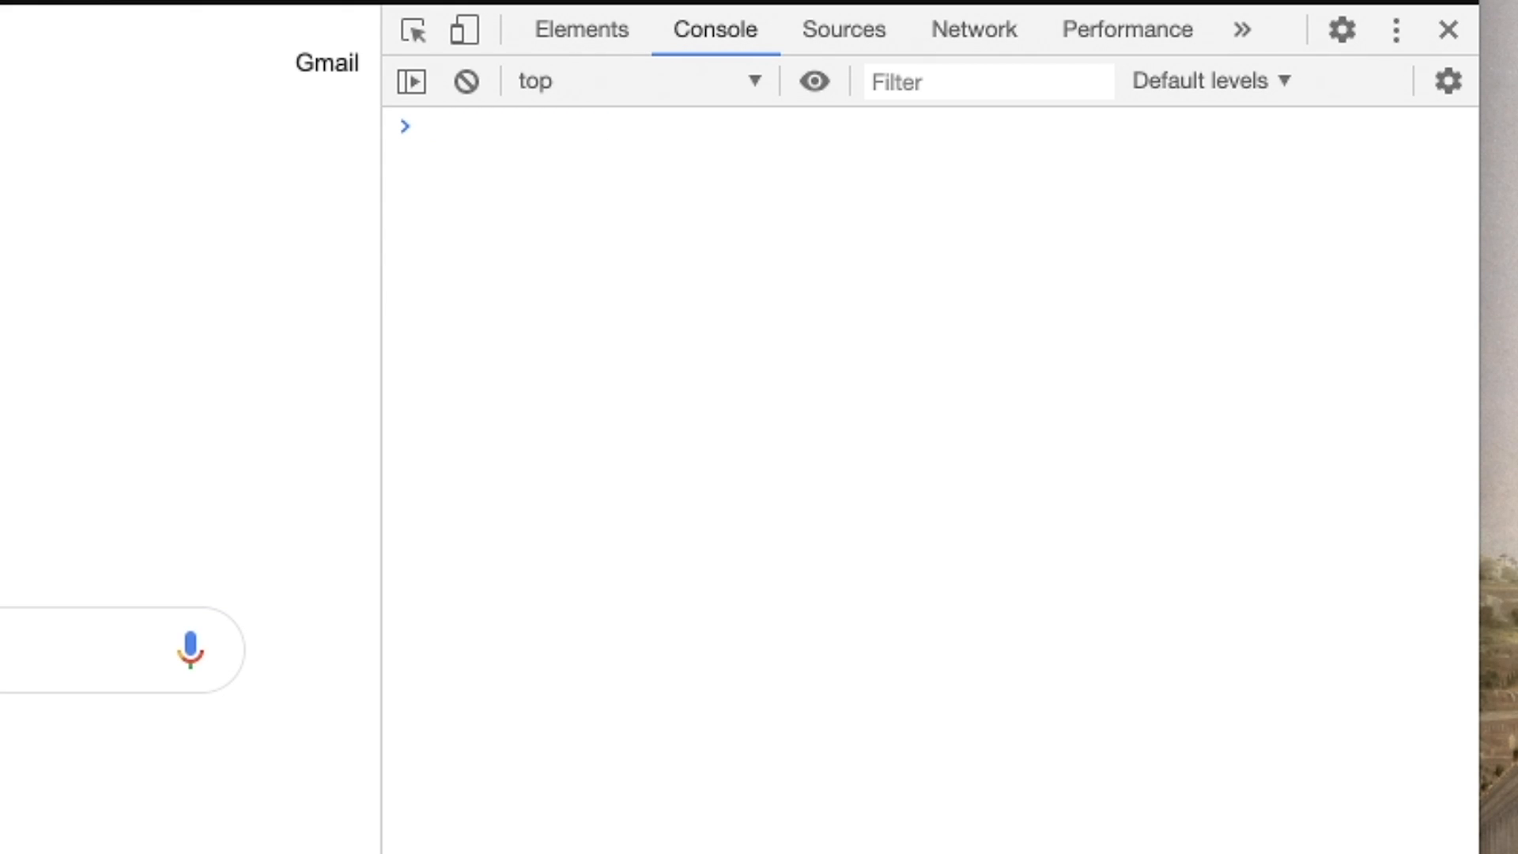
Log favoriteFood plainly with console.log, showing the value steak
type("consle")
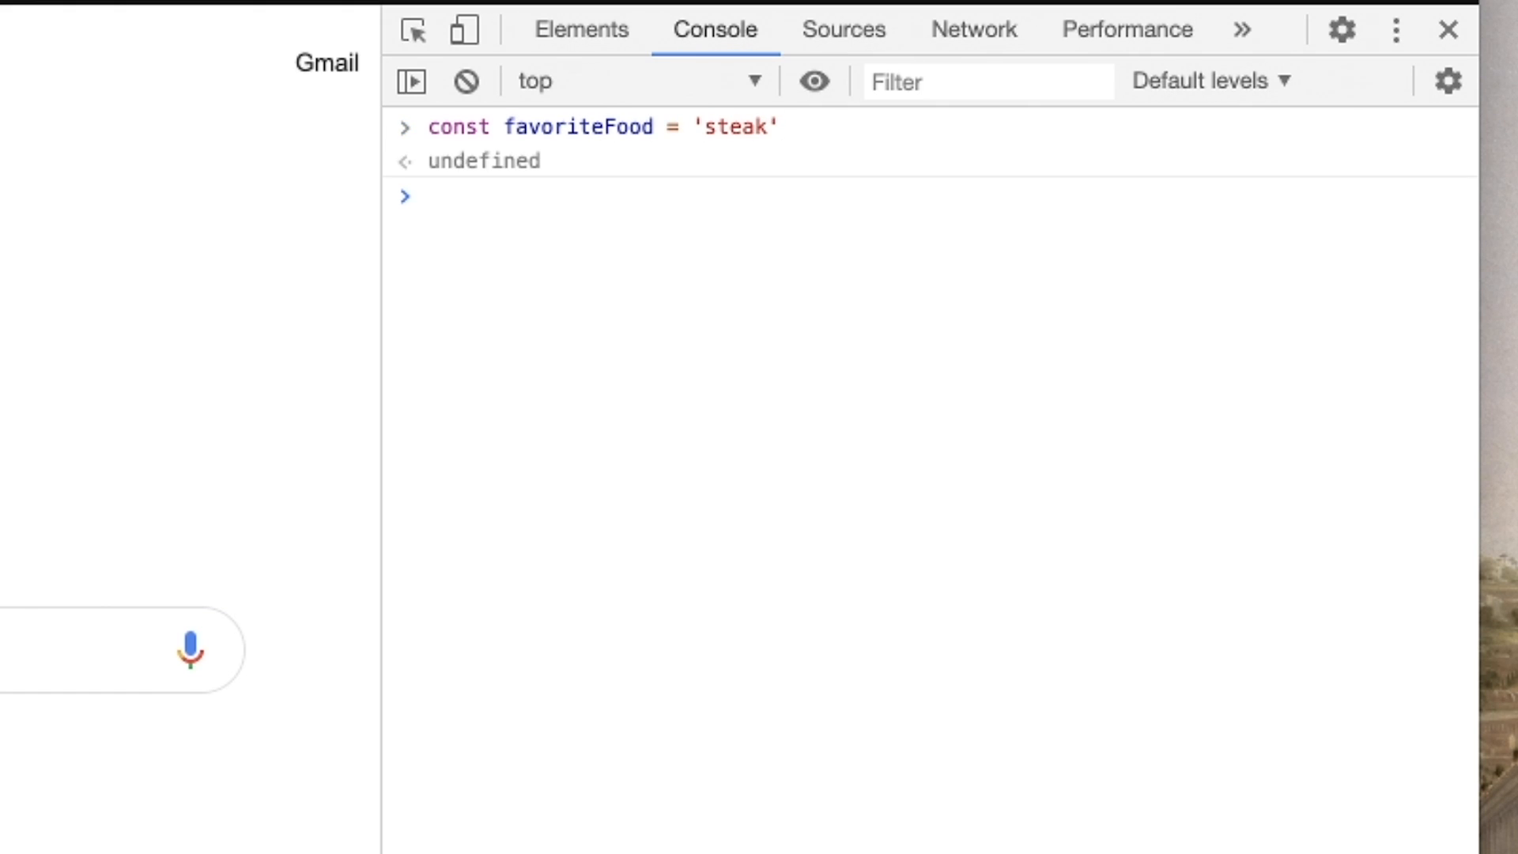
type("console.log(favoriteFood")
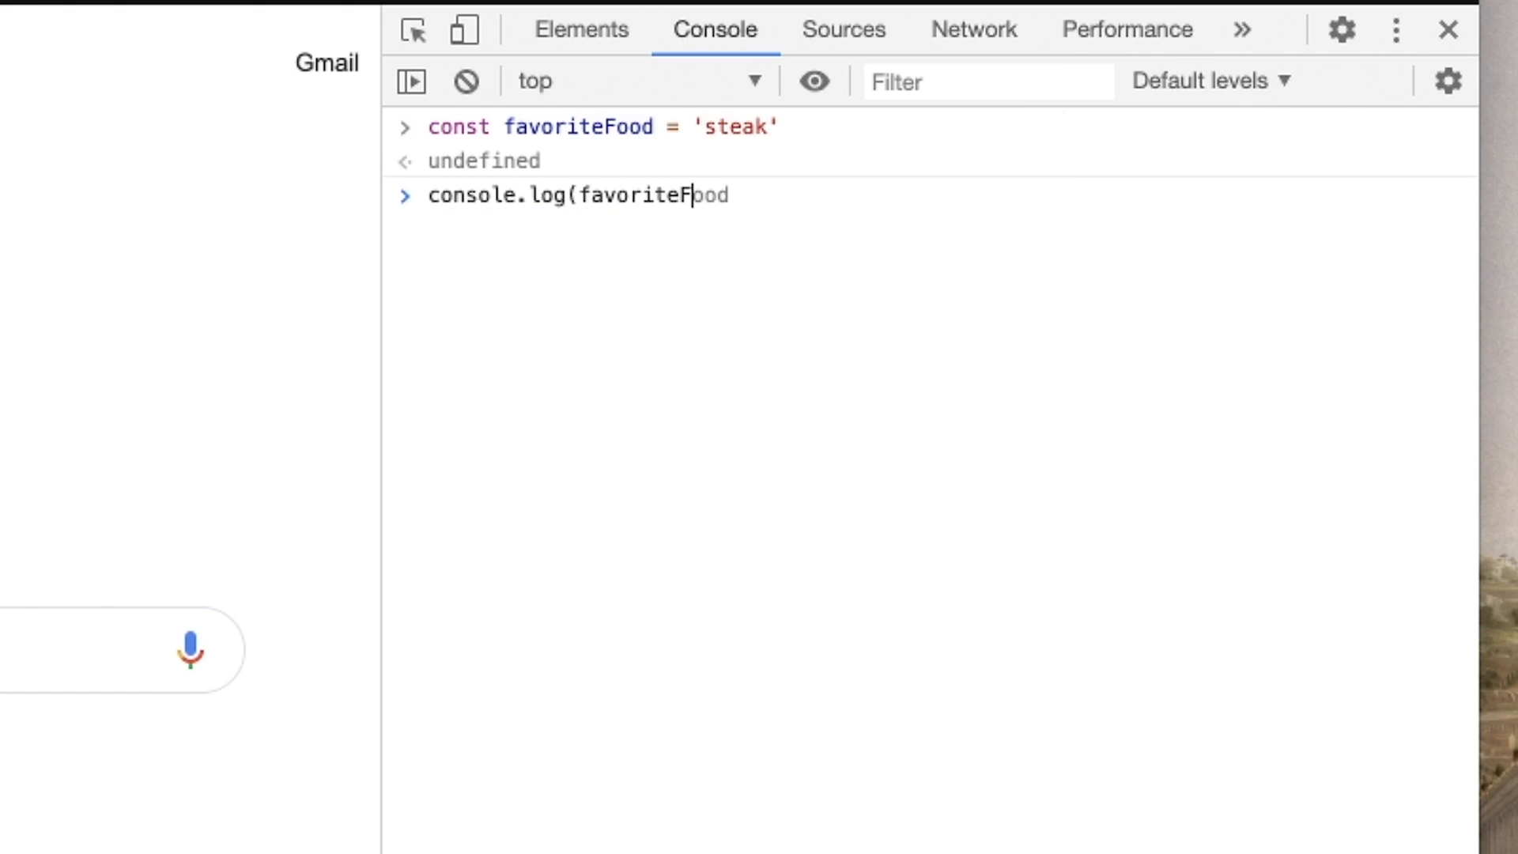
key("Enter")
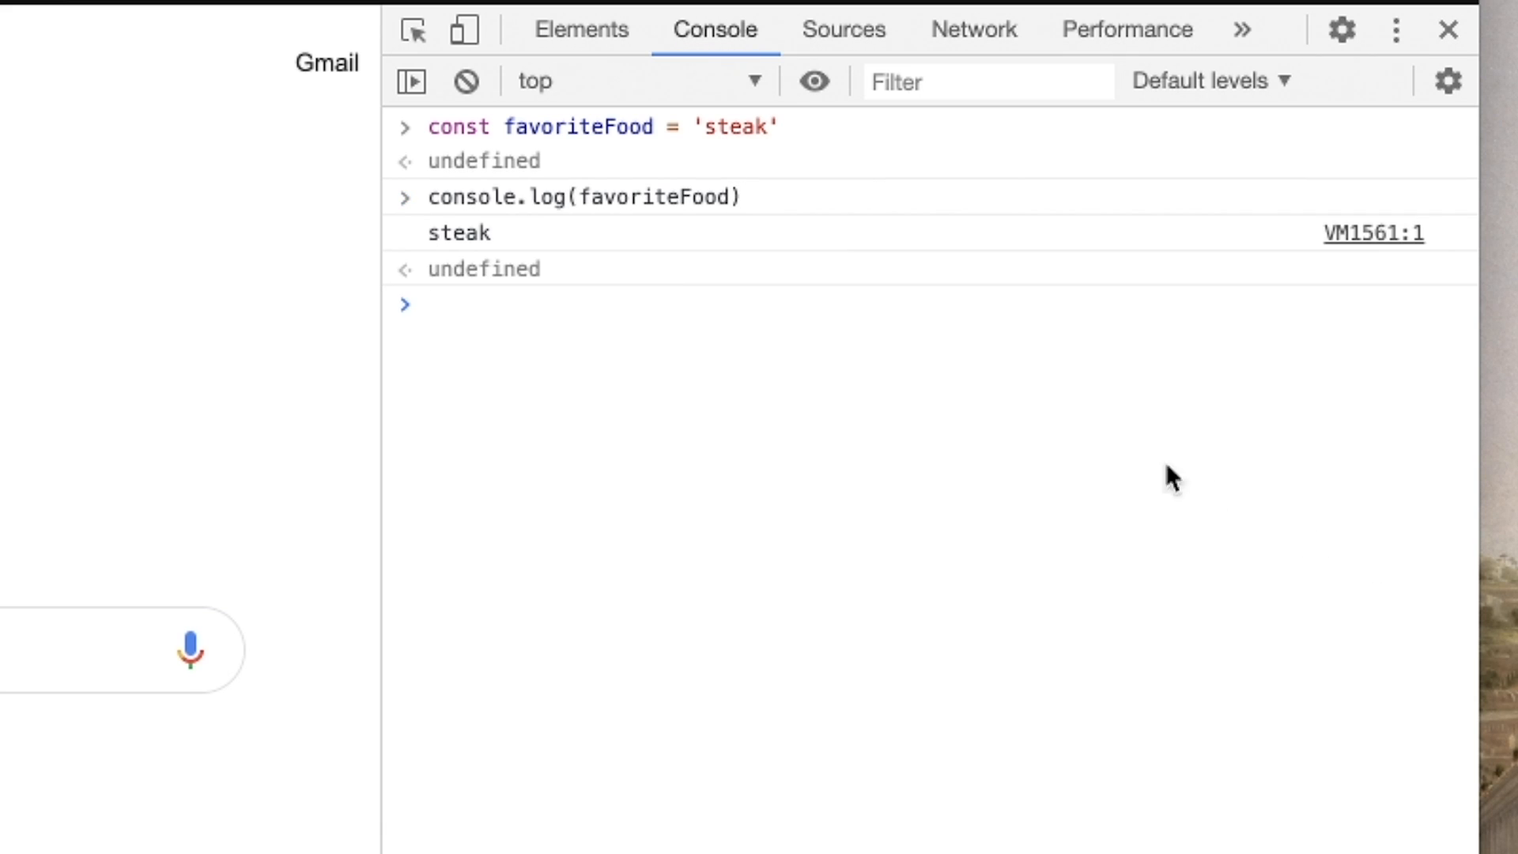
double_click(458, 233)
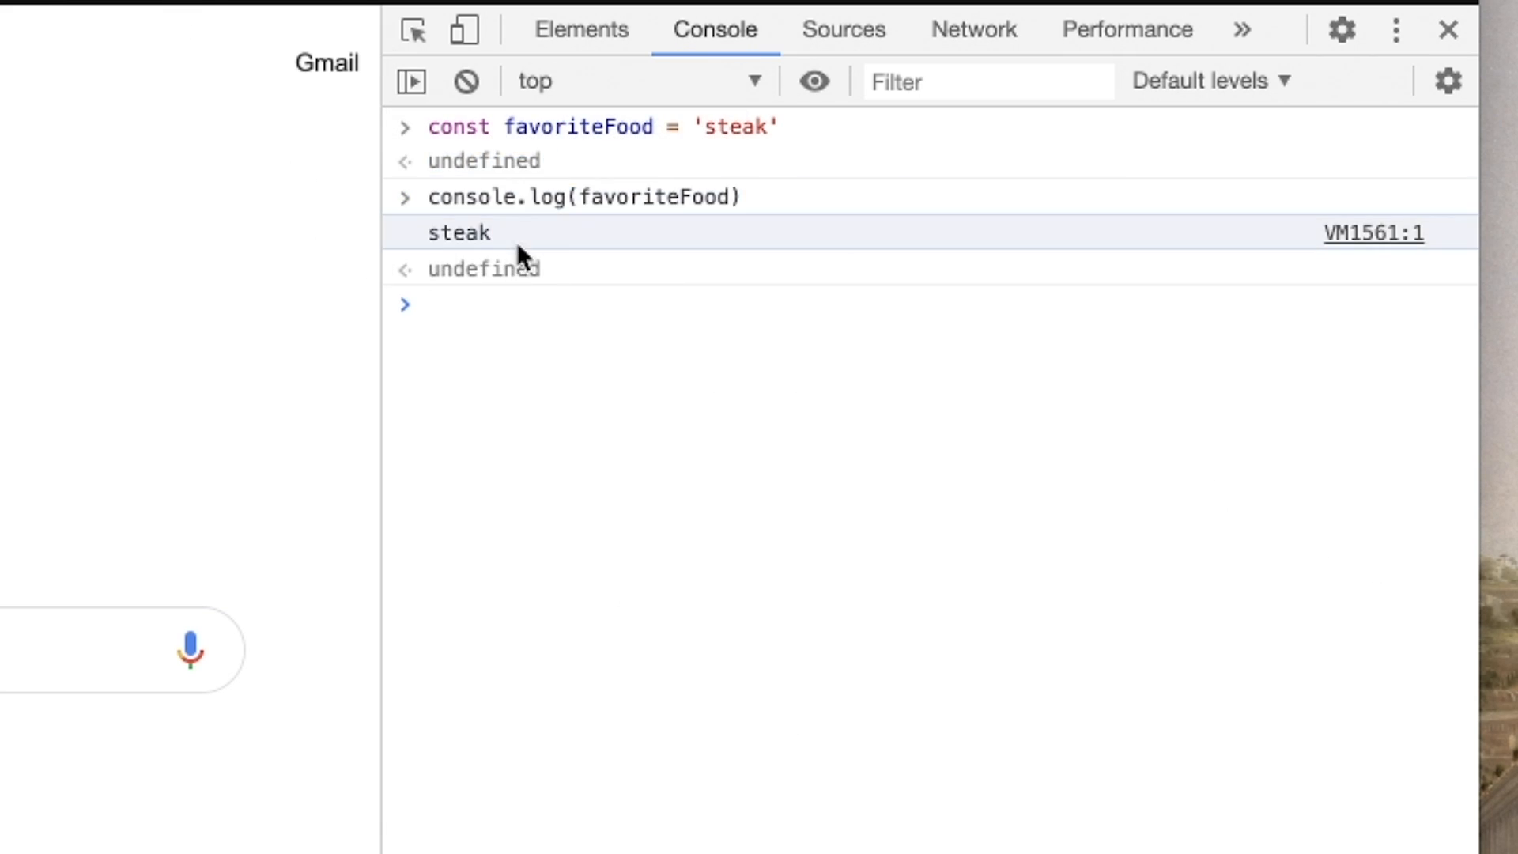
double_click(457, 232)
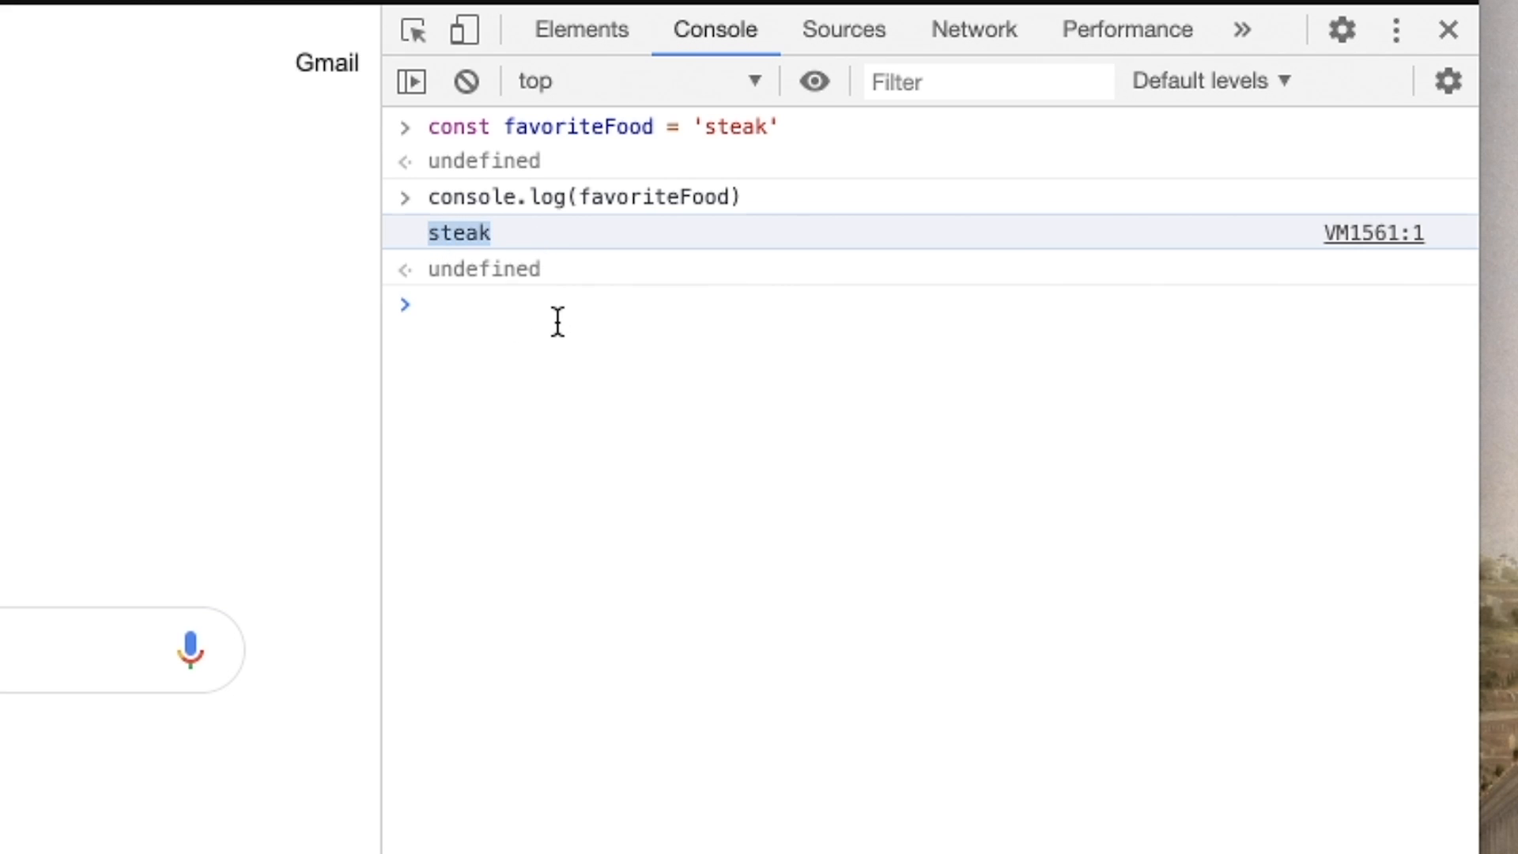
Log favoriteFood with a 'HERE' label, then wrapped as an object {favoriteFood}
type("console.log(favoriteFood, '")
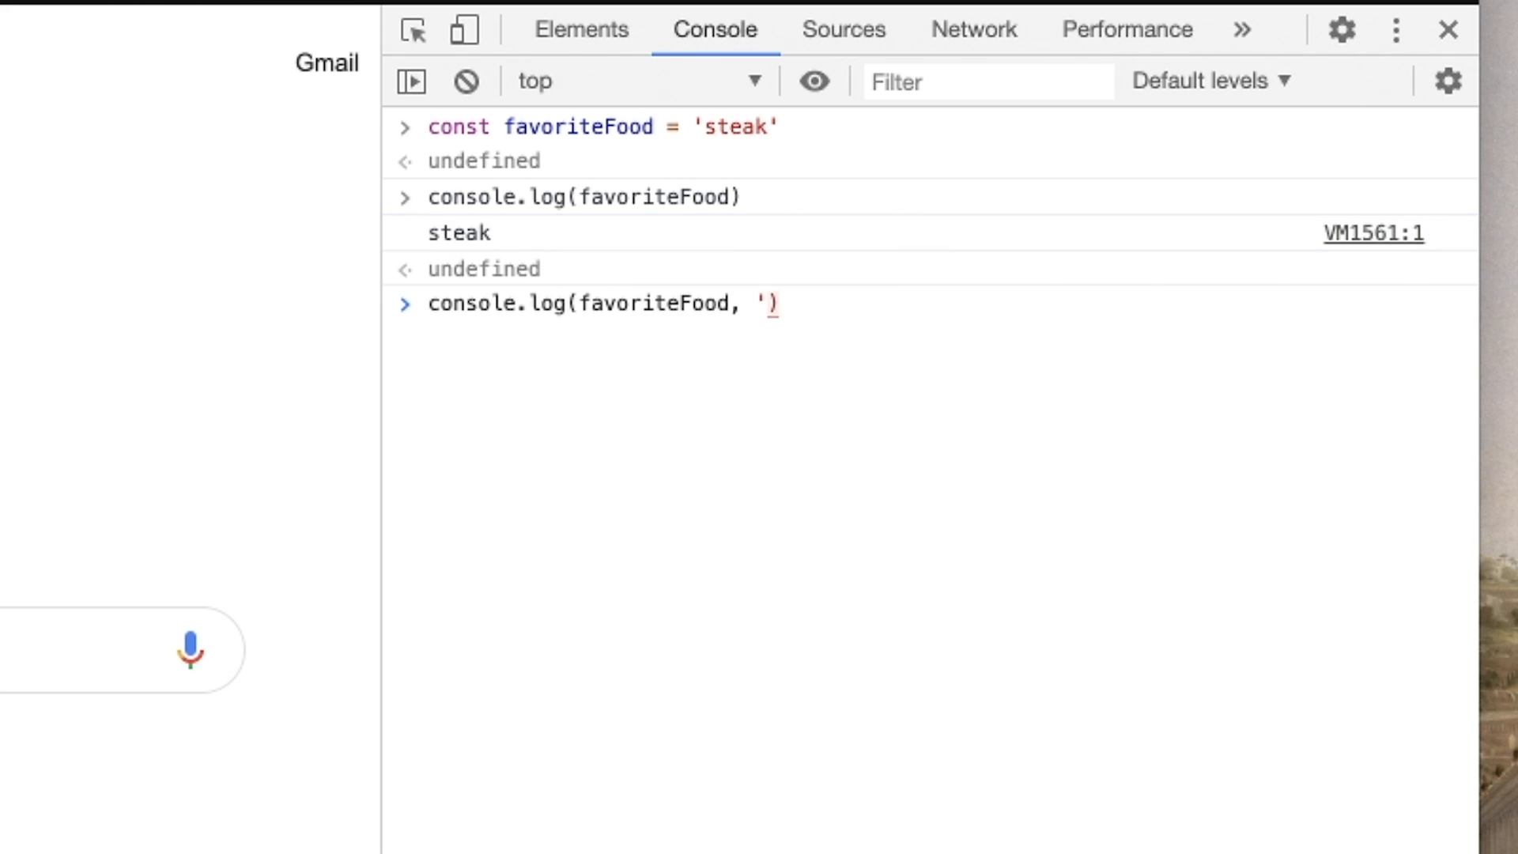
type("HERE")
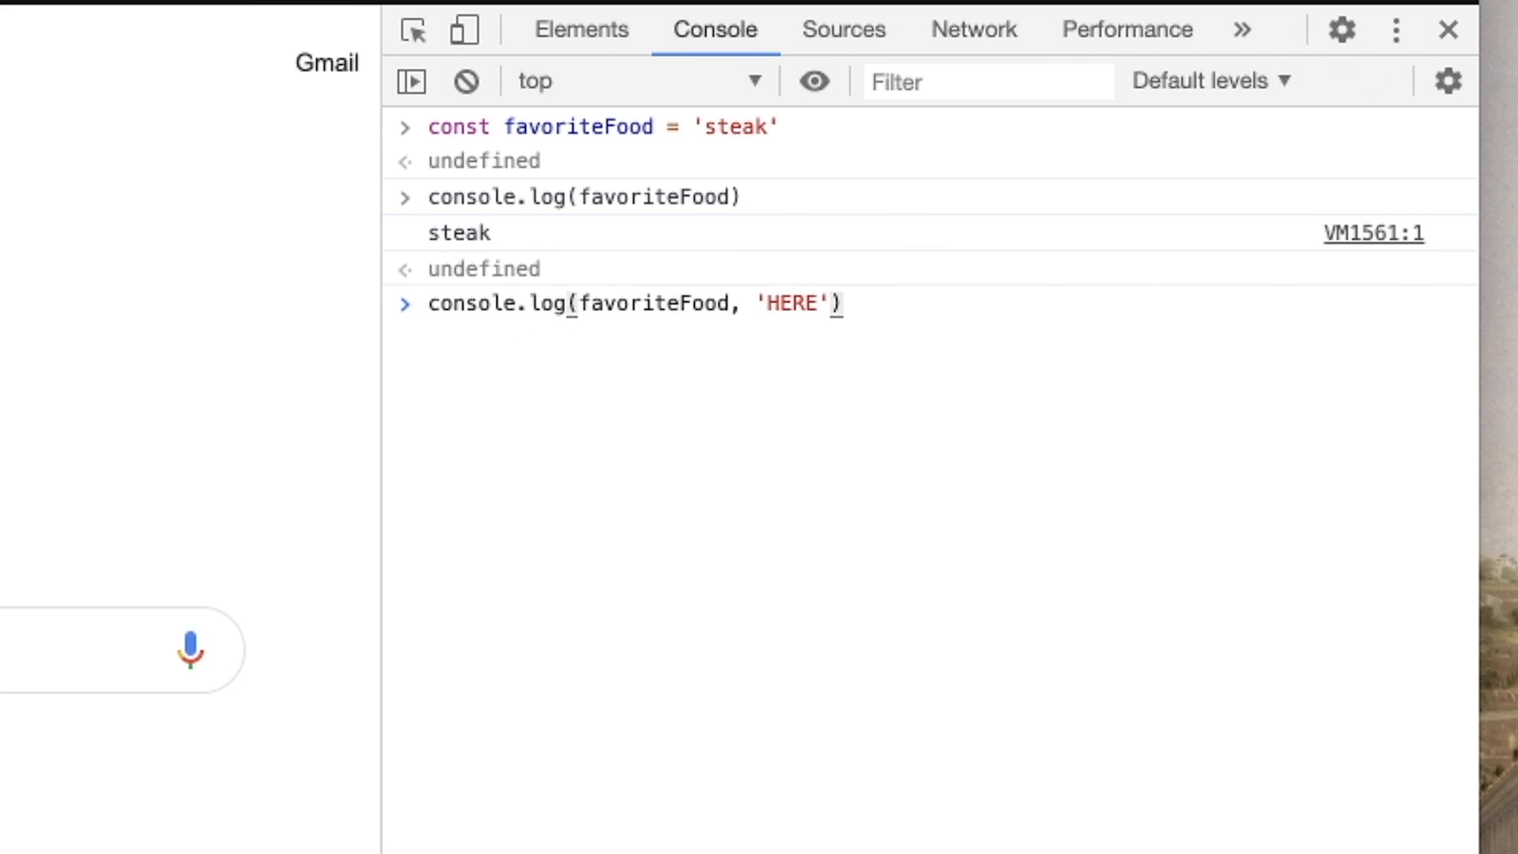
key("Enter")
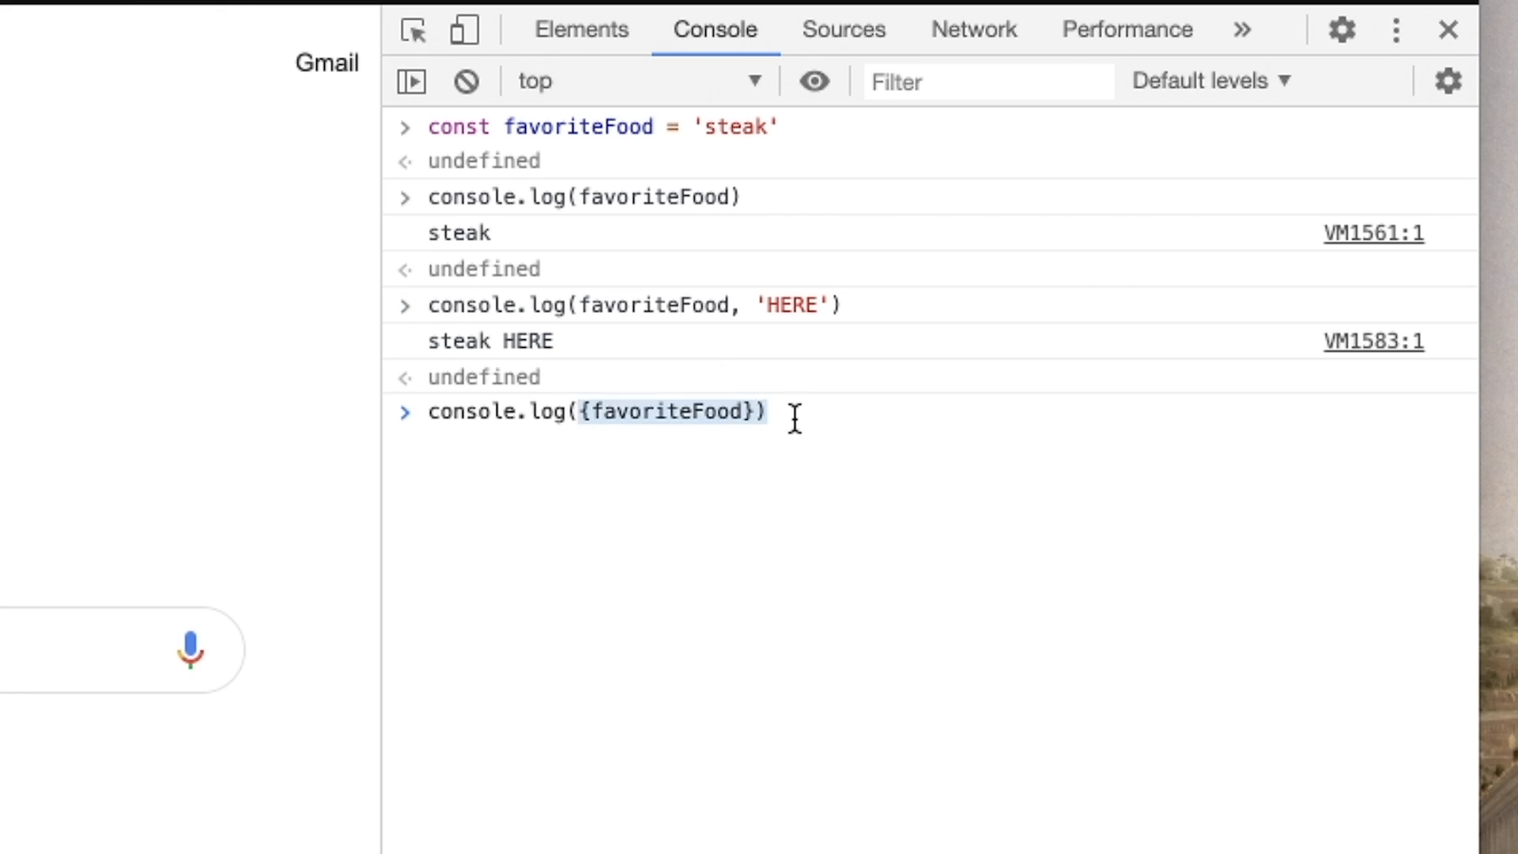
key("Enter")
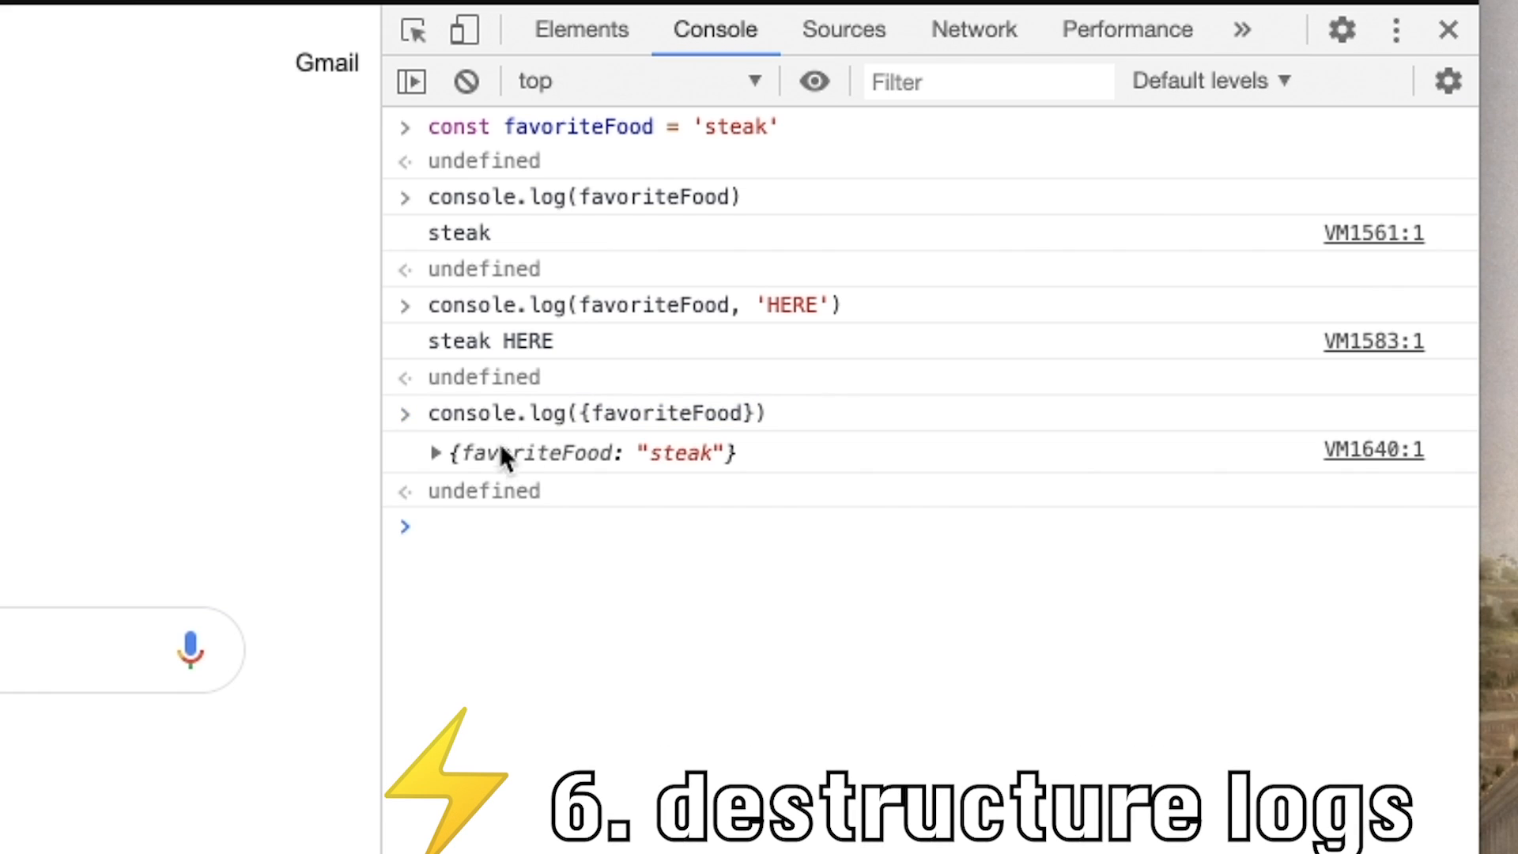
mouse_move(661, 454)
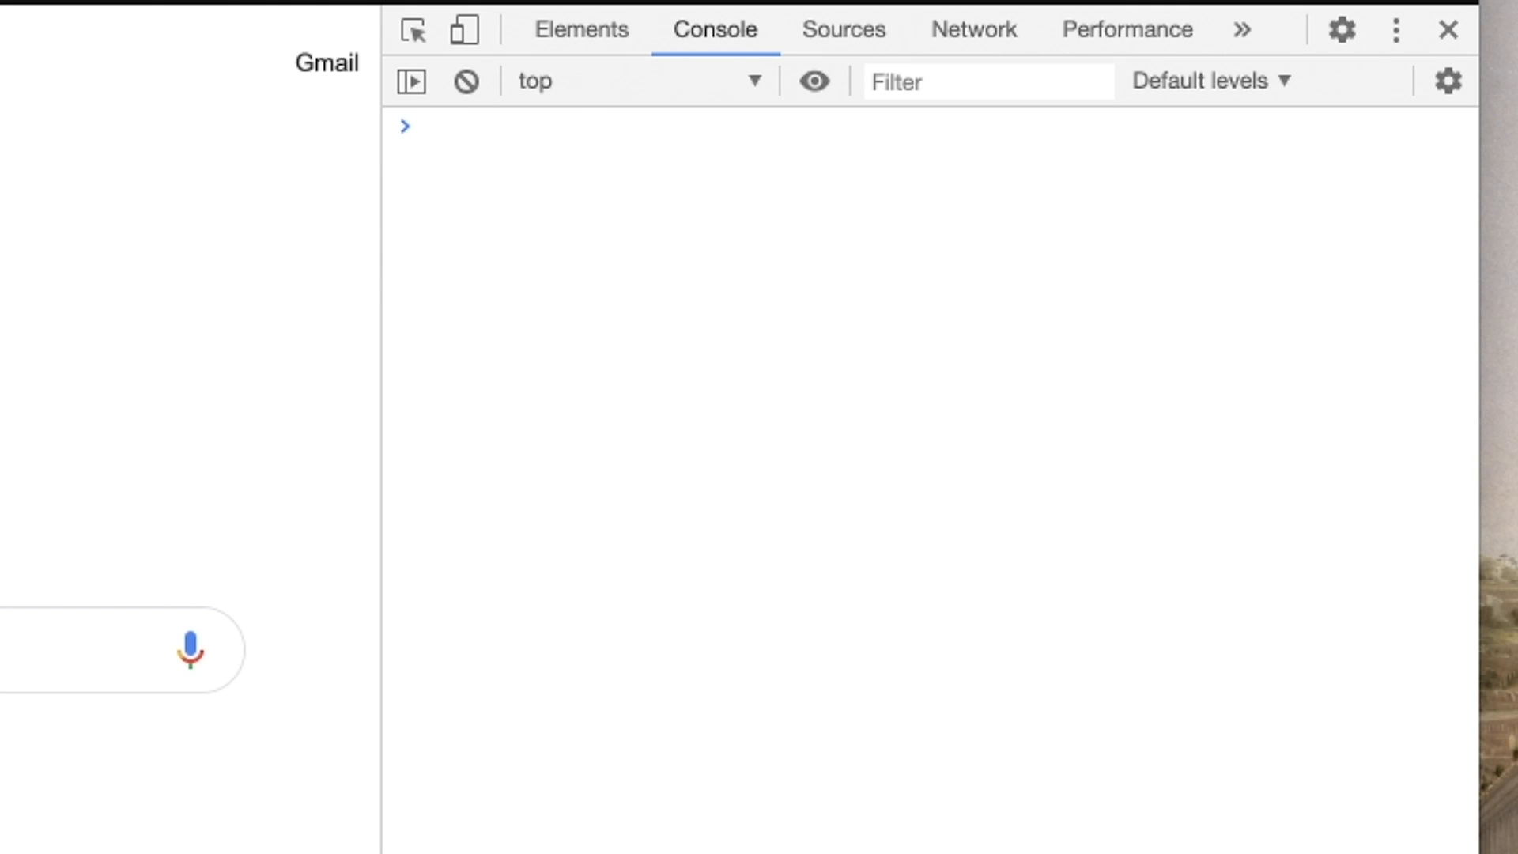
Define getFullName(firstName, lastName, middleName) and the firstName, middleName, lastName constants
left_click(437, 126)
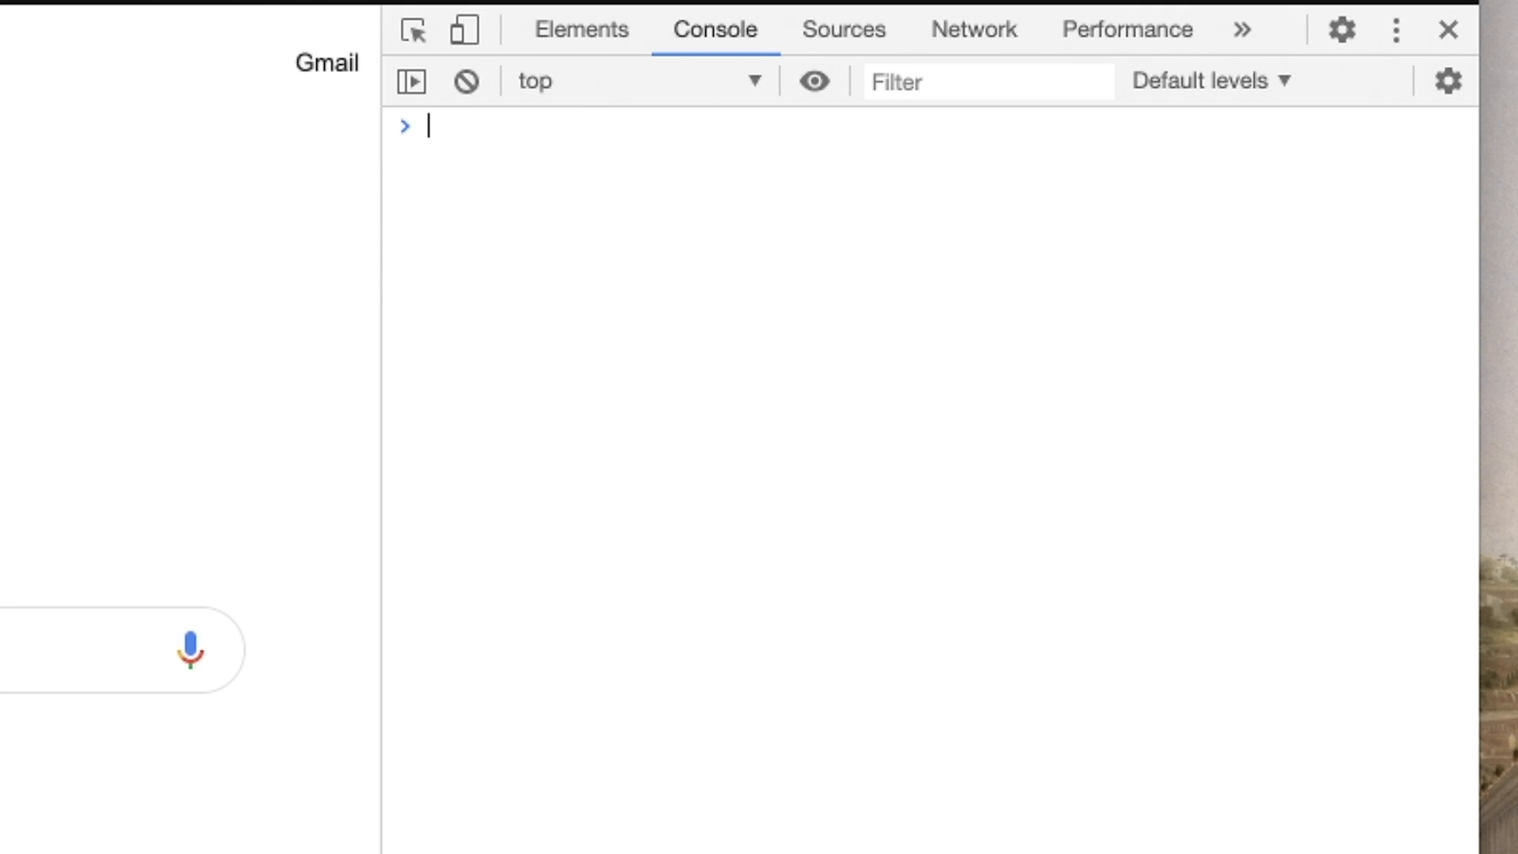
type("function getFullName(firstName, lastName, middleName) {")
type("return `${firstName} ${middleName} ${lastName}`")
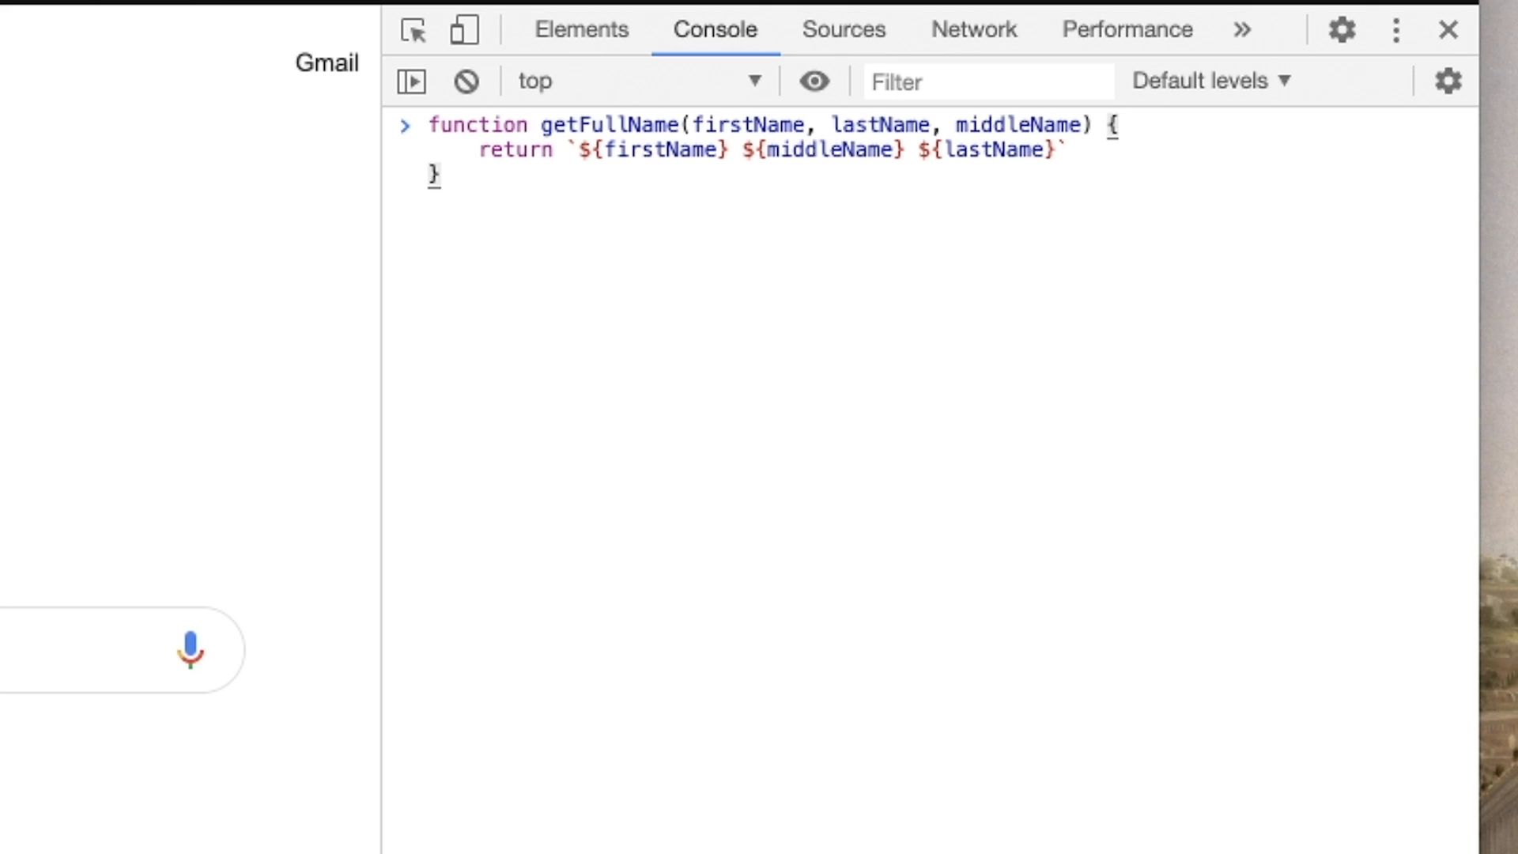
left_click(1119, 124)
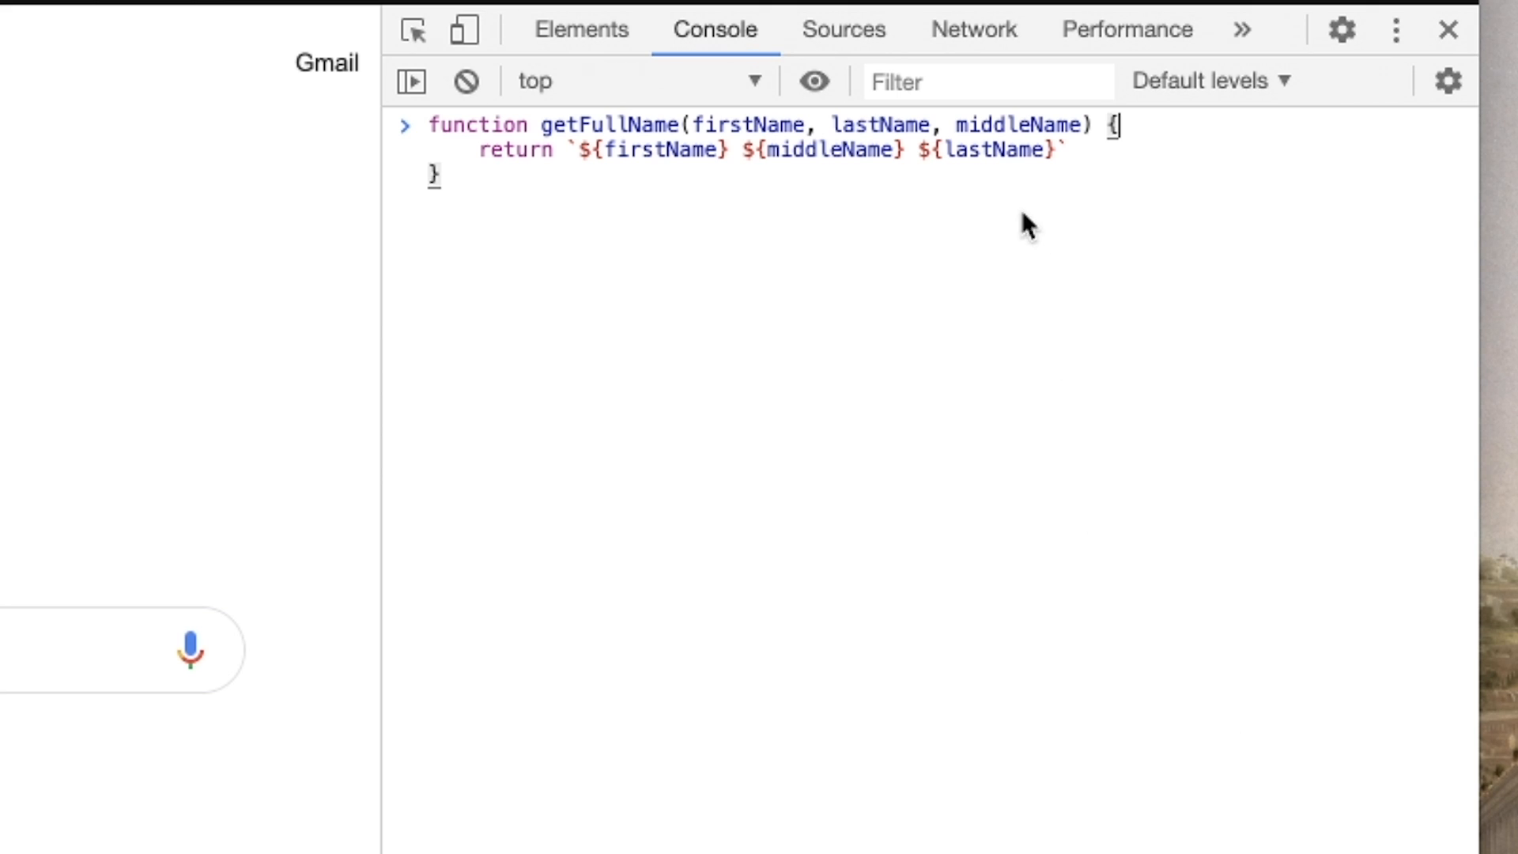
key("Enter")
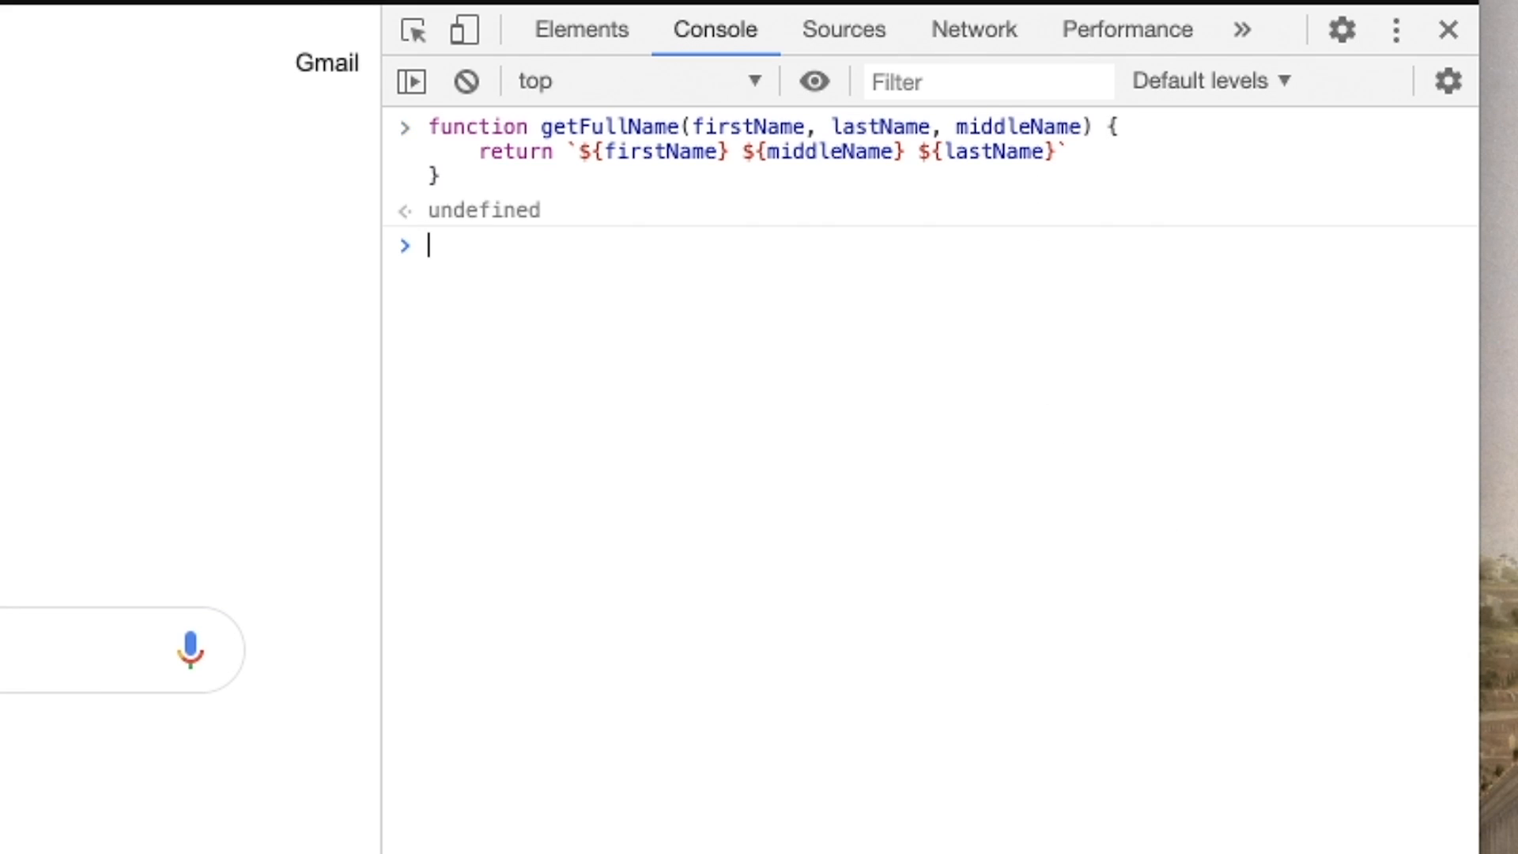
type("const lastName = 'p")
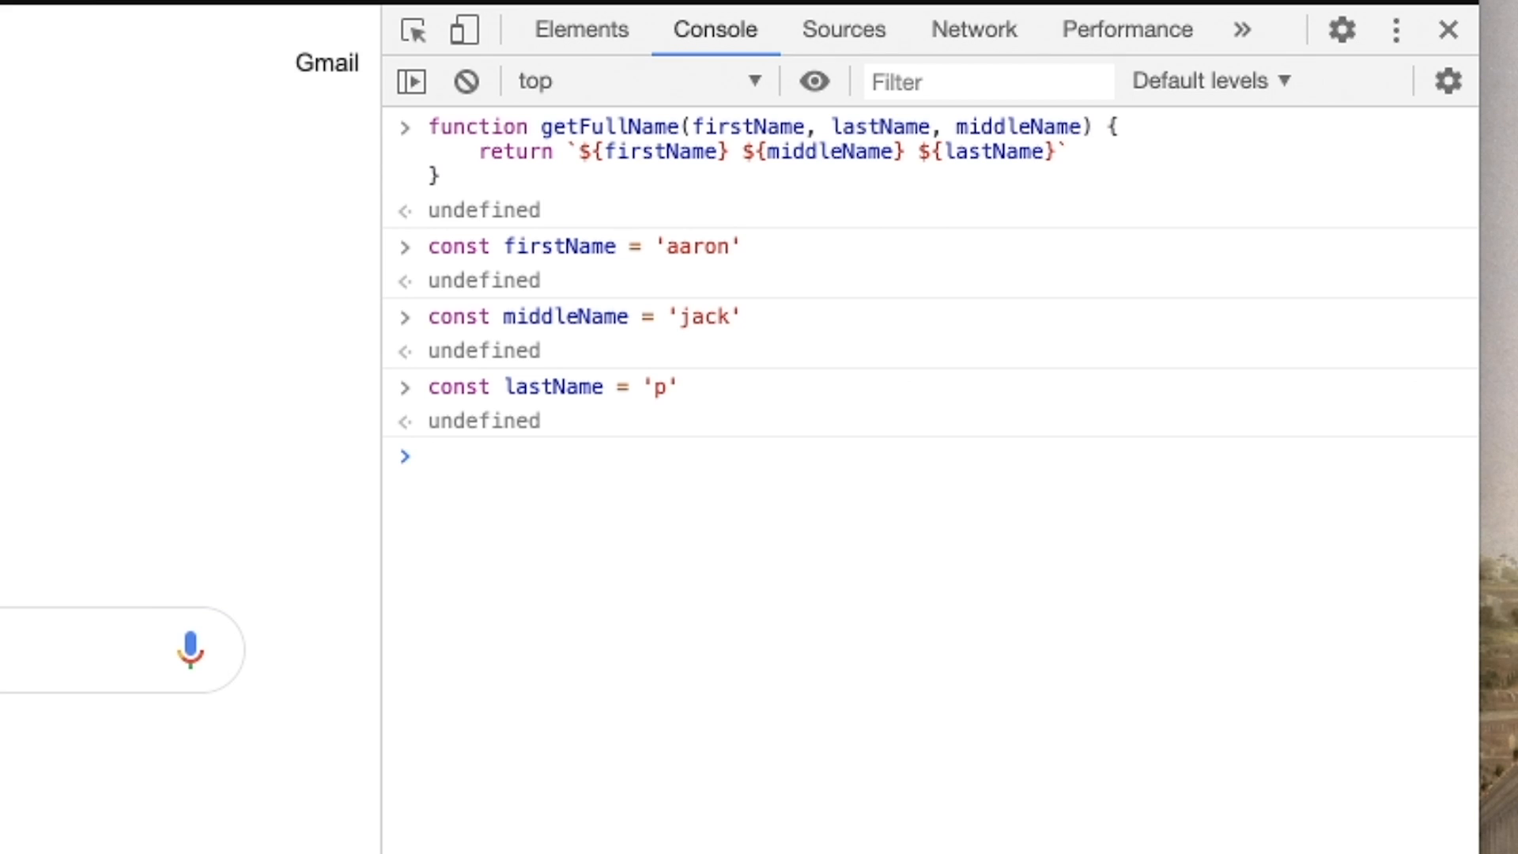
Clear the console and call getFullName(firstName, middleName, lastName), returning "aaron p jack"
left_click(465, 80)
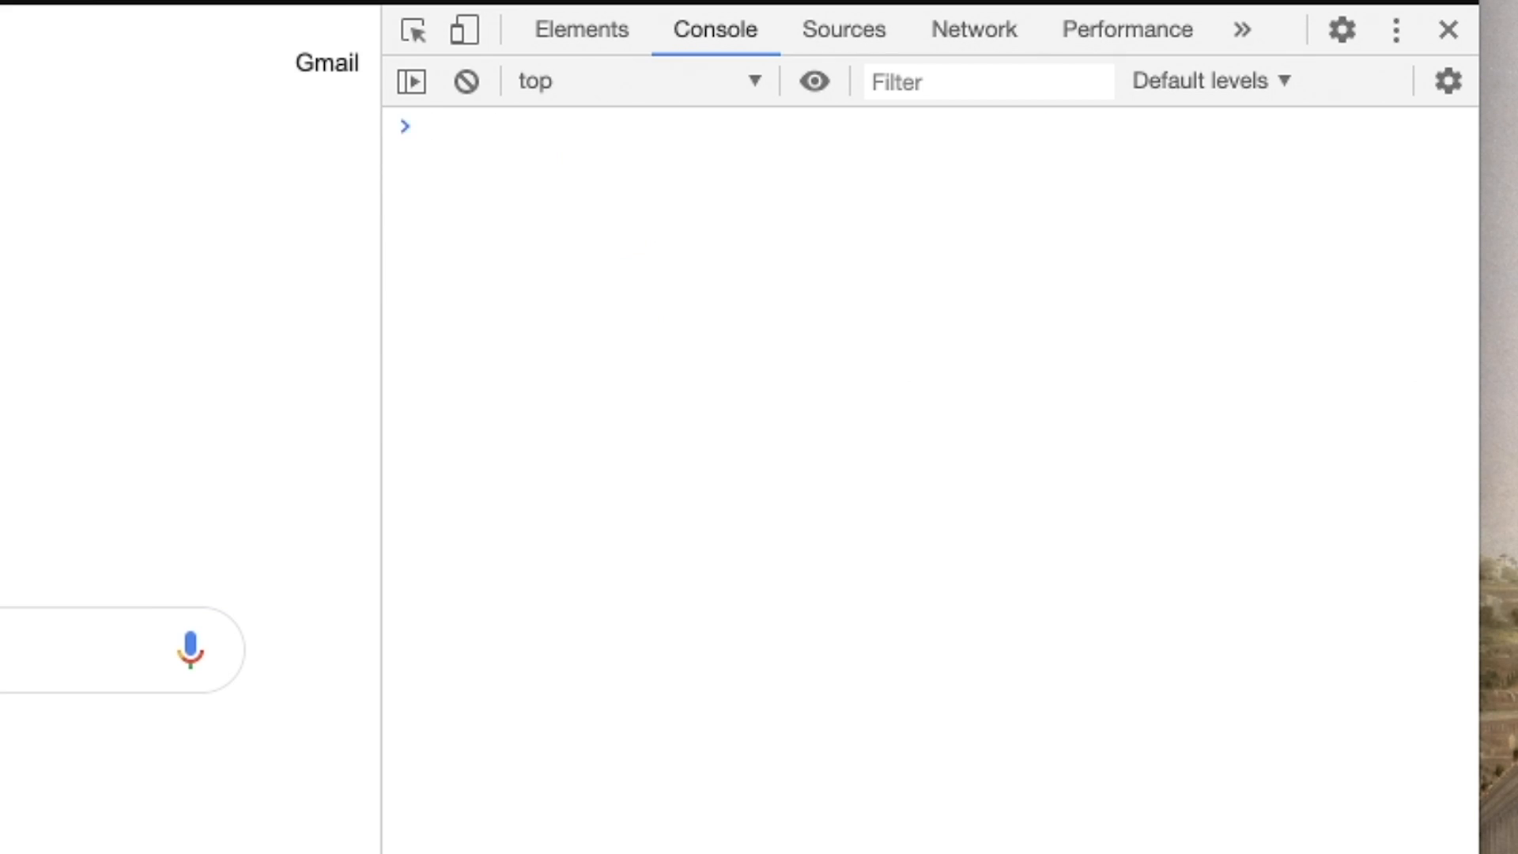
type("getFullName(")
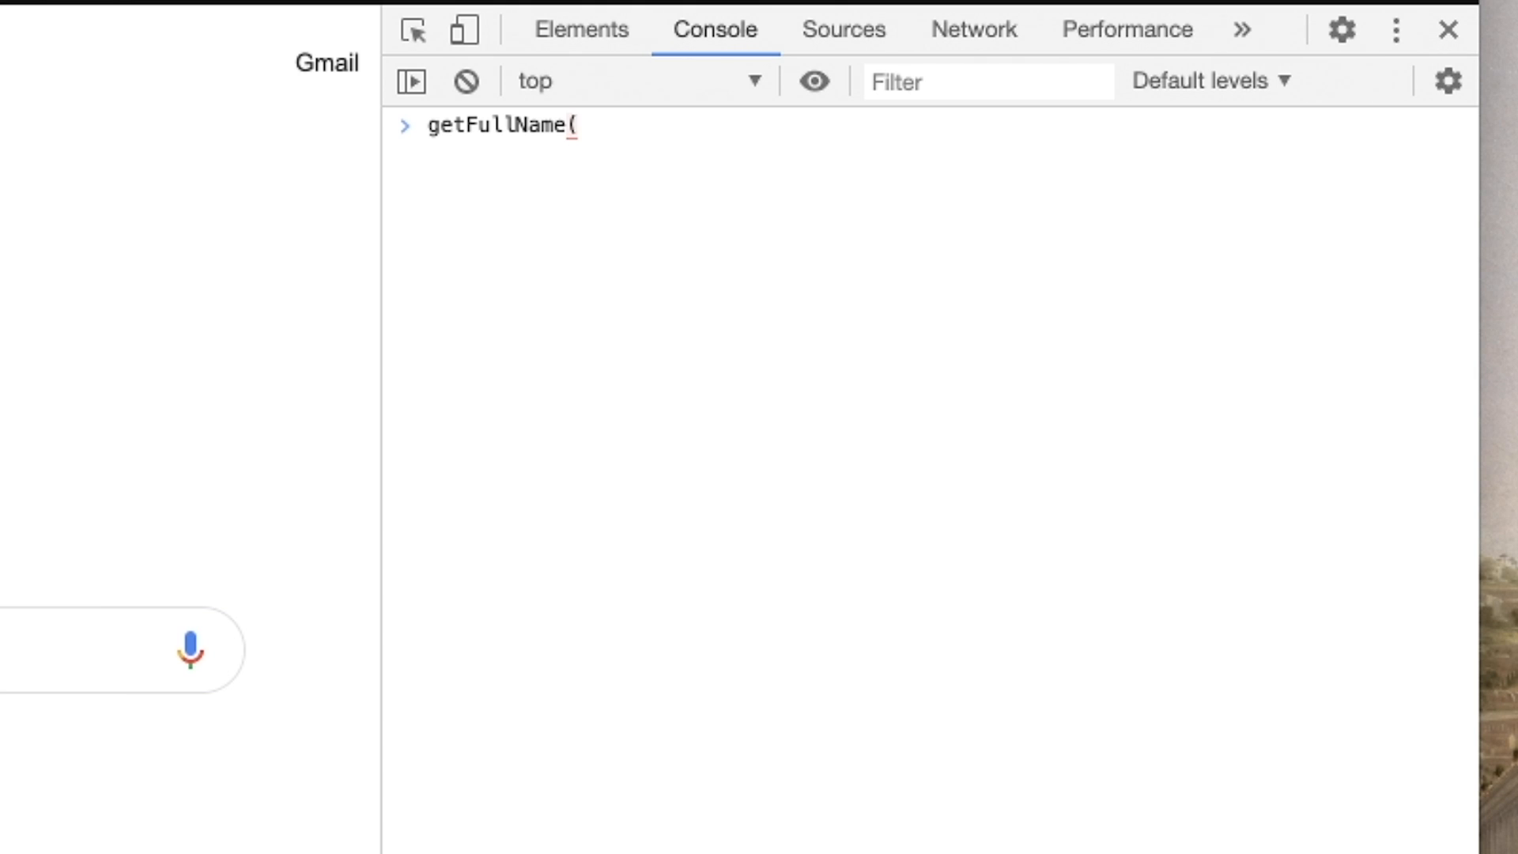
type("firstName,")
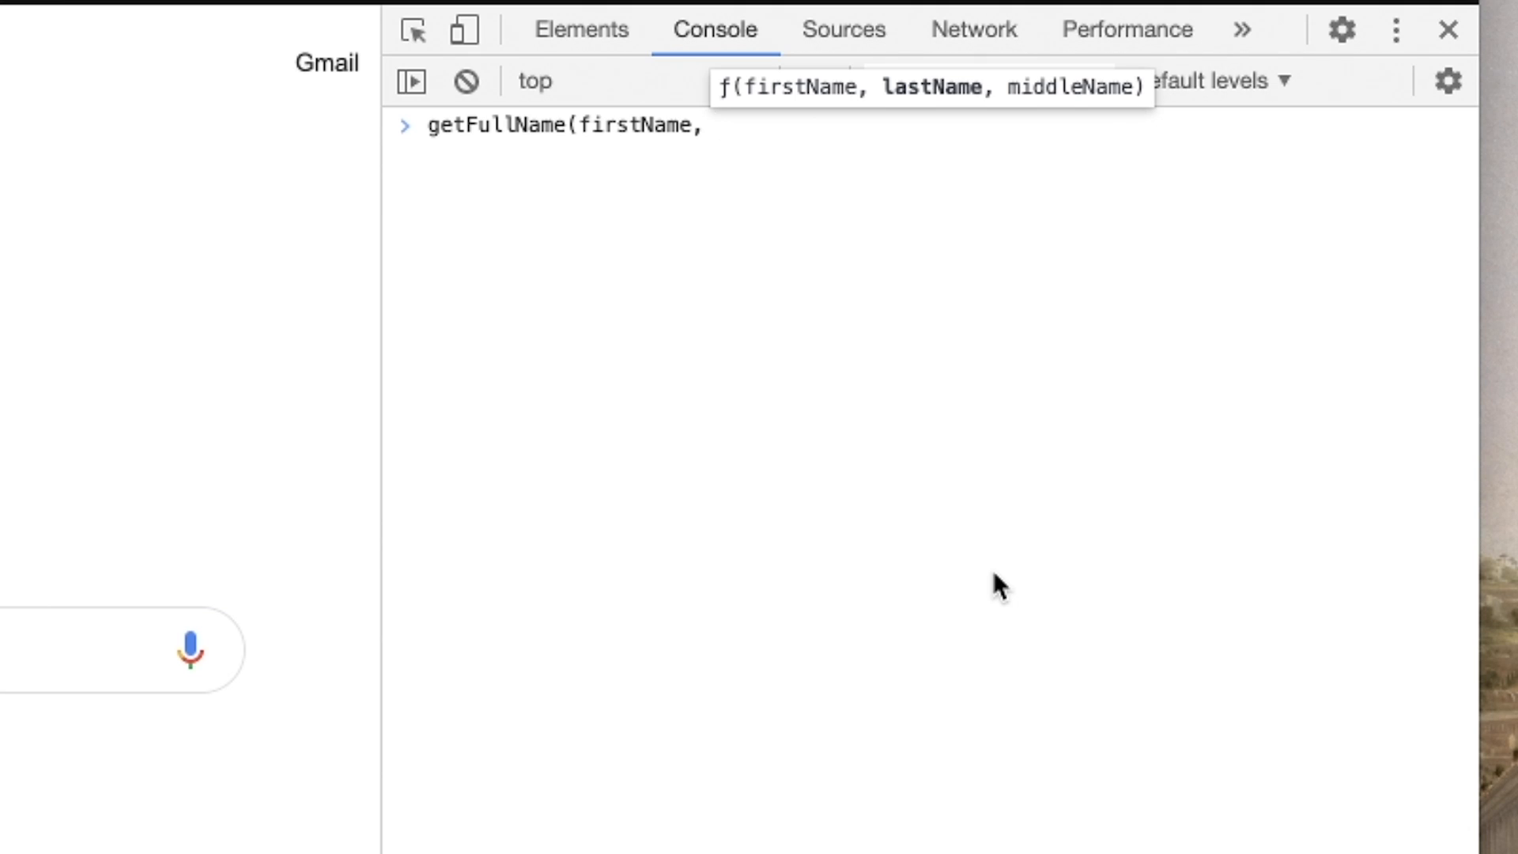
type("middleName,")
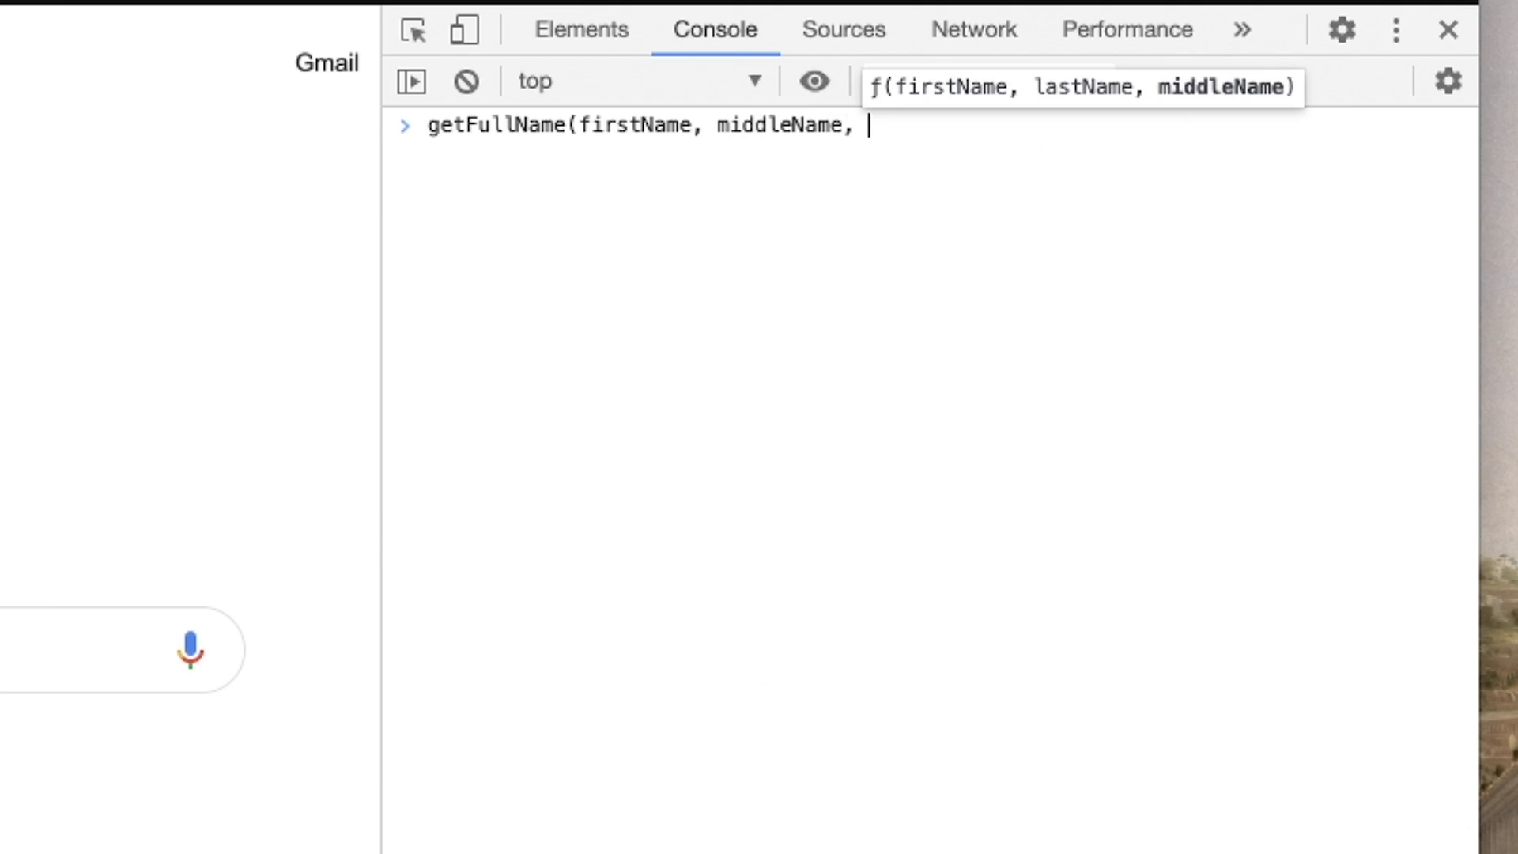
type("lastName")
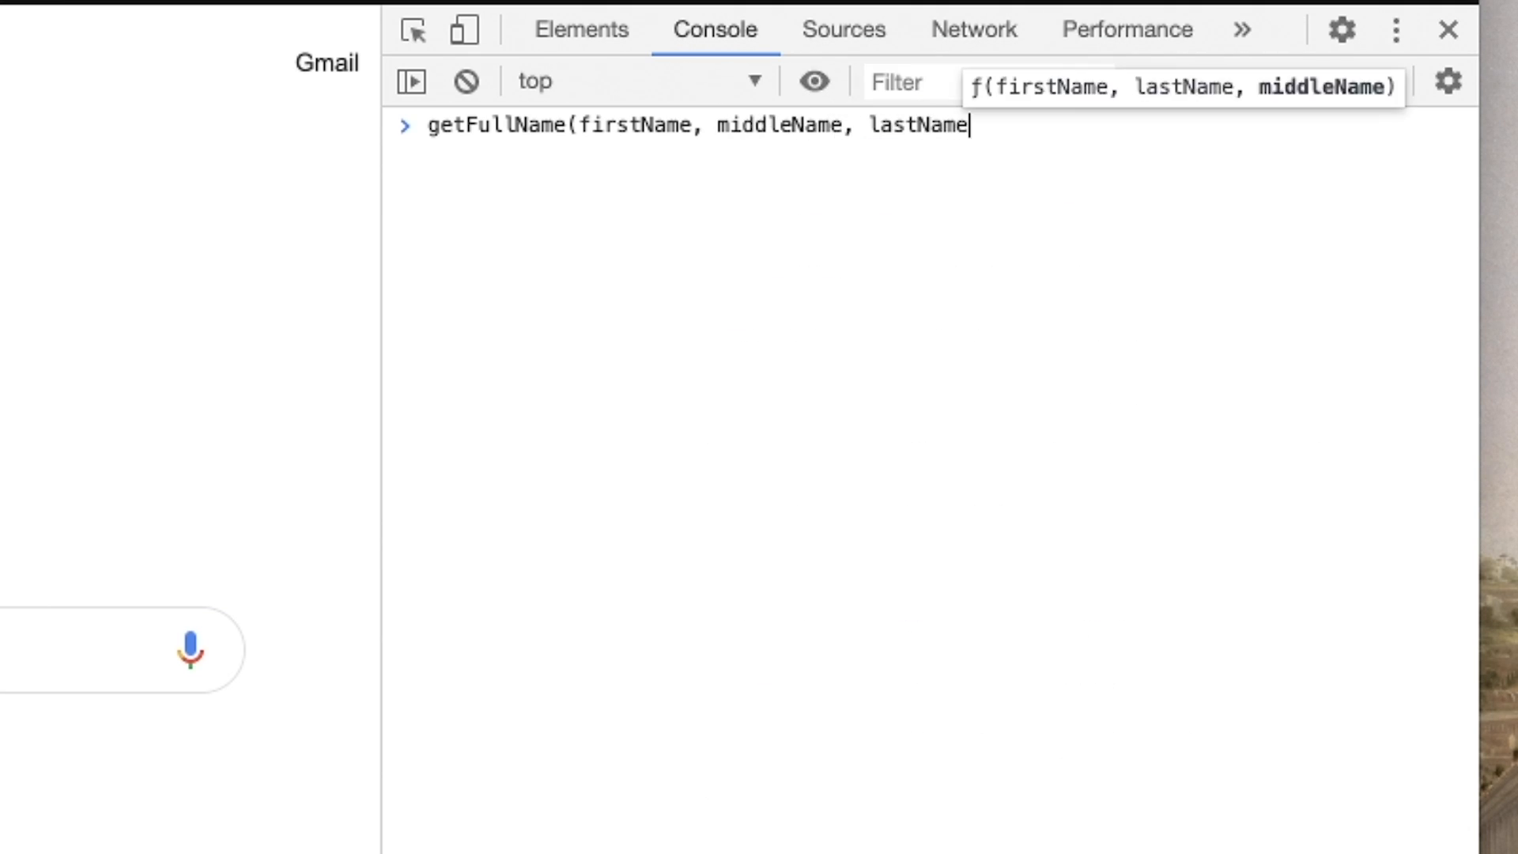
key("Enter")
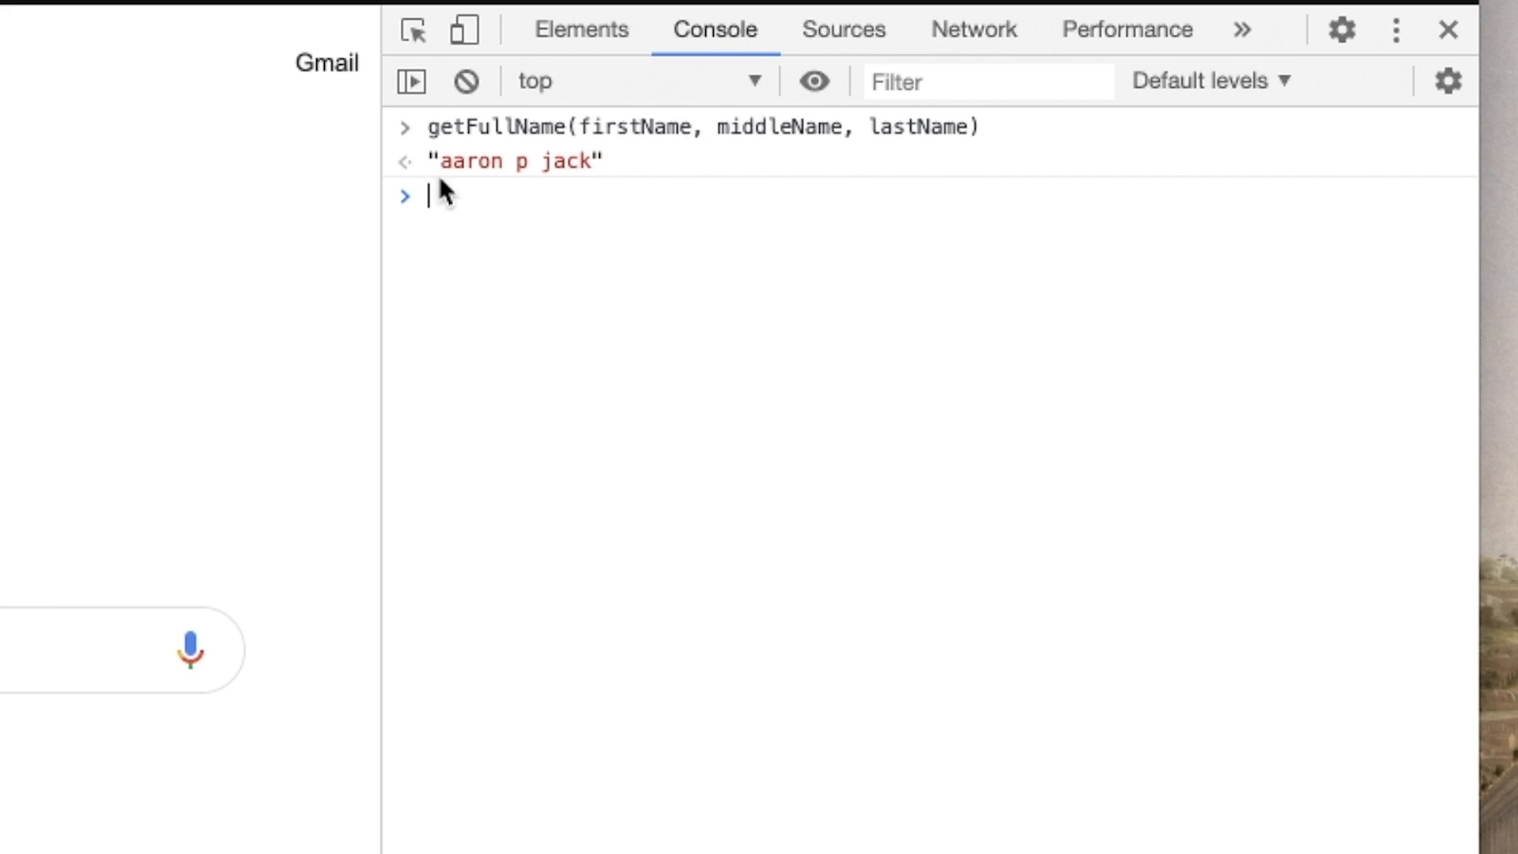
mouse_move(596, 430)
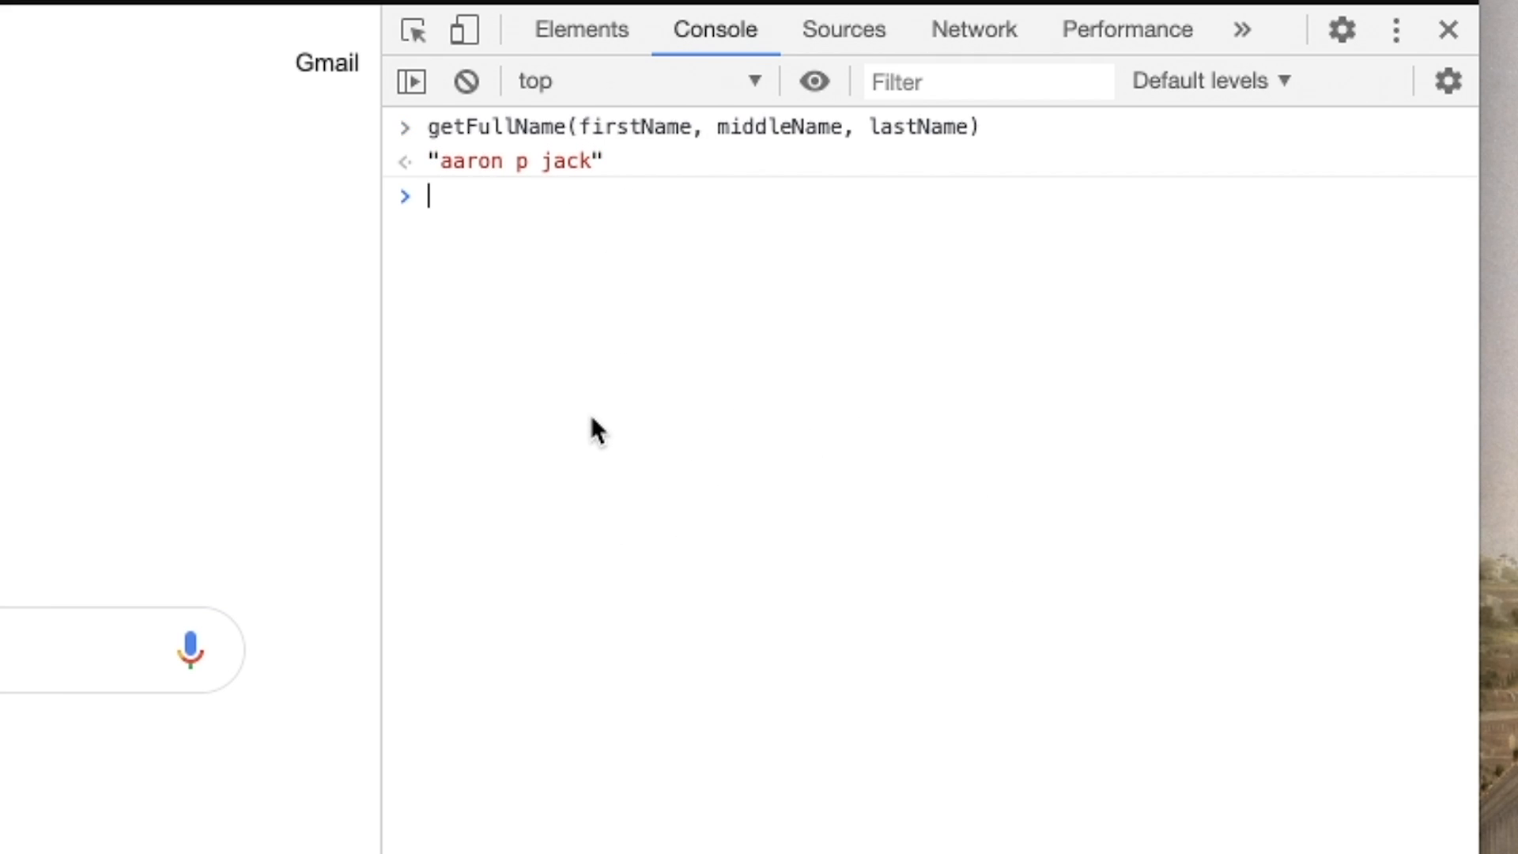
mouse_move(911, 533)
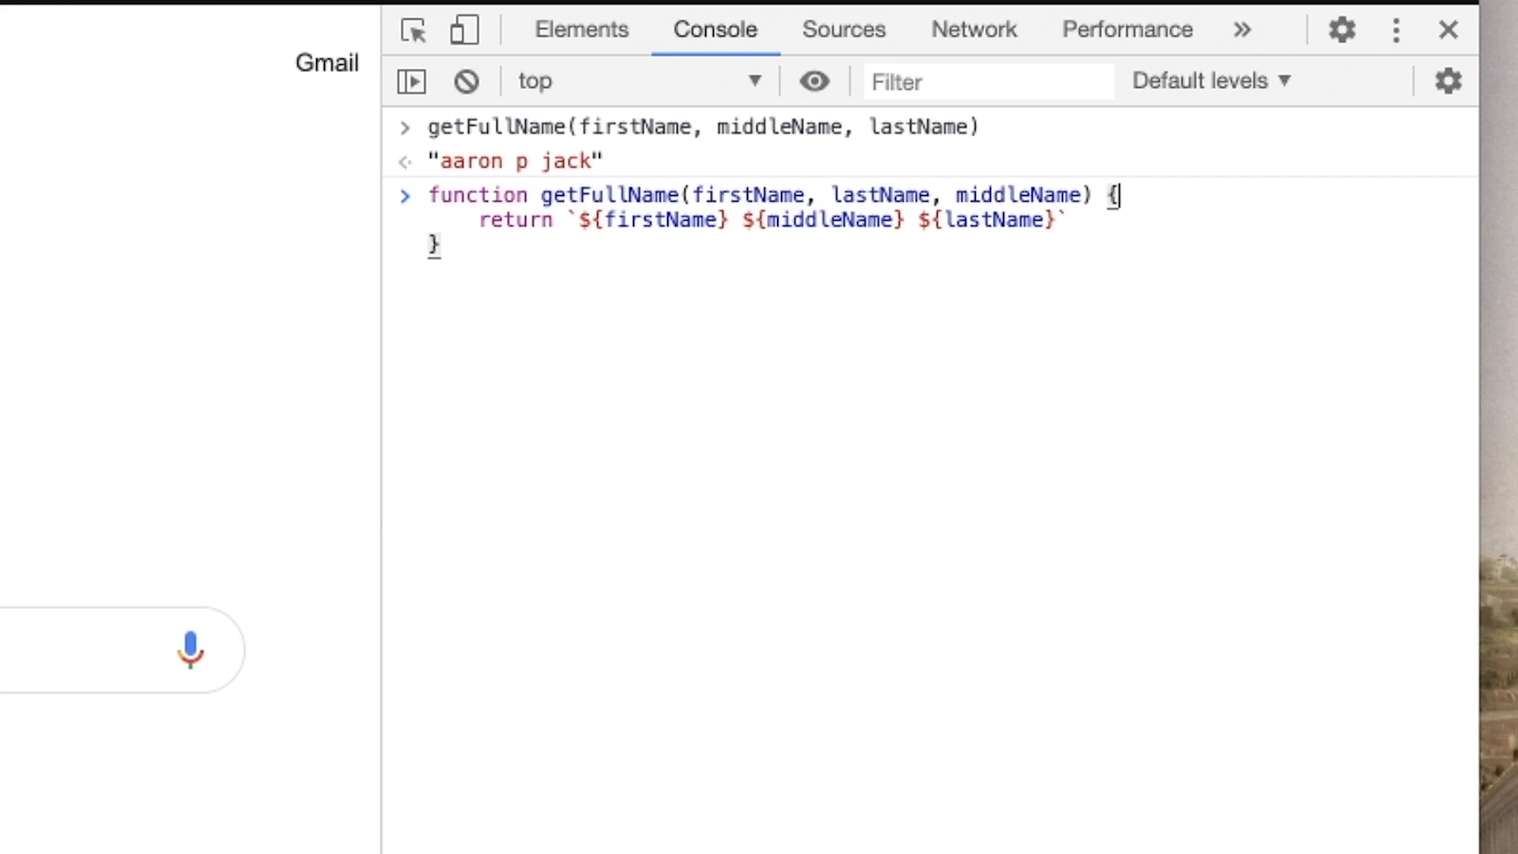
Wrap getFullName's parameters in braces and call it with {firstName, middleName, lastName}, returning "aaron jack p"
type("{")
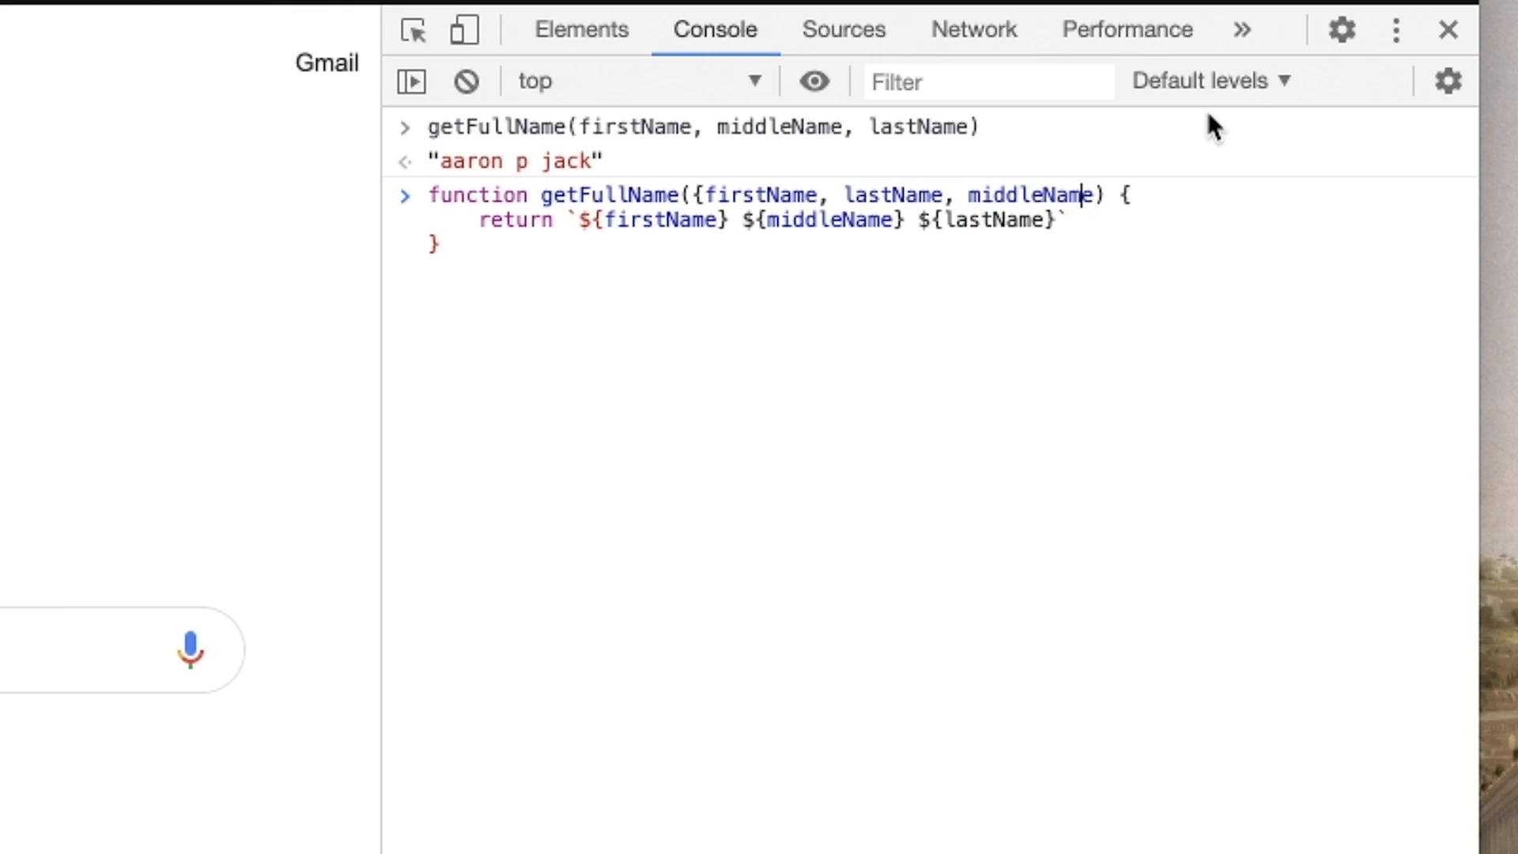
type("}")
key("Enter")
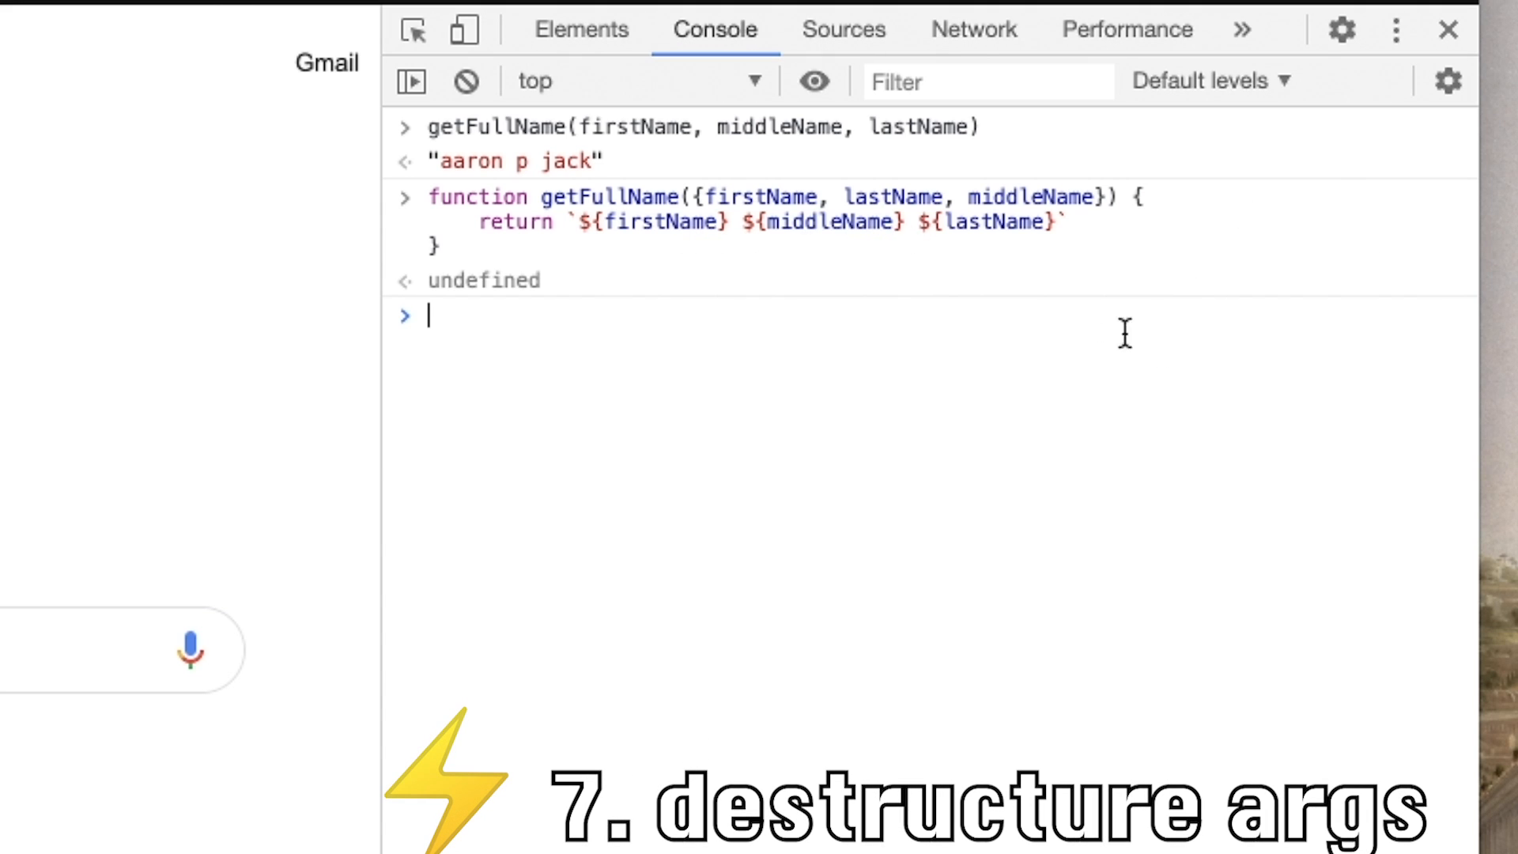
mouse_move(910, 489)
type("getFullName({firstName, middleName, lastName)")
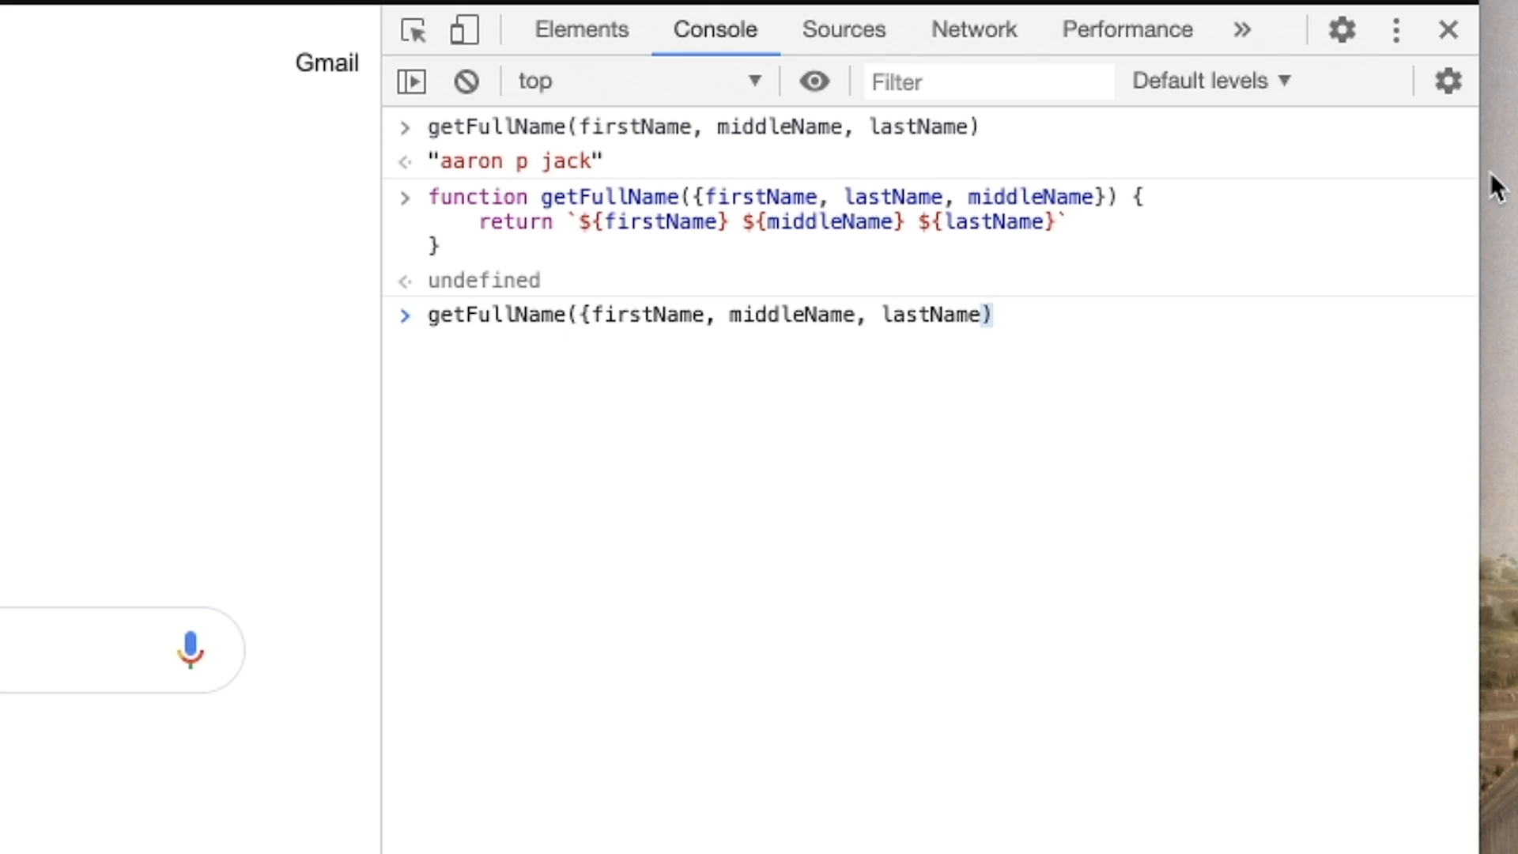
type("}")
key("Enter")
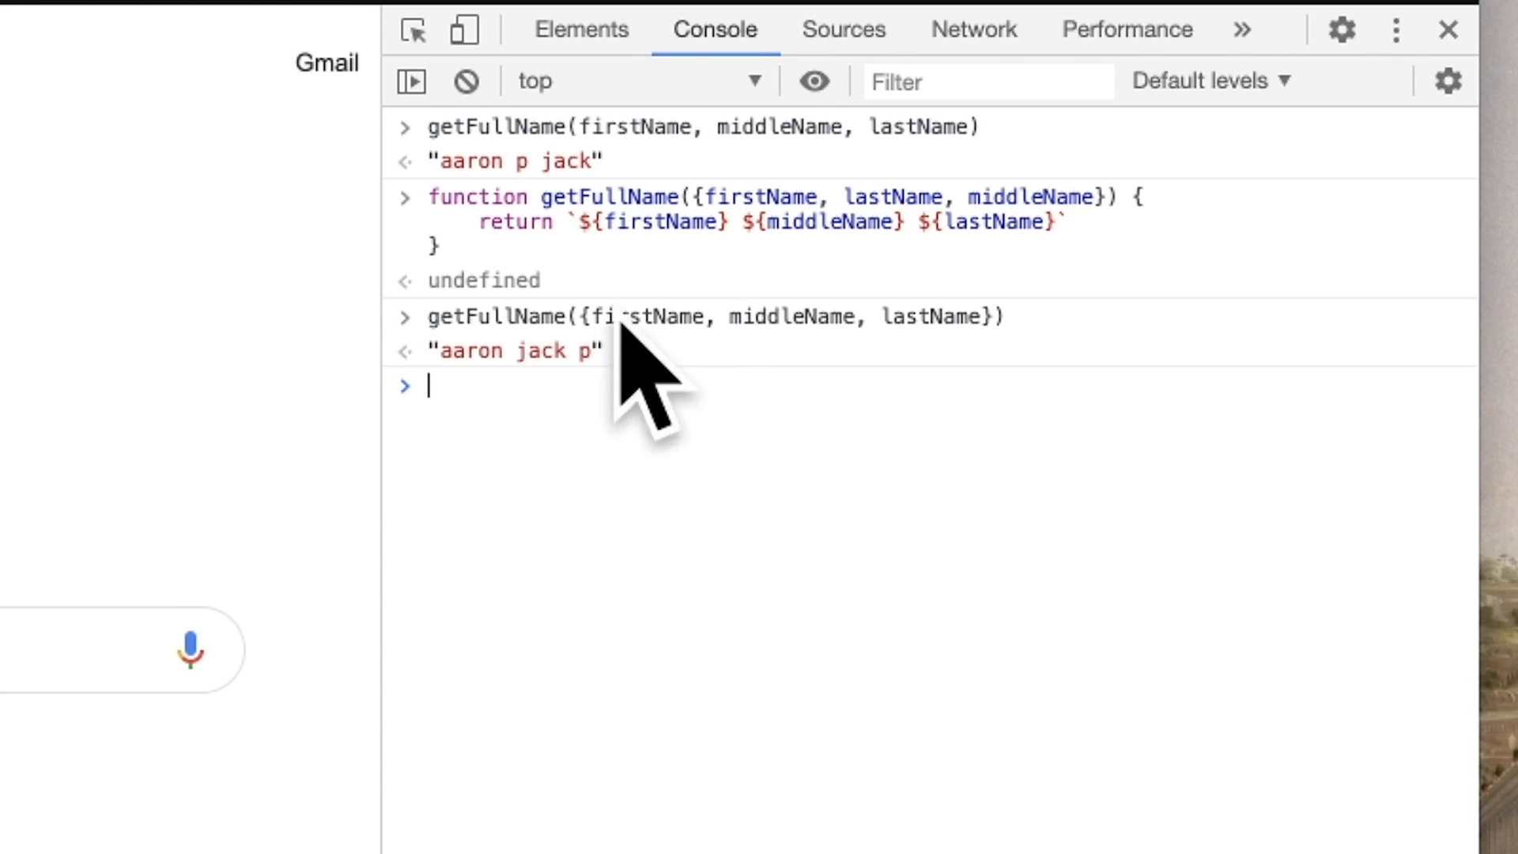
mouse_move(1044, 343)
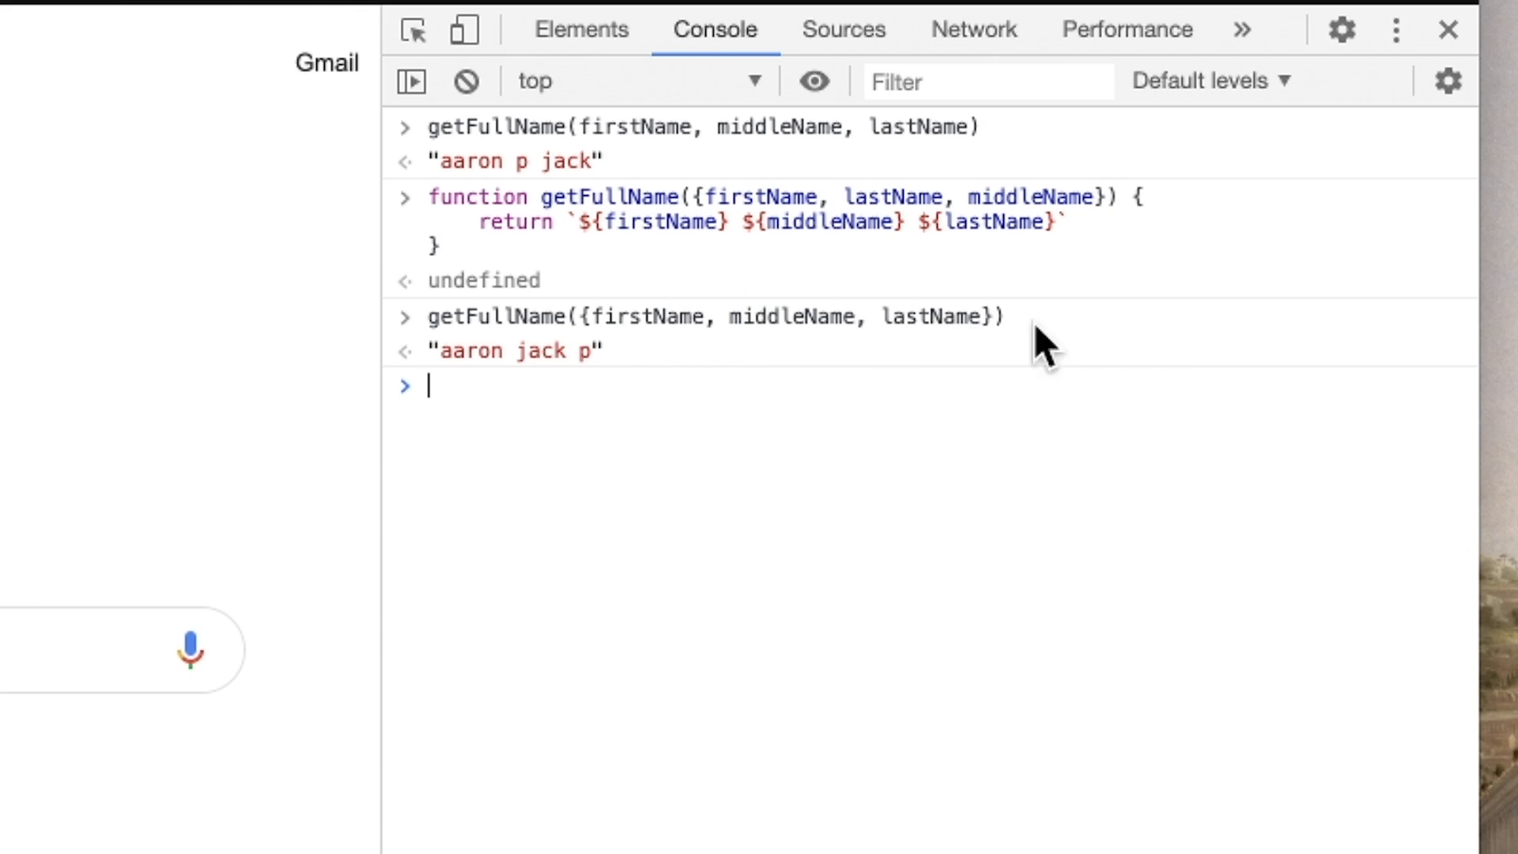
mouse_move(982, 225)
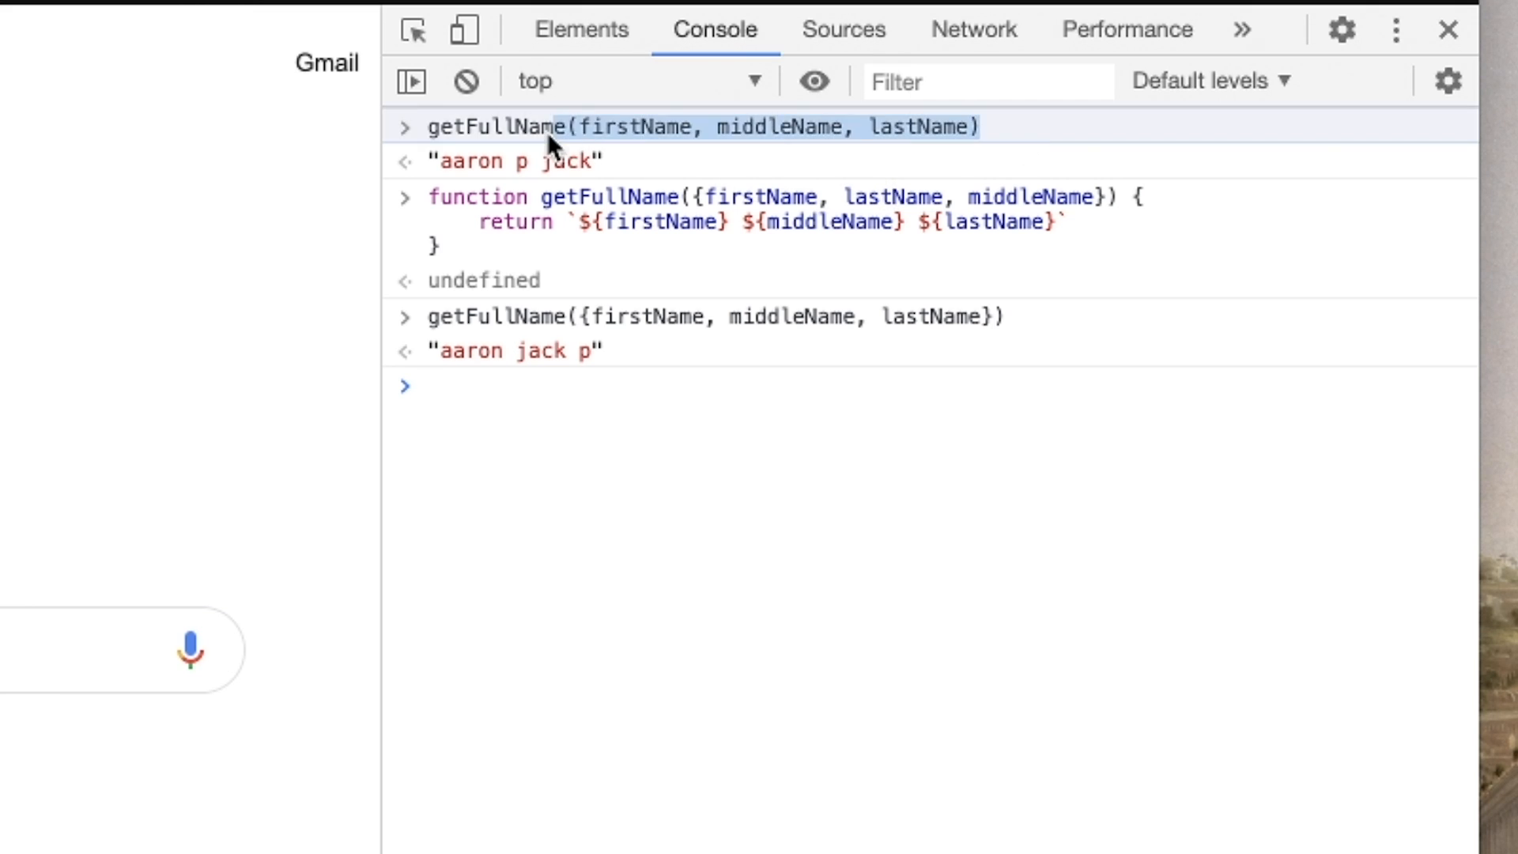
Clear the console and experiment with arr.splice(1) on the array
left_click(465, 80)
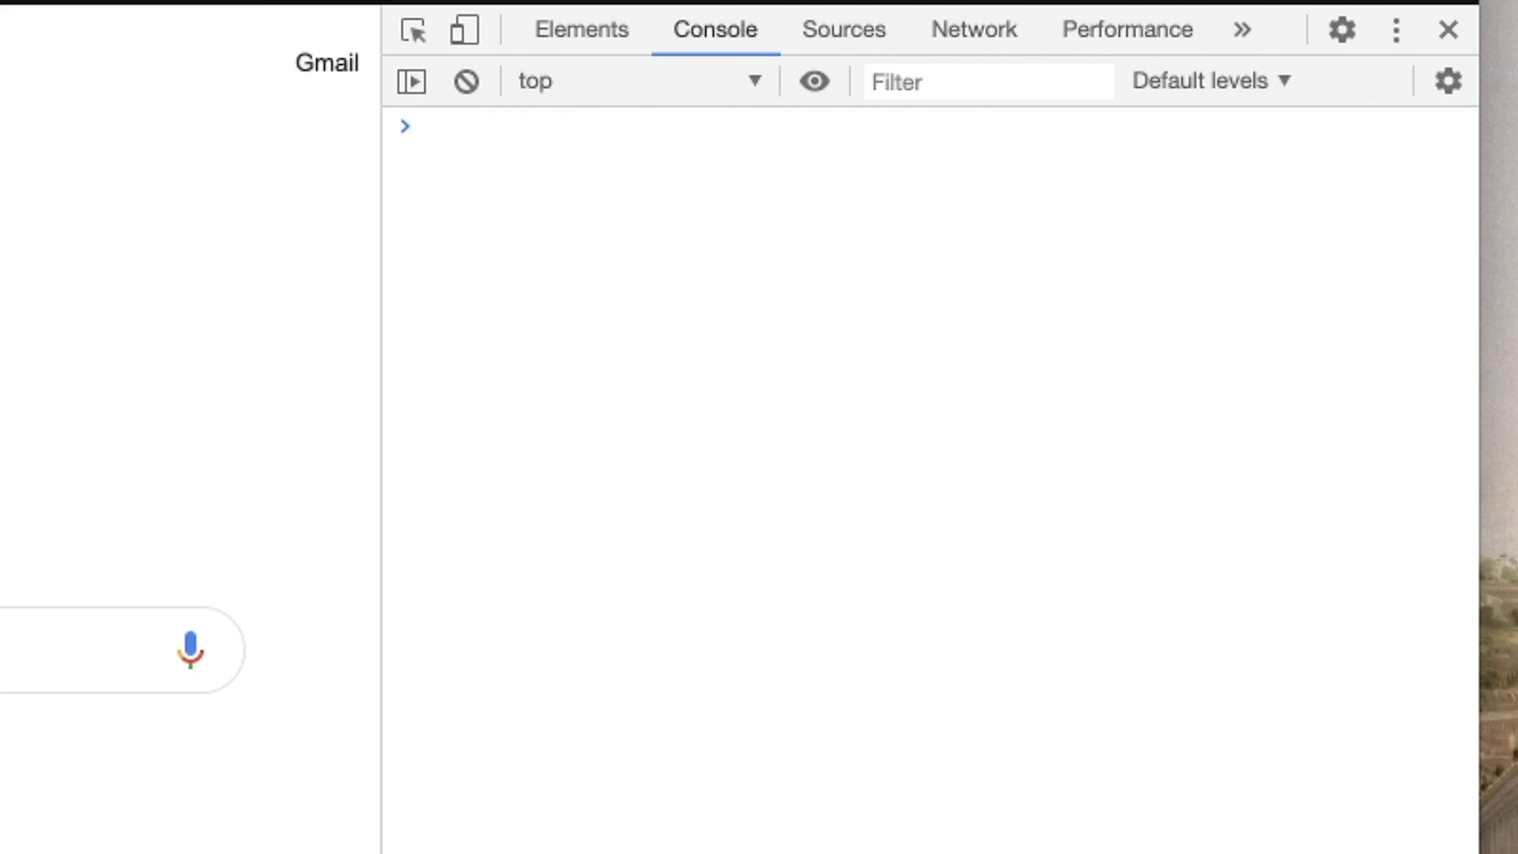
left_click(425, 124)
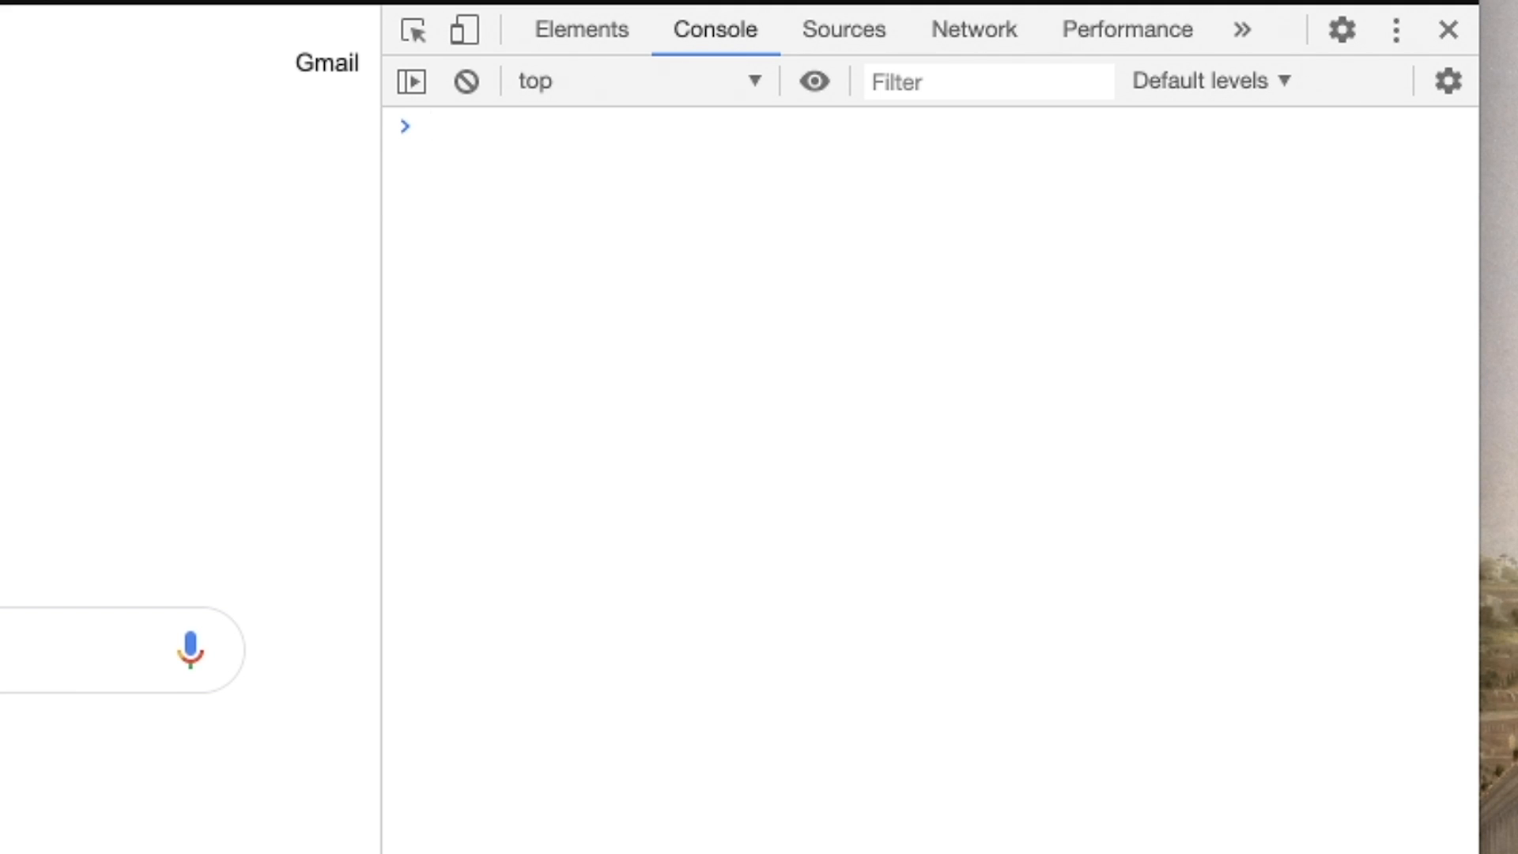
left_click(437, 126)
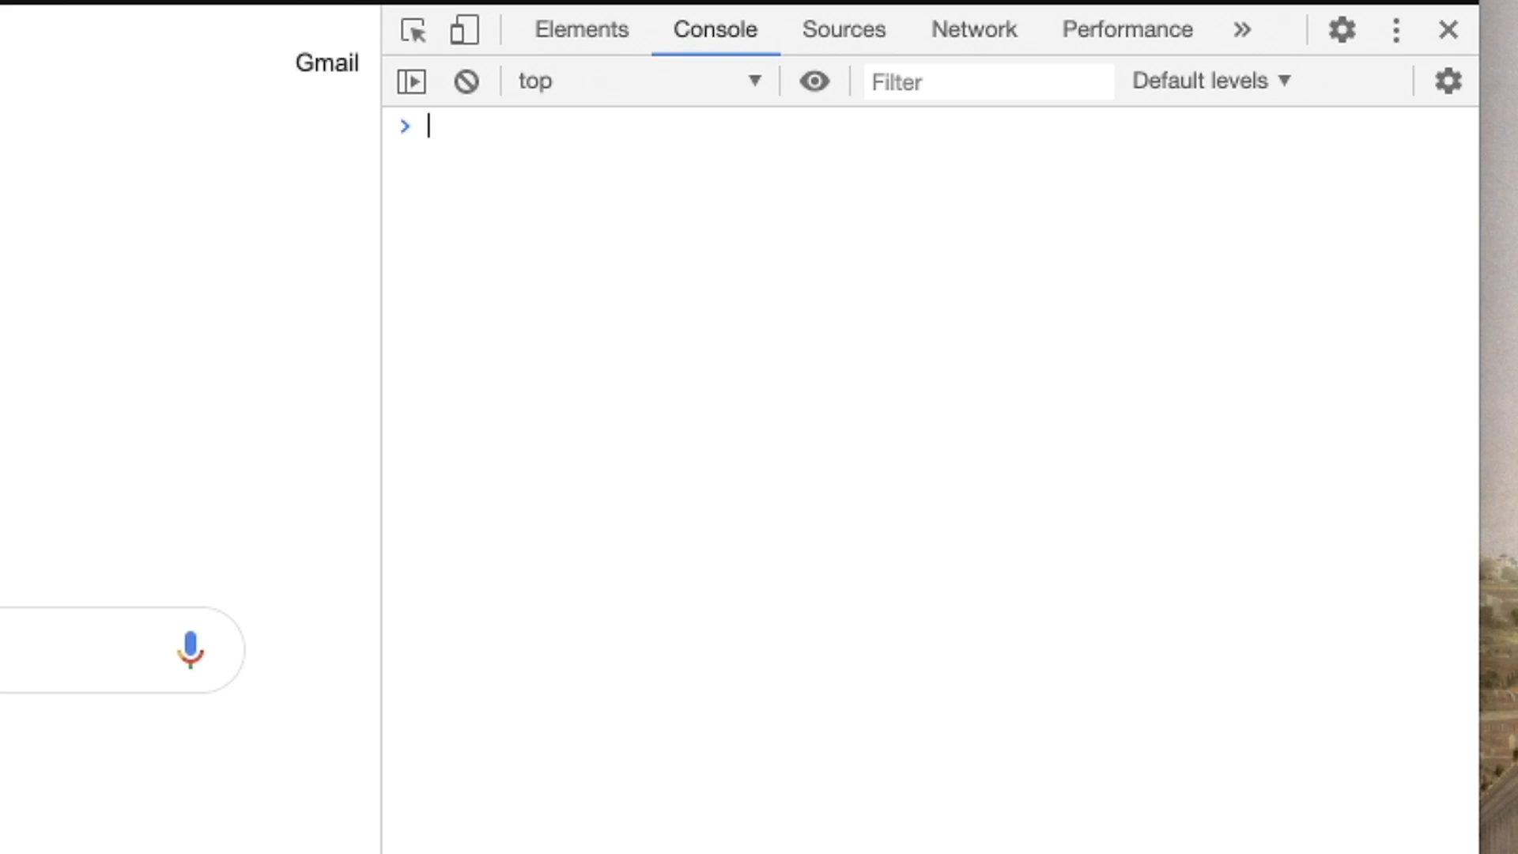
type("a")
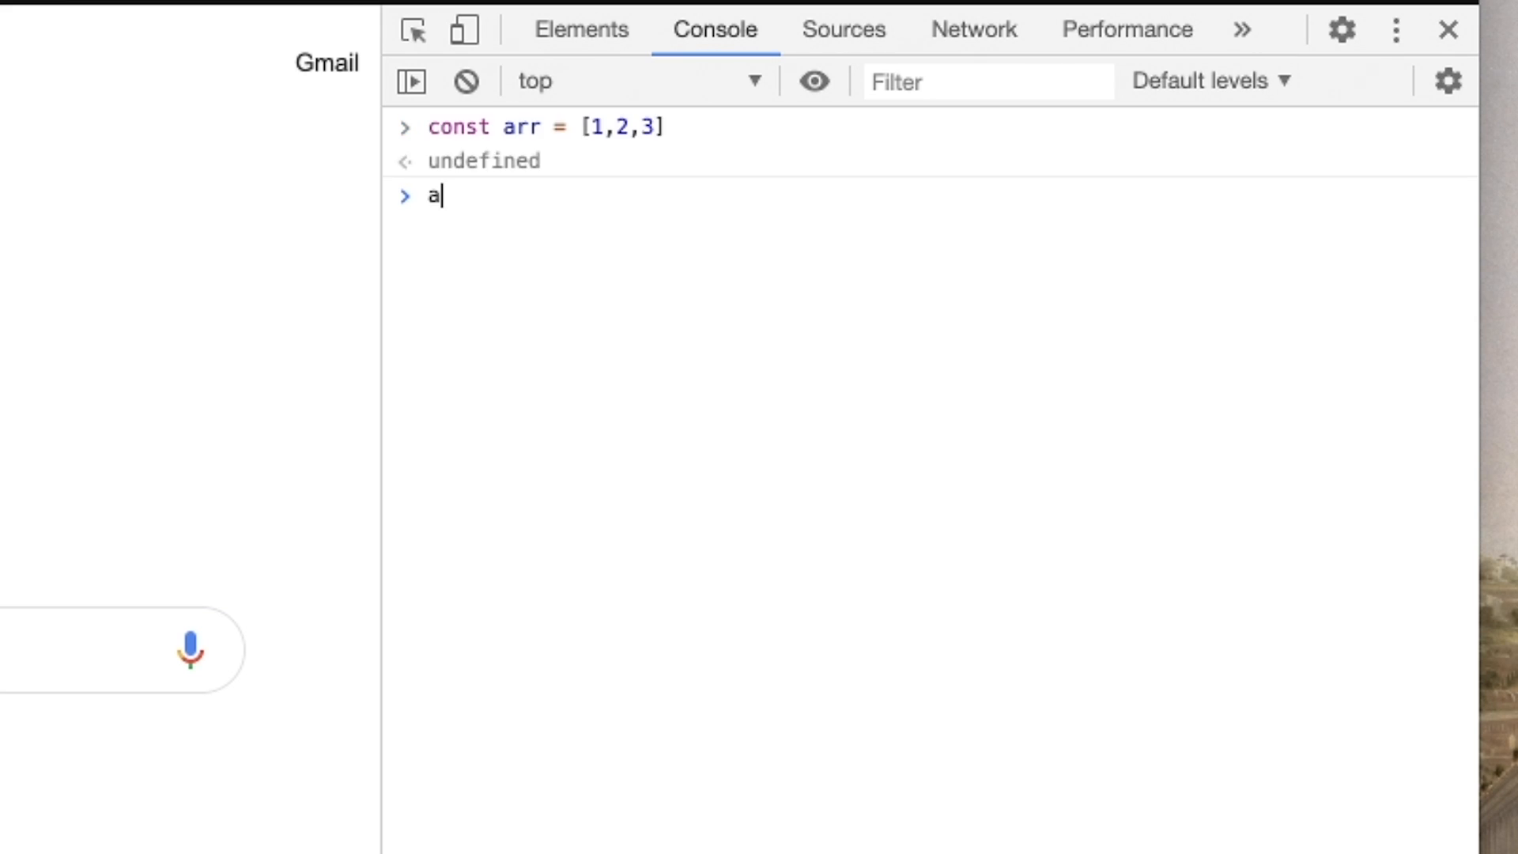
type("rr.splice(1,1")
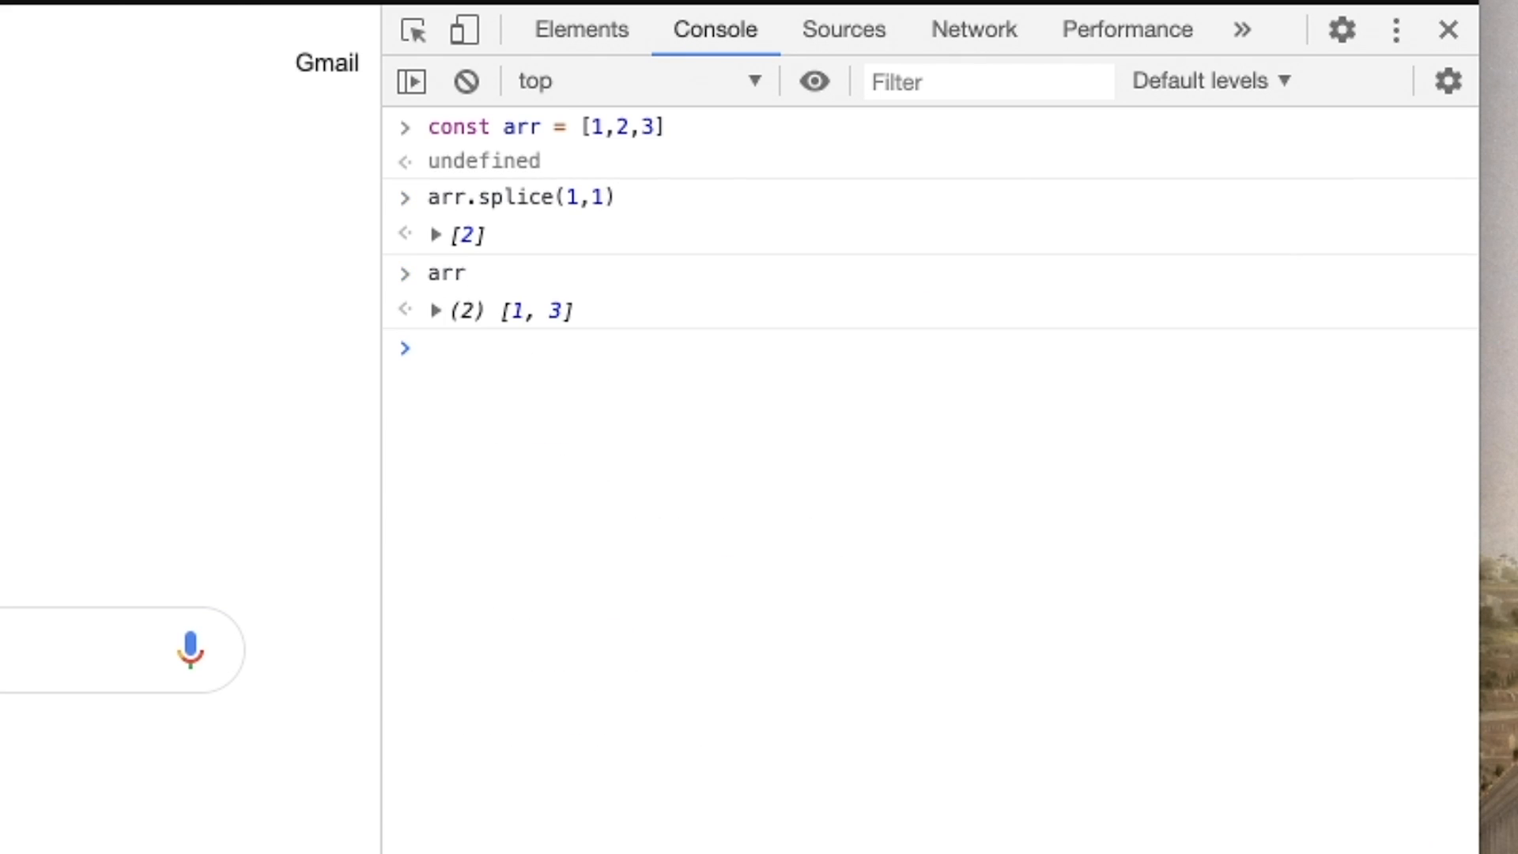
left_click(430, 348)
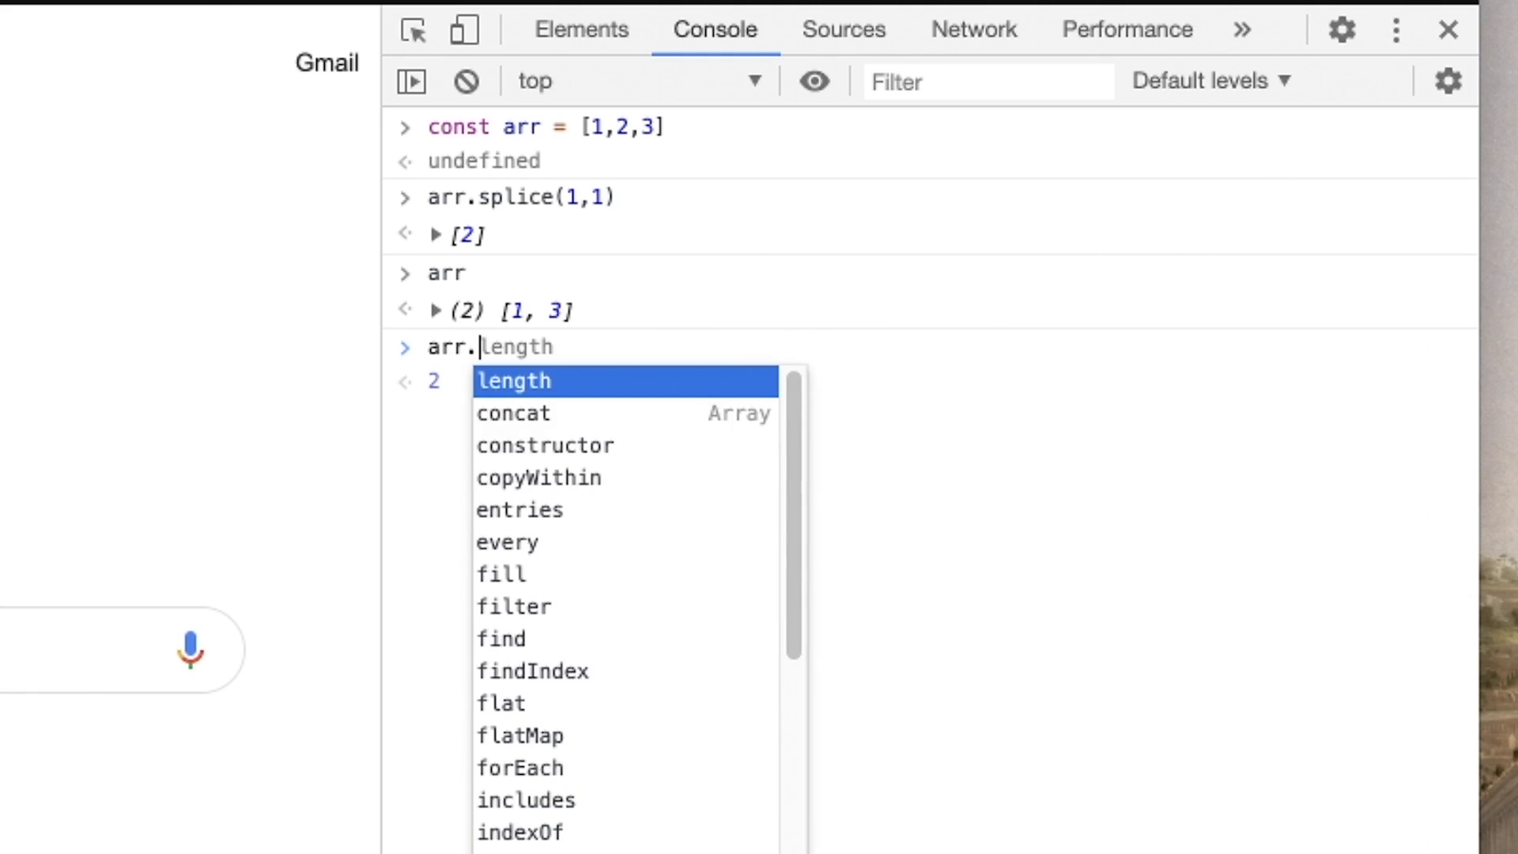
Copy arr with arr.slice(), then declare const arr 2 = [...arr], raising a SyntaxError
type("arr.slice()")
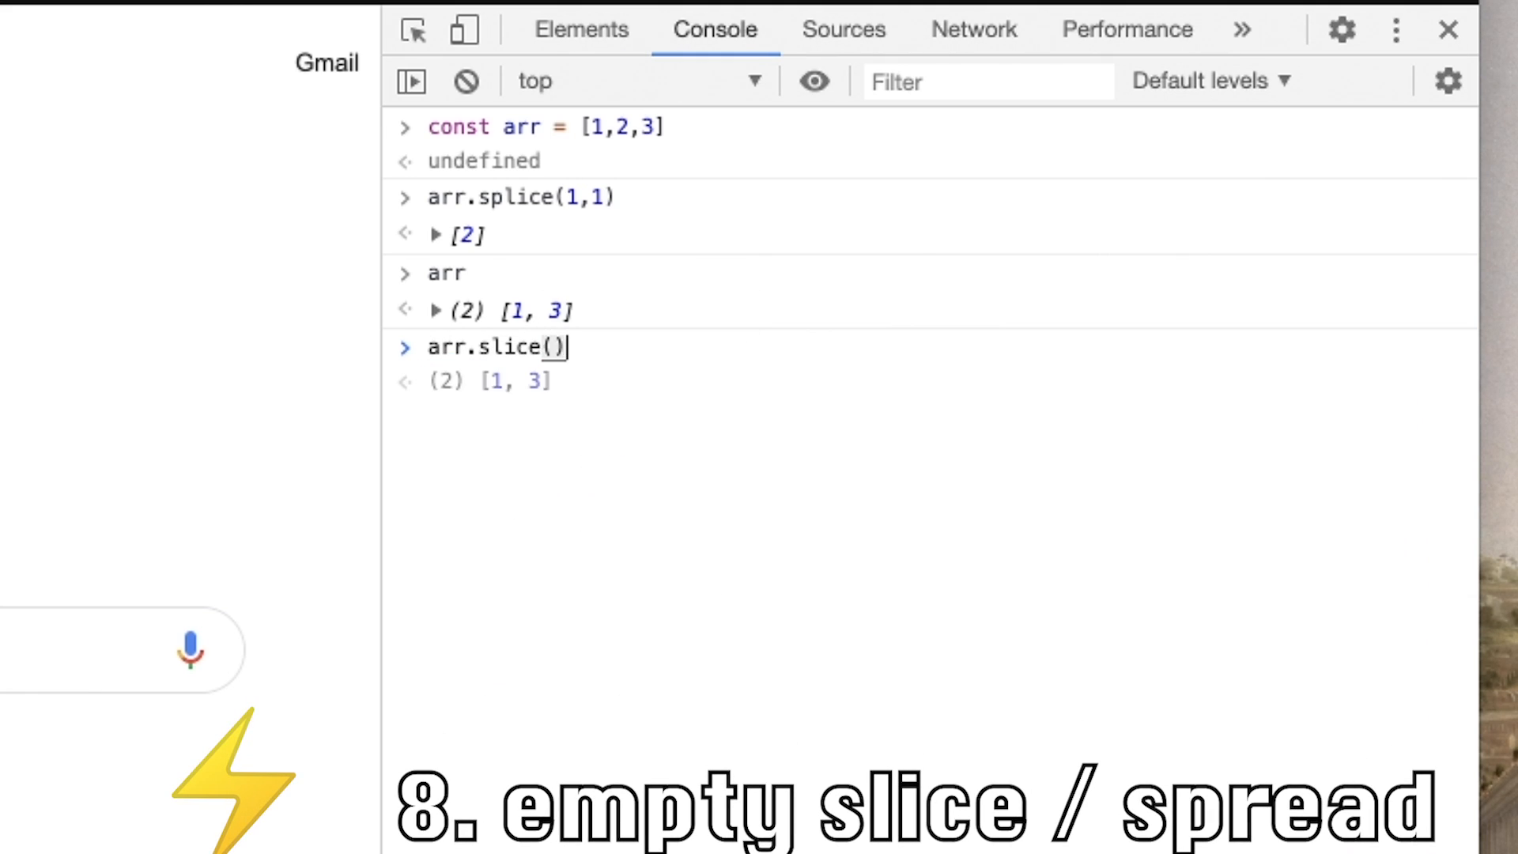
mouse_move(672, 339)
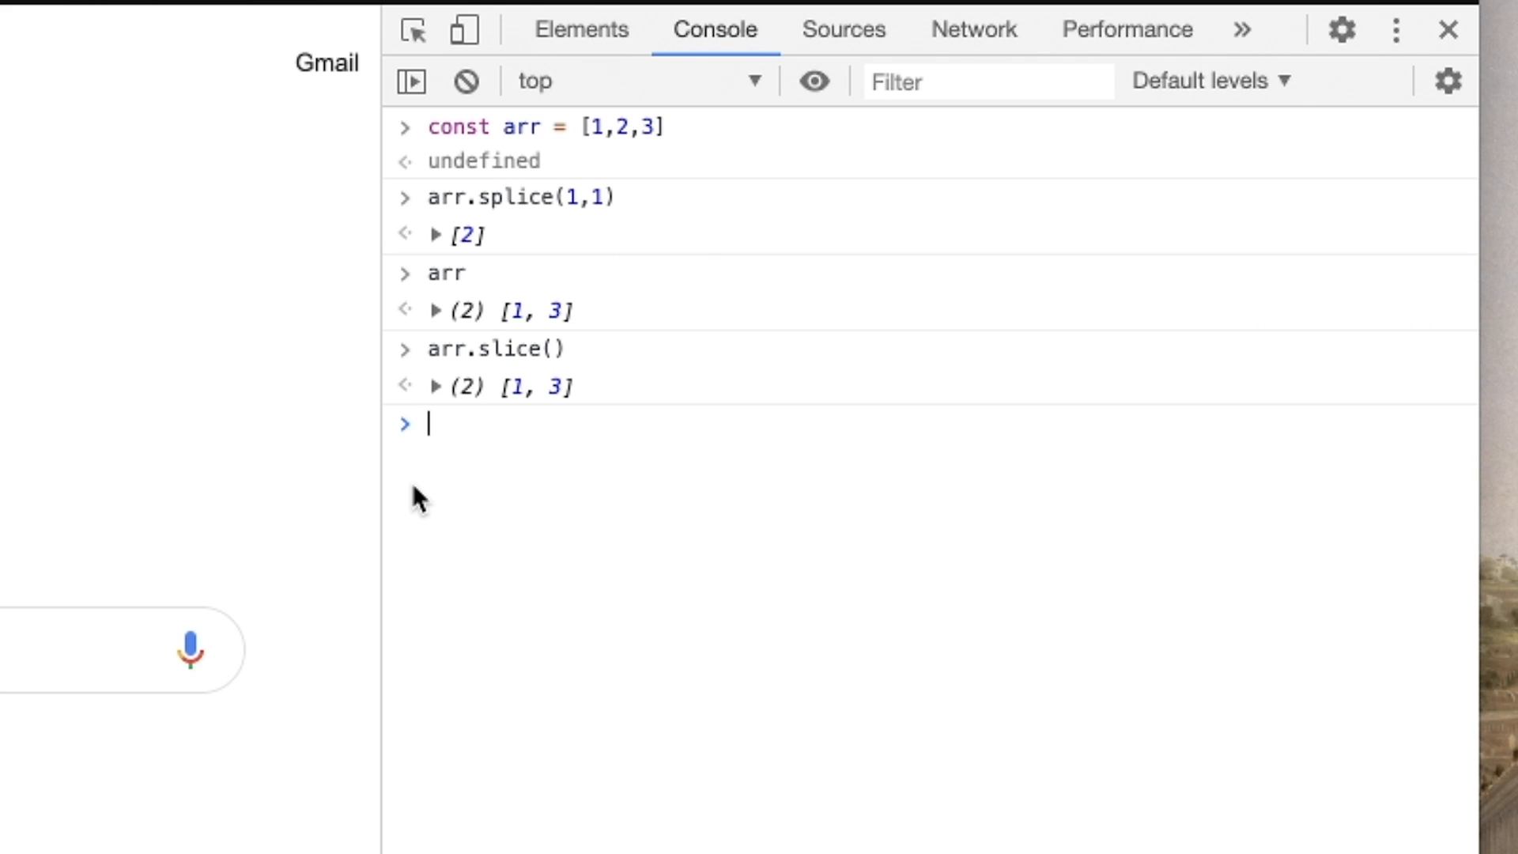
type("[...arr")
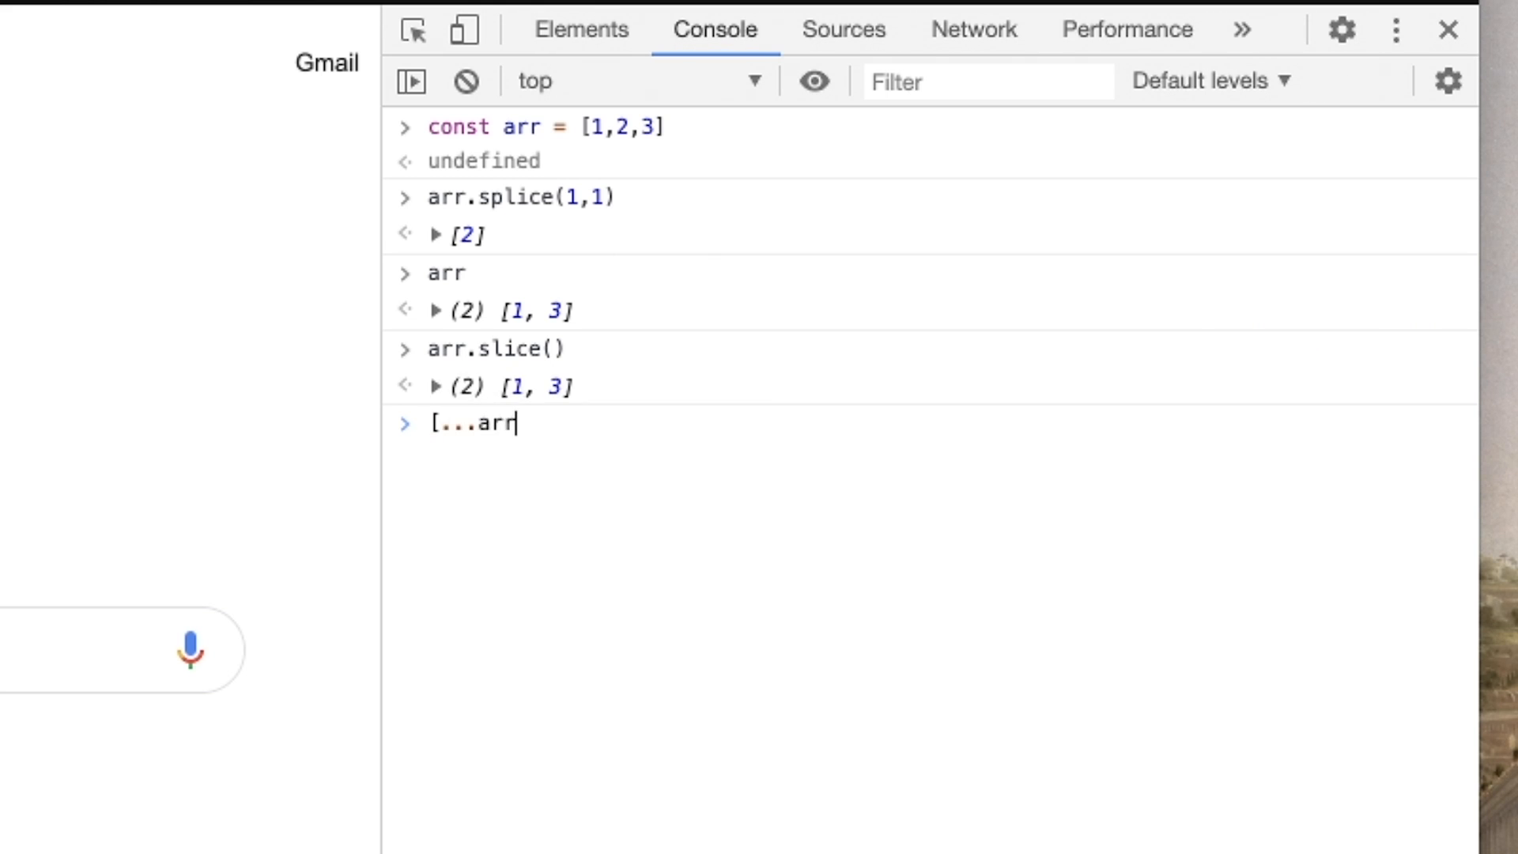
type("const arr 2 =")
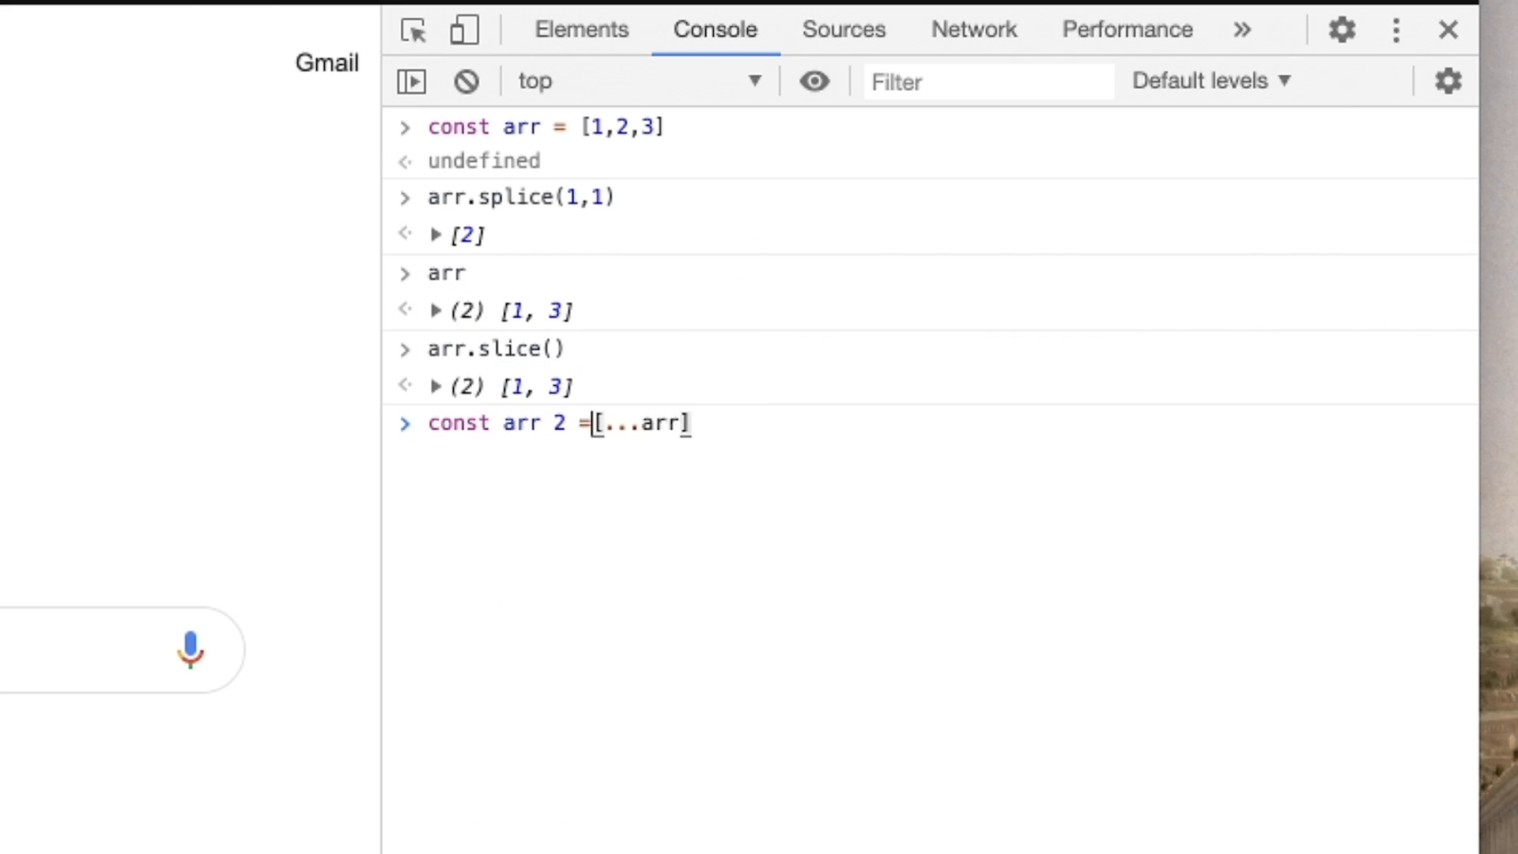
key("Enter")
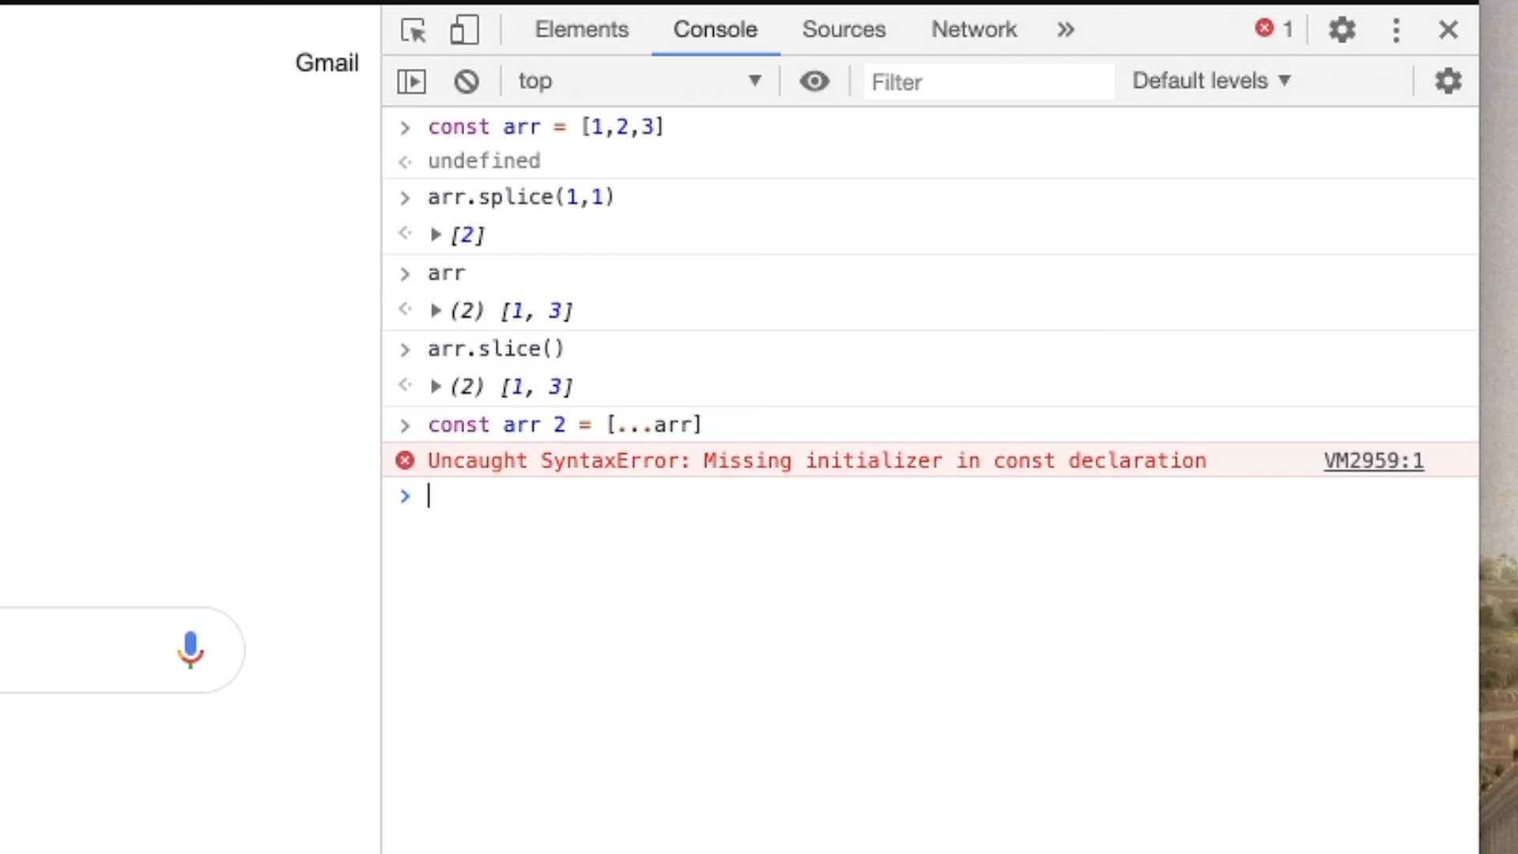
type("const arr 2 = [...arr]")
type("Ob")
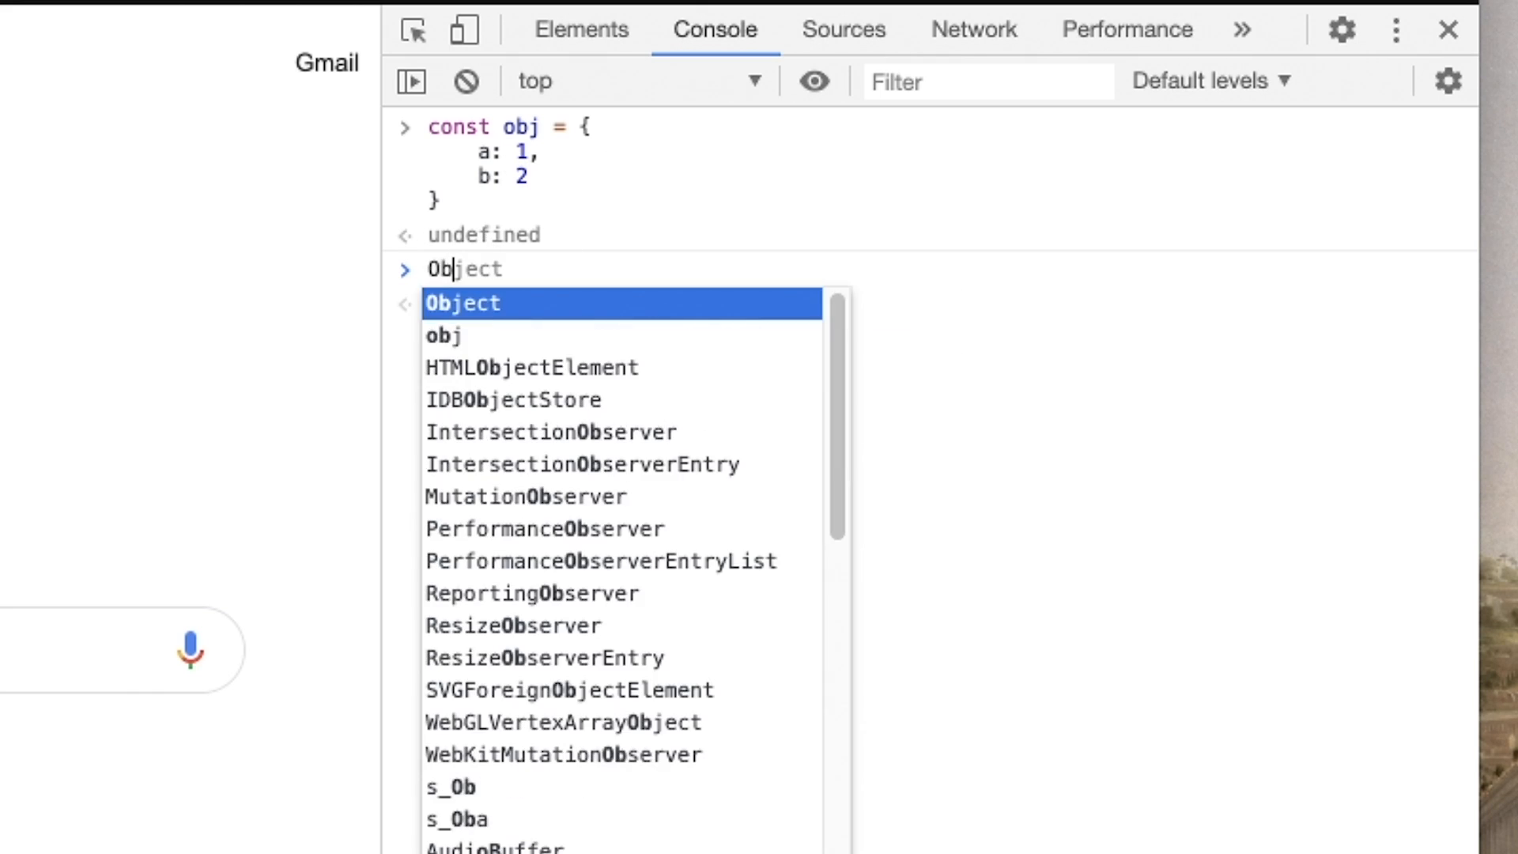
Shallow-copy obj into an empty object with Object.assign({}, obj)
type(".assign")
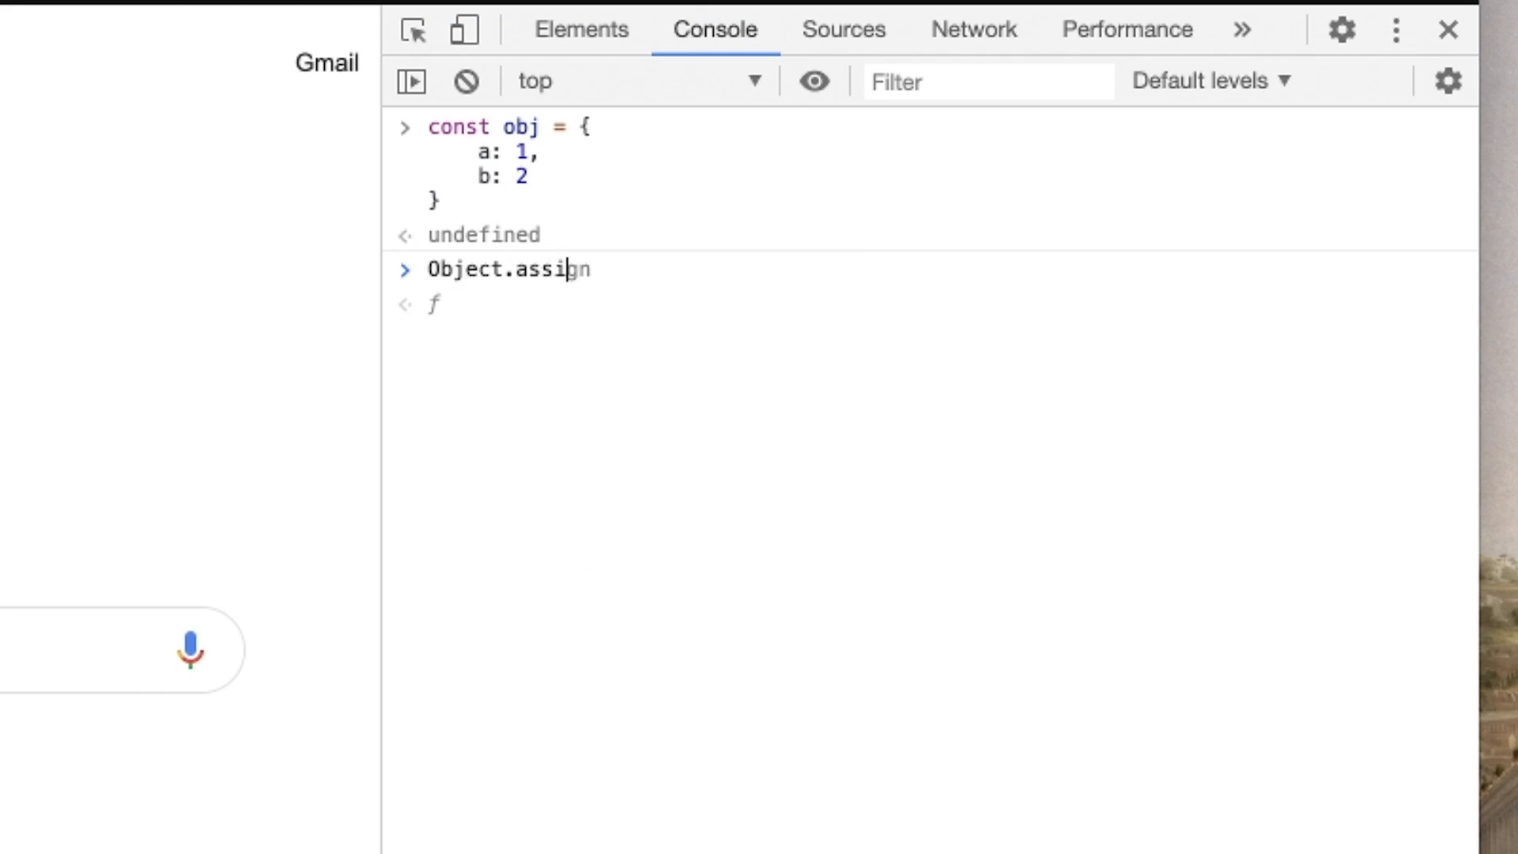
type("({},")
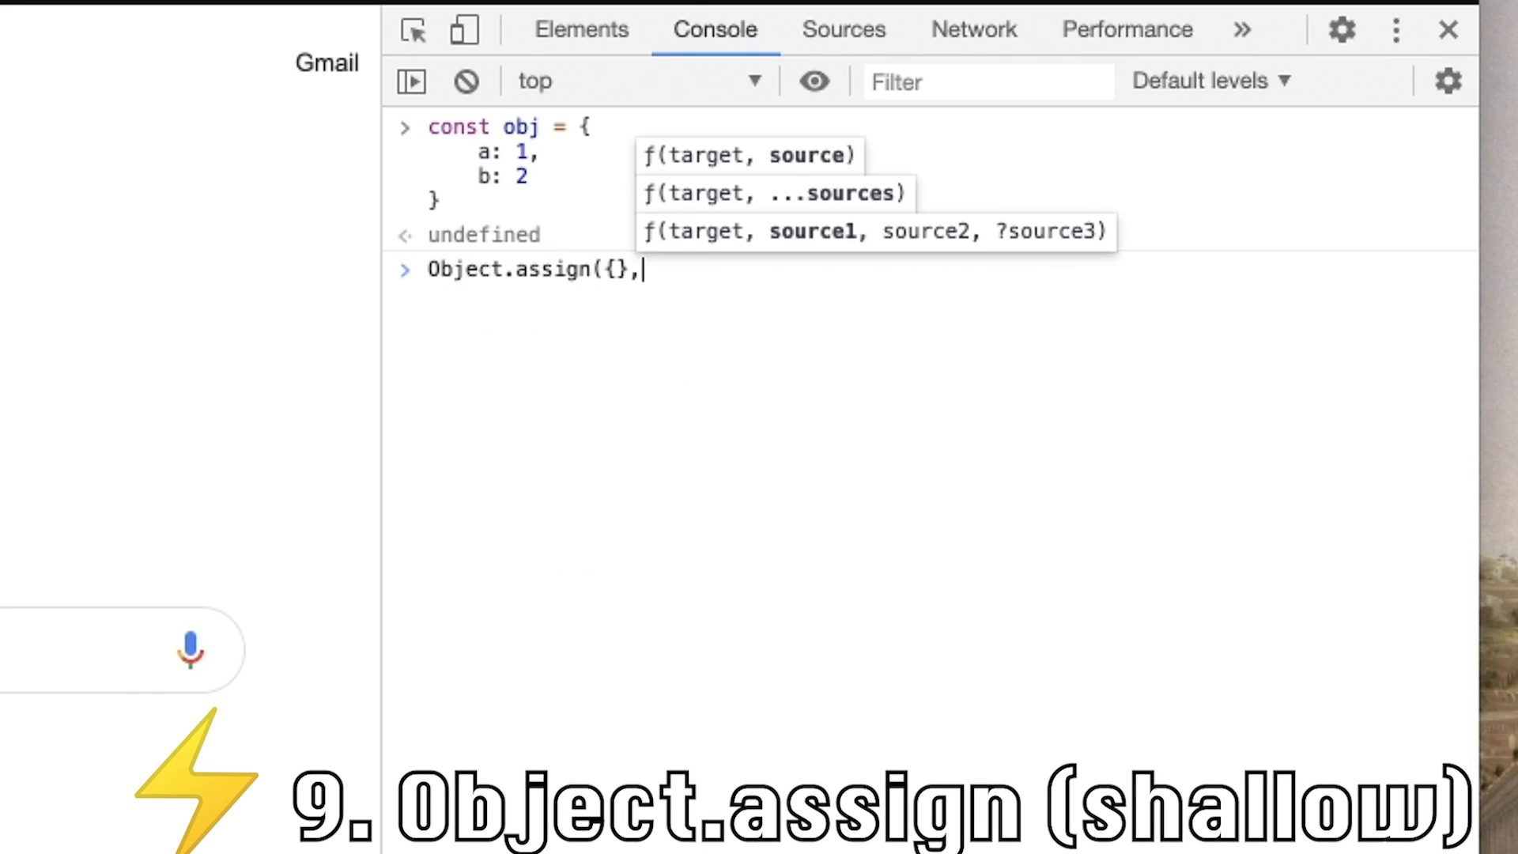
type("obj)")
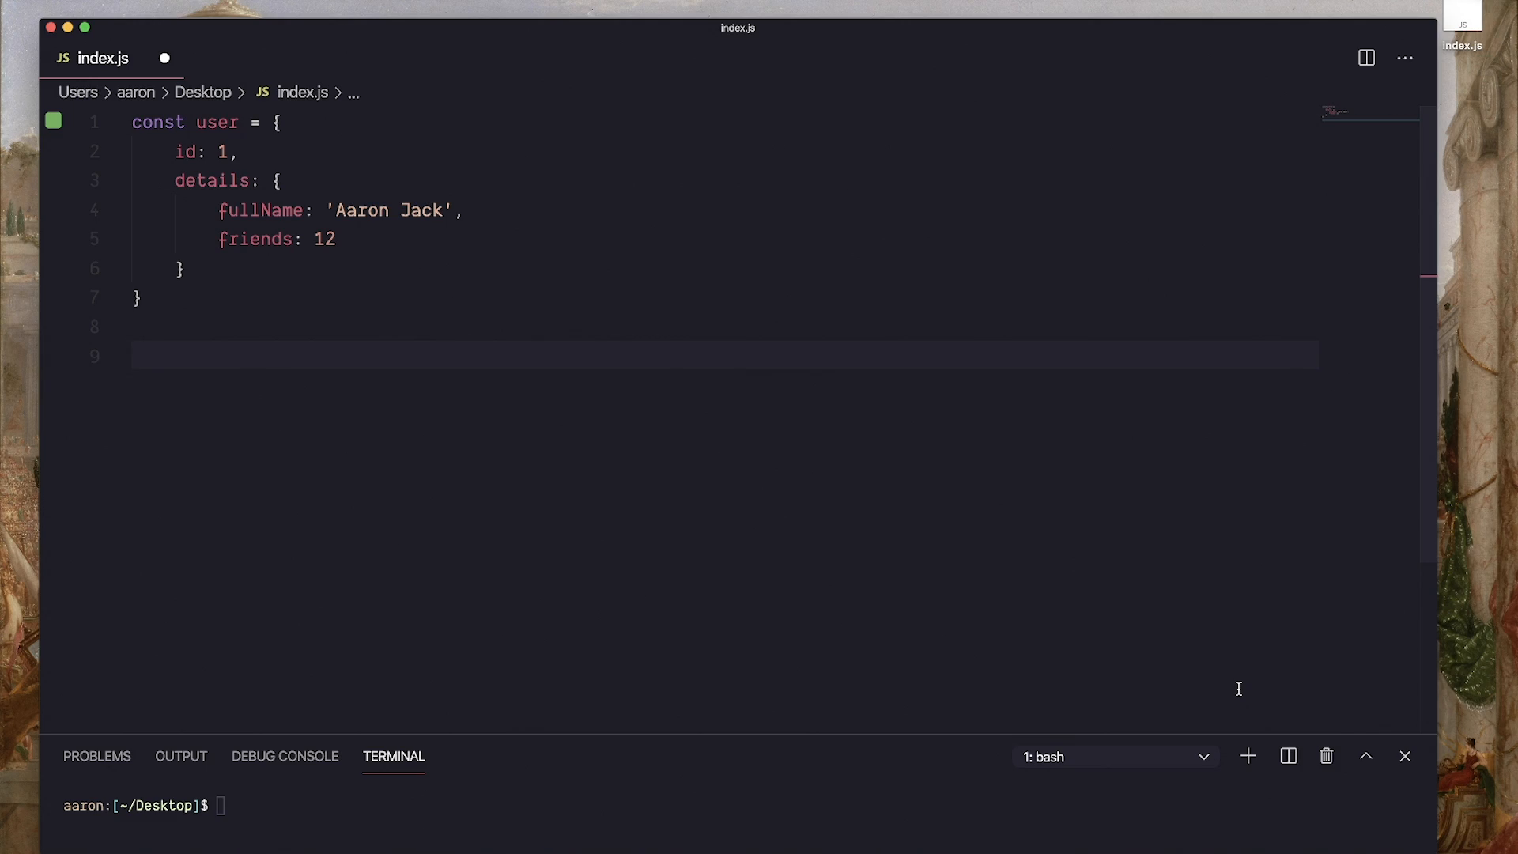
mouse_move(132, 148)
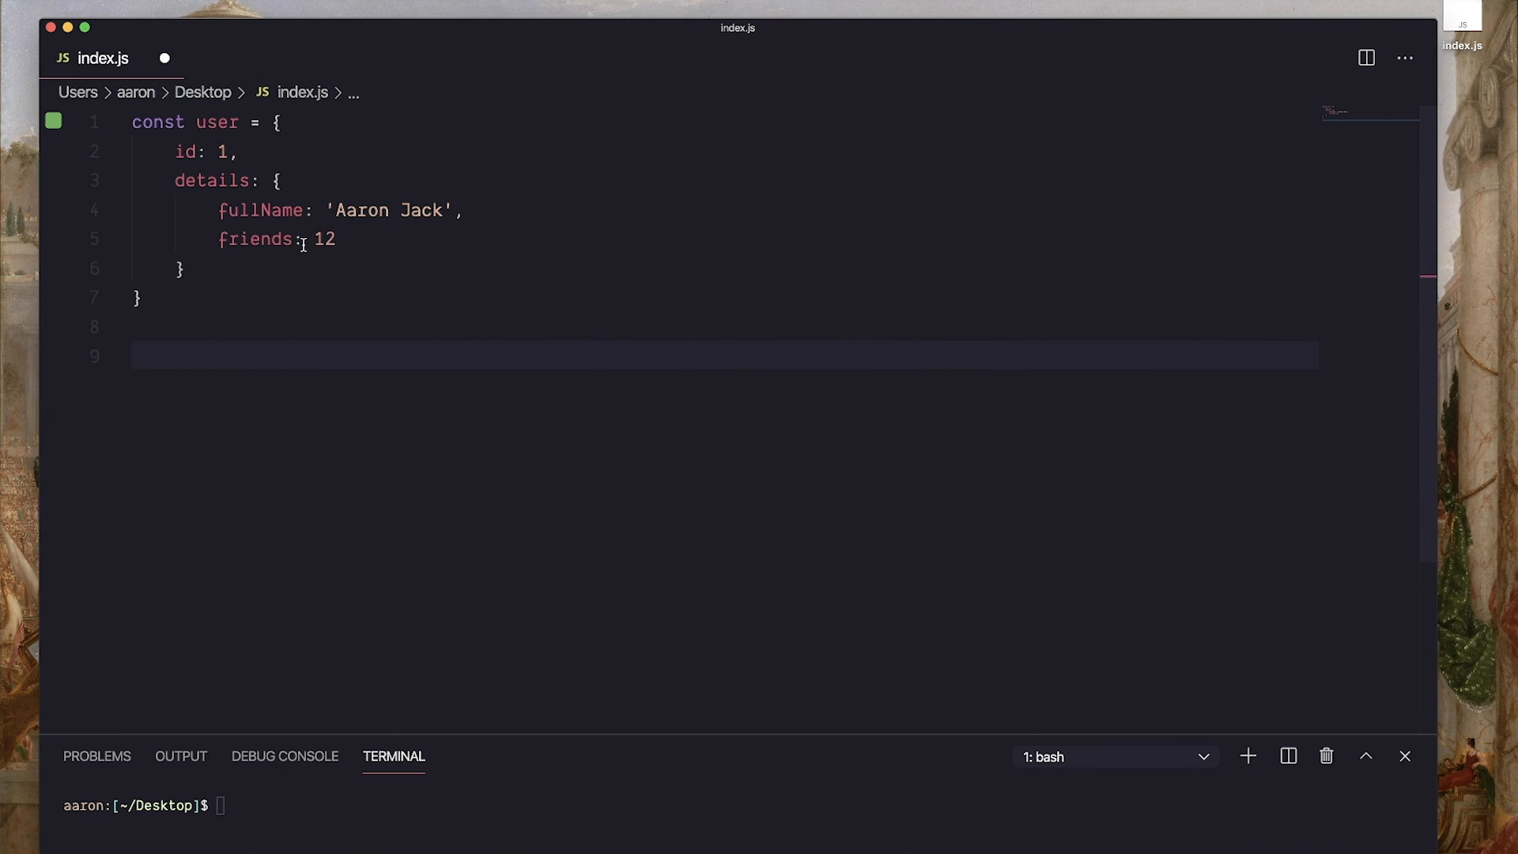
Add userCopy = Object.assign({}, user), set id 2 and user.details.fullName 'New Name', logging both objects
type("const userCopy = Object.assign({}, user);")
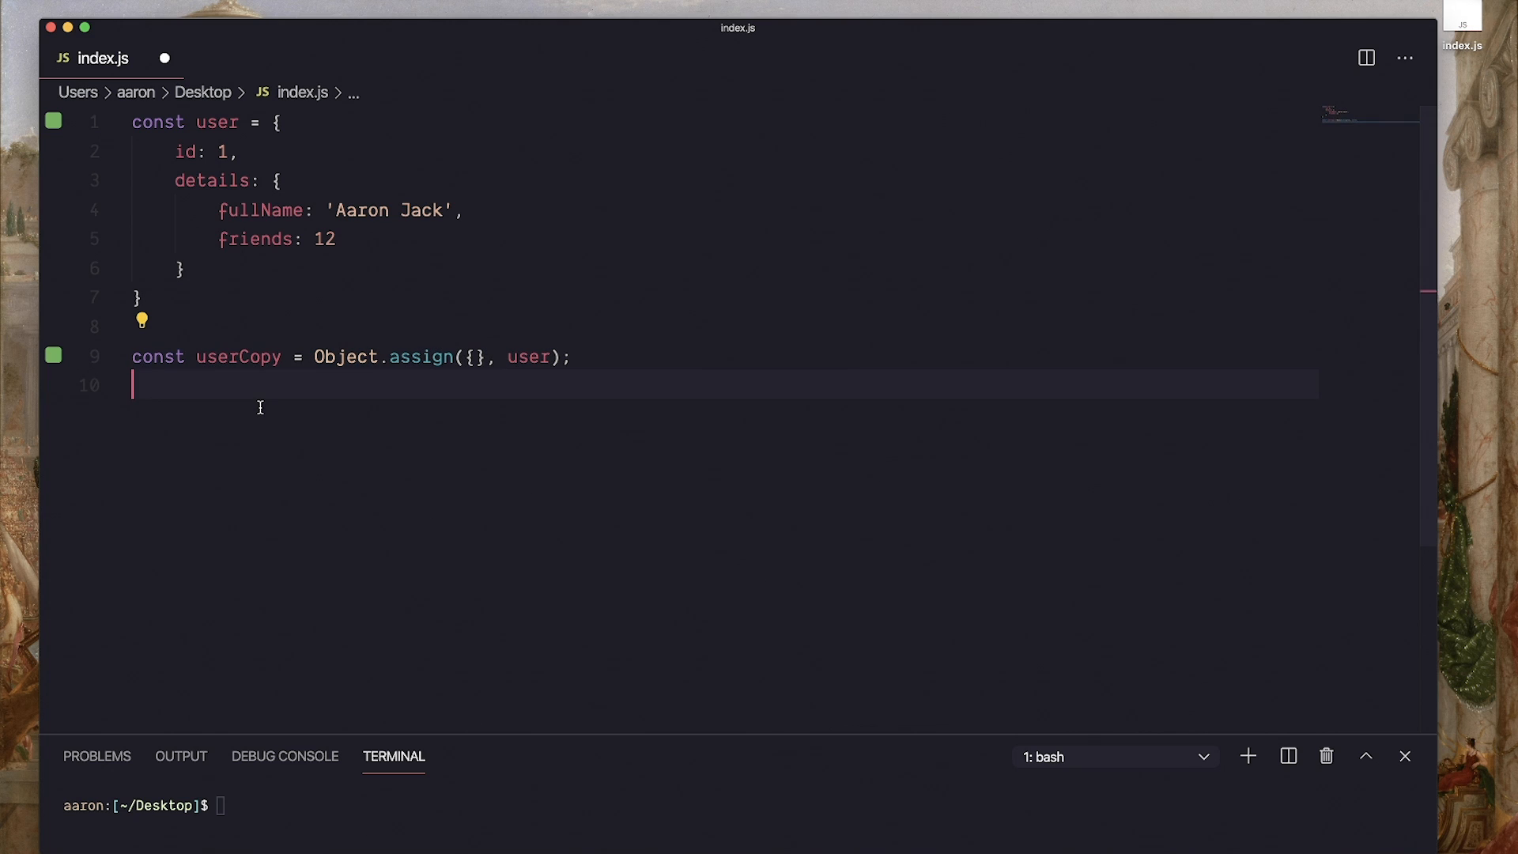
type("userCopy.id = 2;")
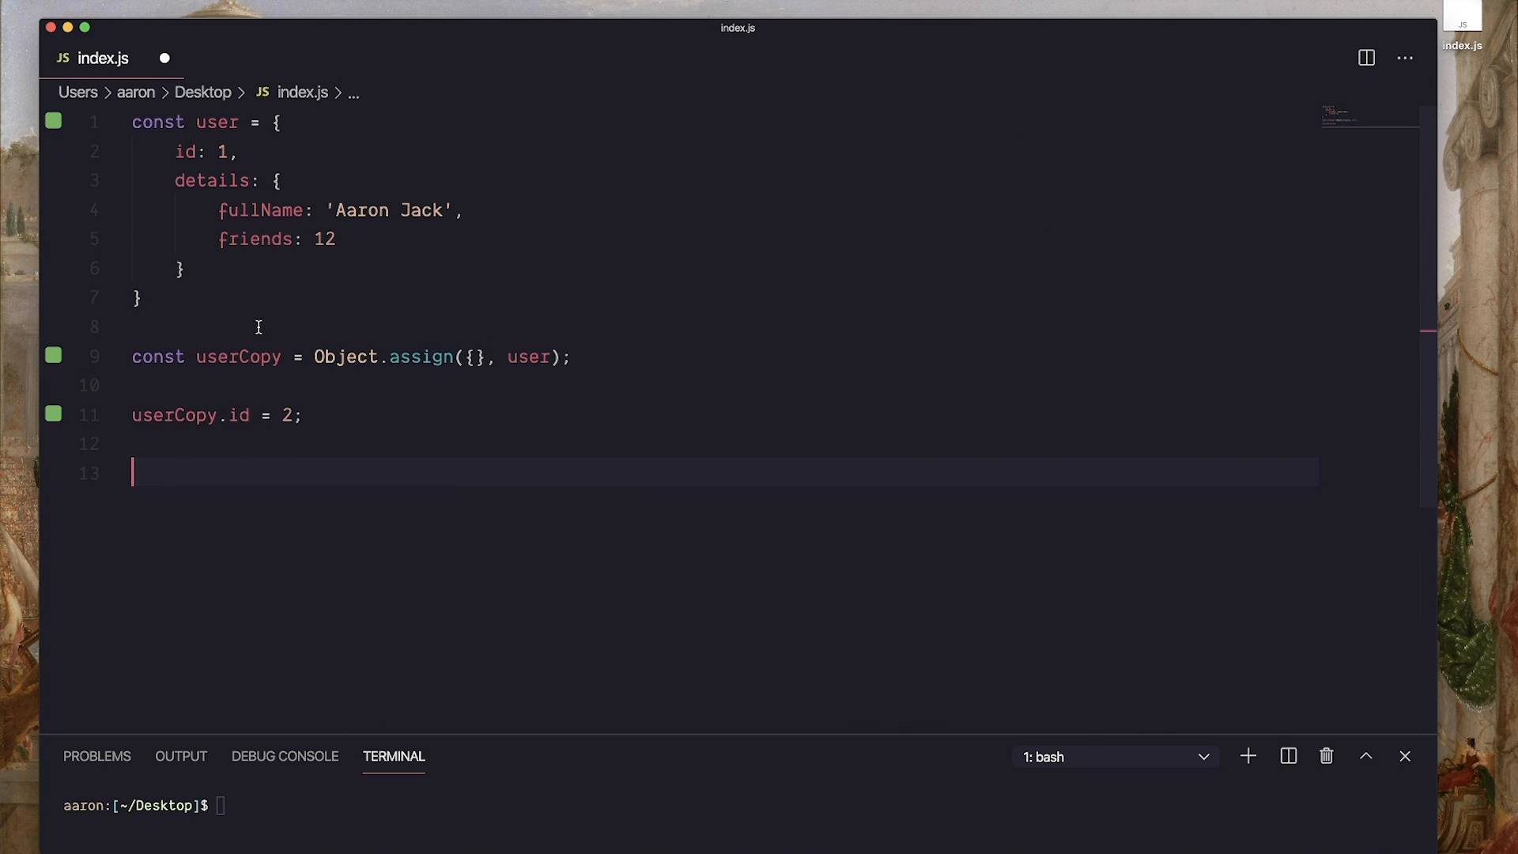
type("console.log({user});")
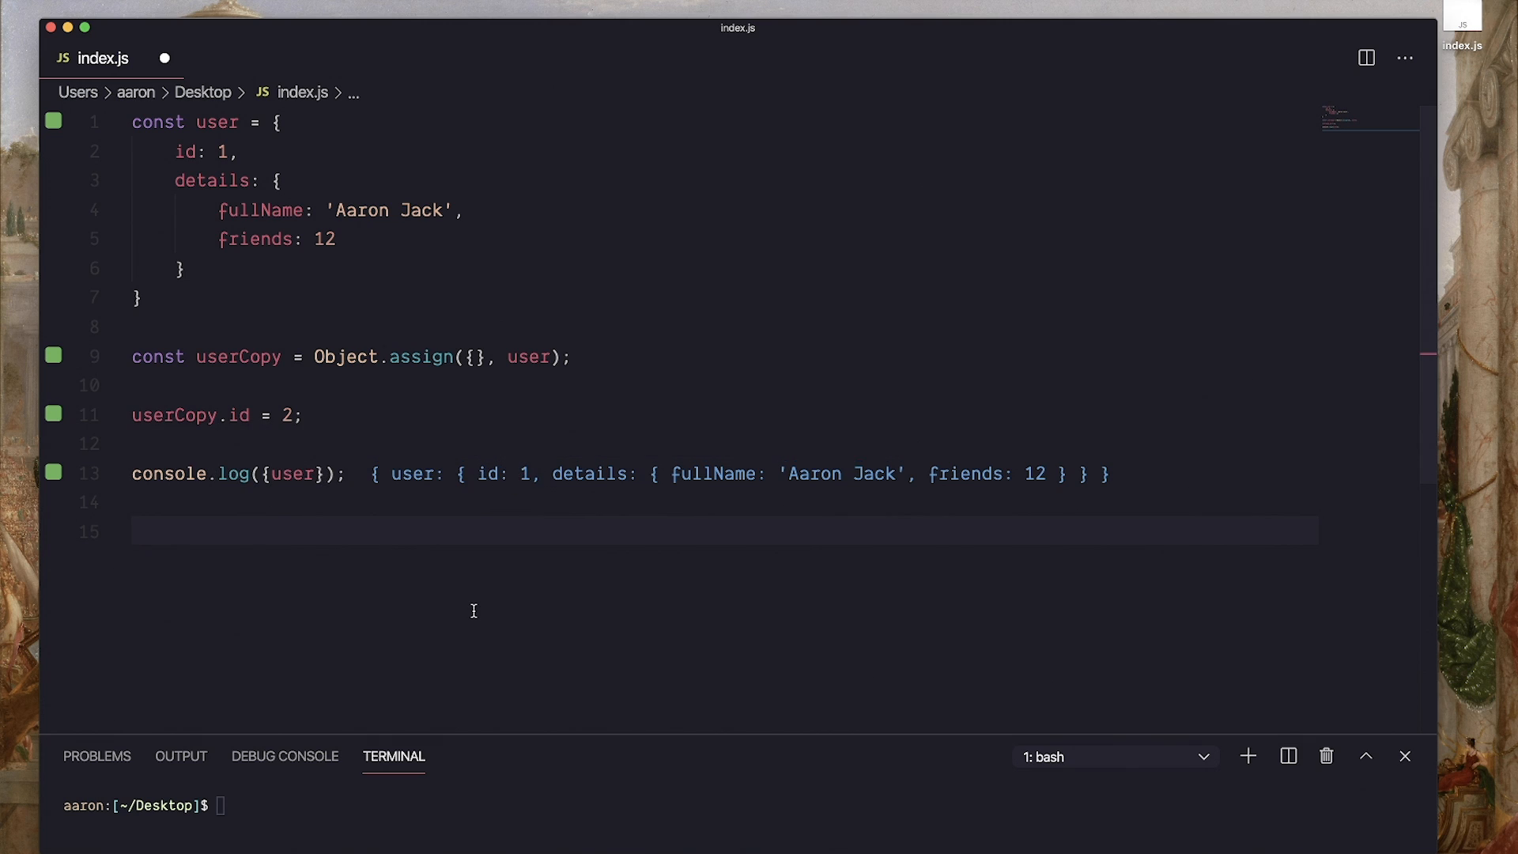
type("user.details.fullName = 'New Name'")
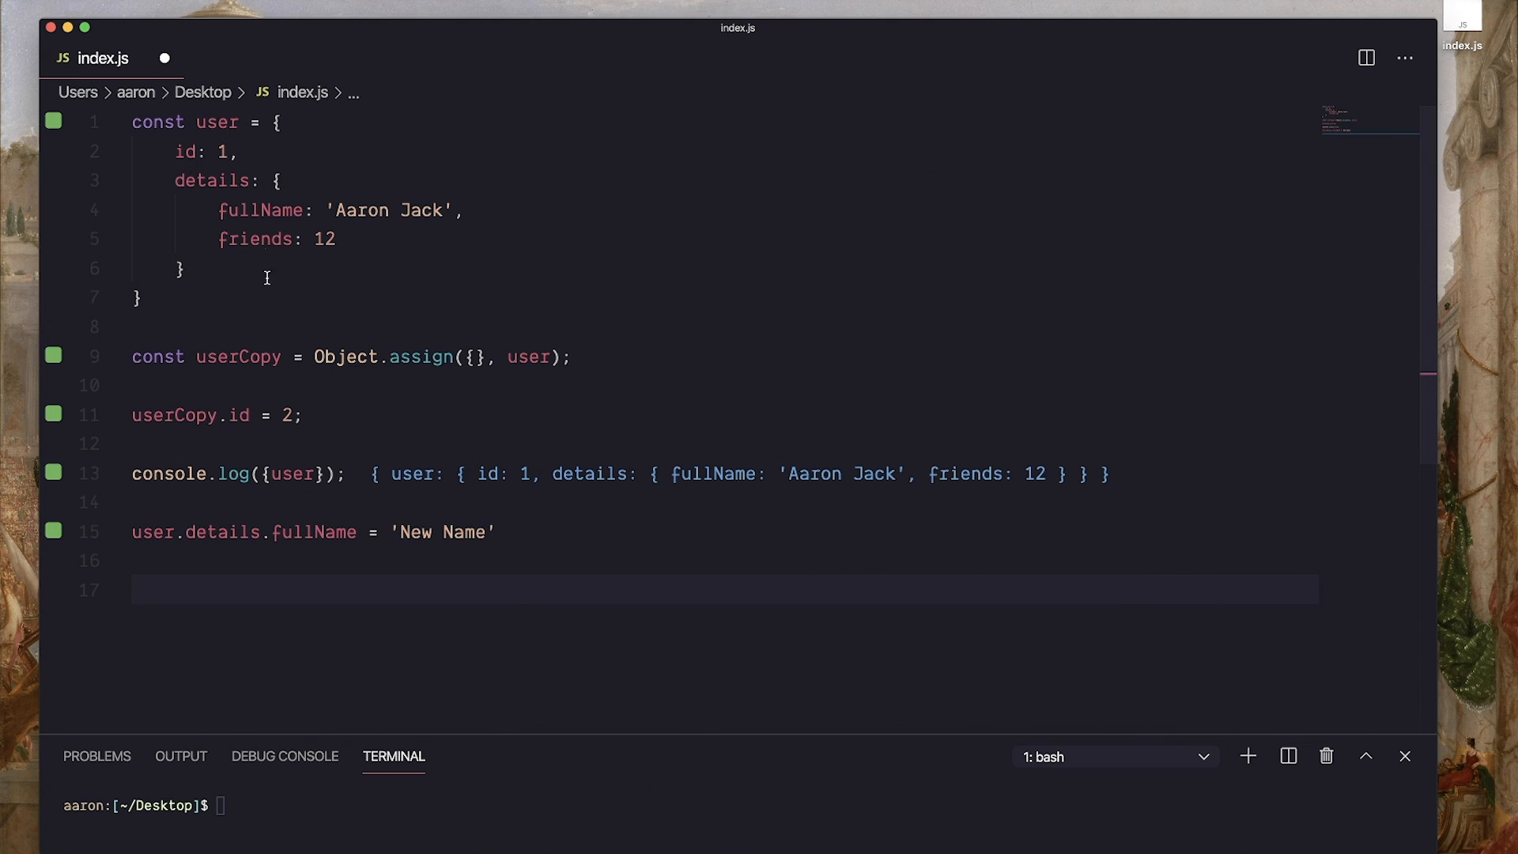
type("console.log({userCopy});")
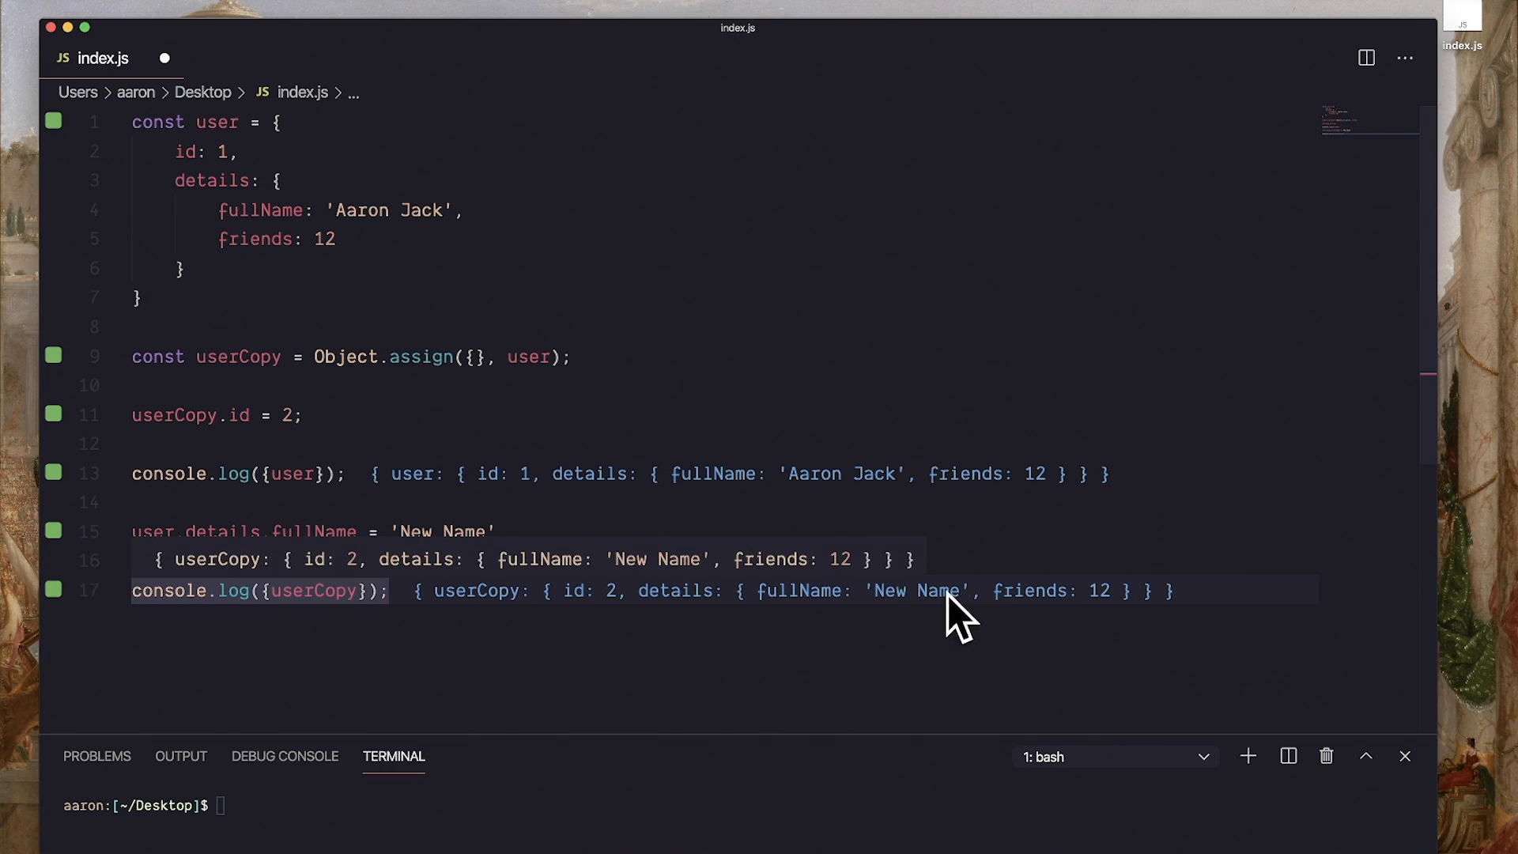
Run npm i in the integrated terminal to install dependencies
left_click(542, 675)
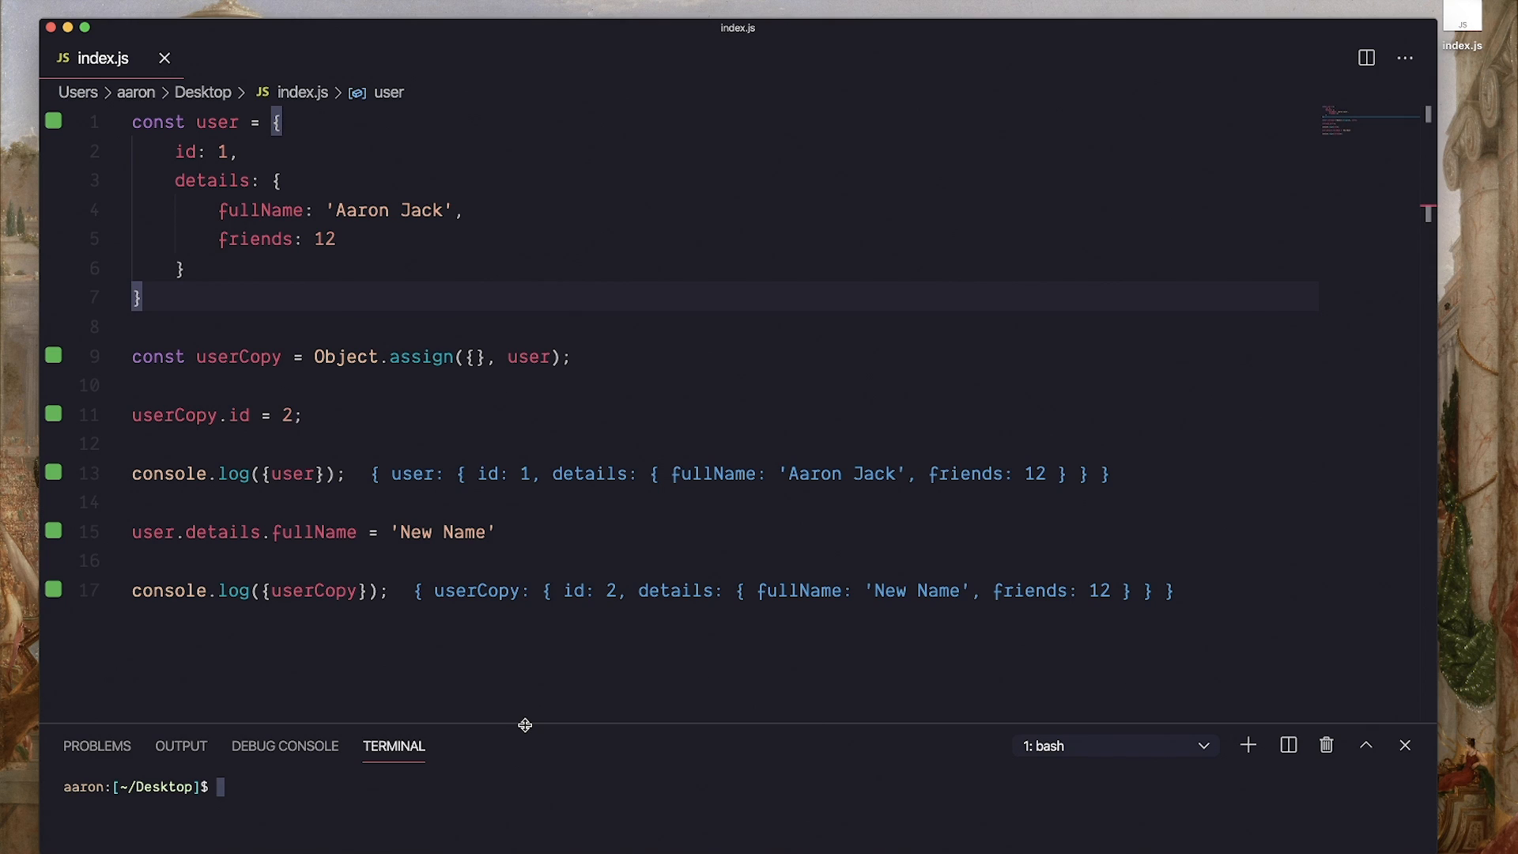
type("npm i")
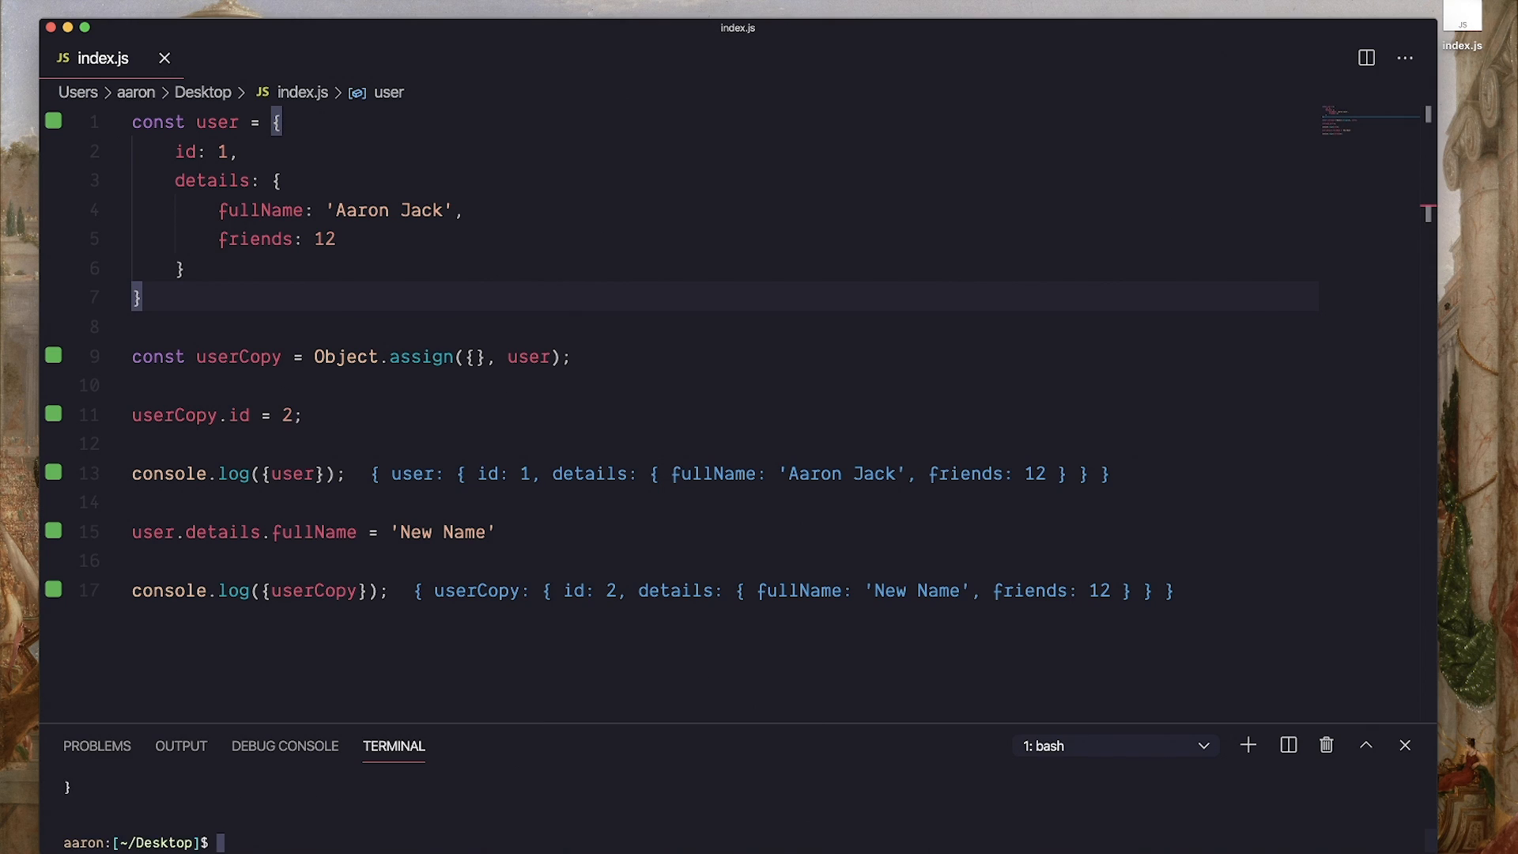
type("in")
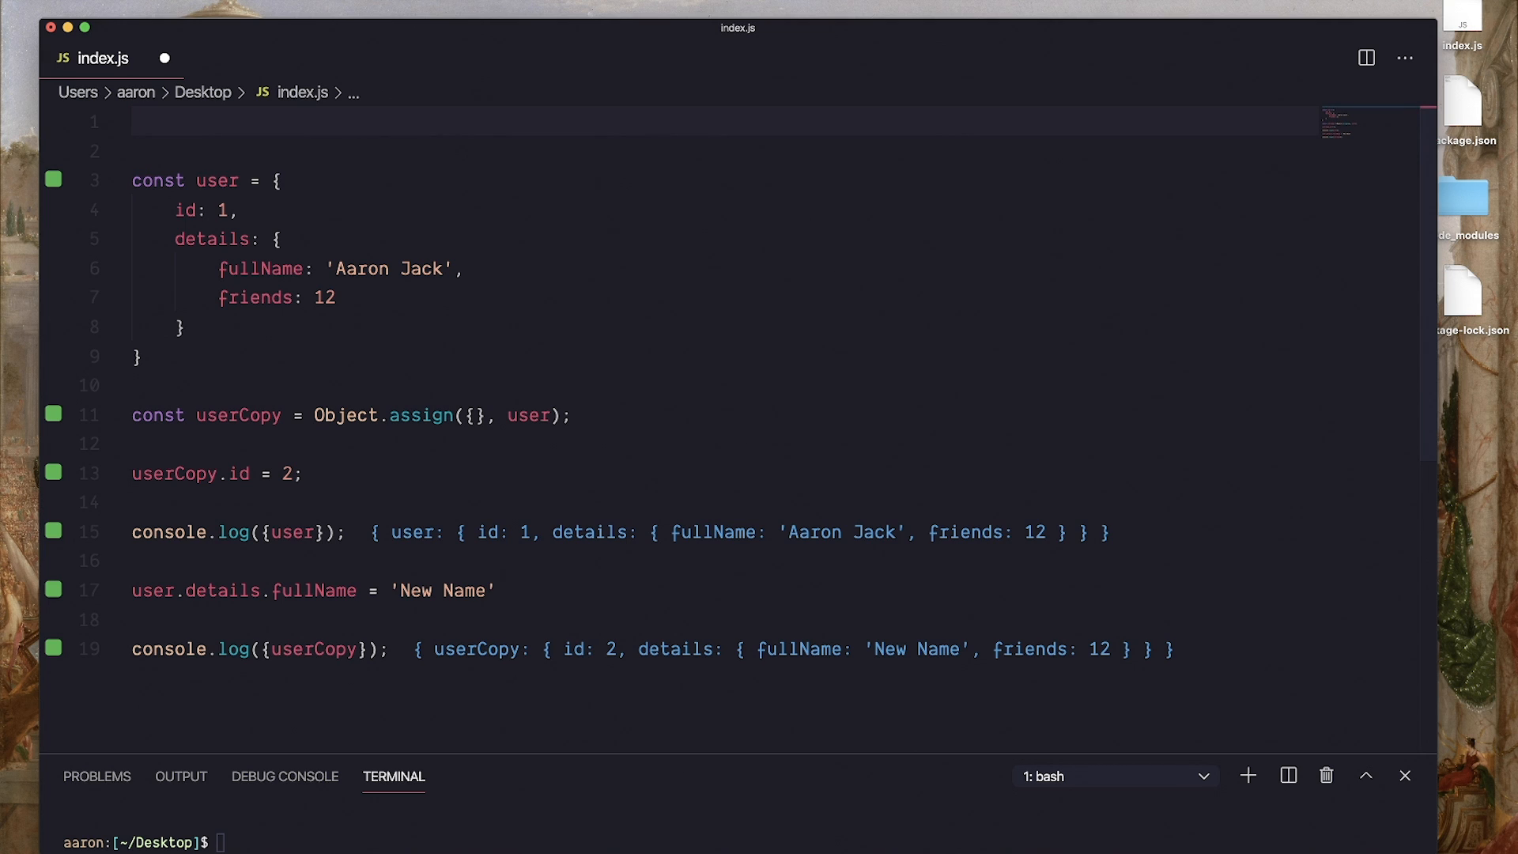
Add import {cloneDeep} from 'lodash' at the top of index.js
type("import {clons}")
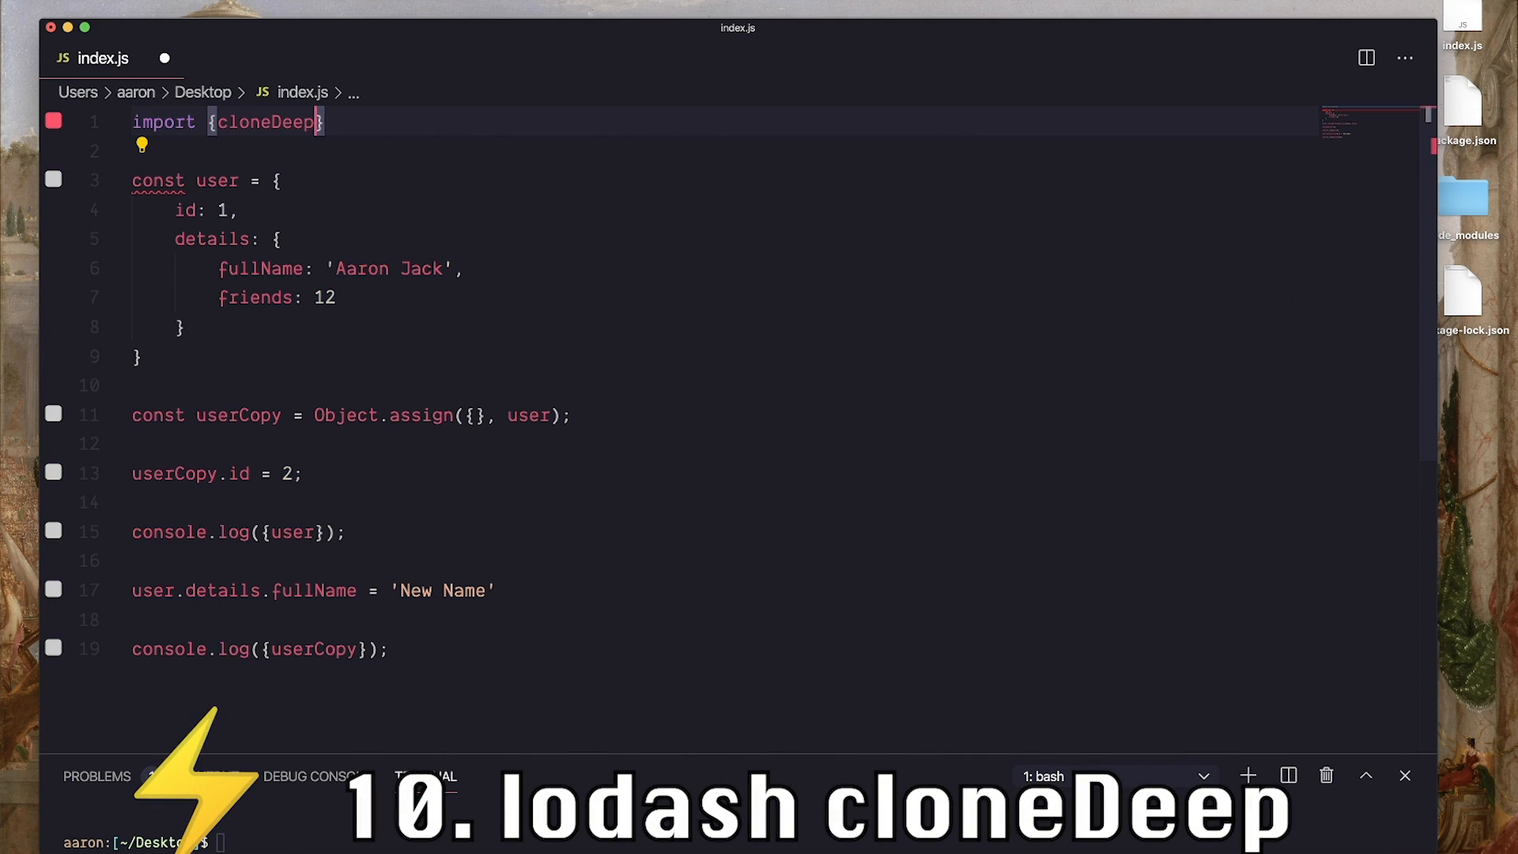
type("from '")
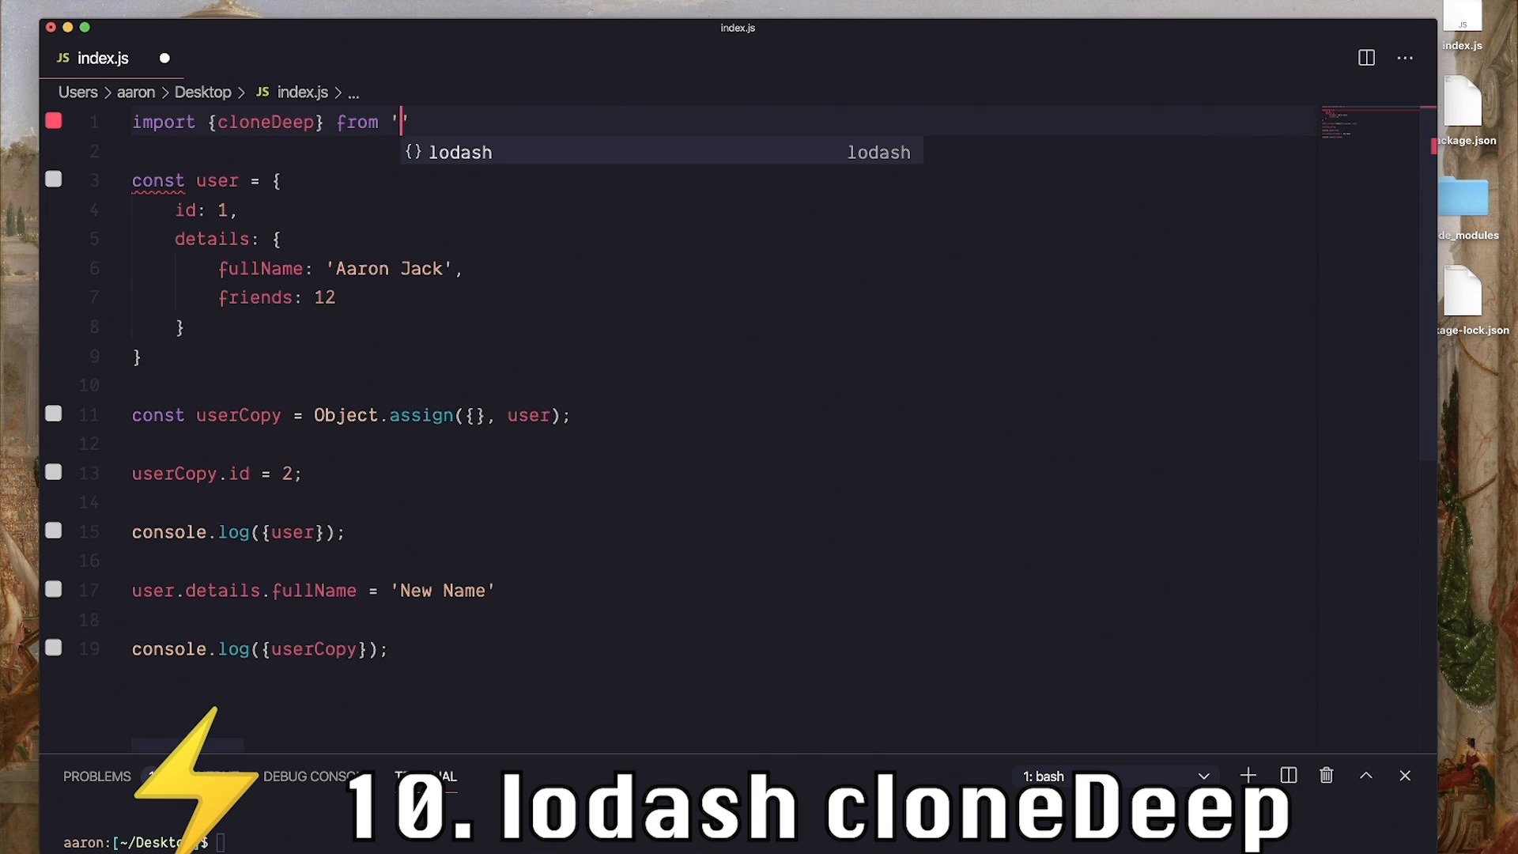
type("lodash")
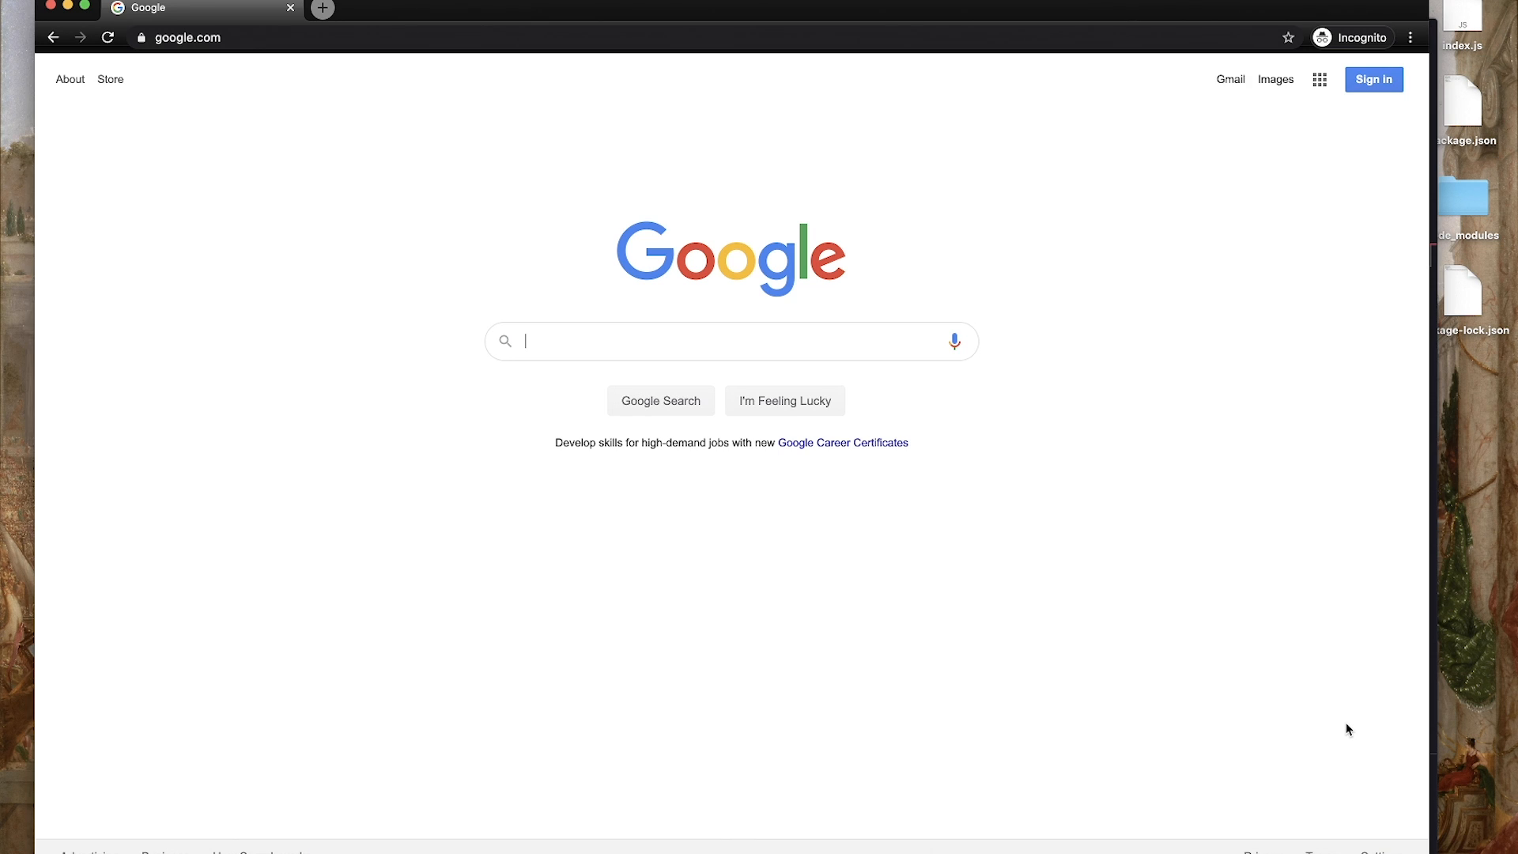
Enter gpt-3 in the Google search box to bring up its autocomplete suggestions
type("gpt-3")
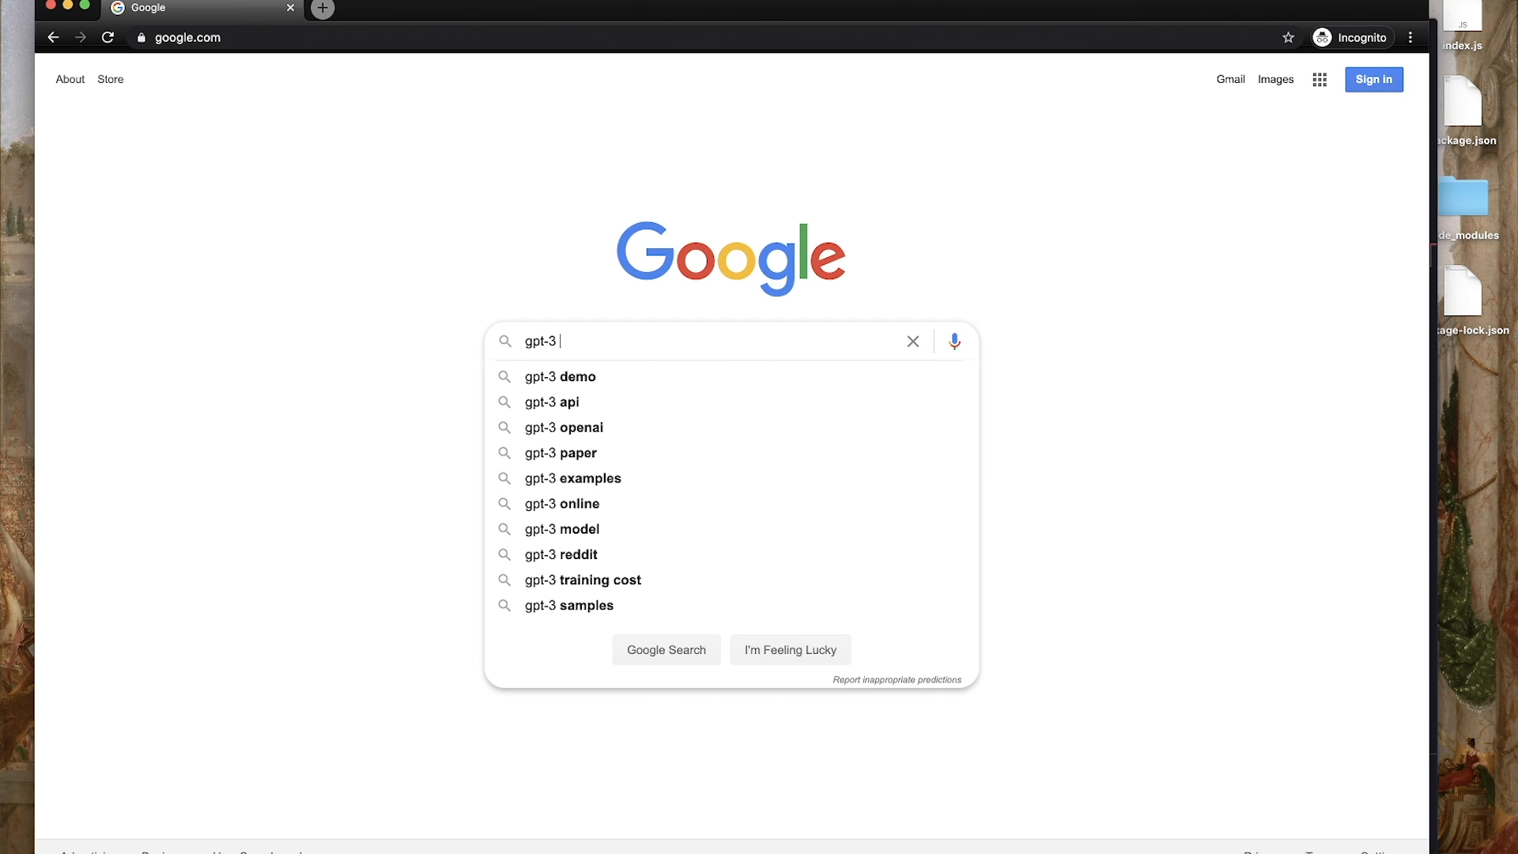
mouse_move(762, 452)
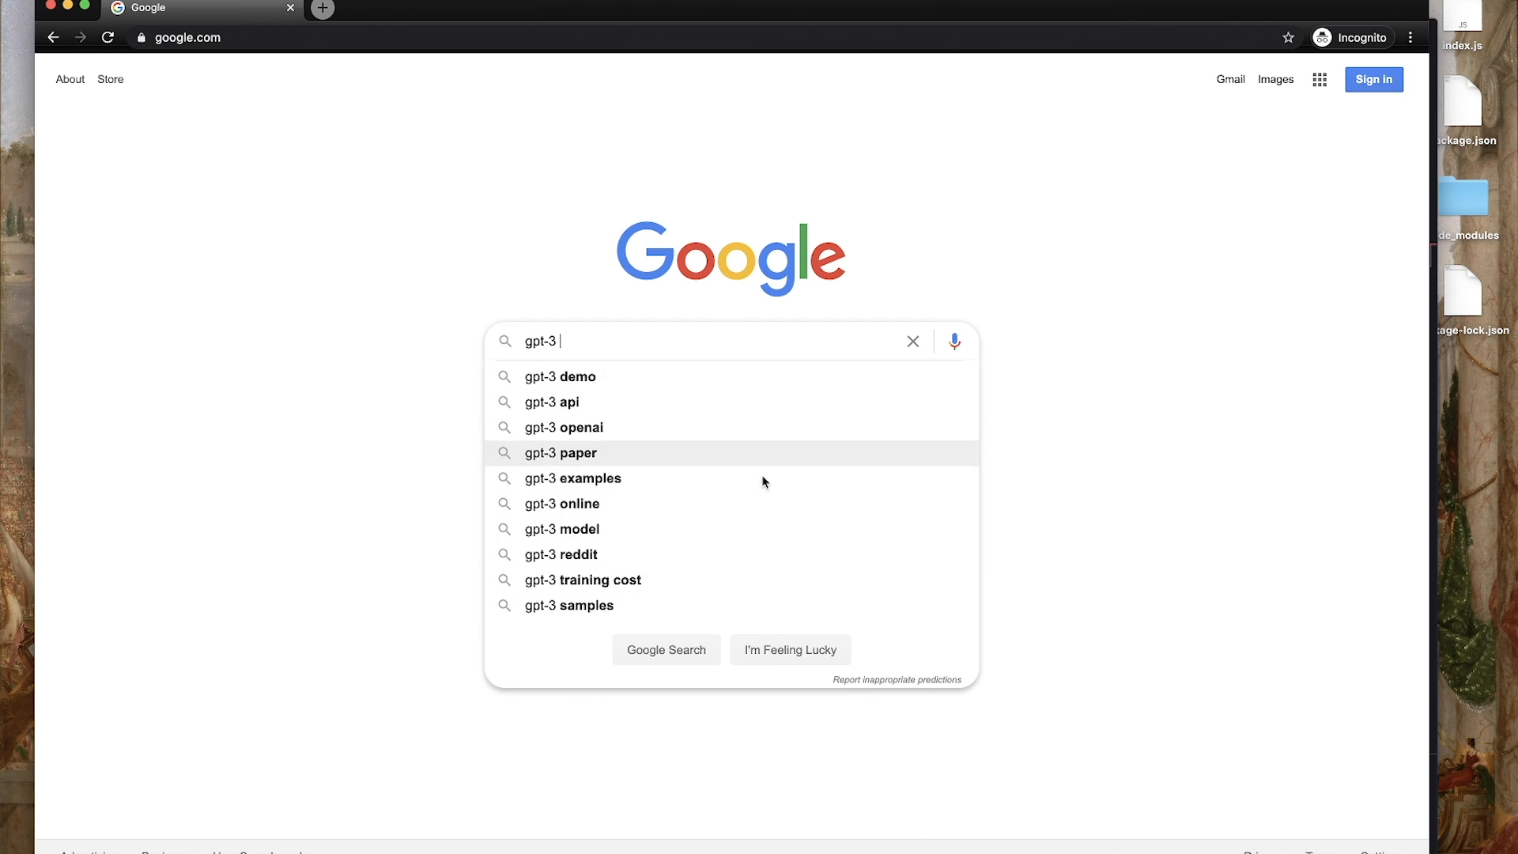
key("Backspace")
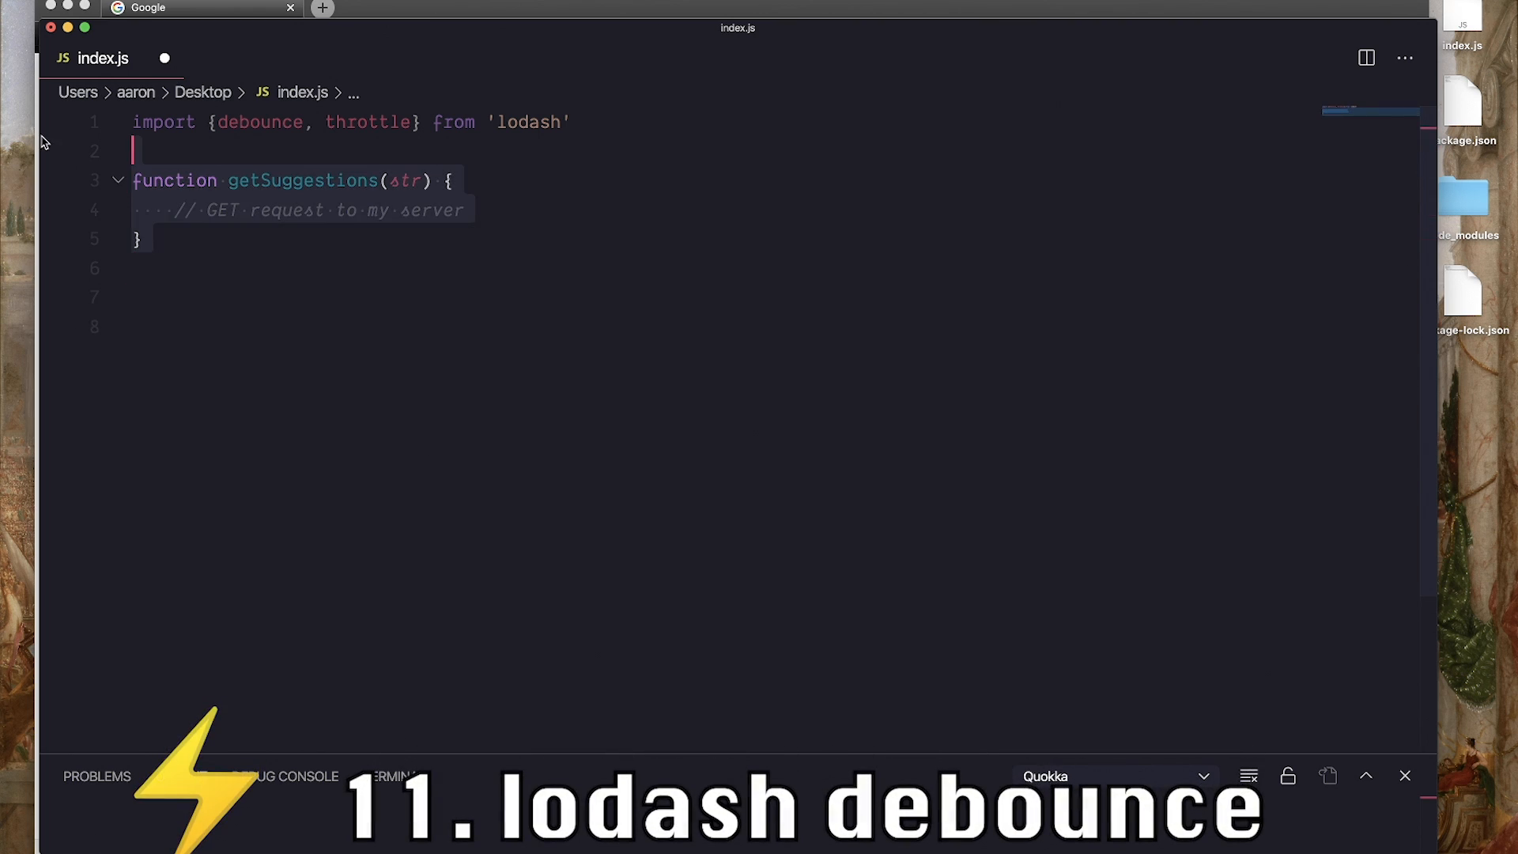
Add getDebounced = debounce(getSuggestions, 1000) and call getDebounced('')
double_click(259, 122)
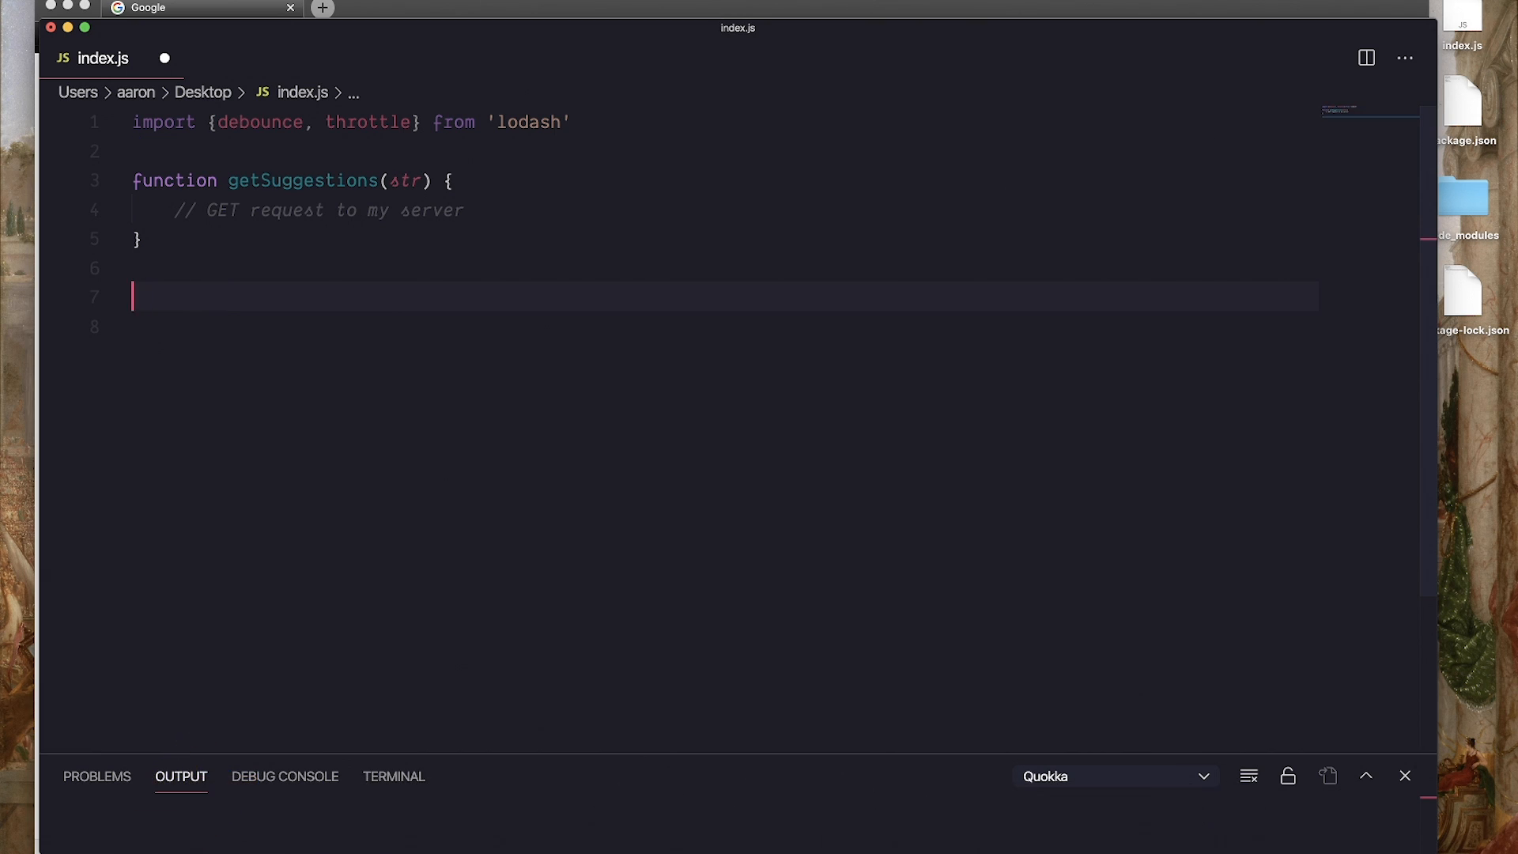
type("const getDebounced = debounce(getSuggestions)")
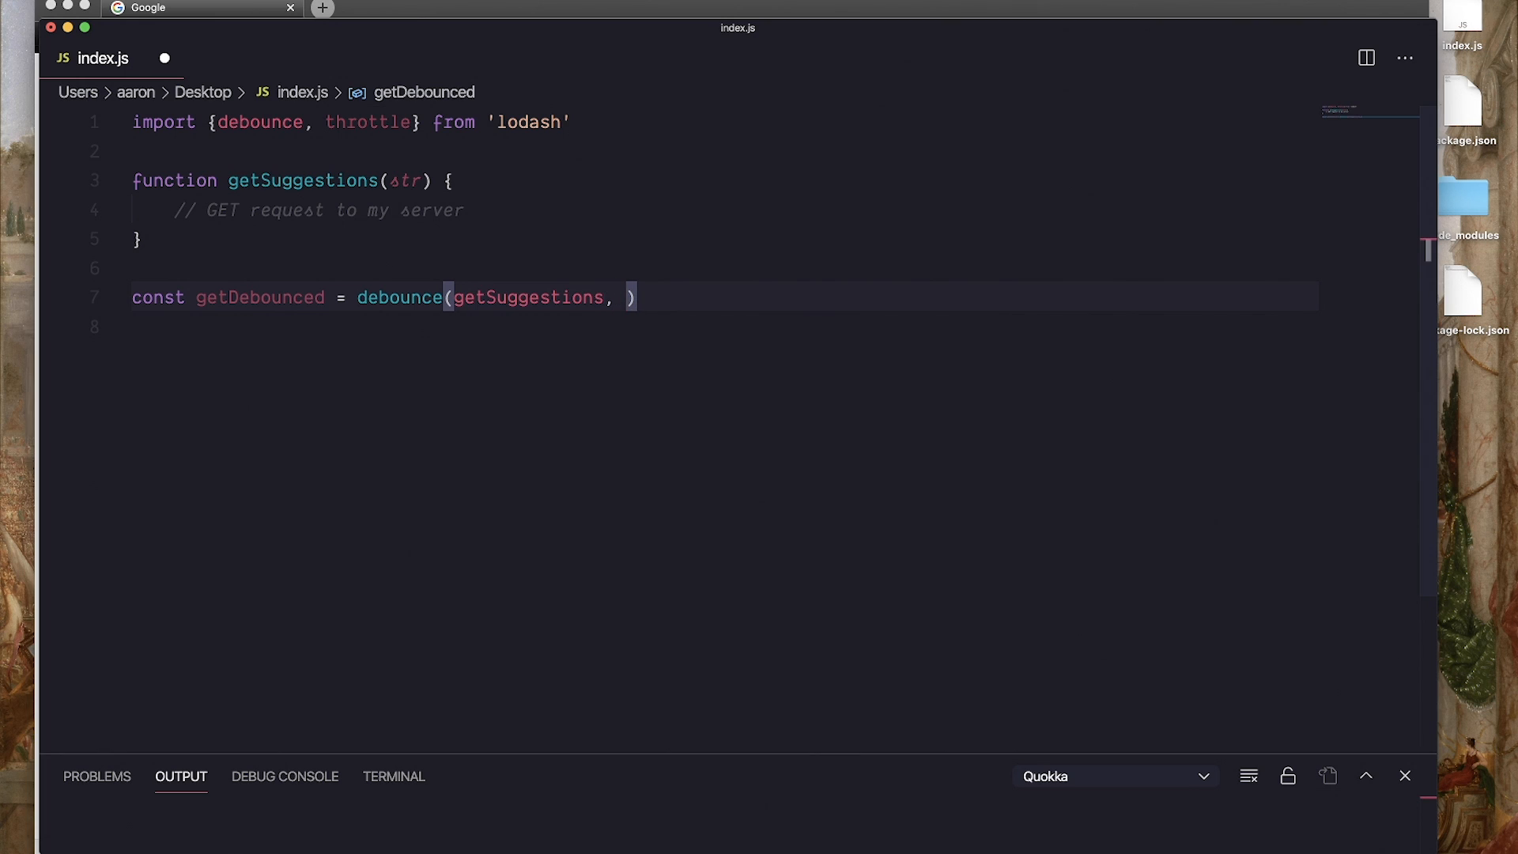
type("1000")
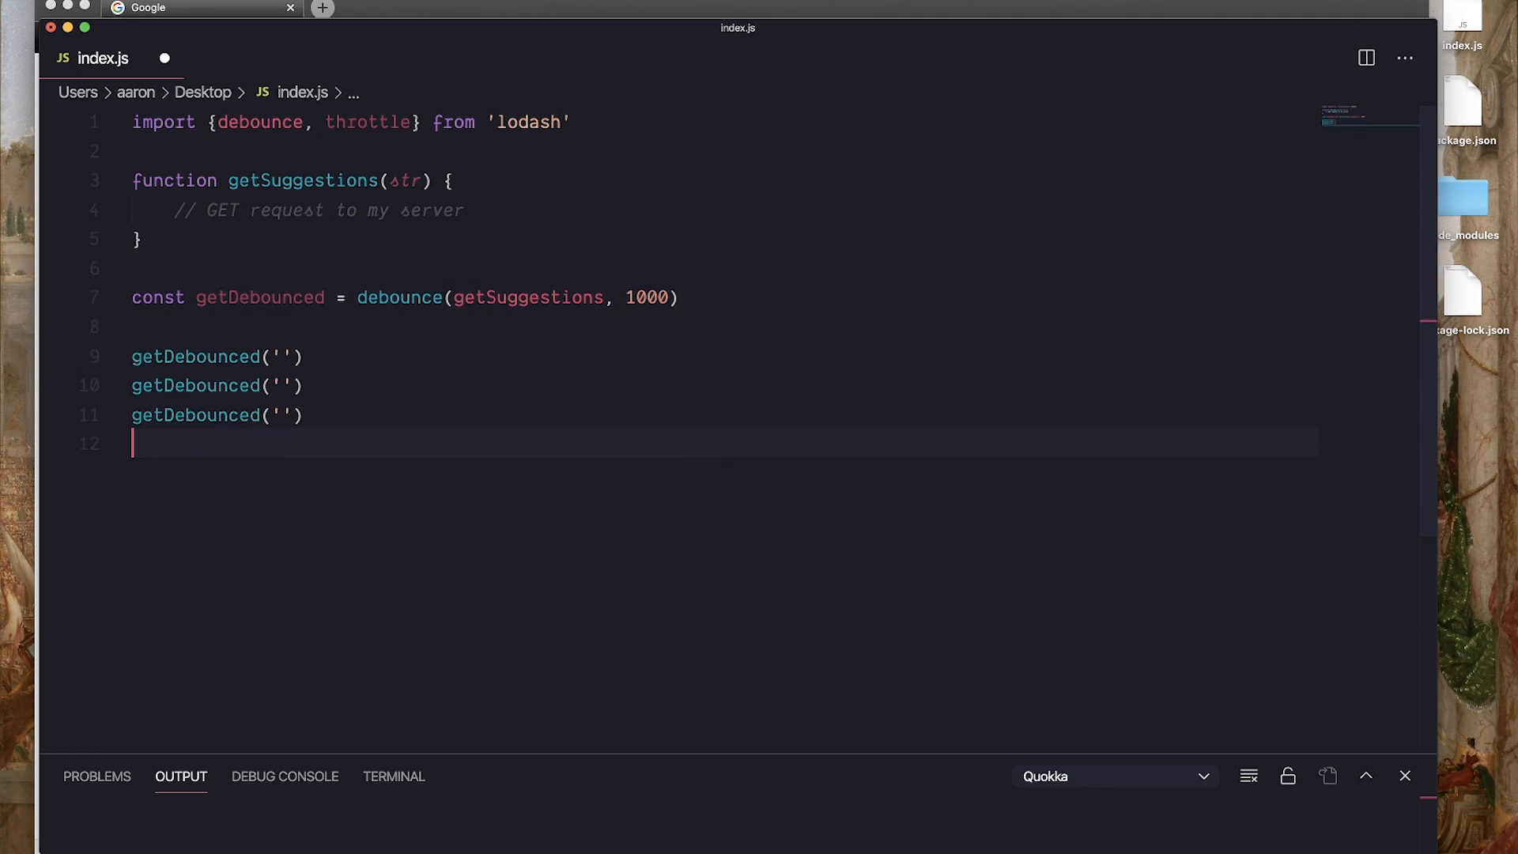
type("getDebounced('')")
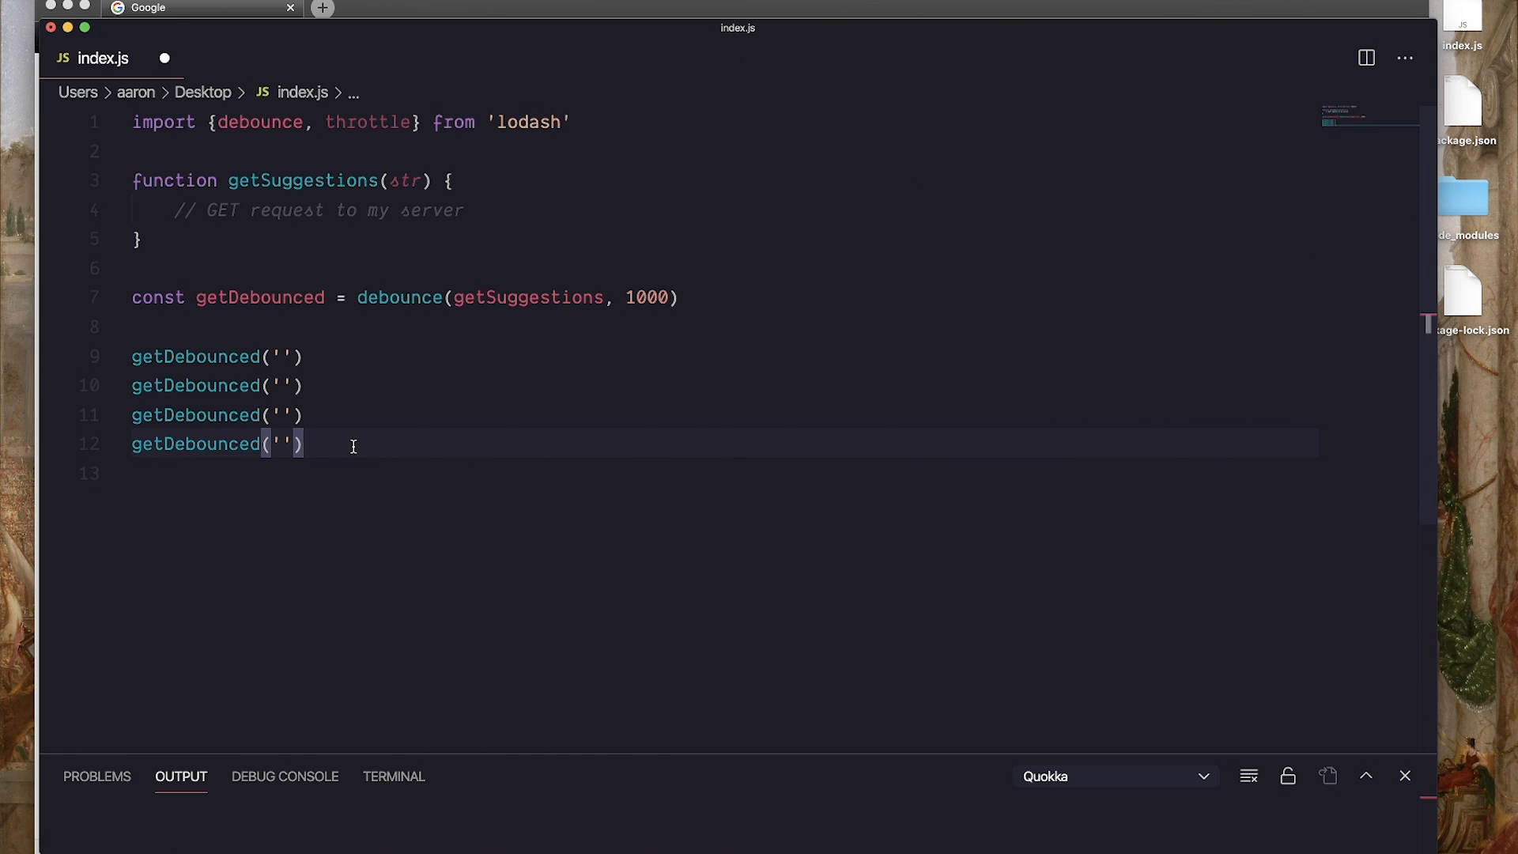
Add a submitForm stub and postThrottled = throttle(submitForm, 1000) with three postThrottled() calls
double_click(369, 122)
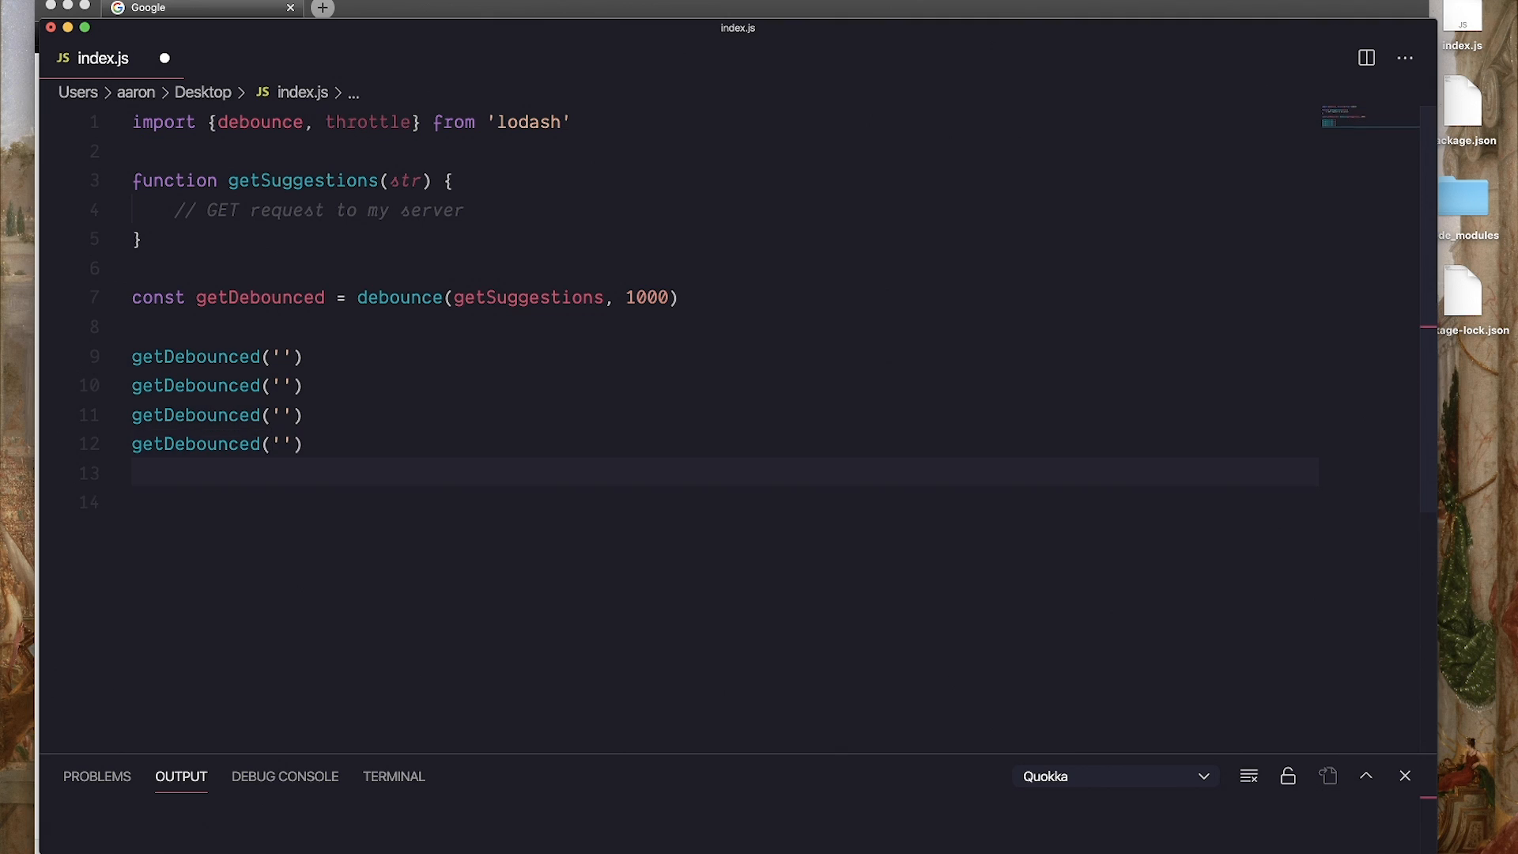
type("fu")
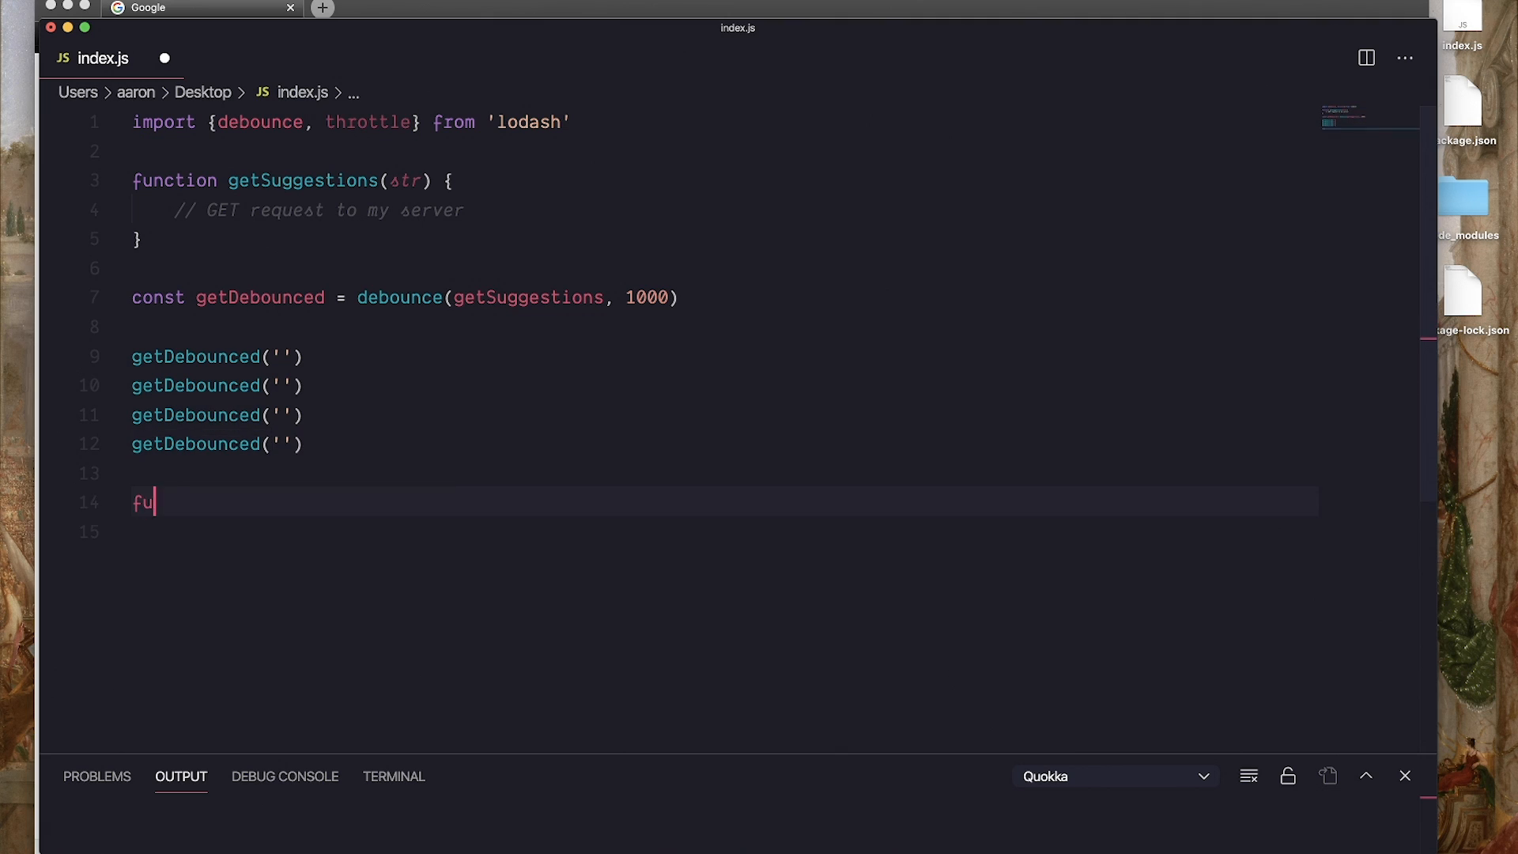
type("nction submitForm() {")
left_click(723, 531)
type("// POST request to server")
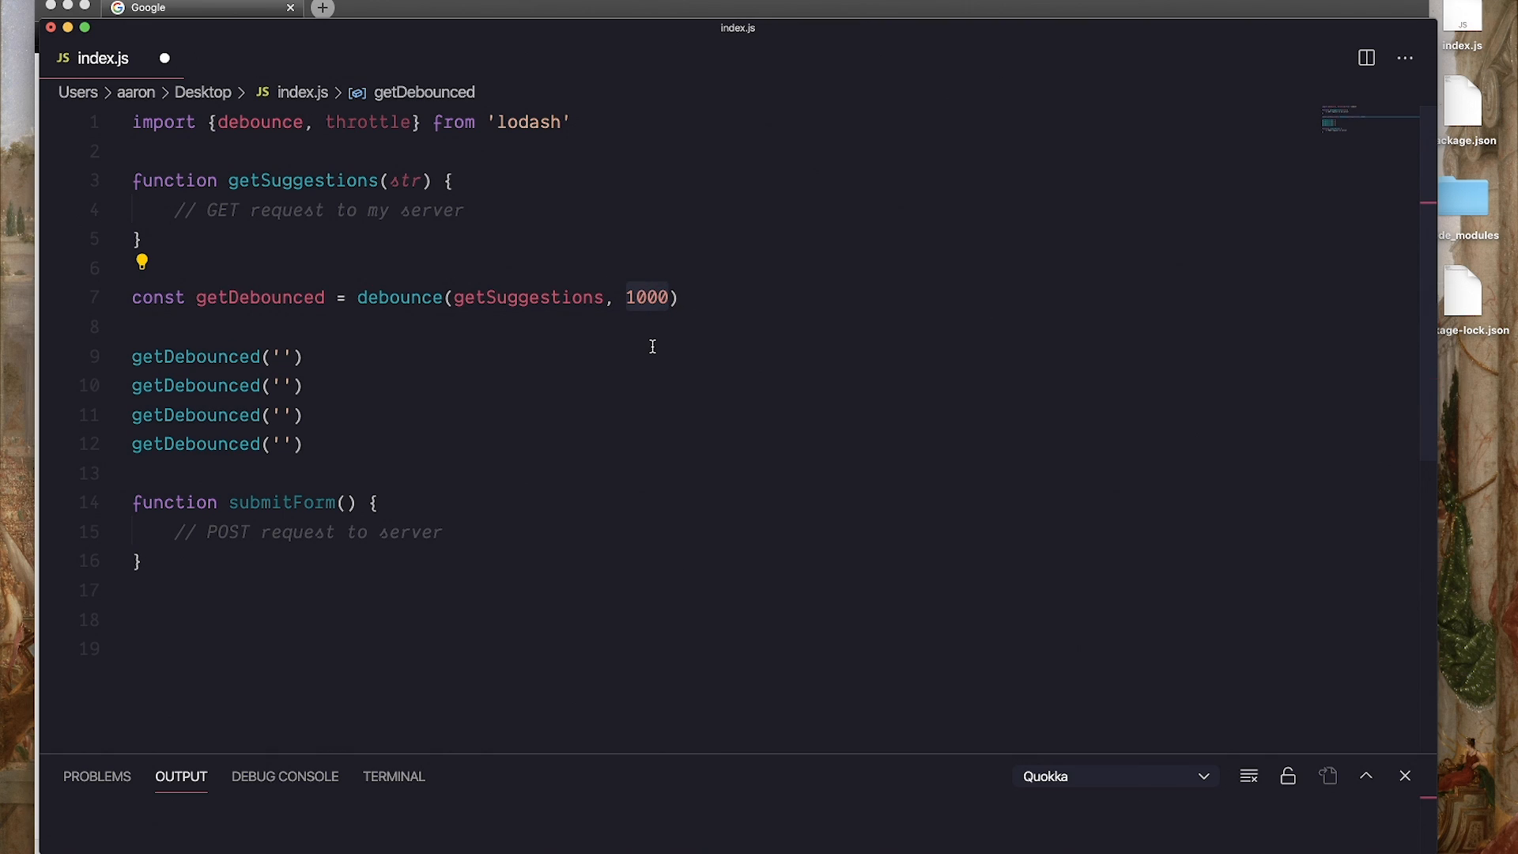
type("const")
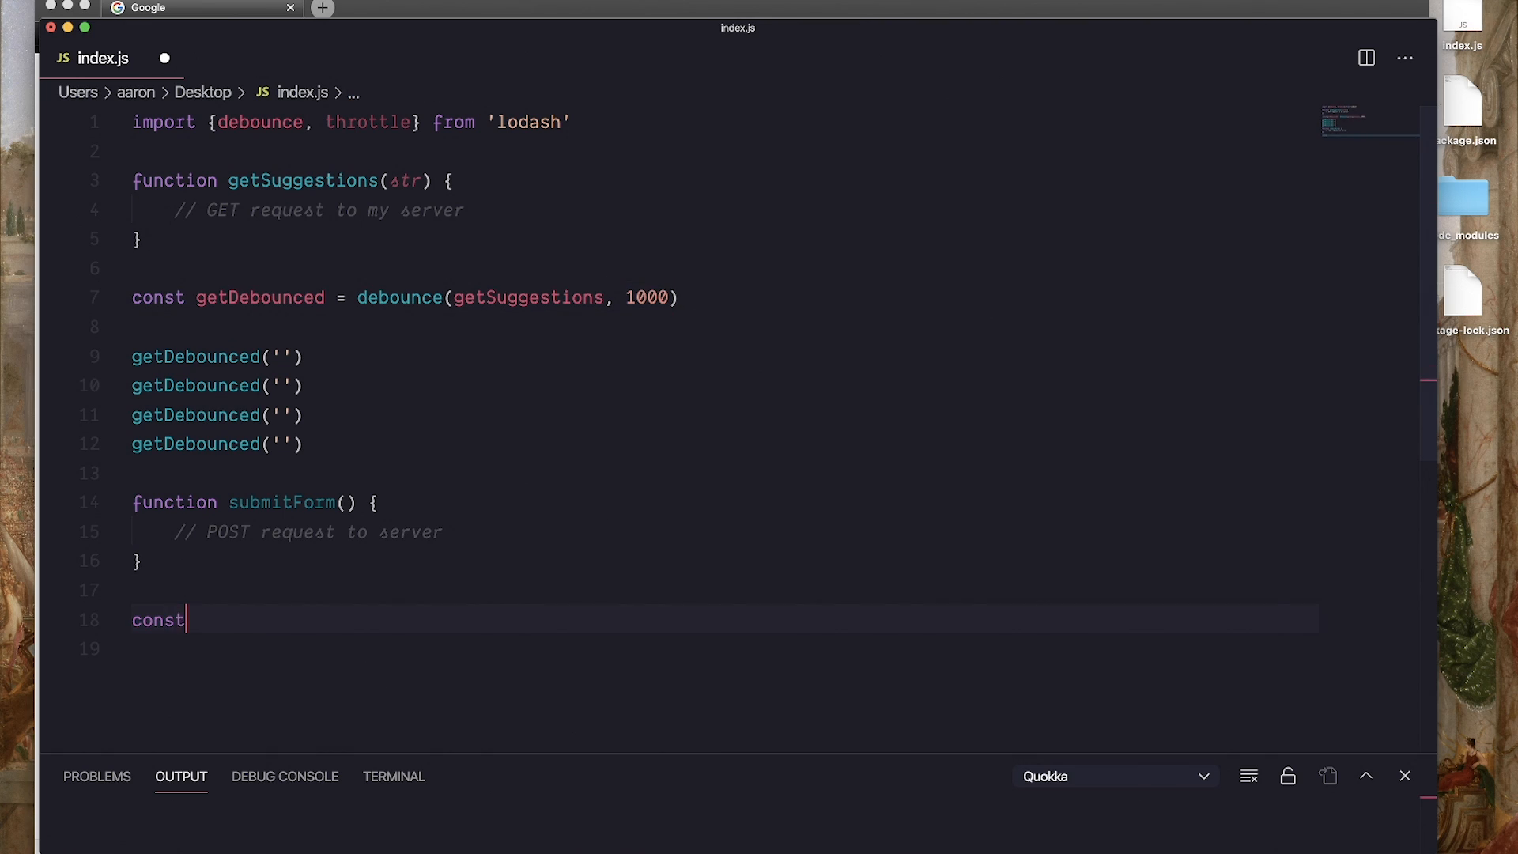
type("postTh")
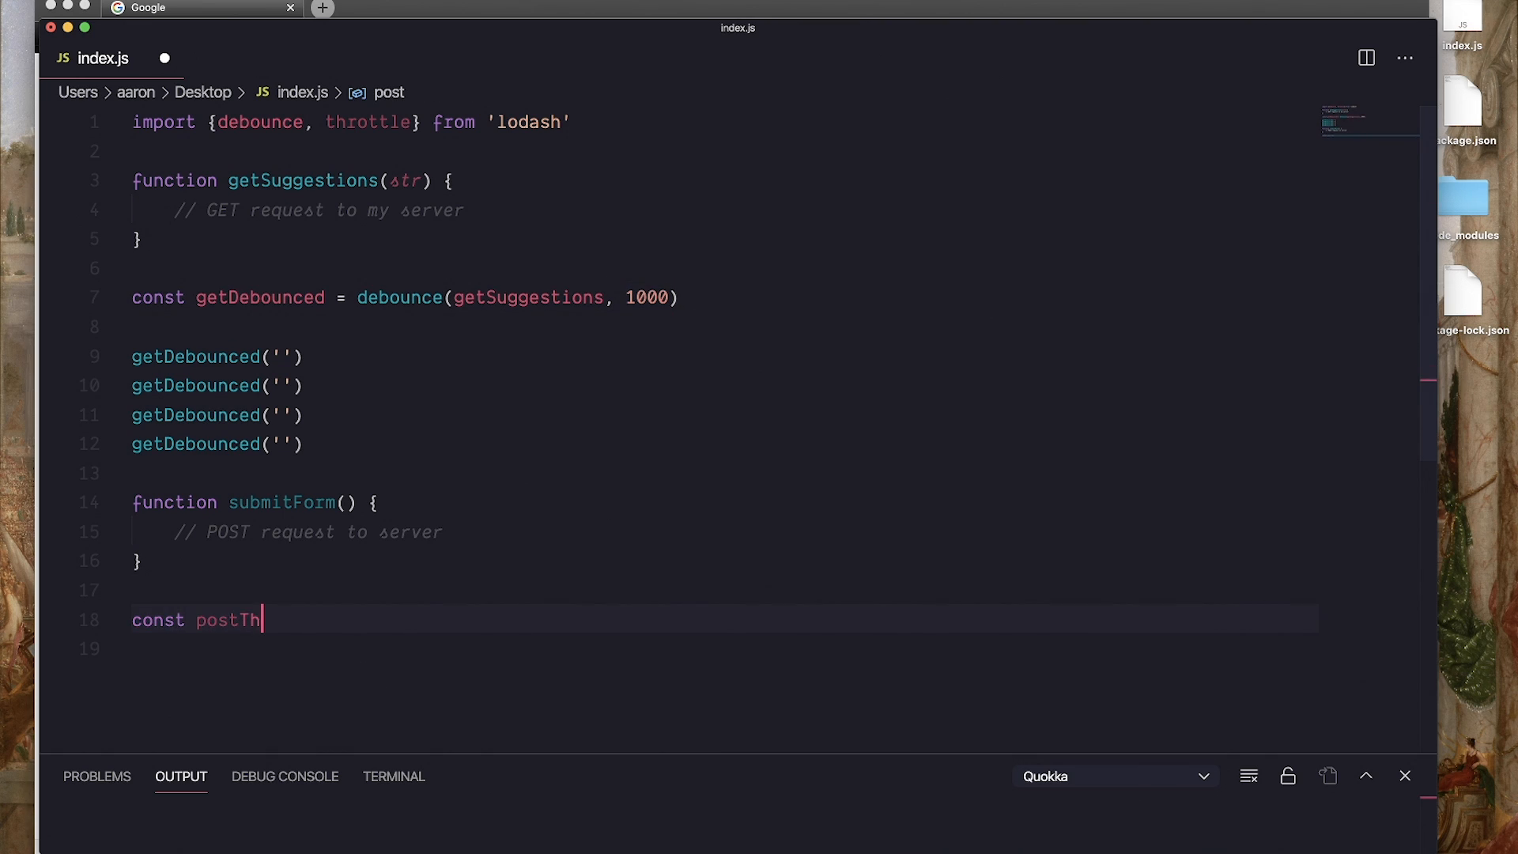
type("rottled = throttle")
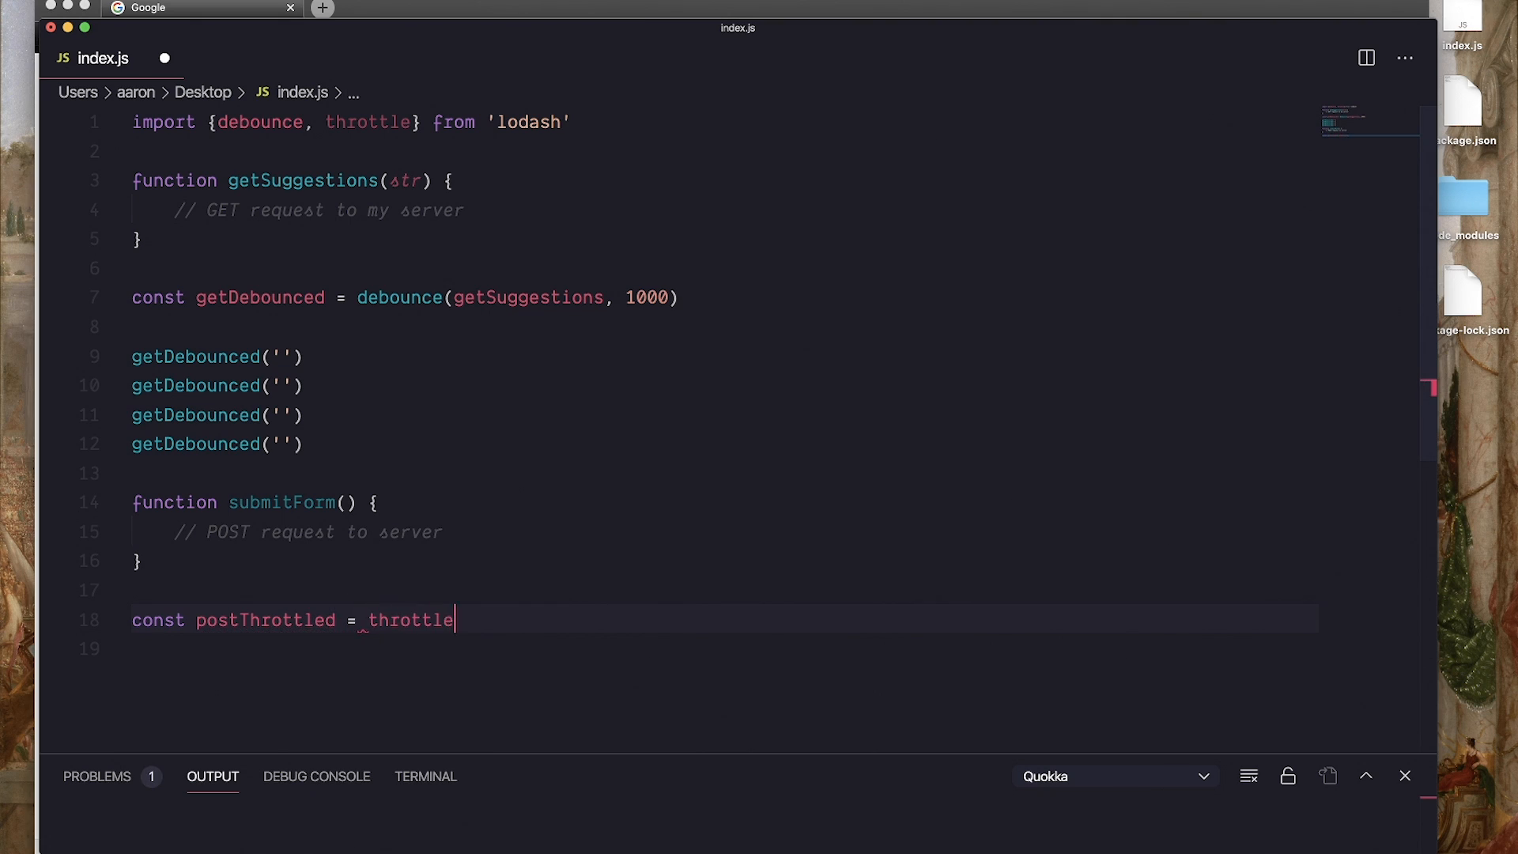
type("(submitForm, 1000);")
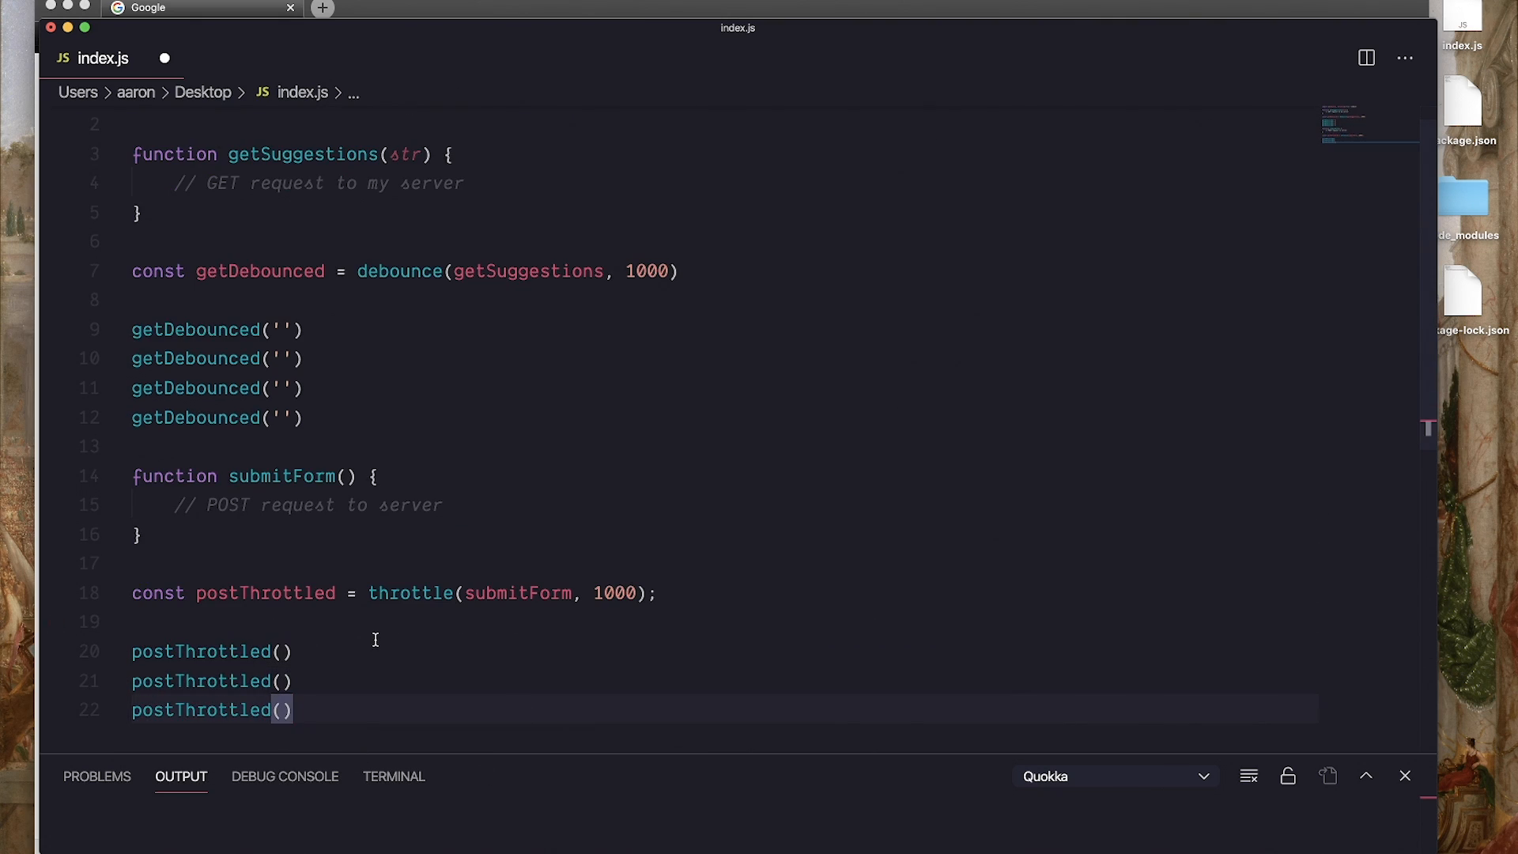
left_click(602, 593)
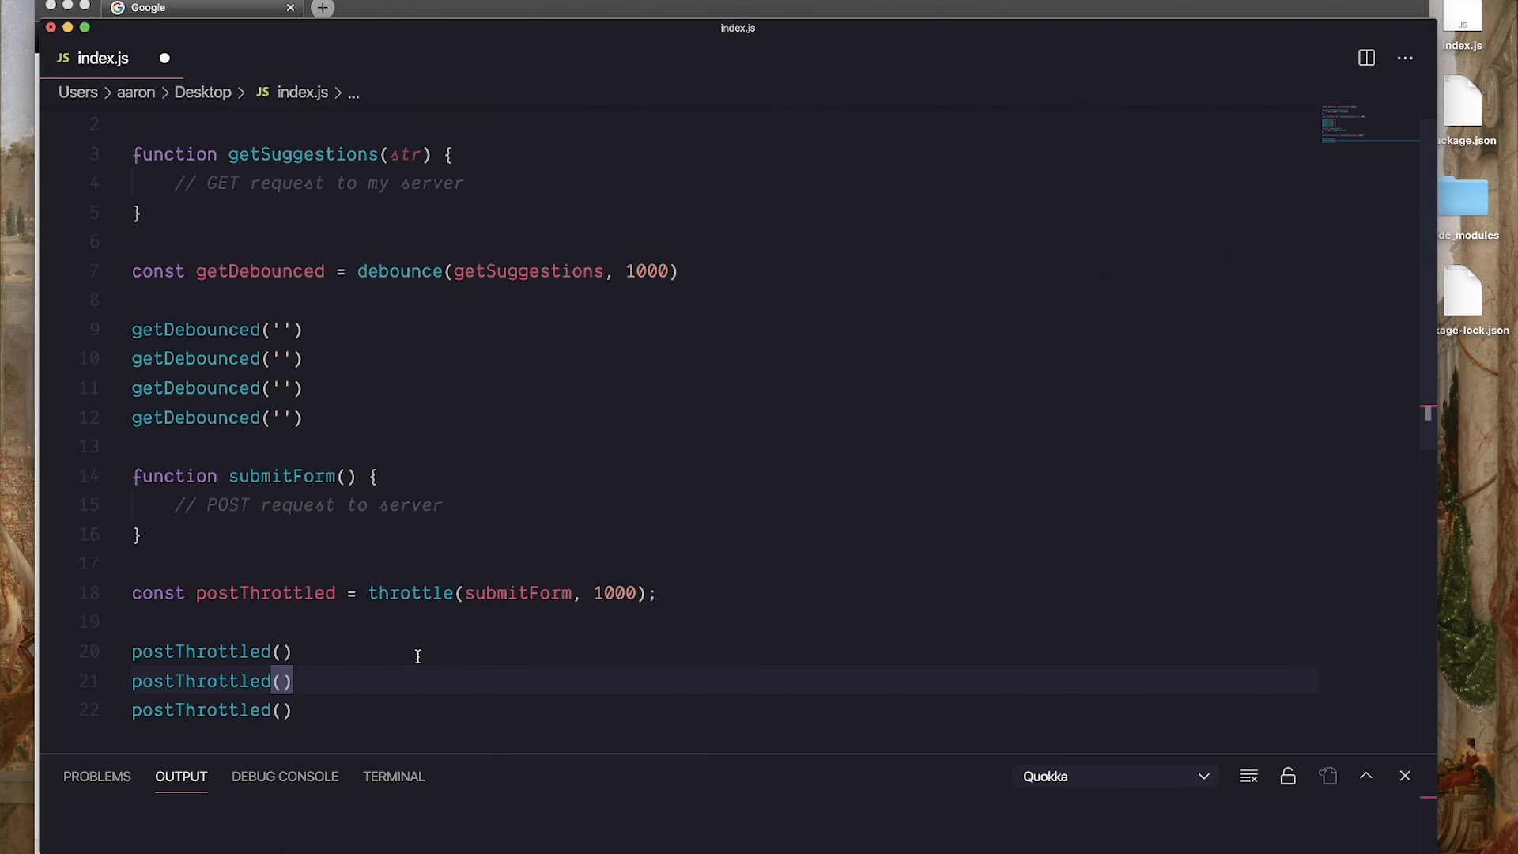
left_click(294, 650)
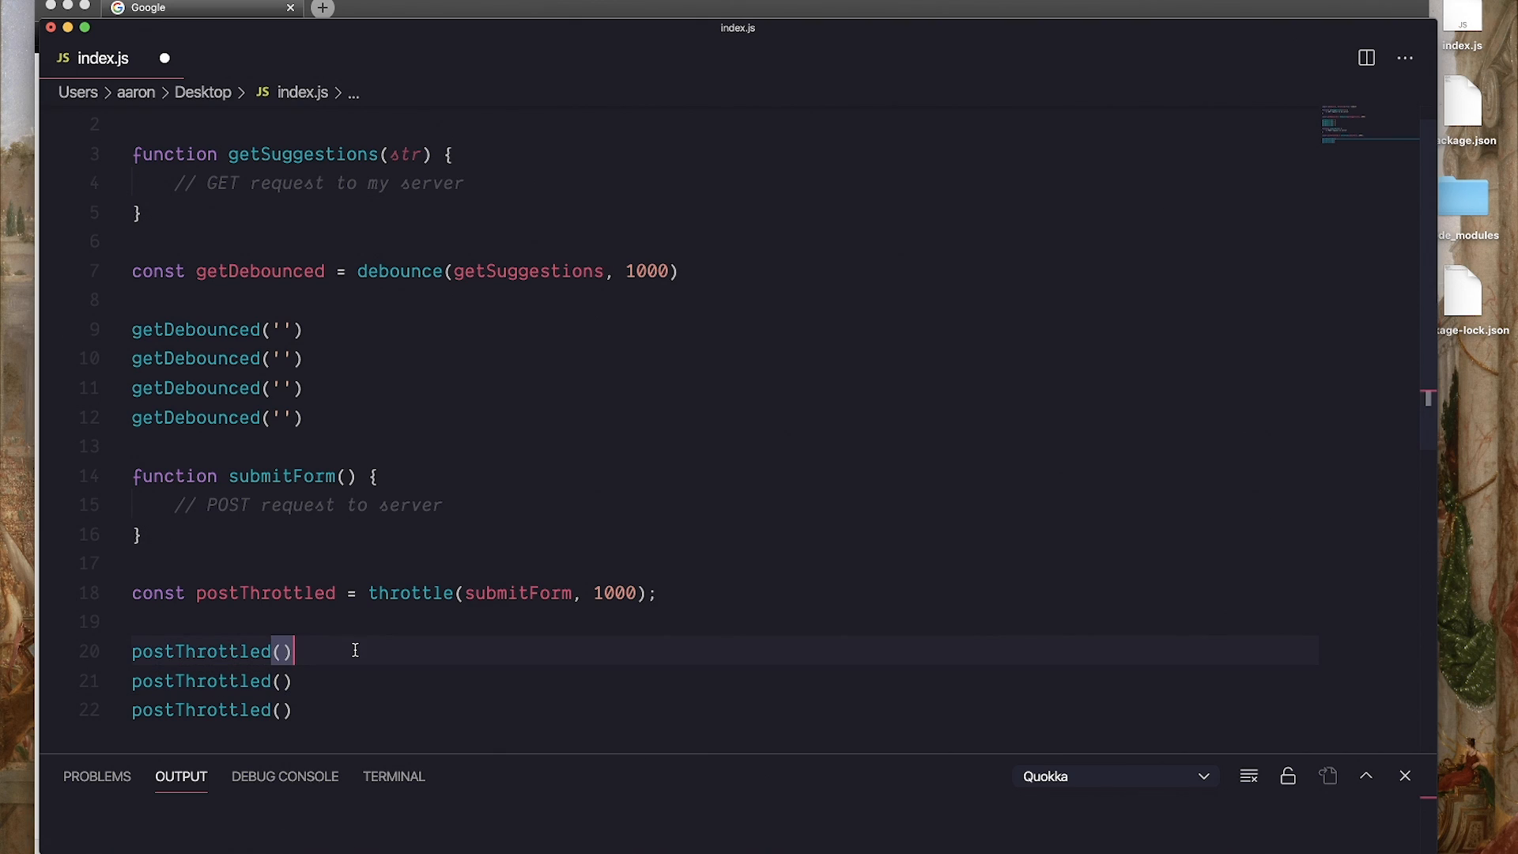
mouse_move(325, 700)
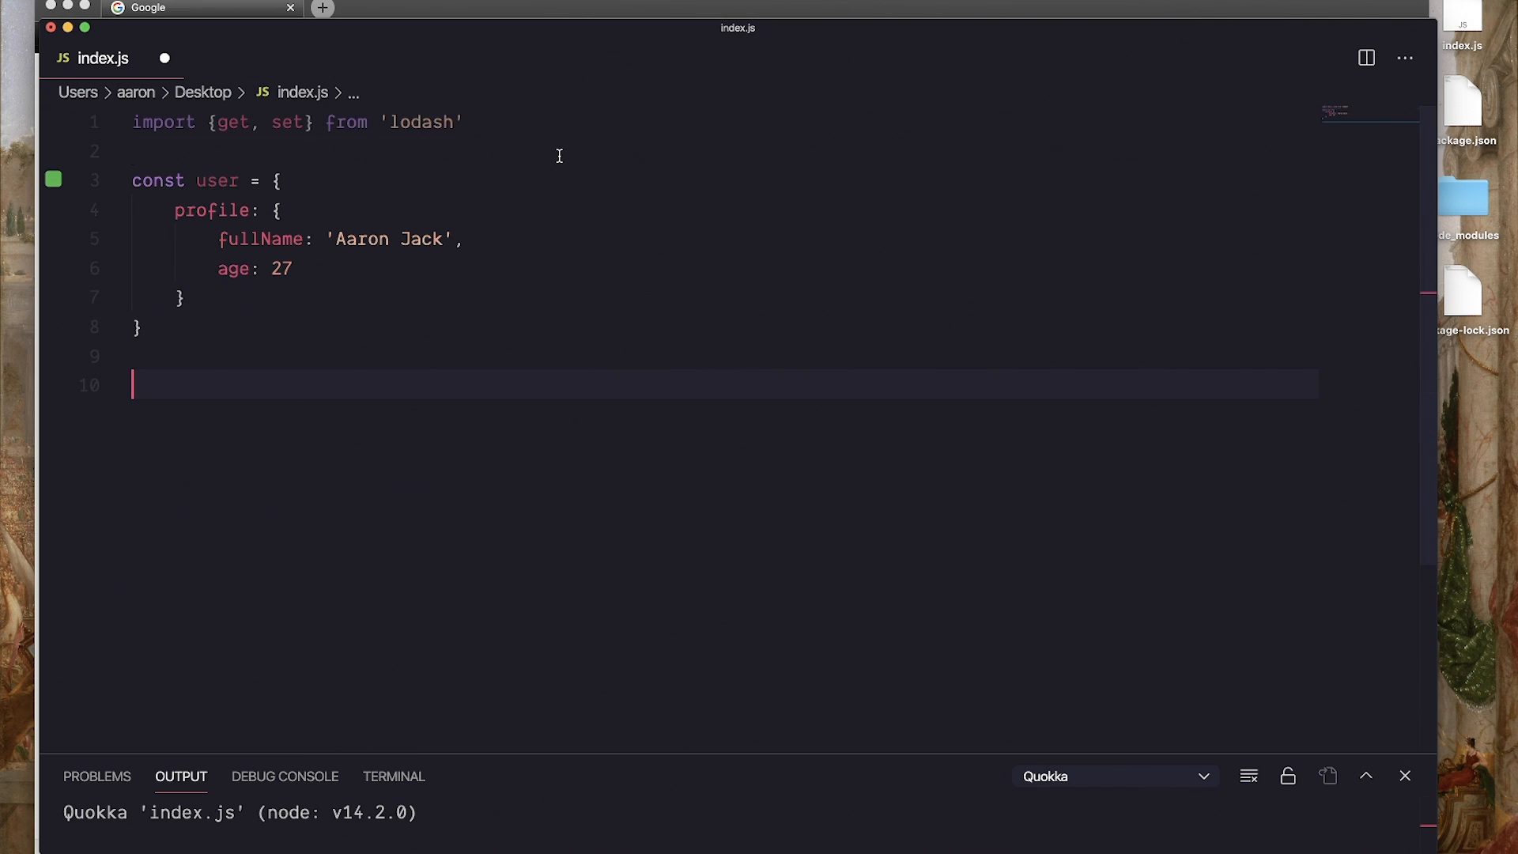
Add a direct user.profile.fullName lookup below the user object
left_click(233, 122)
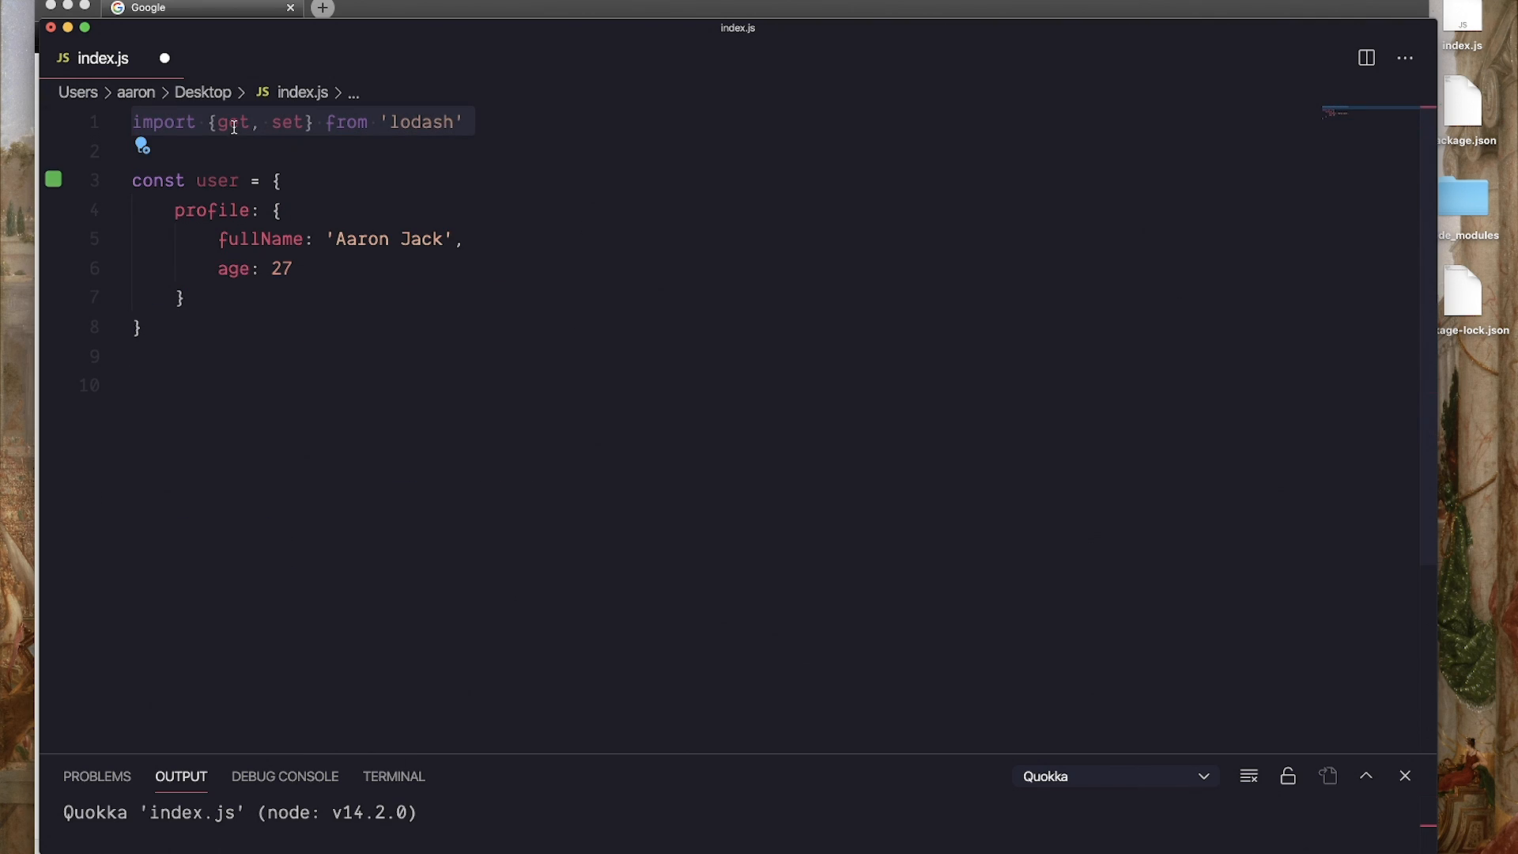
double_click(286, 122)
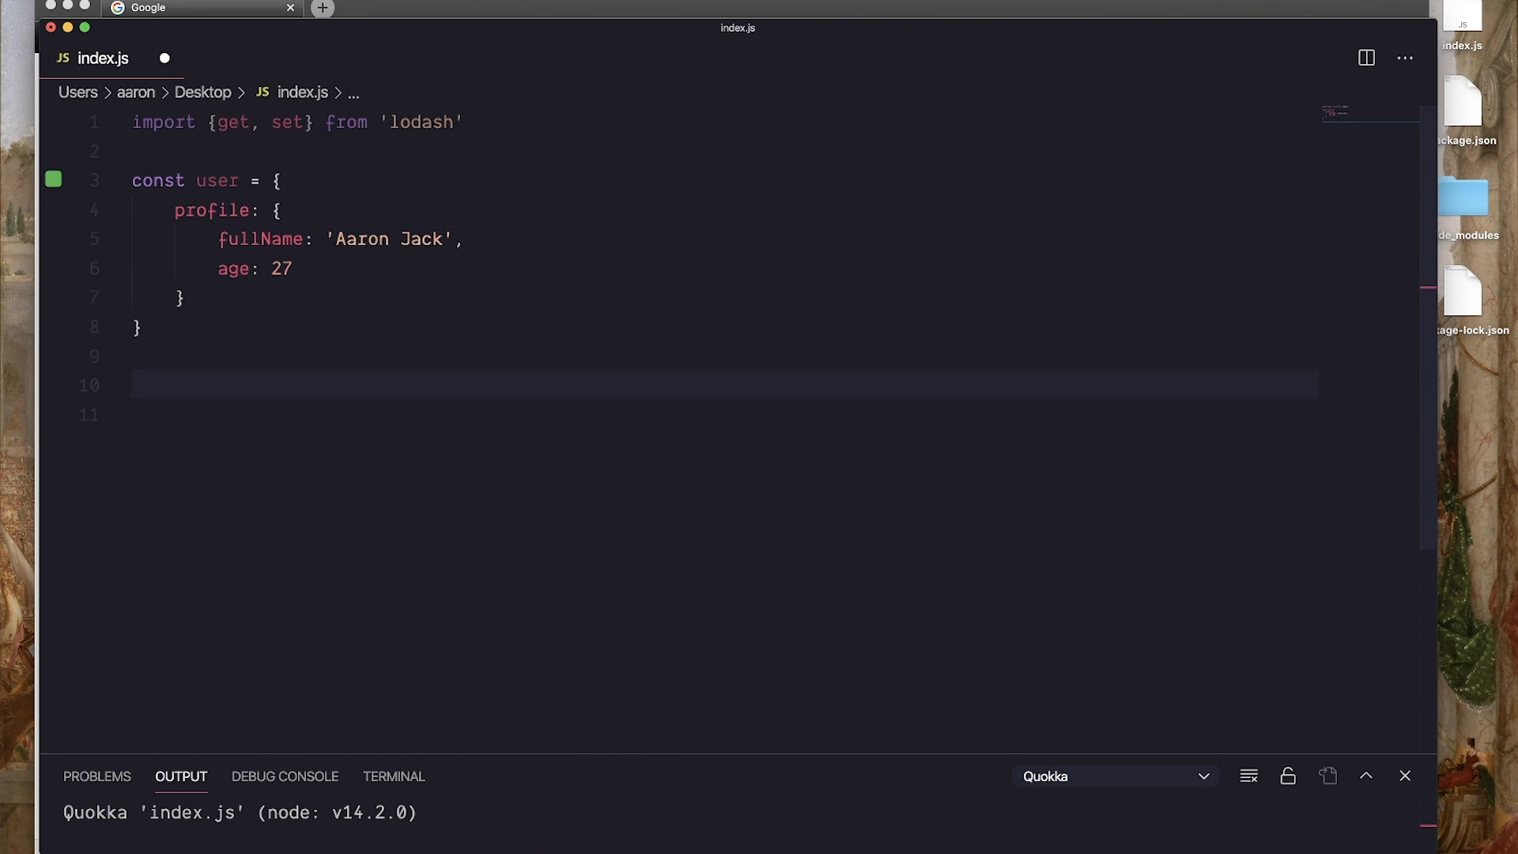
type("user.")
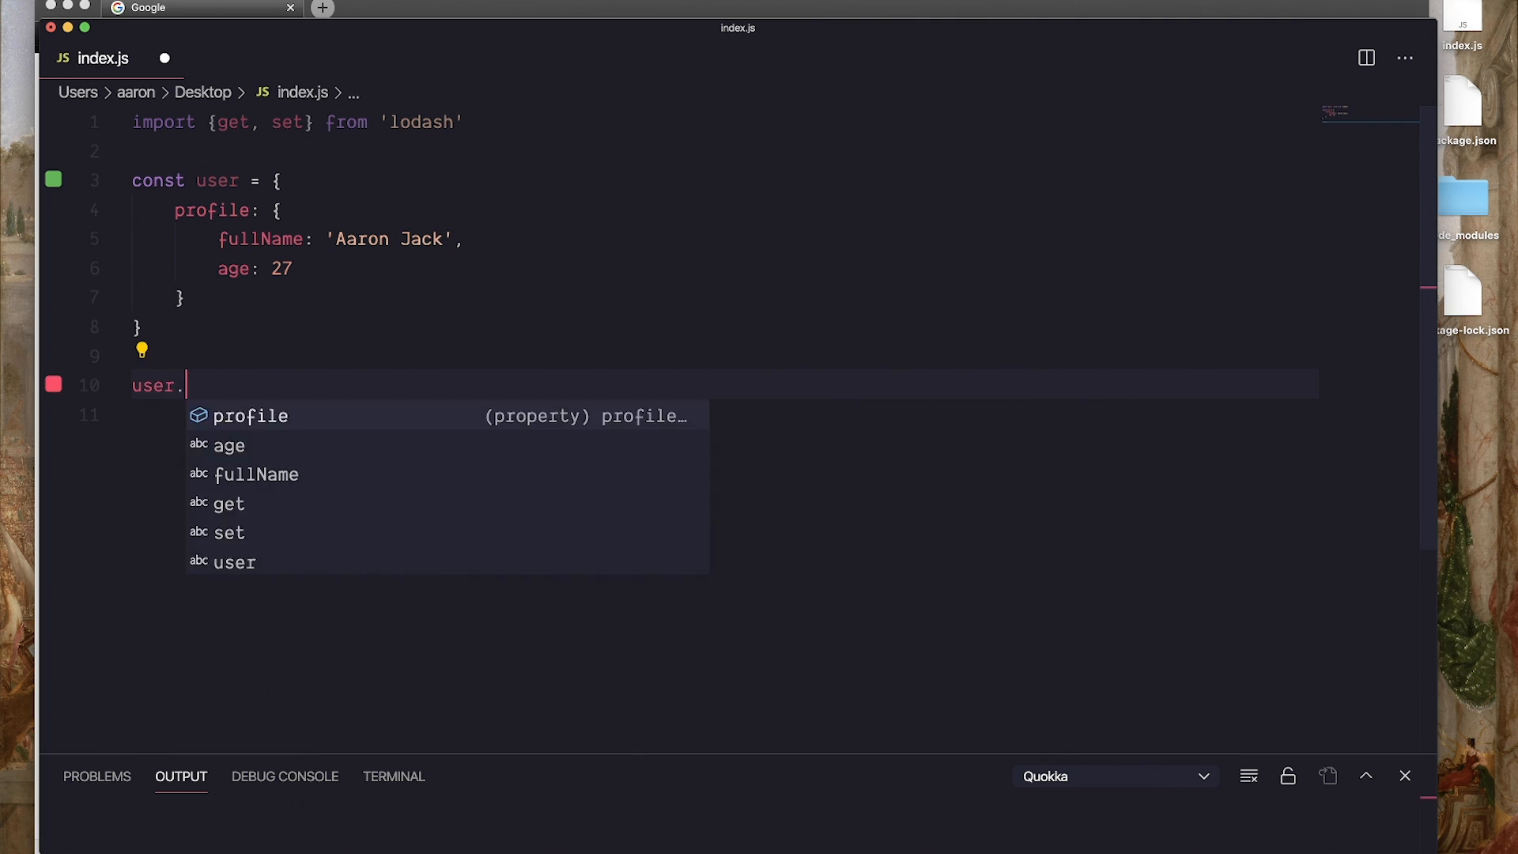
type("profile.fullName")
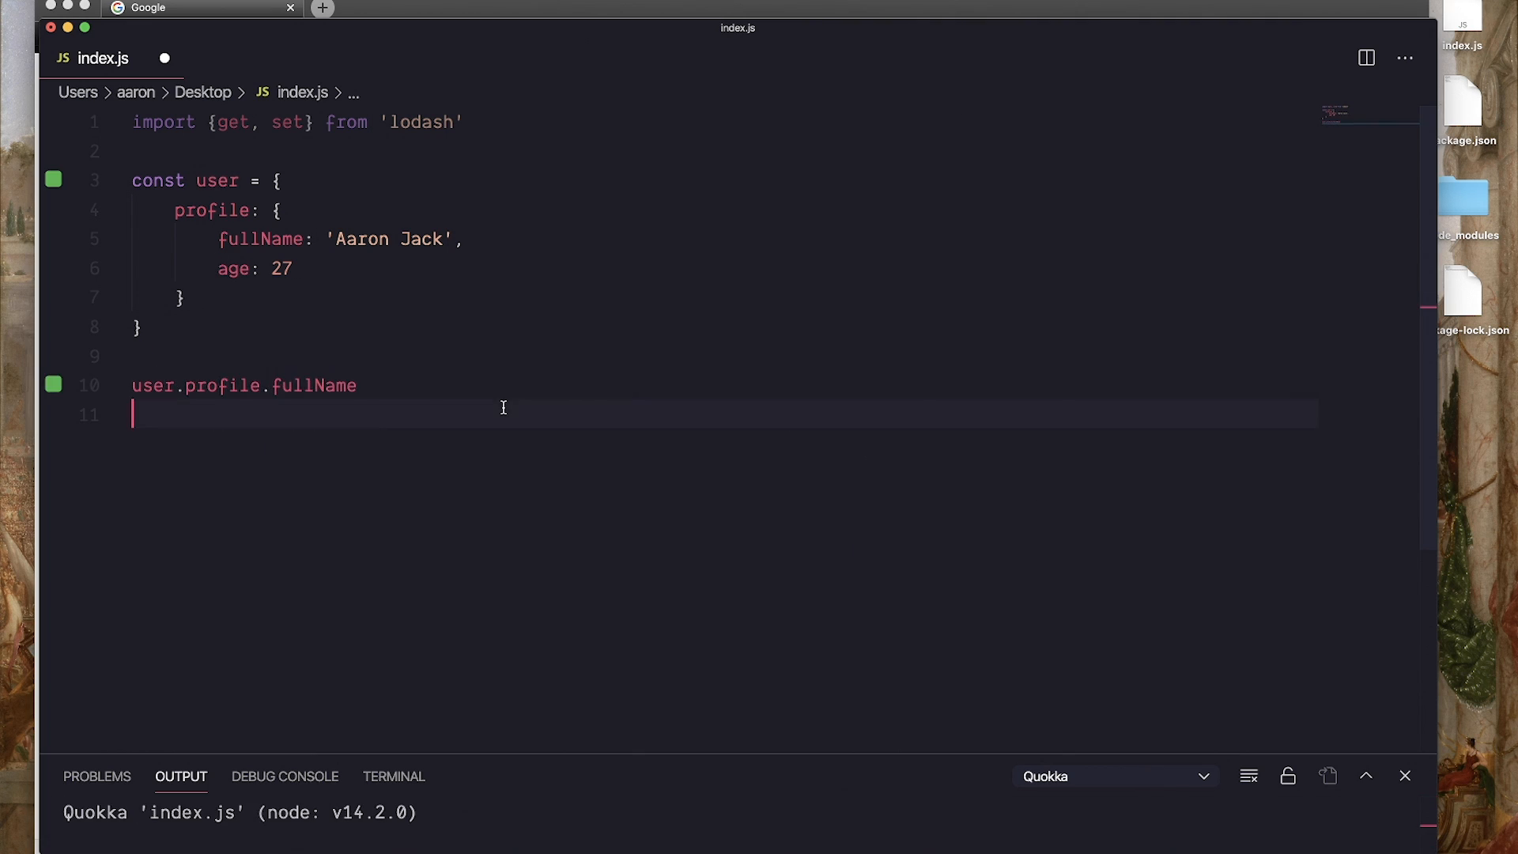
mouse_move(231, 286)
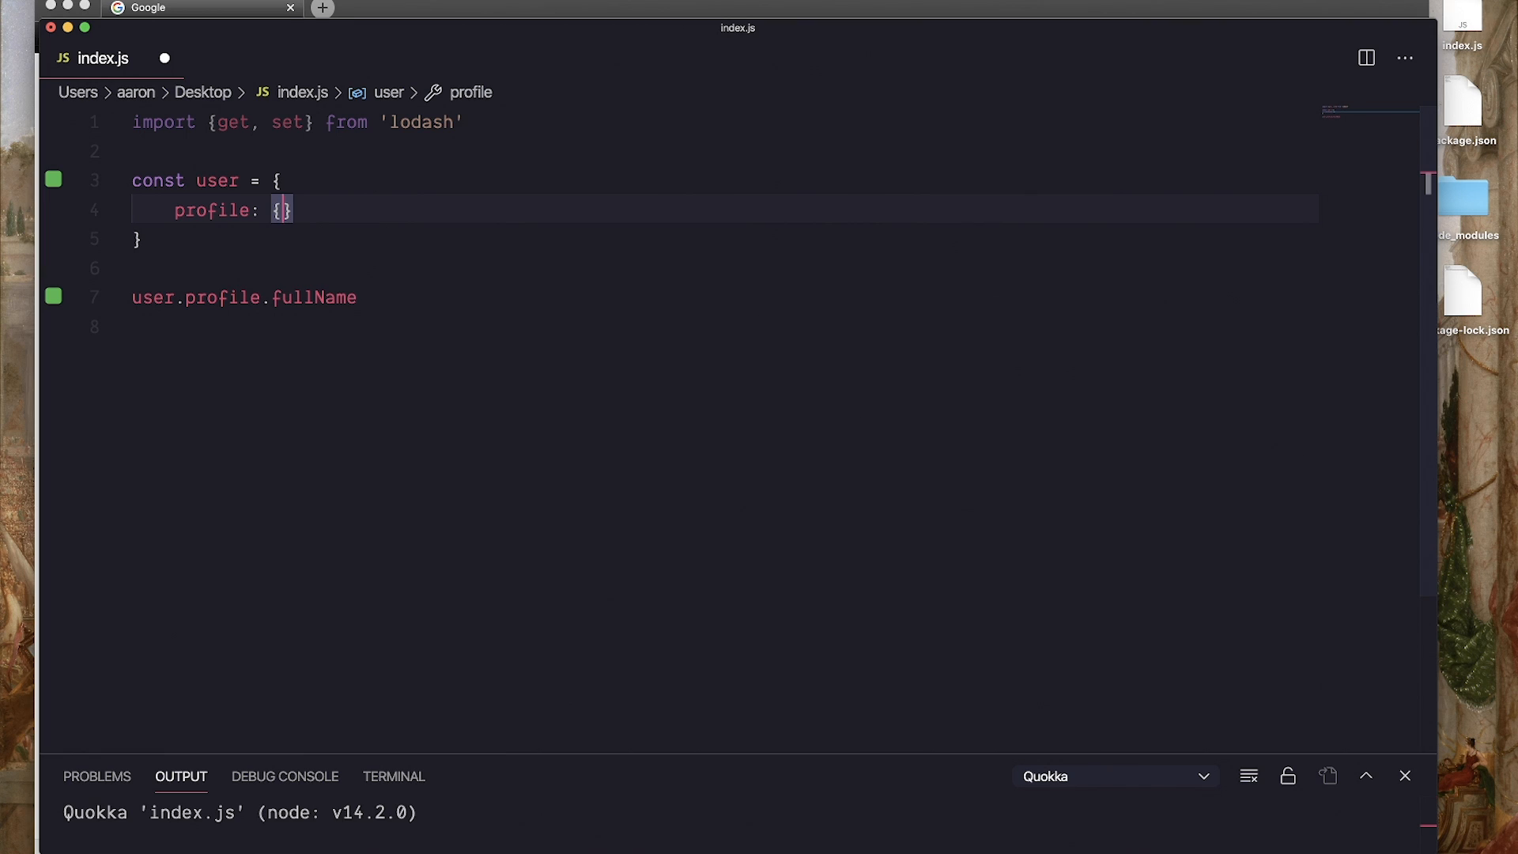
Set profile to null to show the Quokka crash, start an if guard, then restore the profile
type("null")
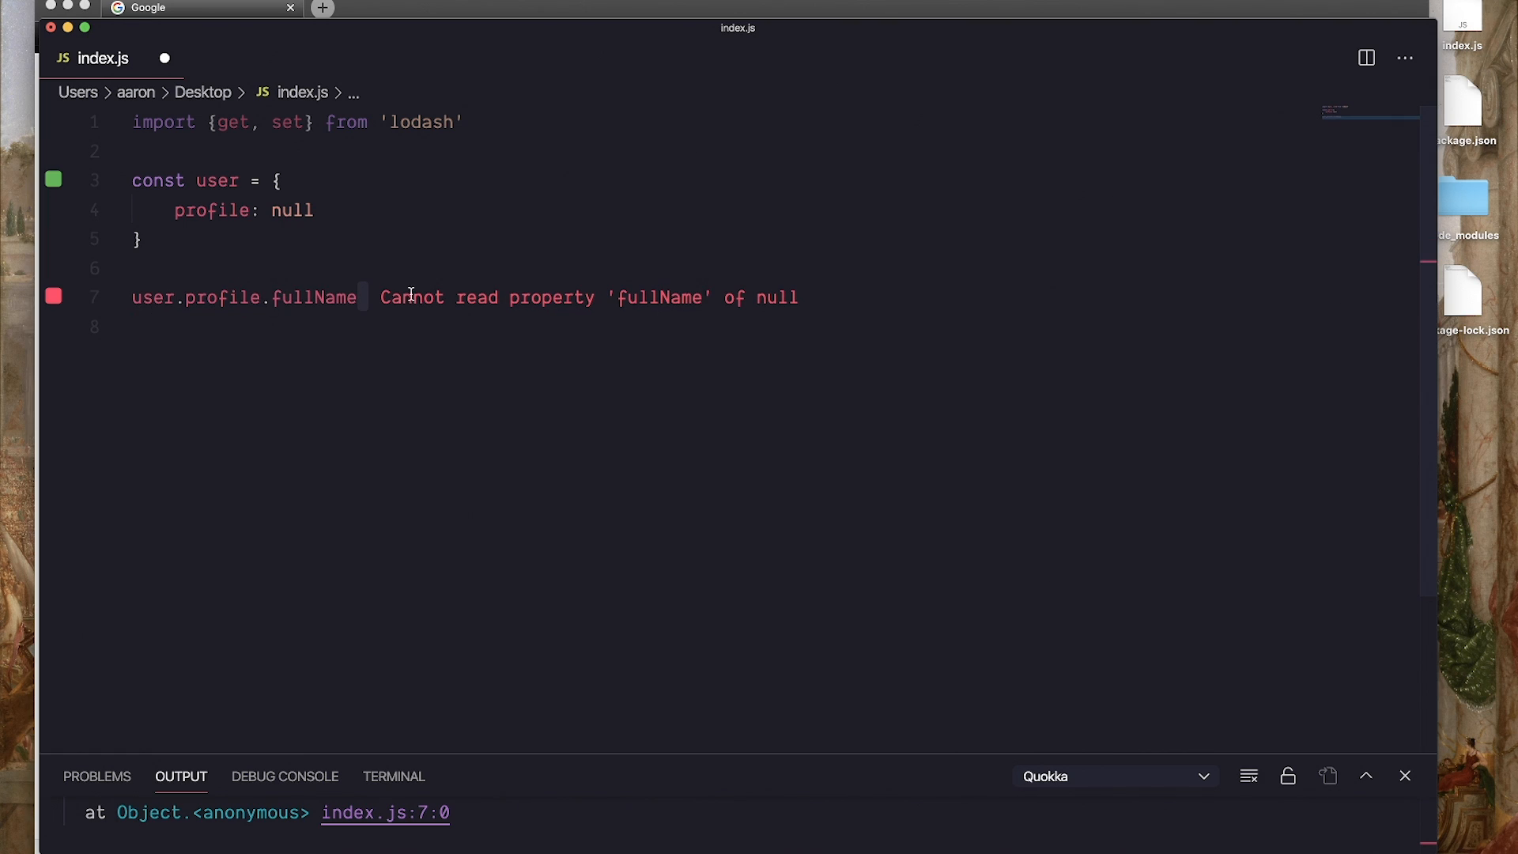
left_click(437, 298)
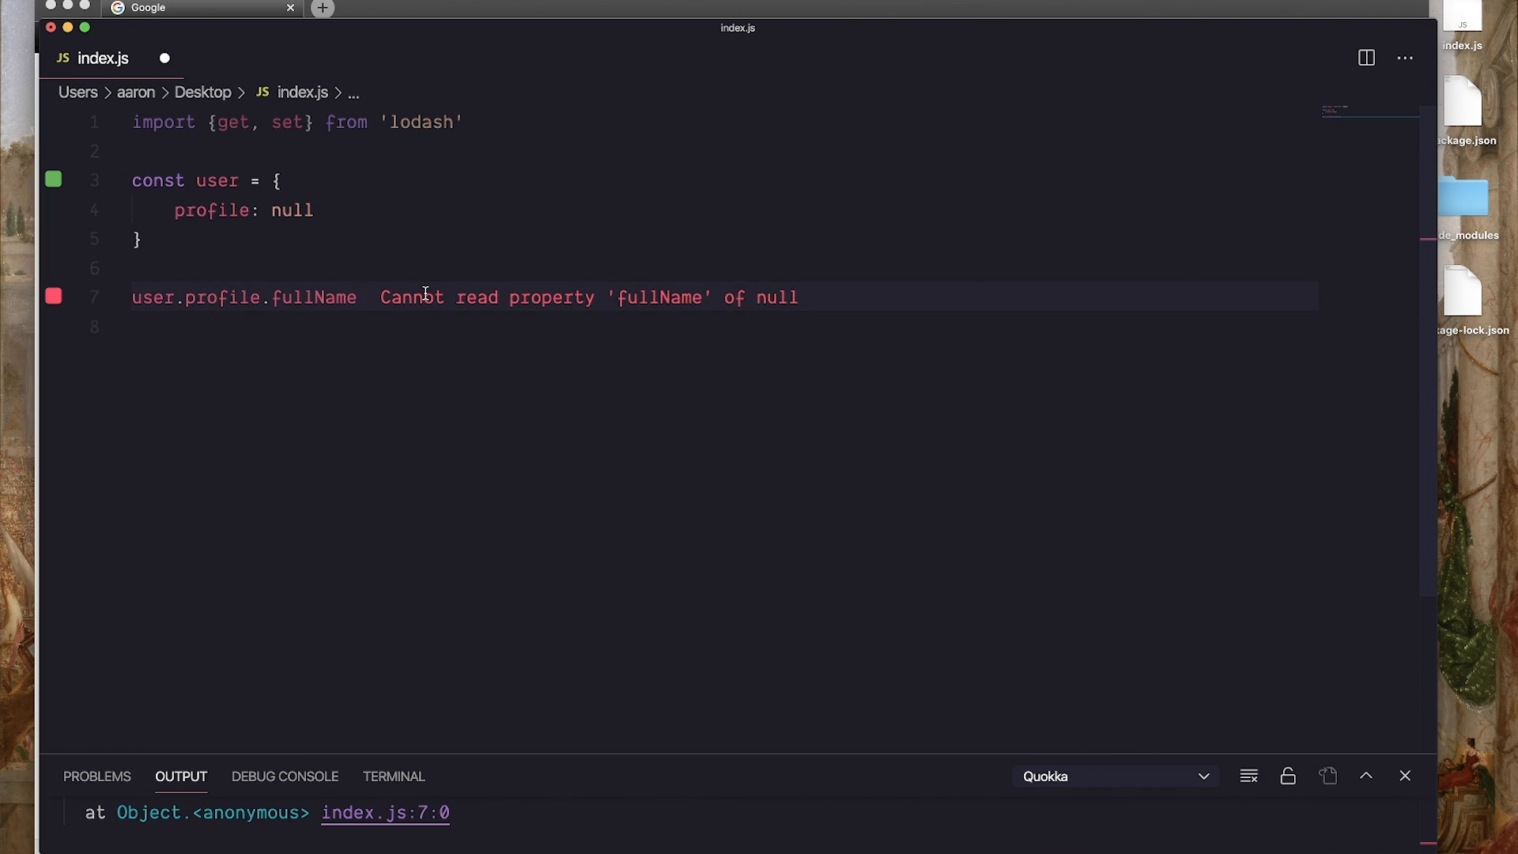
type("fi")
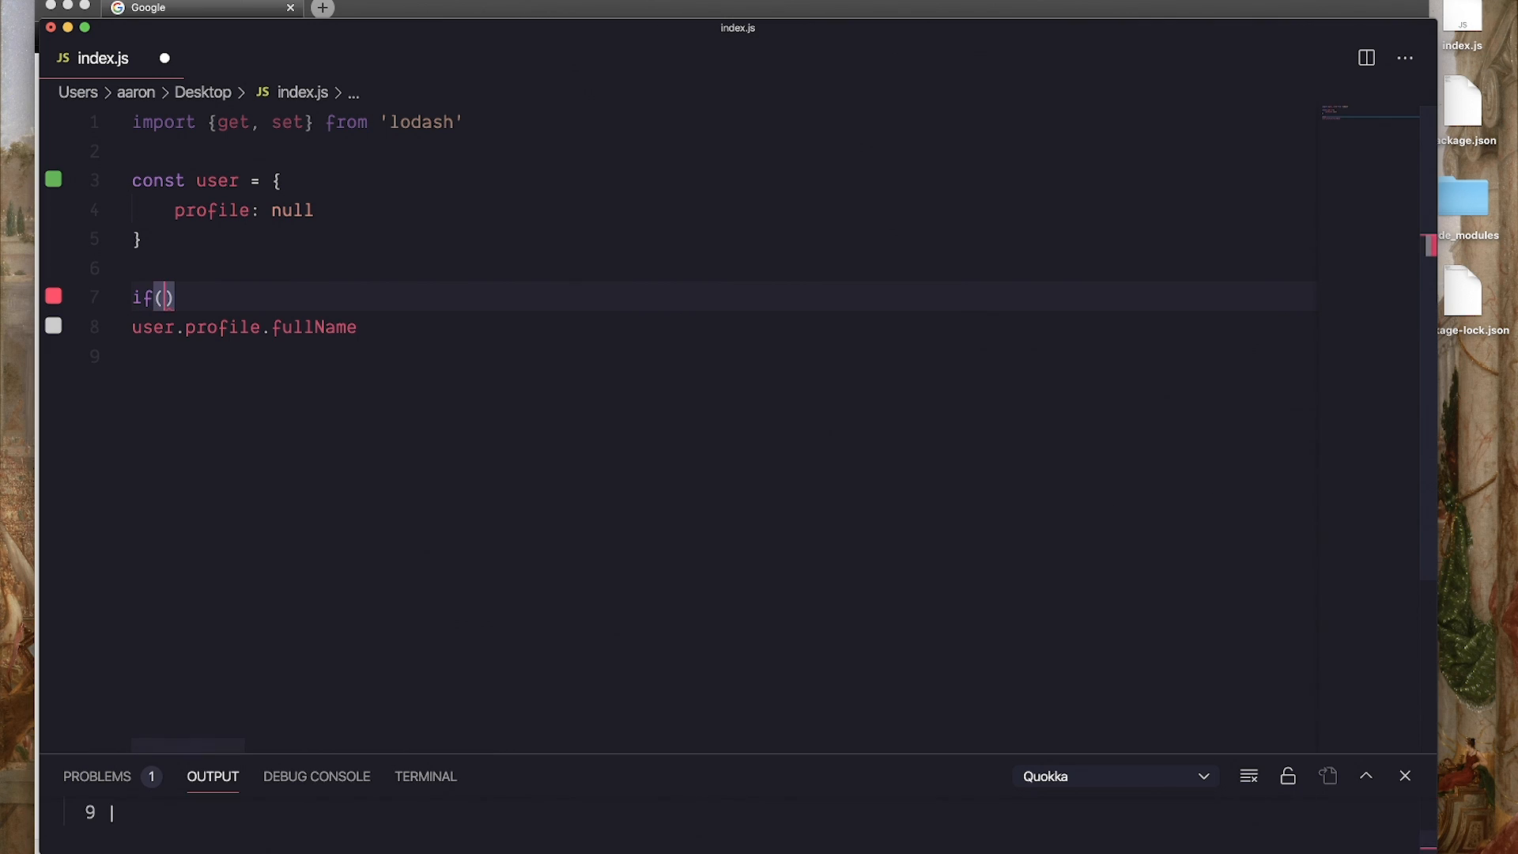
key("Backspace")
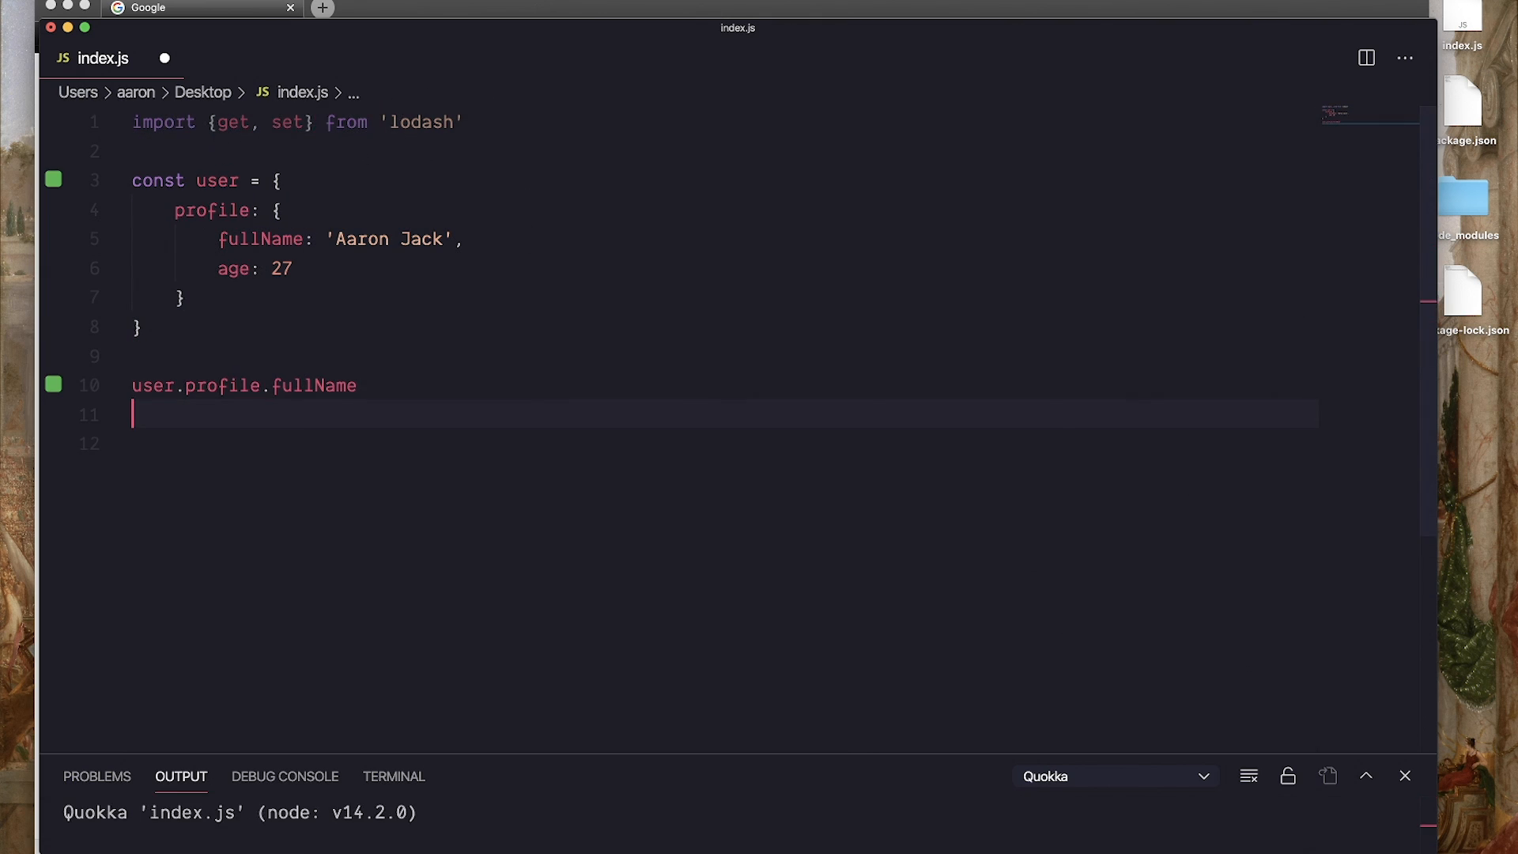
Declare const fullName = get(user, 'profile.fullName') using lodash get
type("const fullNa")
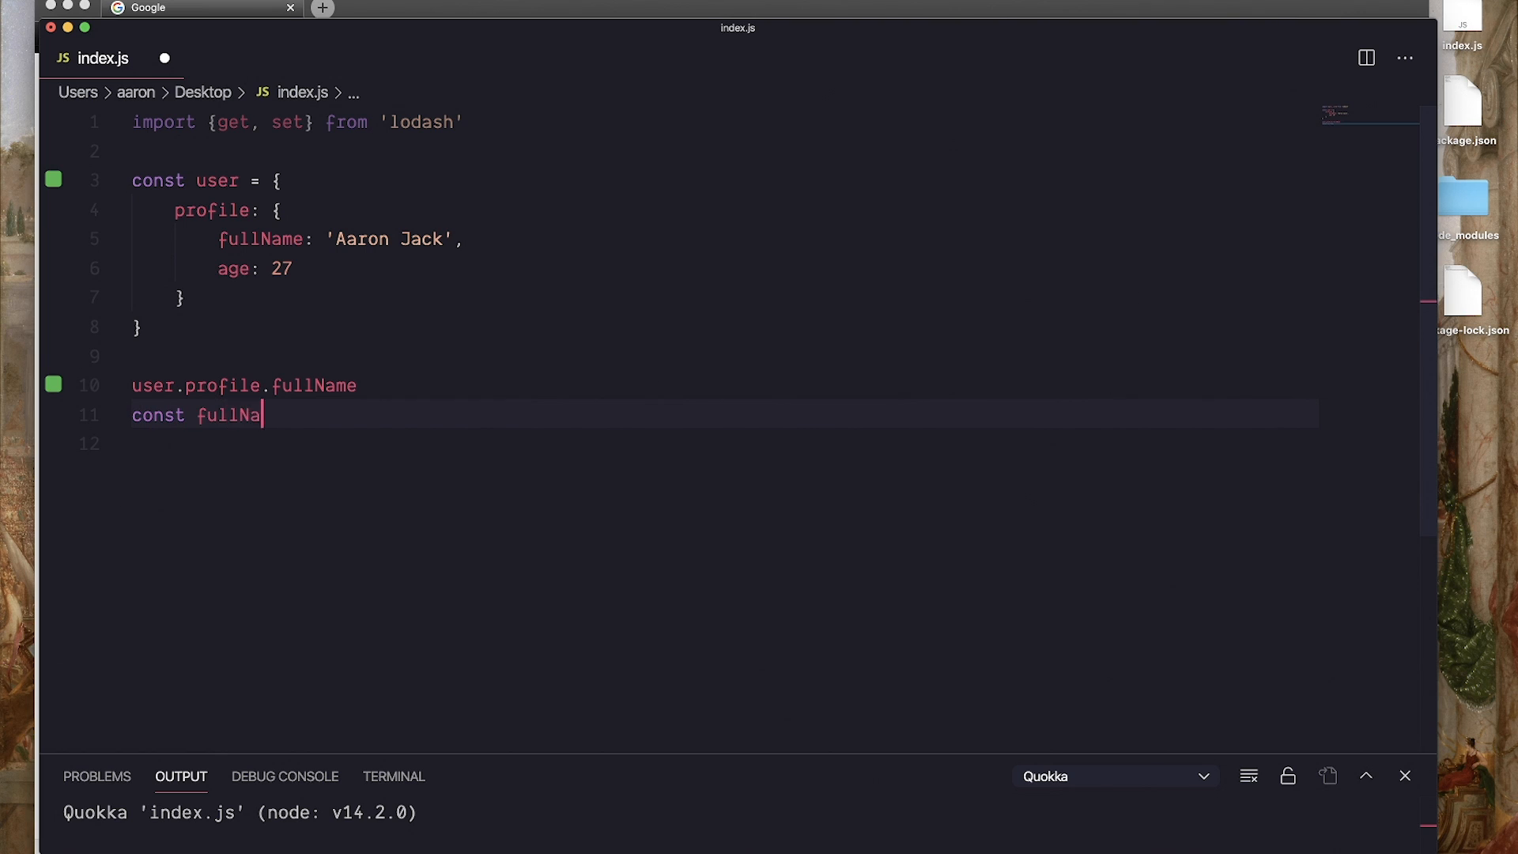
type("me = get()")
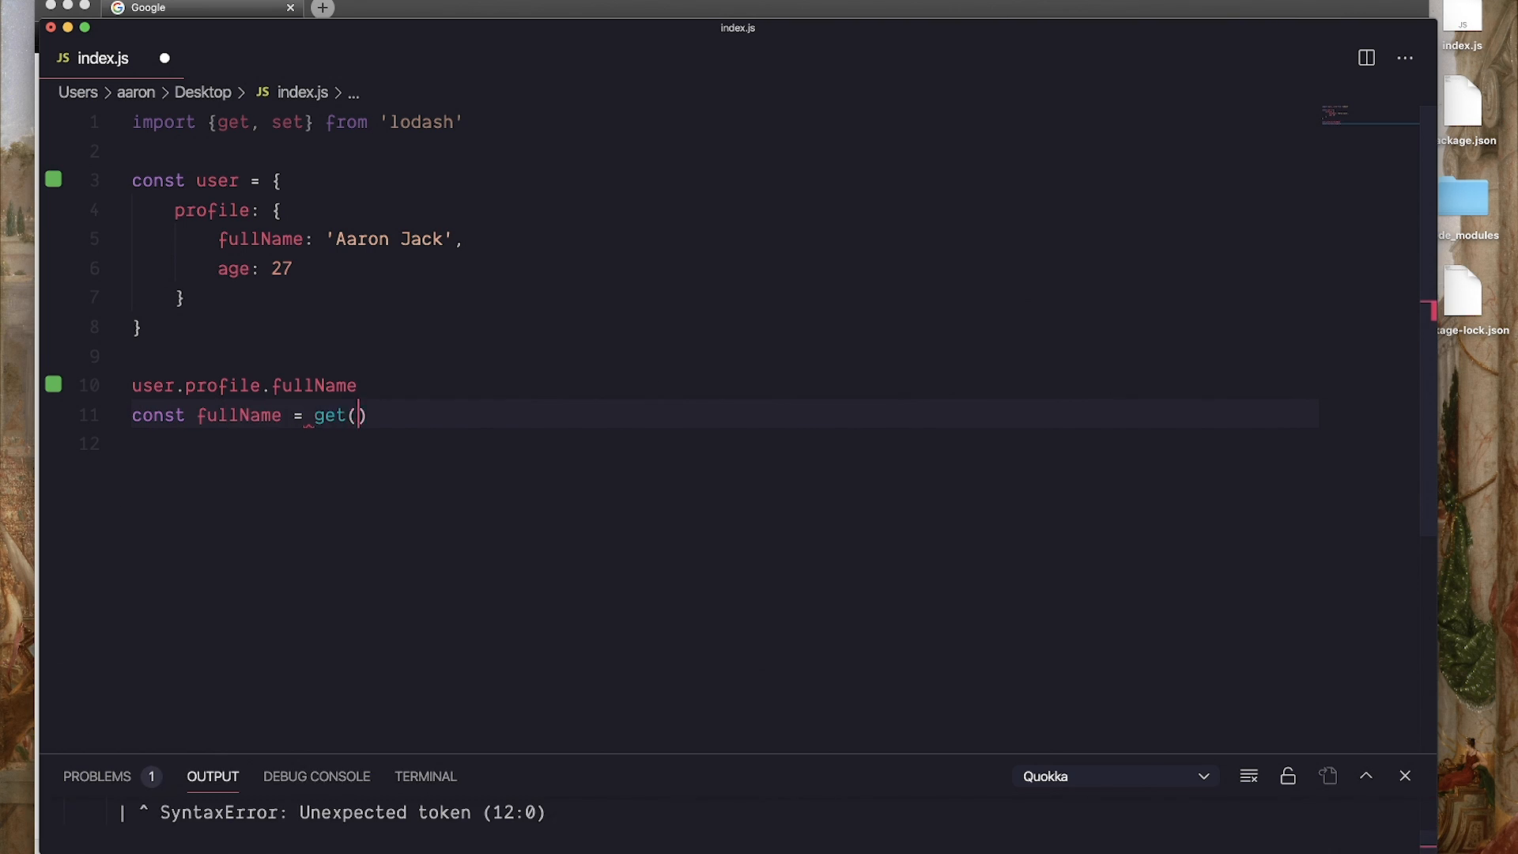
type("user, '")
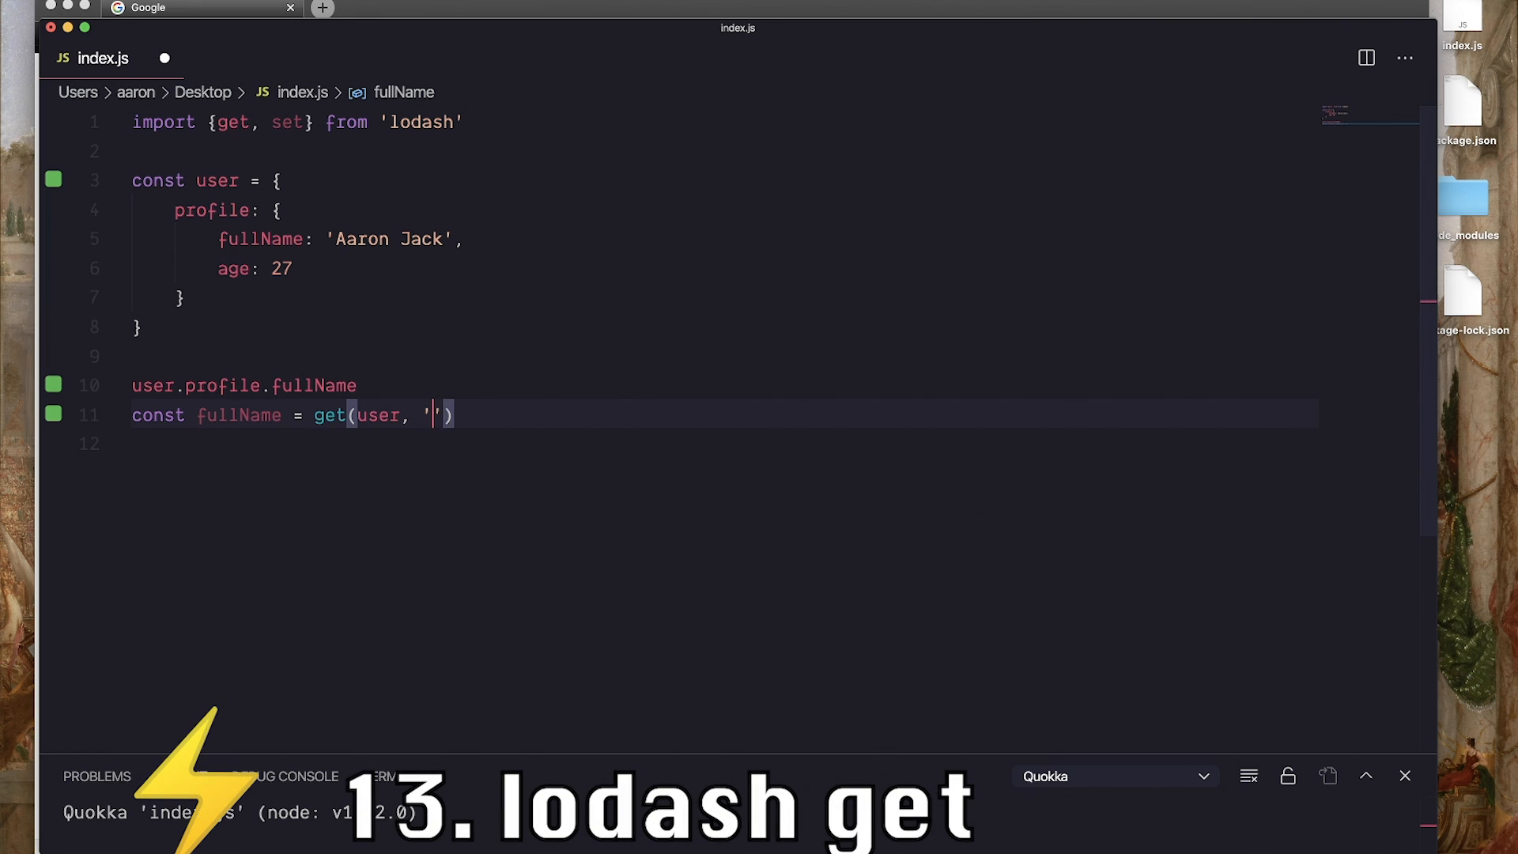
type("profile")
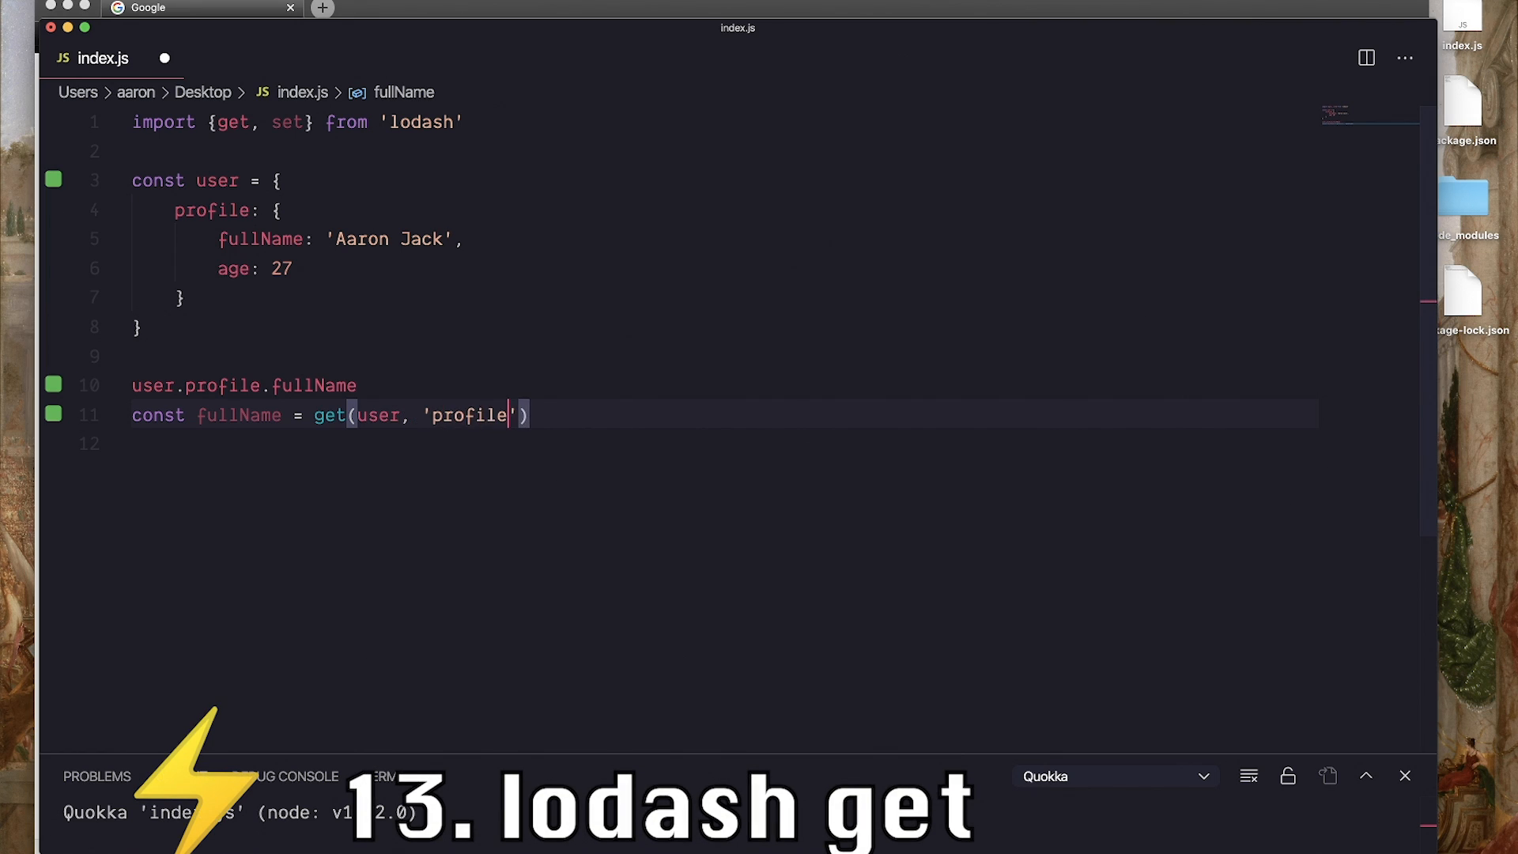
type(".fullNa")
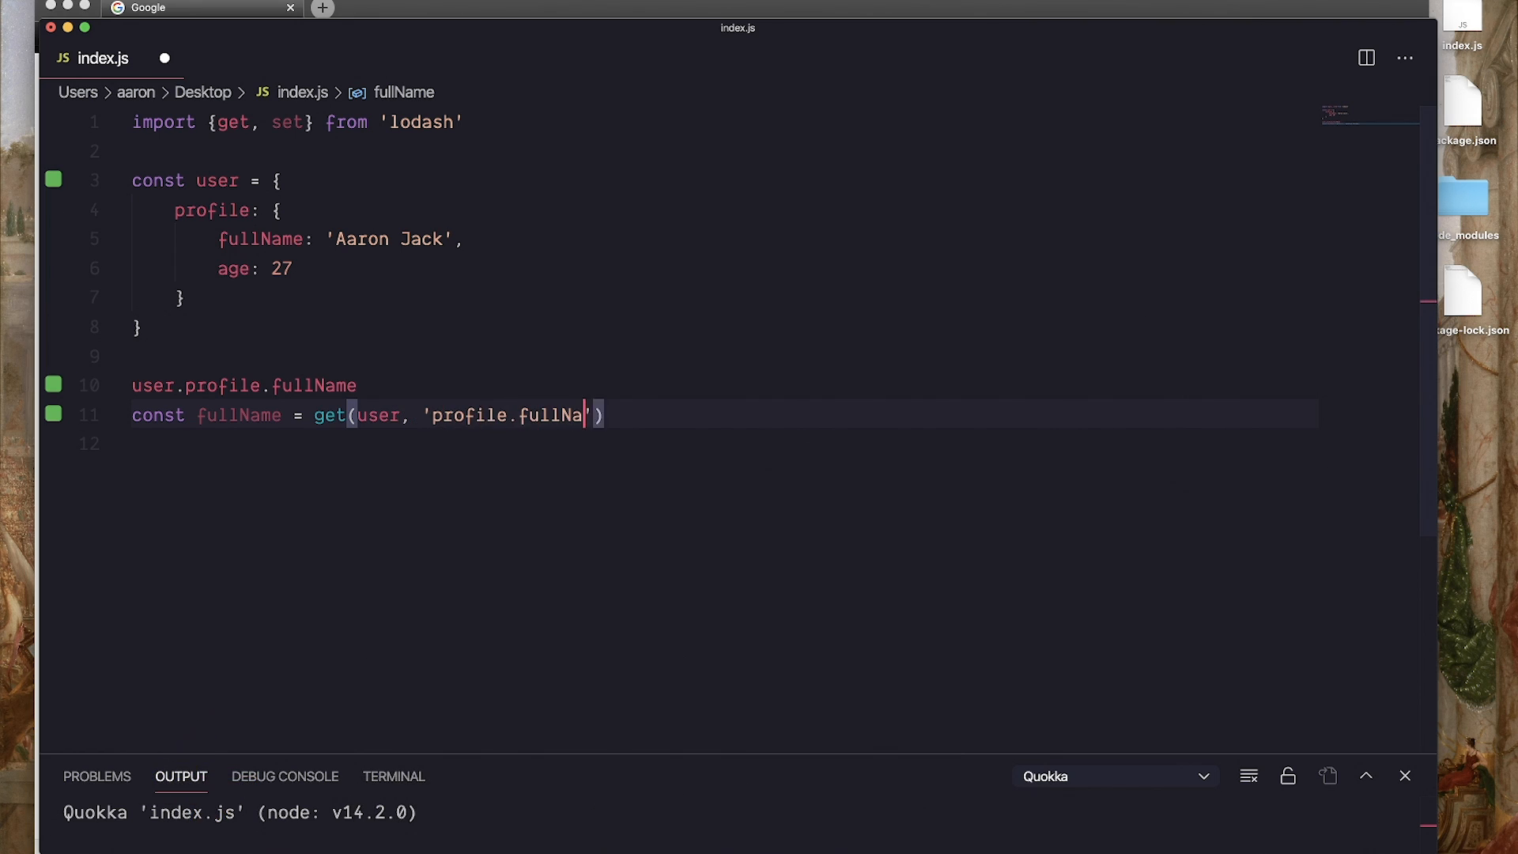
type("me")
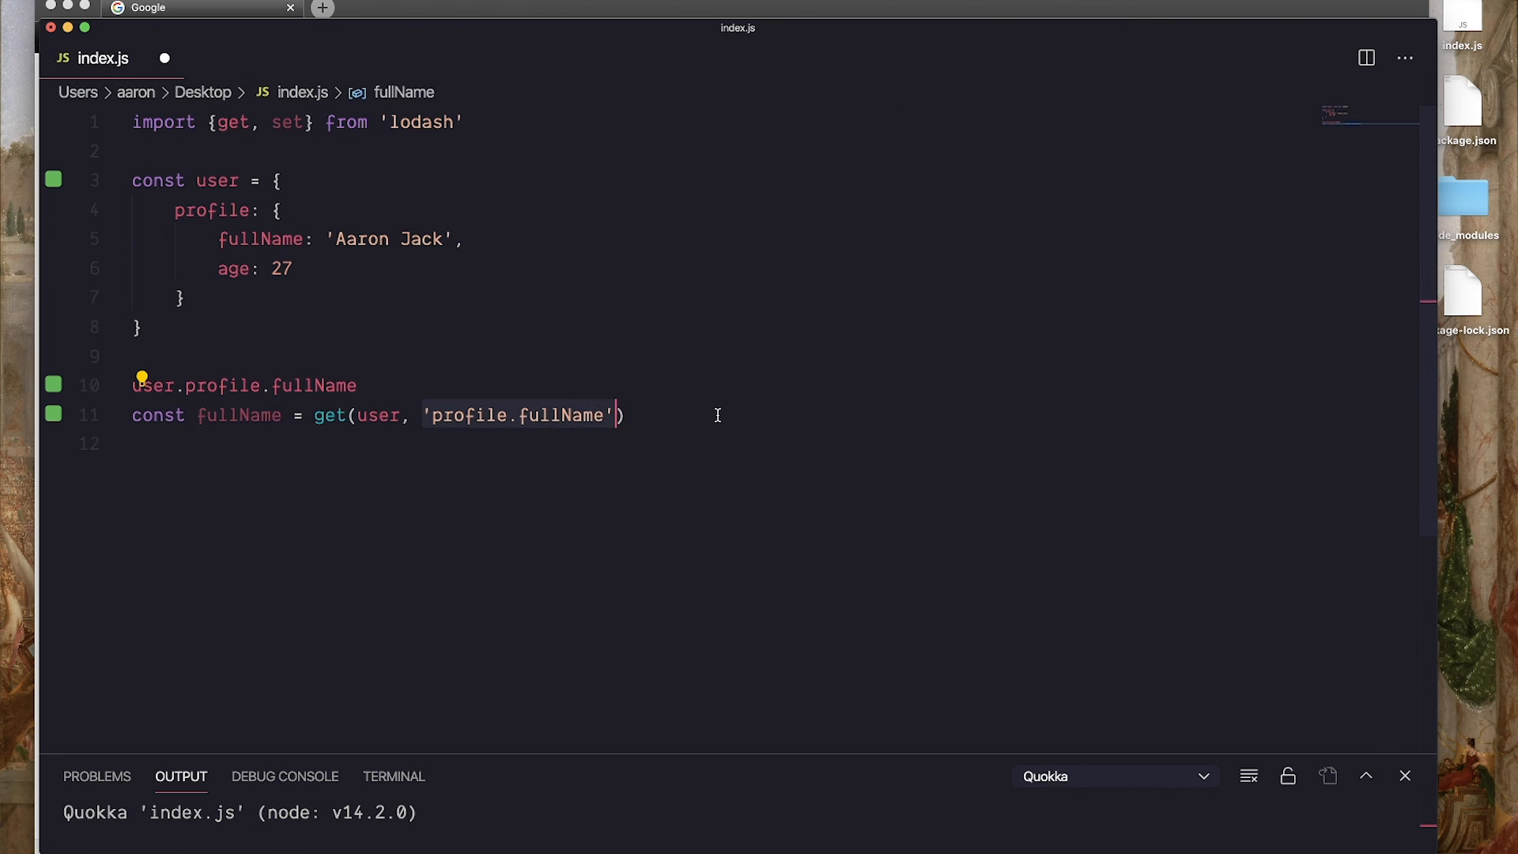
Comment out the direct lookup, null the profile and log {fullName} with a default argument
double_click(313, 386)
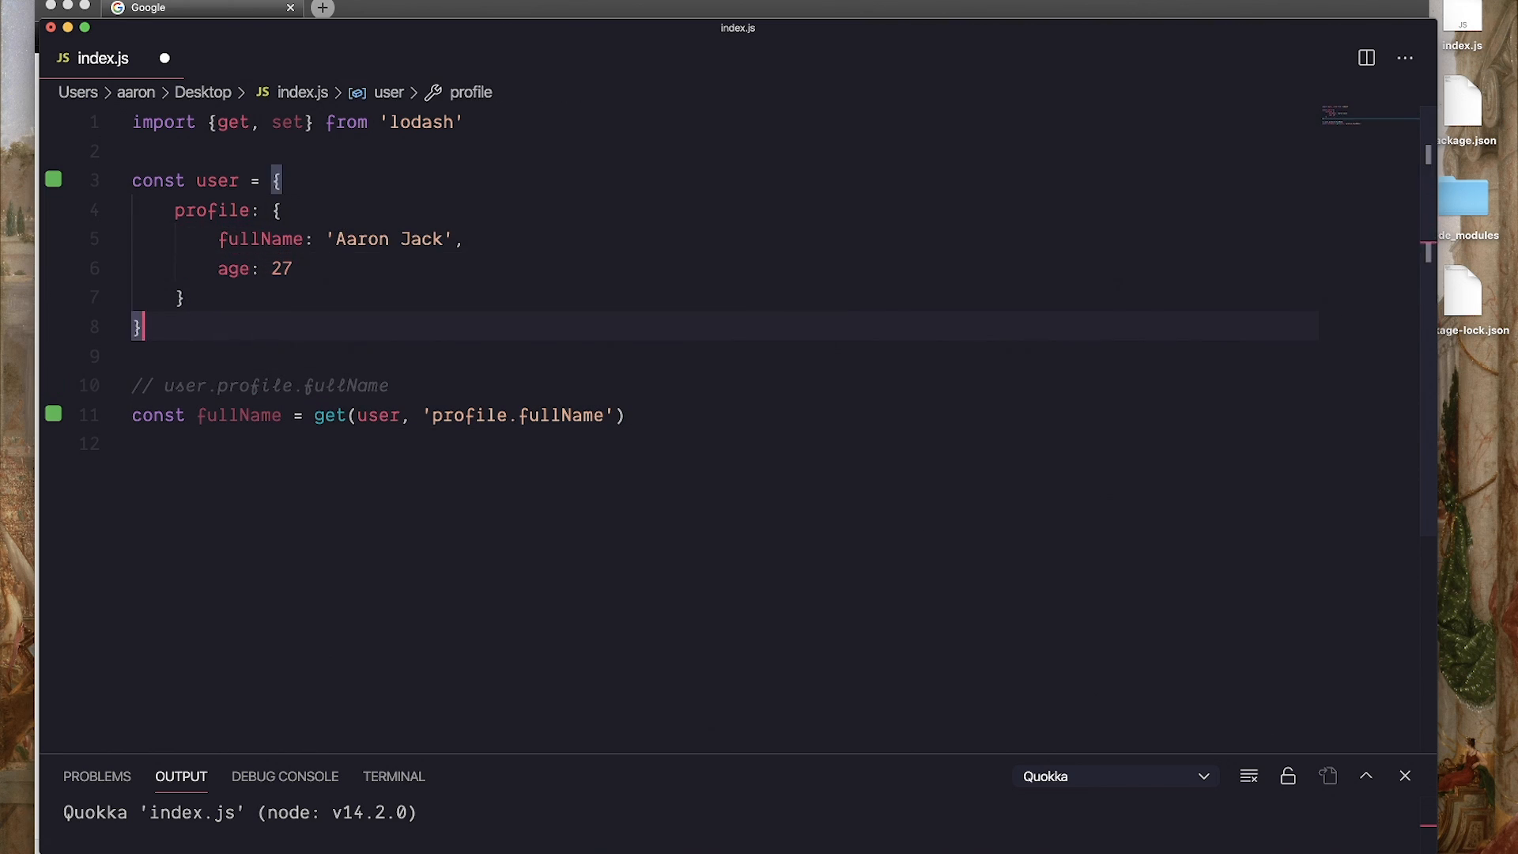
type("console.log({fullName});")
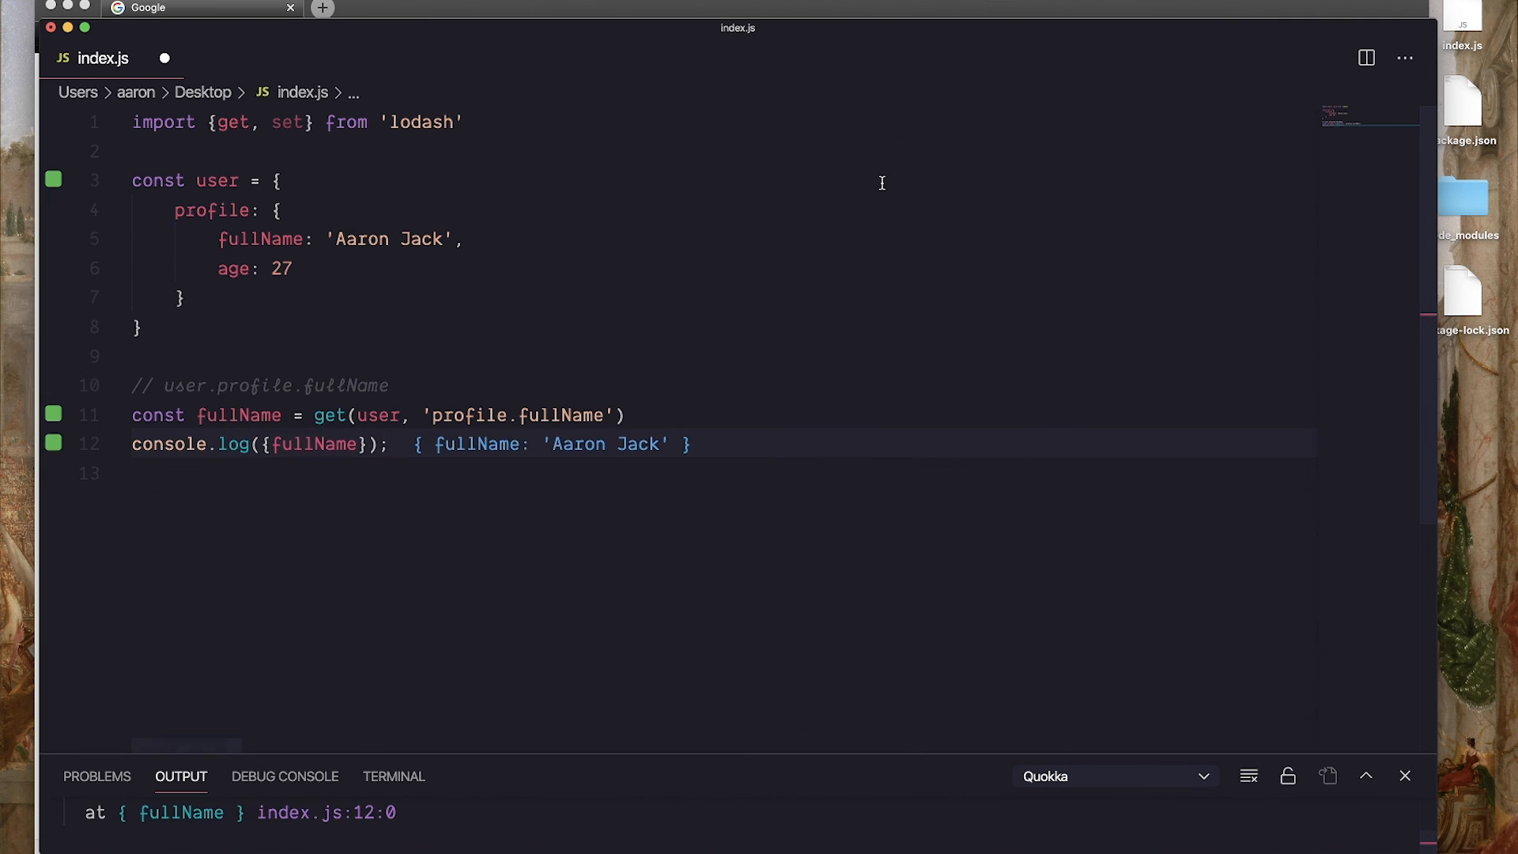
mouse_move(316, 295)
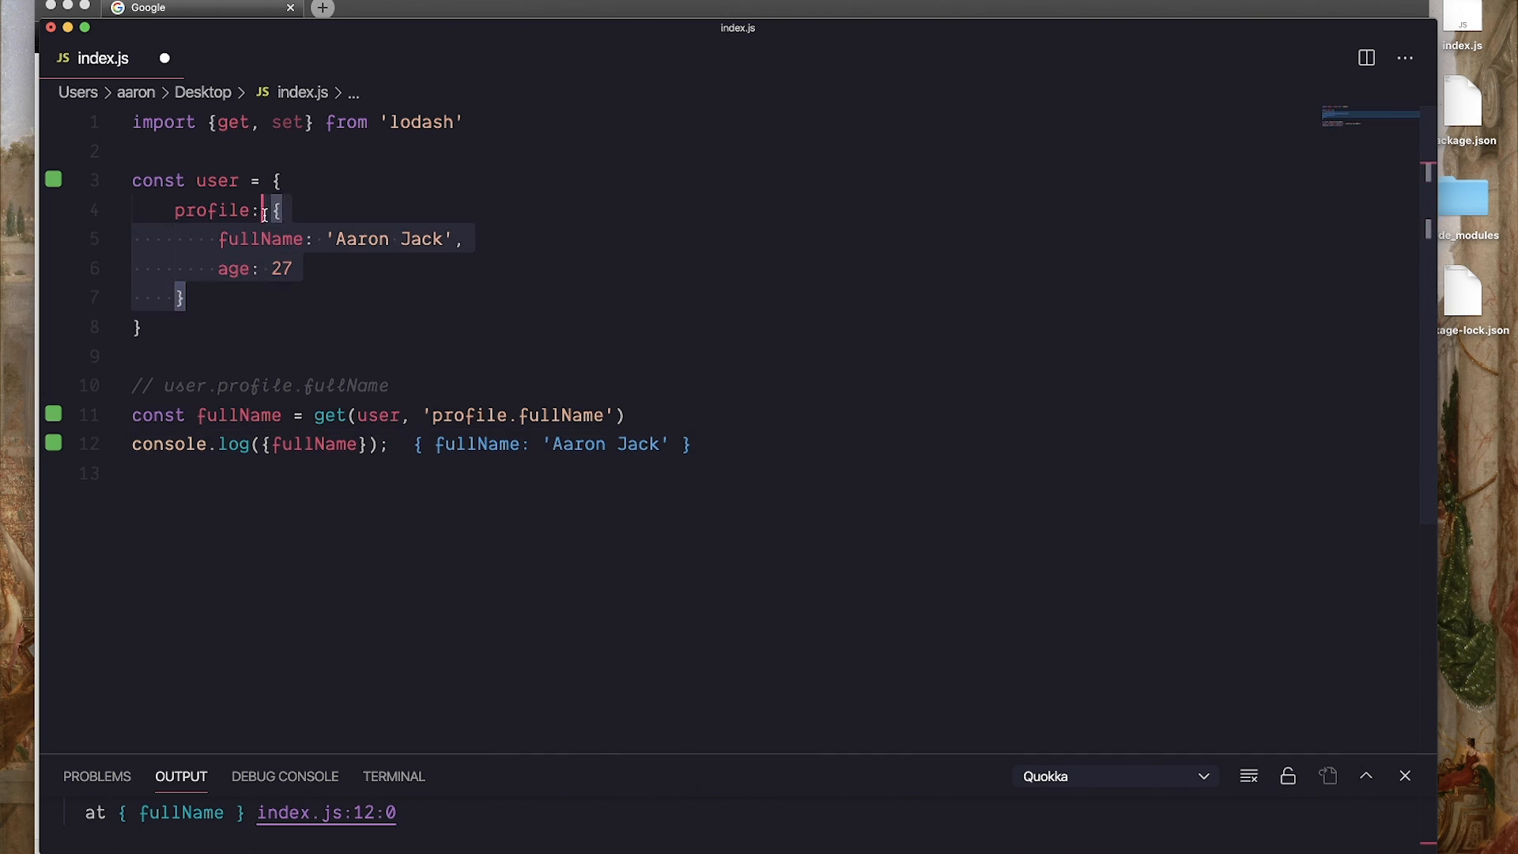
type("null")
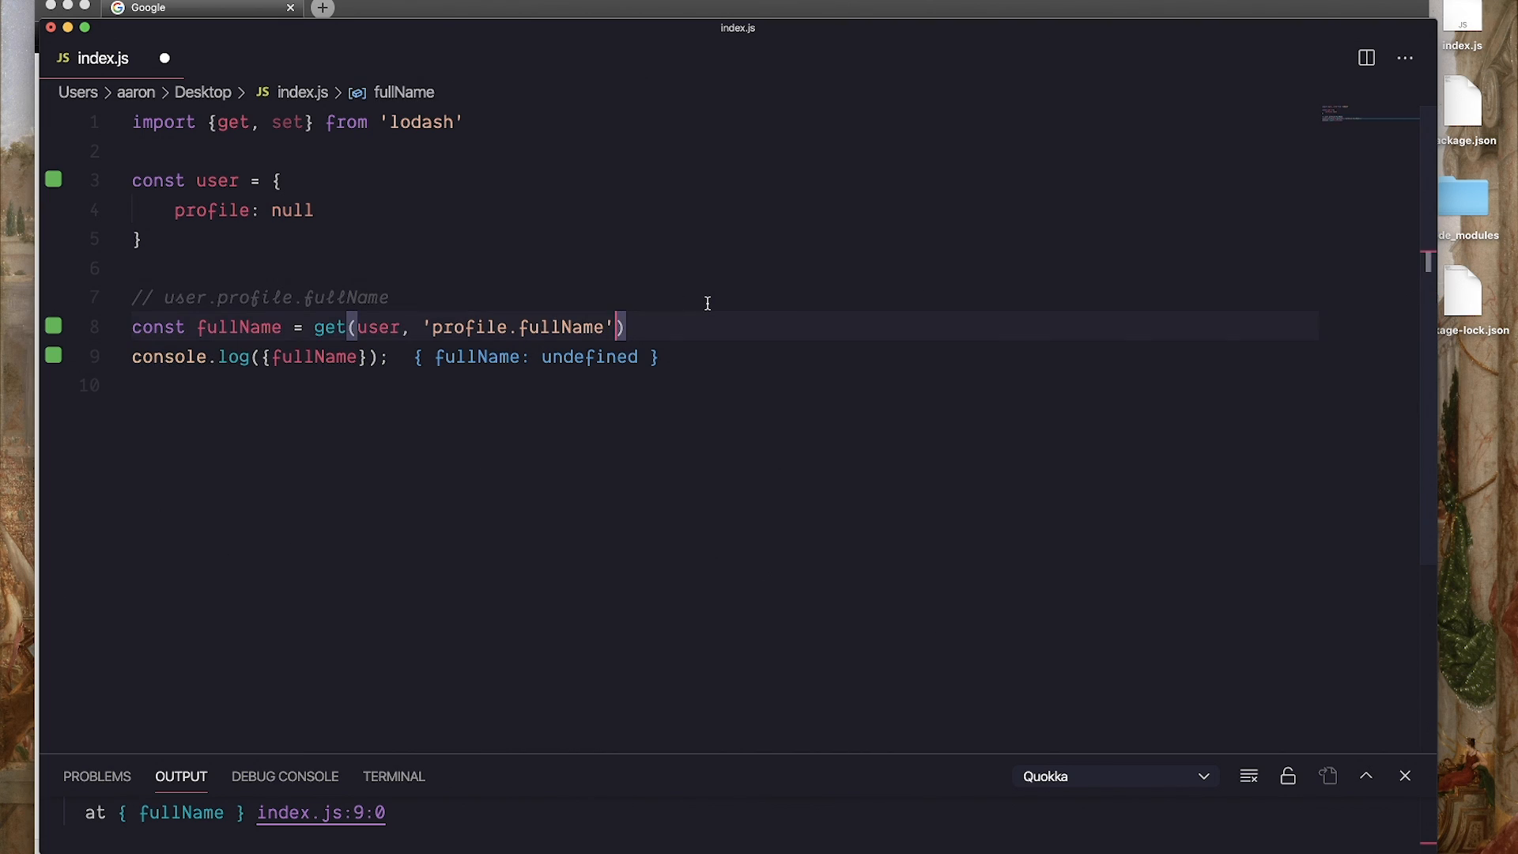
type(", ''")
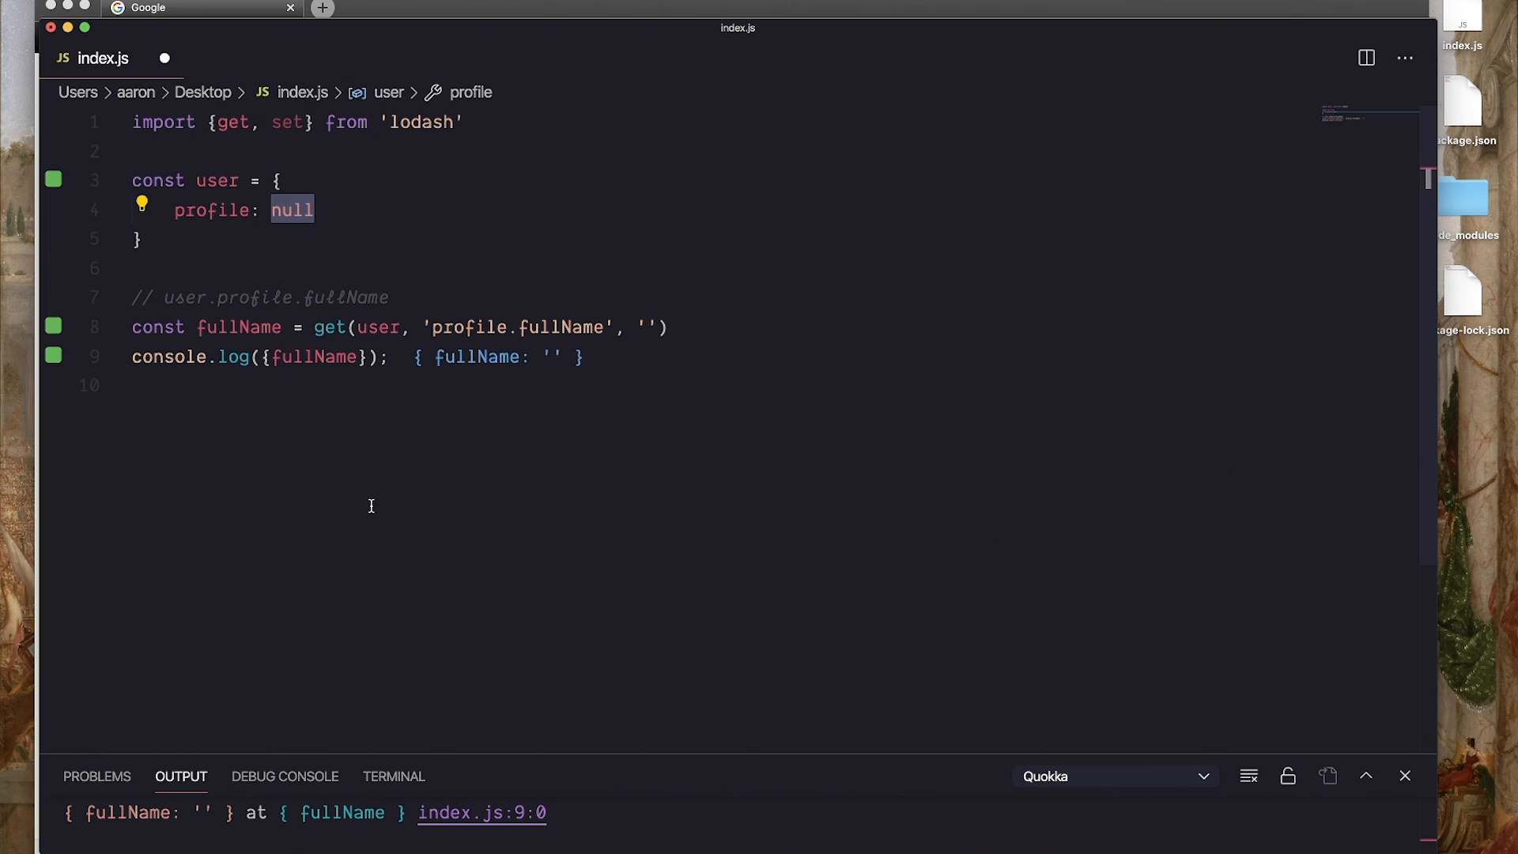
mouse_move(609, 325)
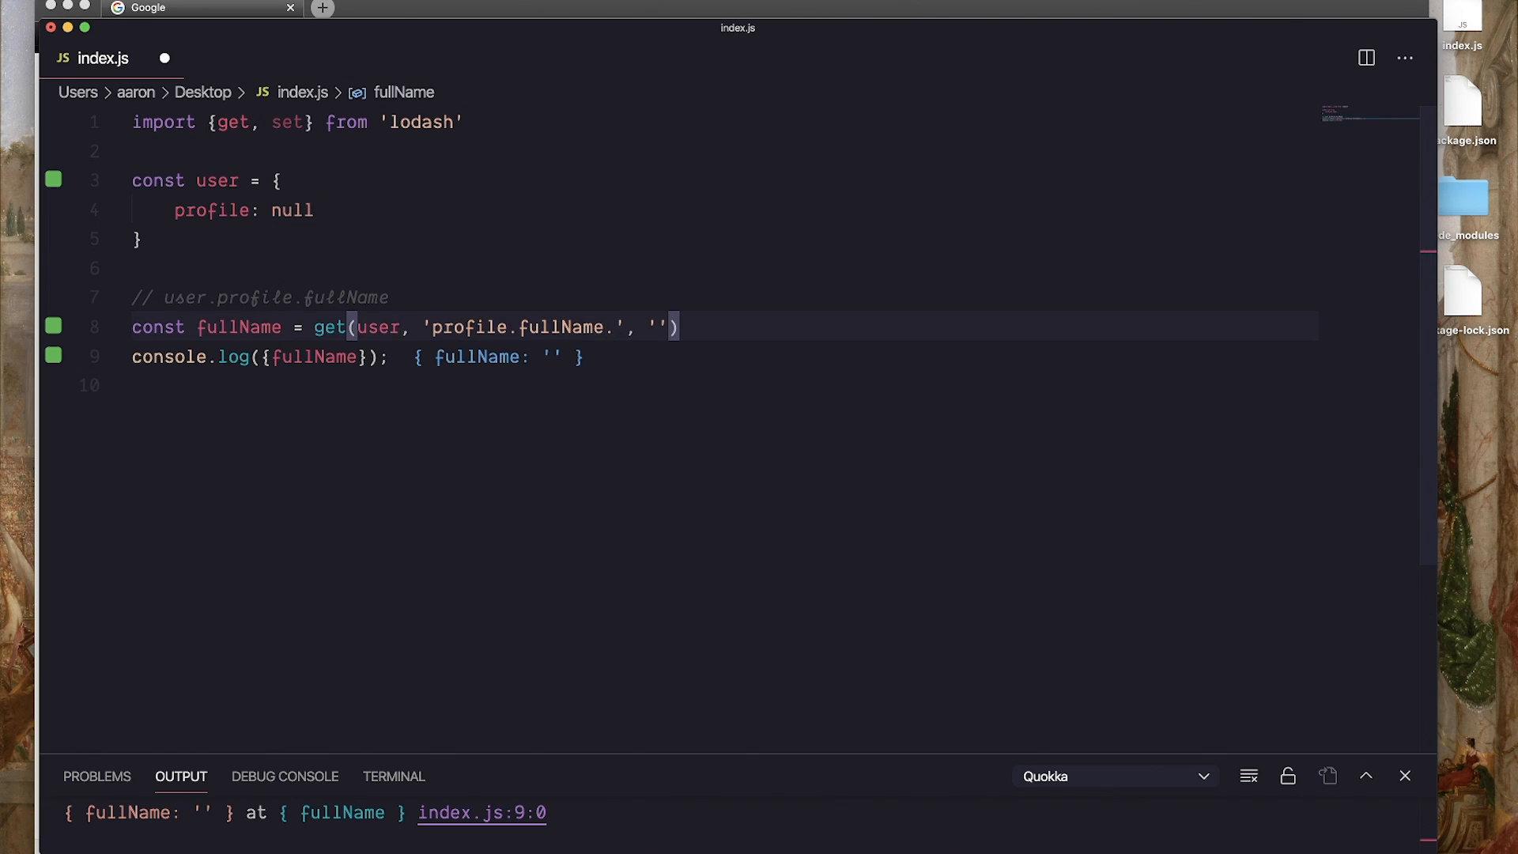
Extend the get path with an extra .firtstN segment to show the safe undefined result
type(".firtstN")
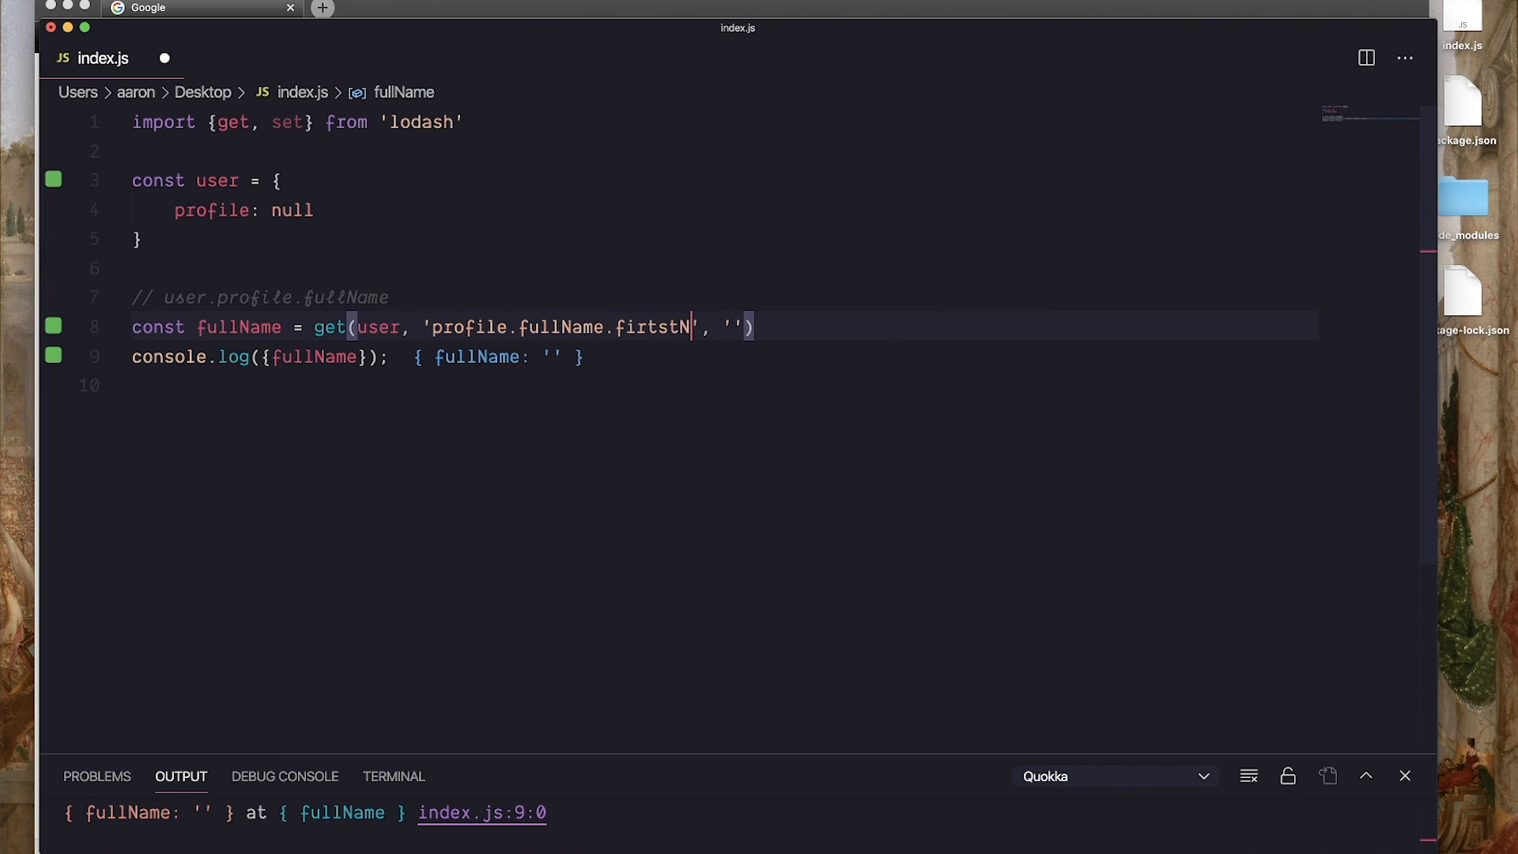
key("Backspace")
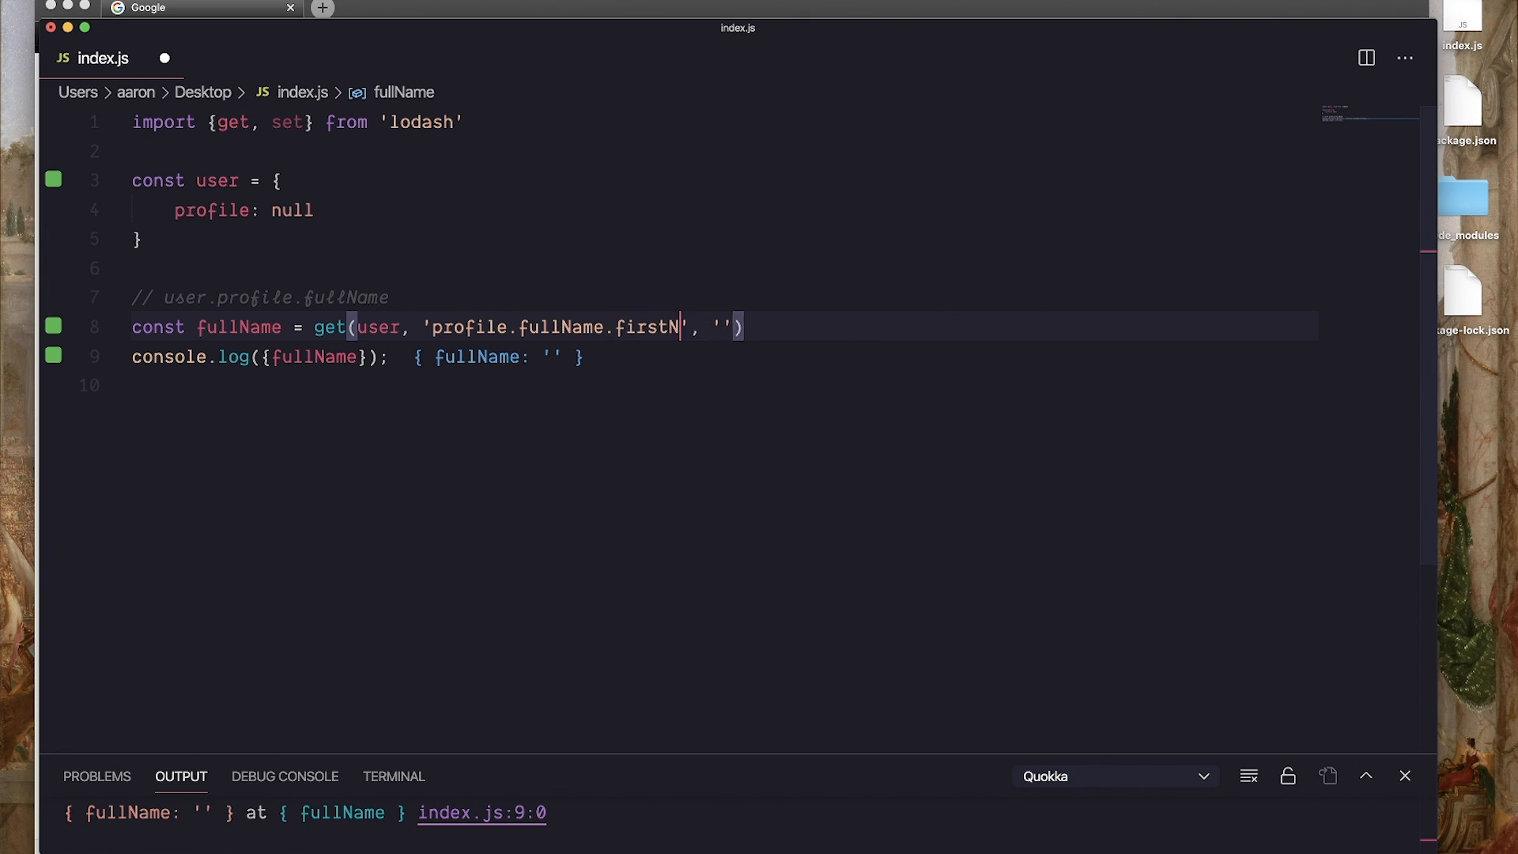
key("Backspace")
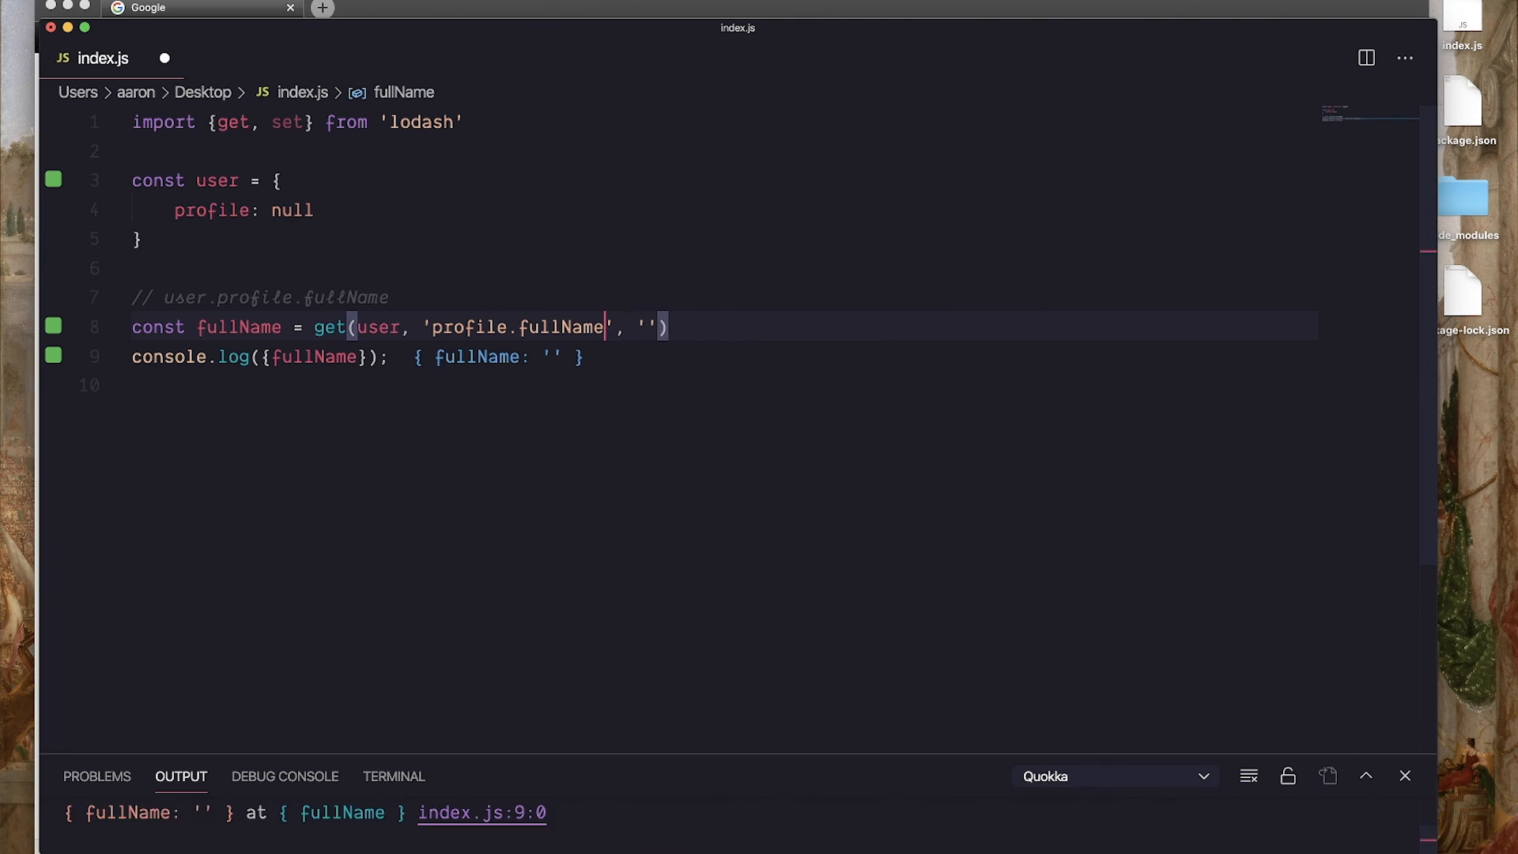
type(".firtstN")
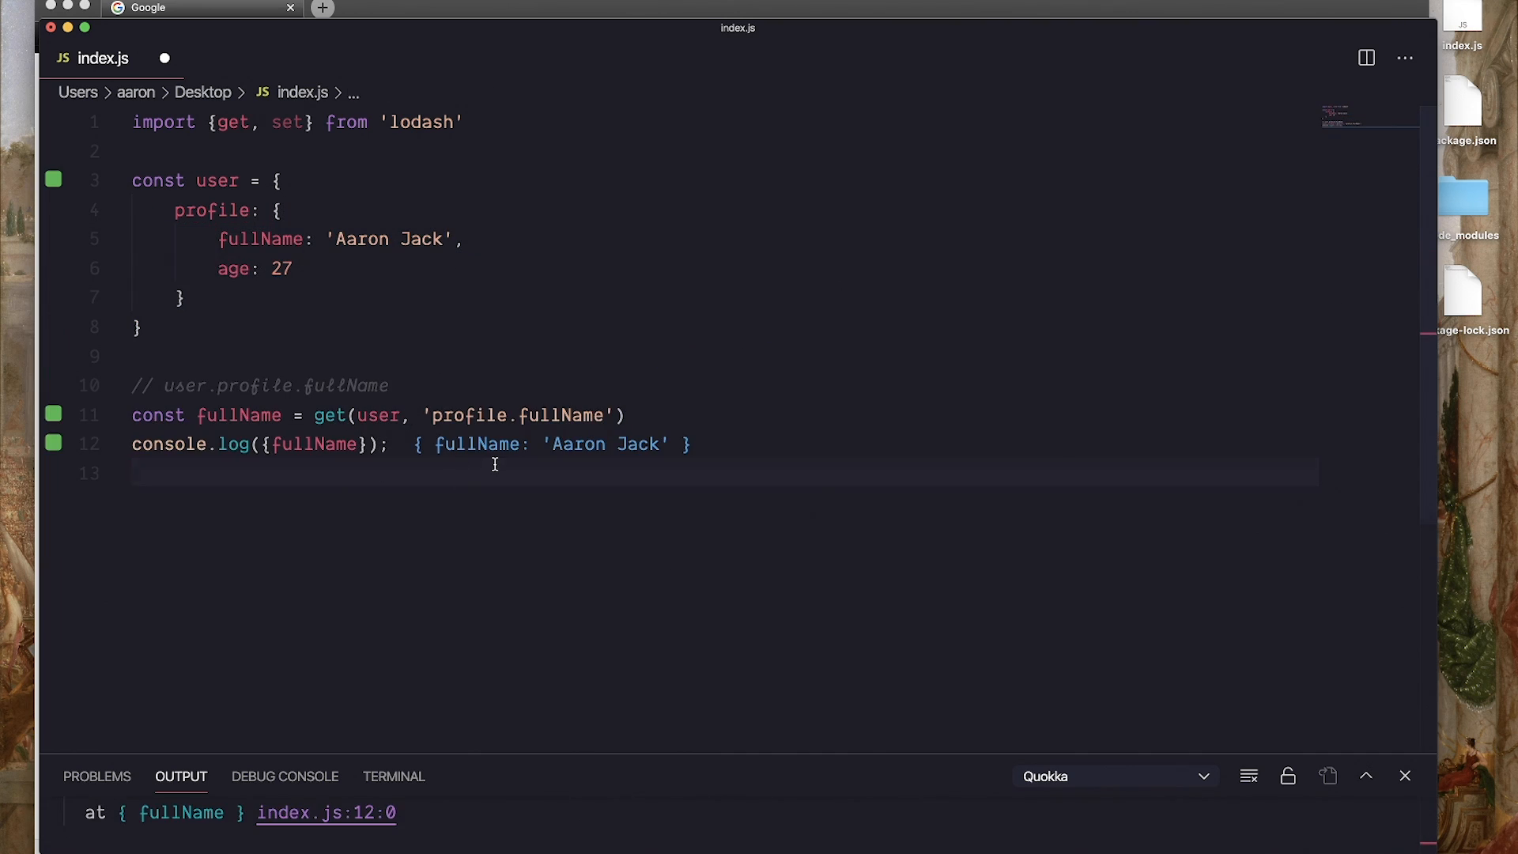
Log set(user, 'profile.fullName', 'New Name') and see the updated profile inline
key("enter")
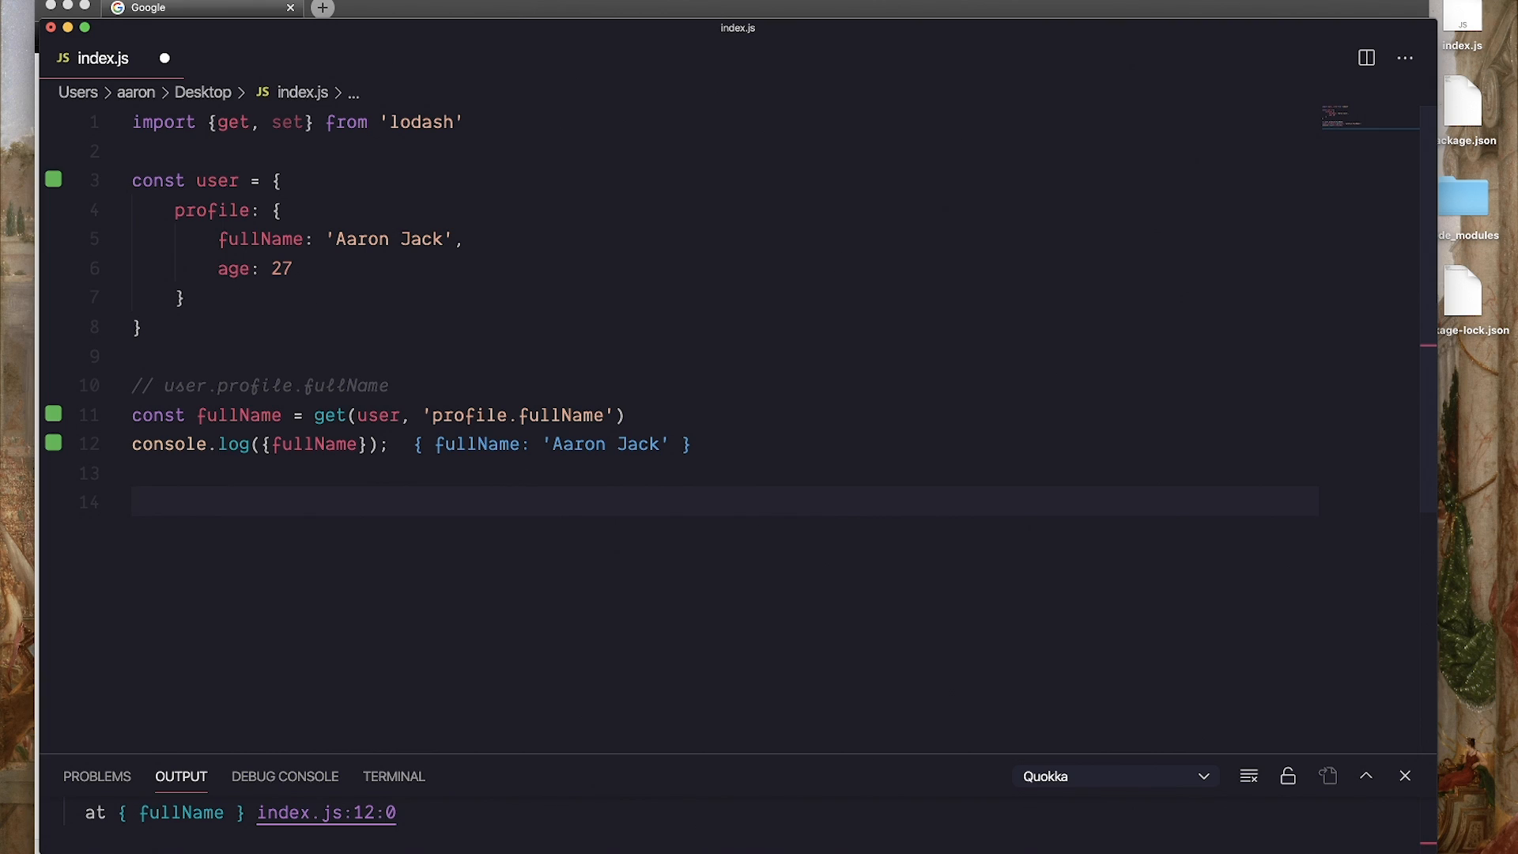
type("set(")
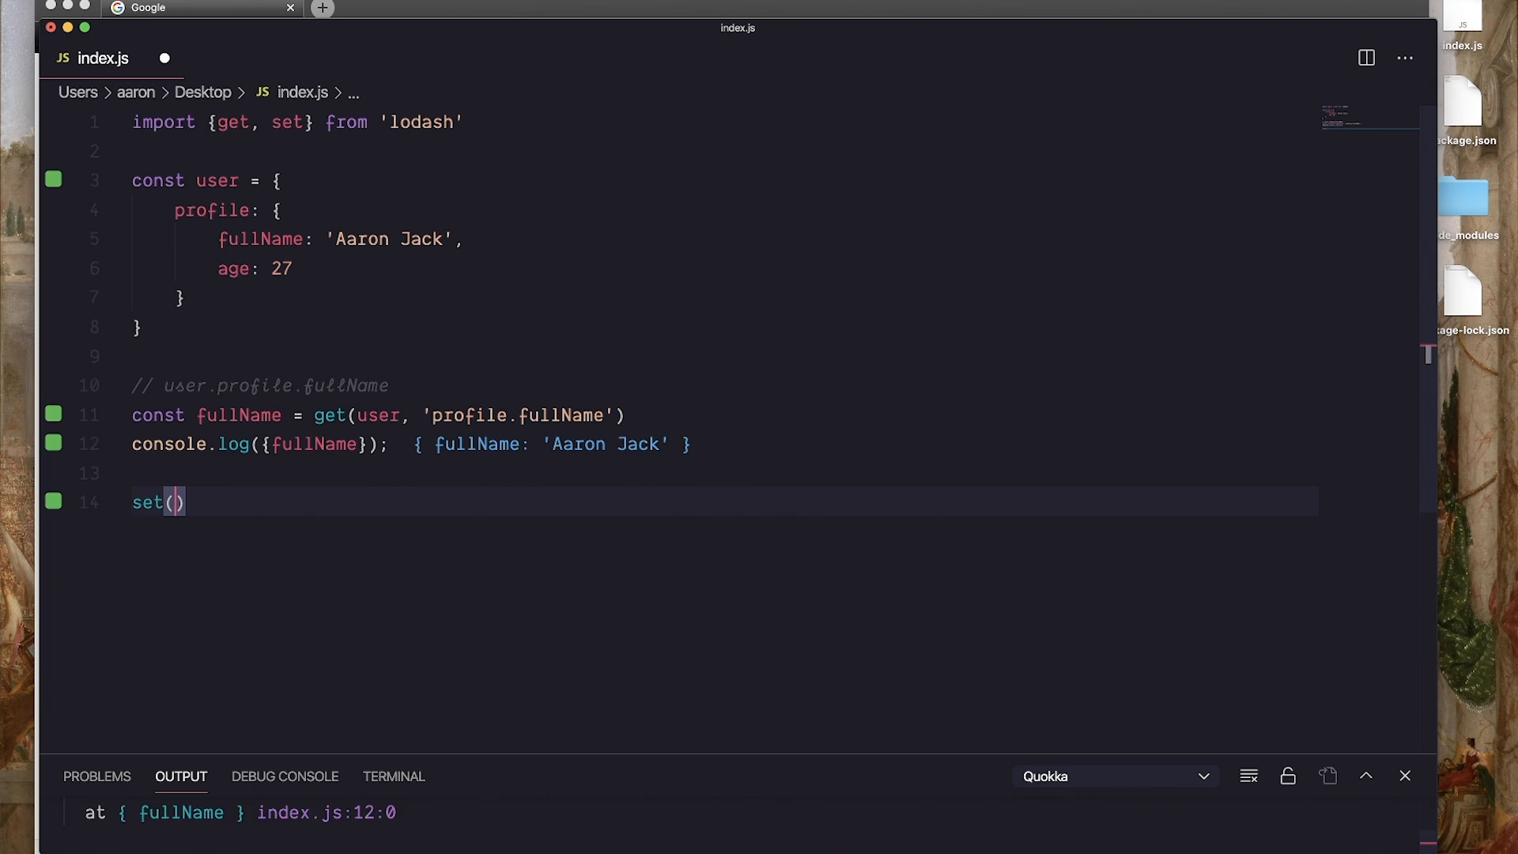
type("user,")
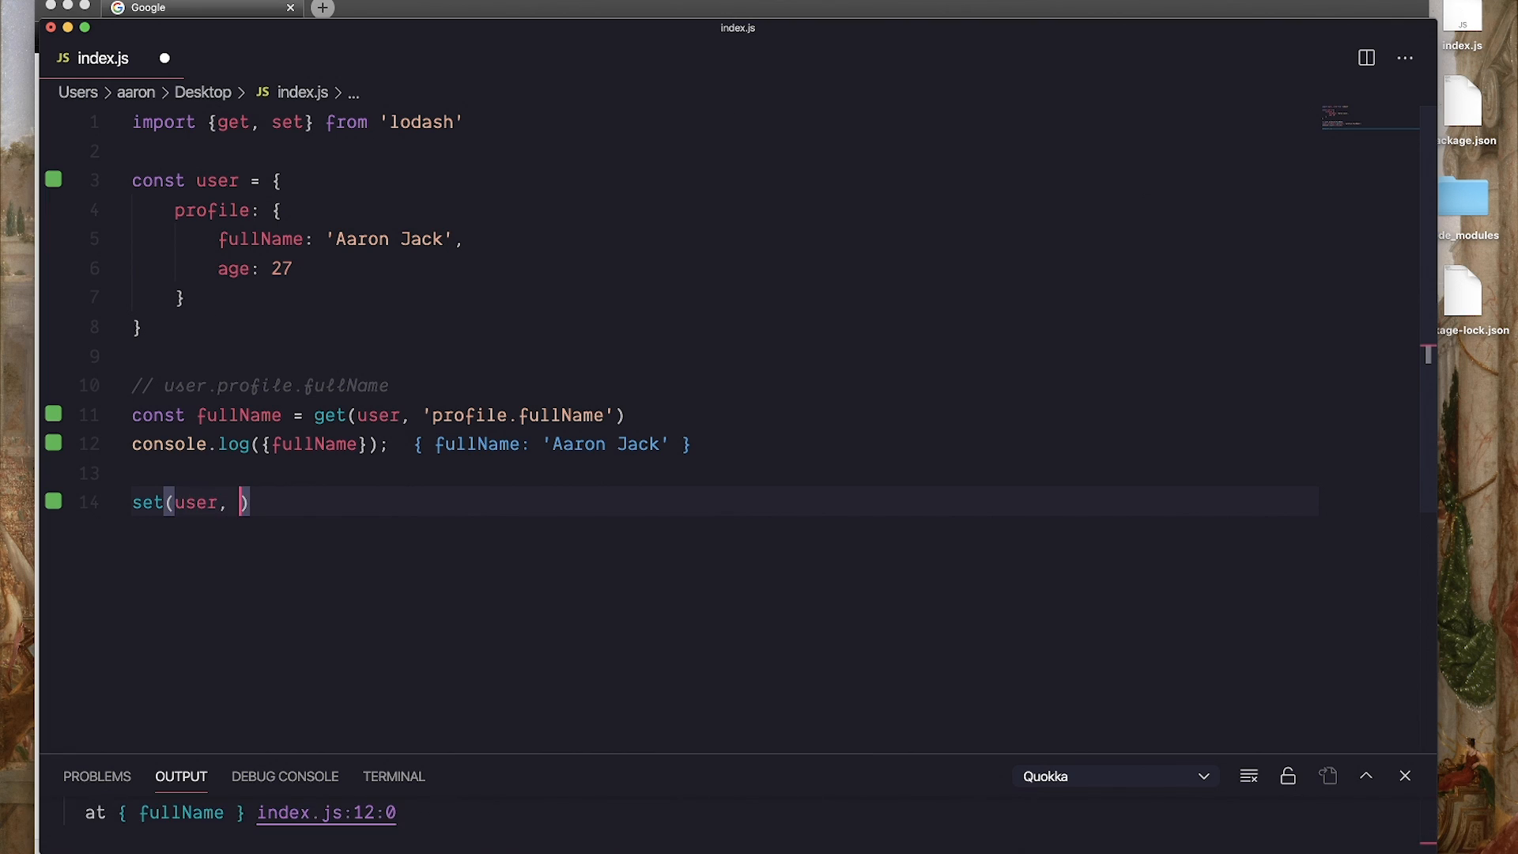
type("'")
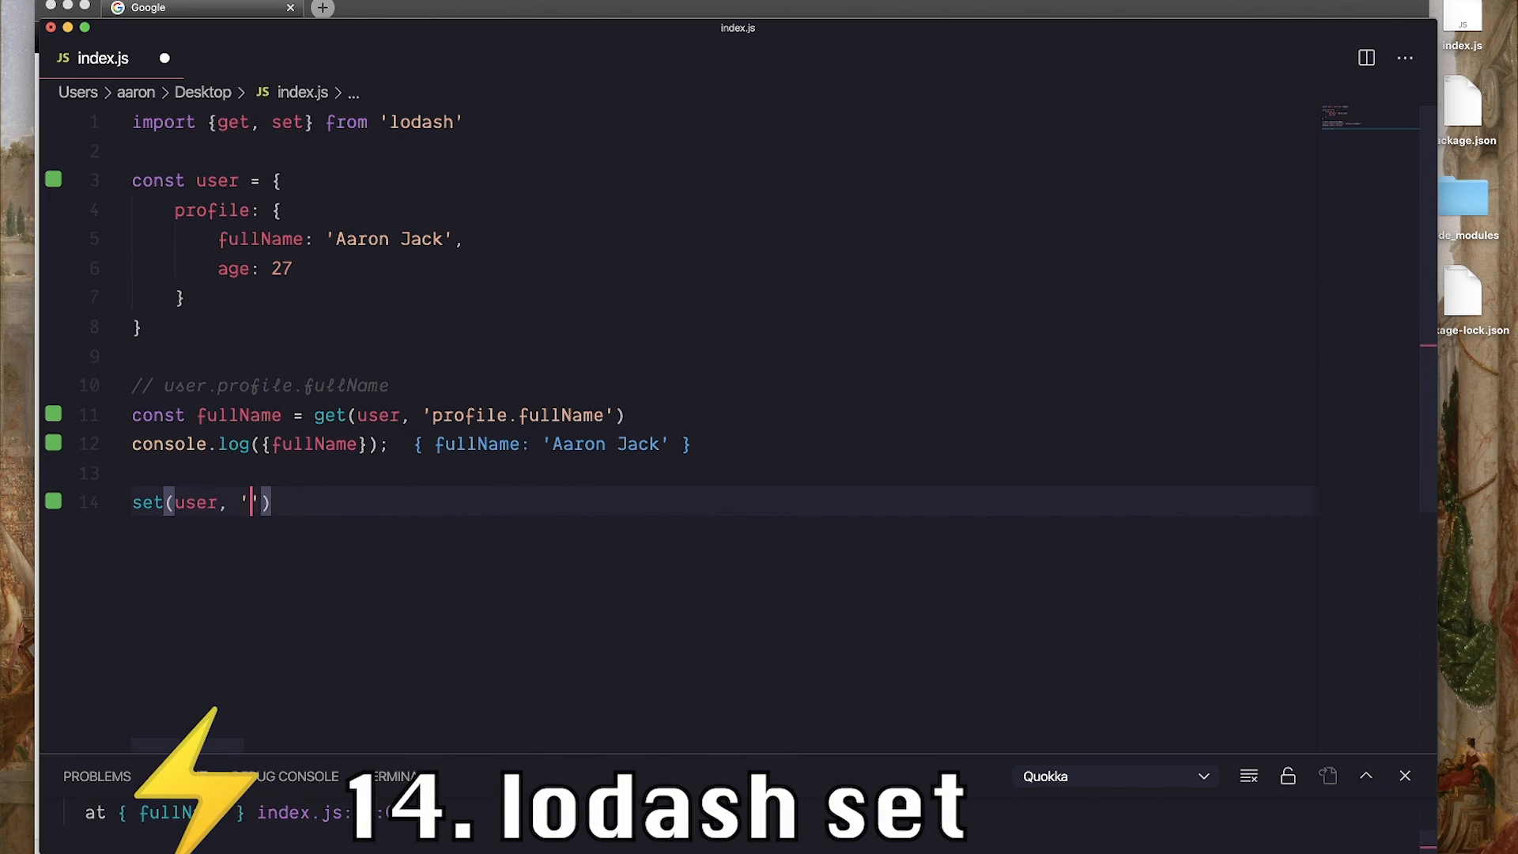
type("profile.fullName")
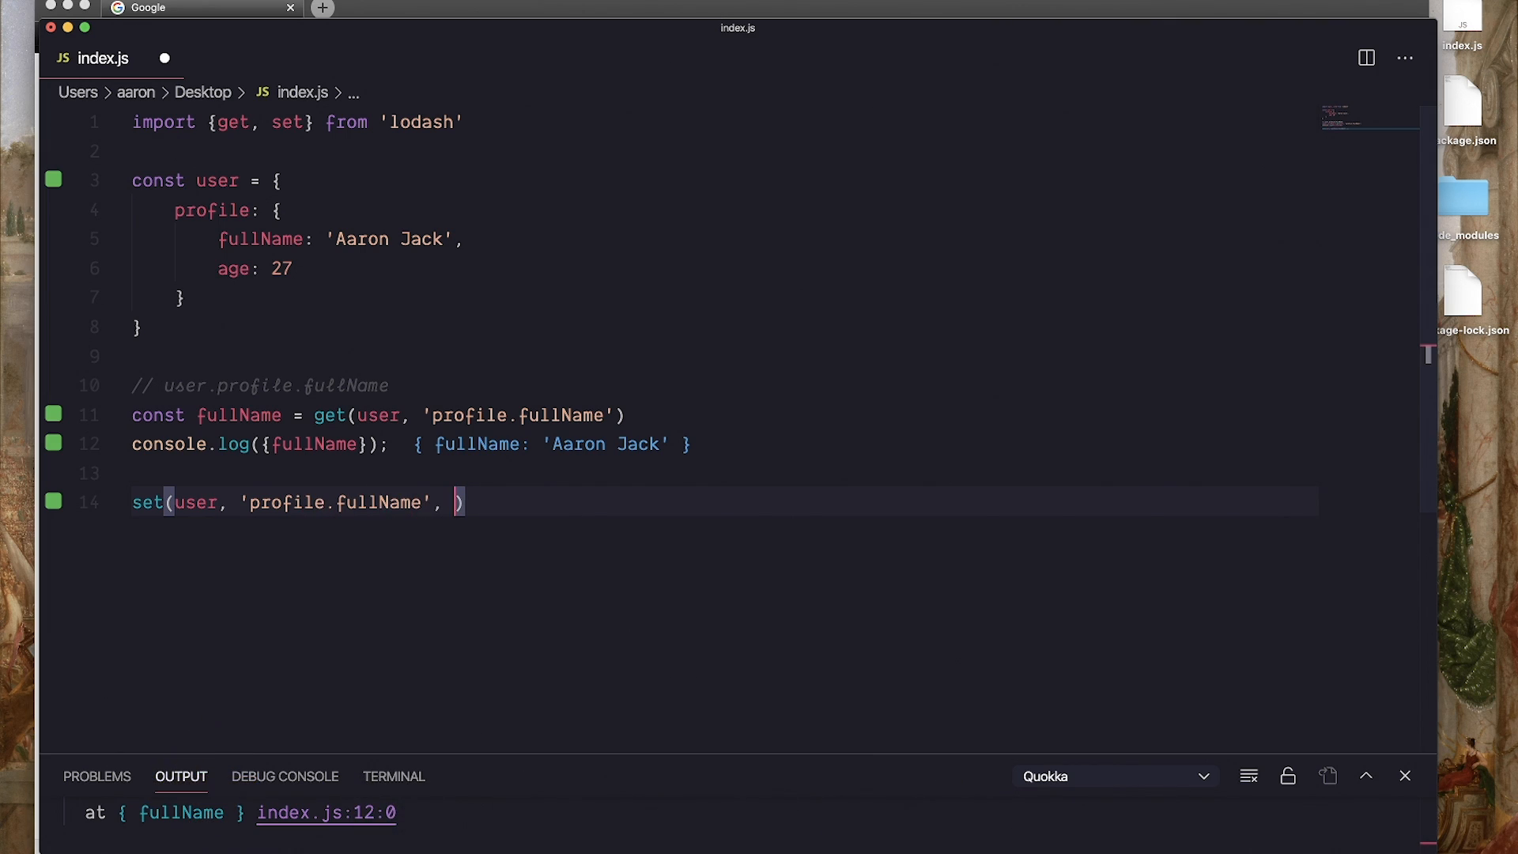
type("'New Name'")
left_click(723, 211)
type("null")
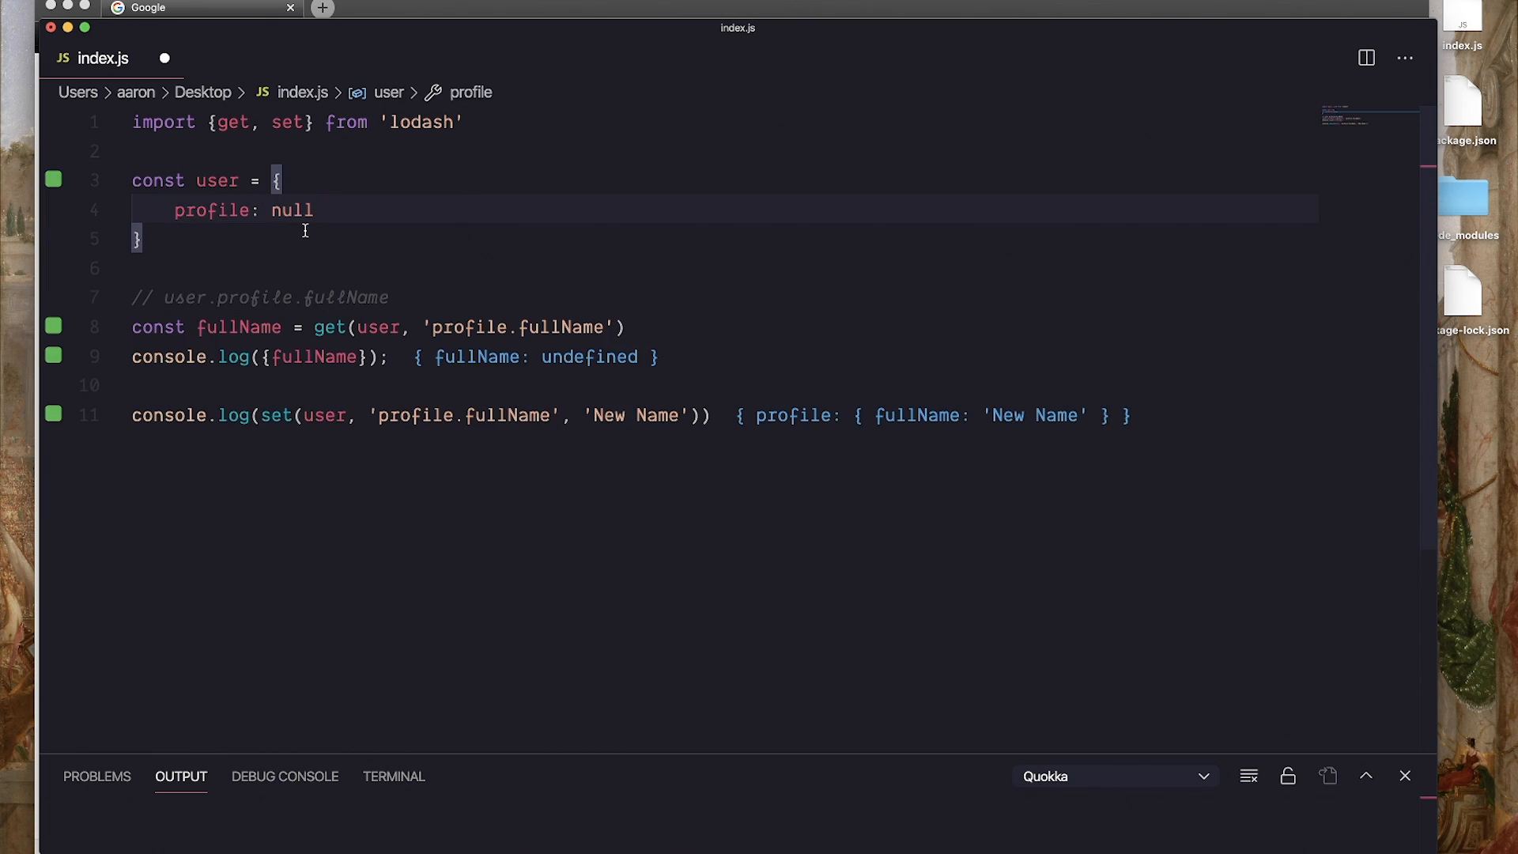
Select parts of the set call to explain its arguments before clearing the file
left_click(707, 414)
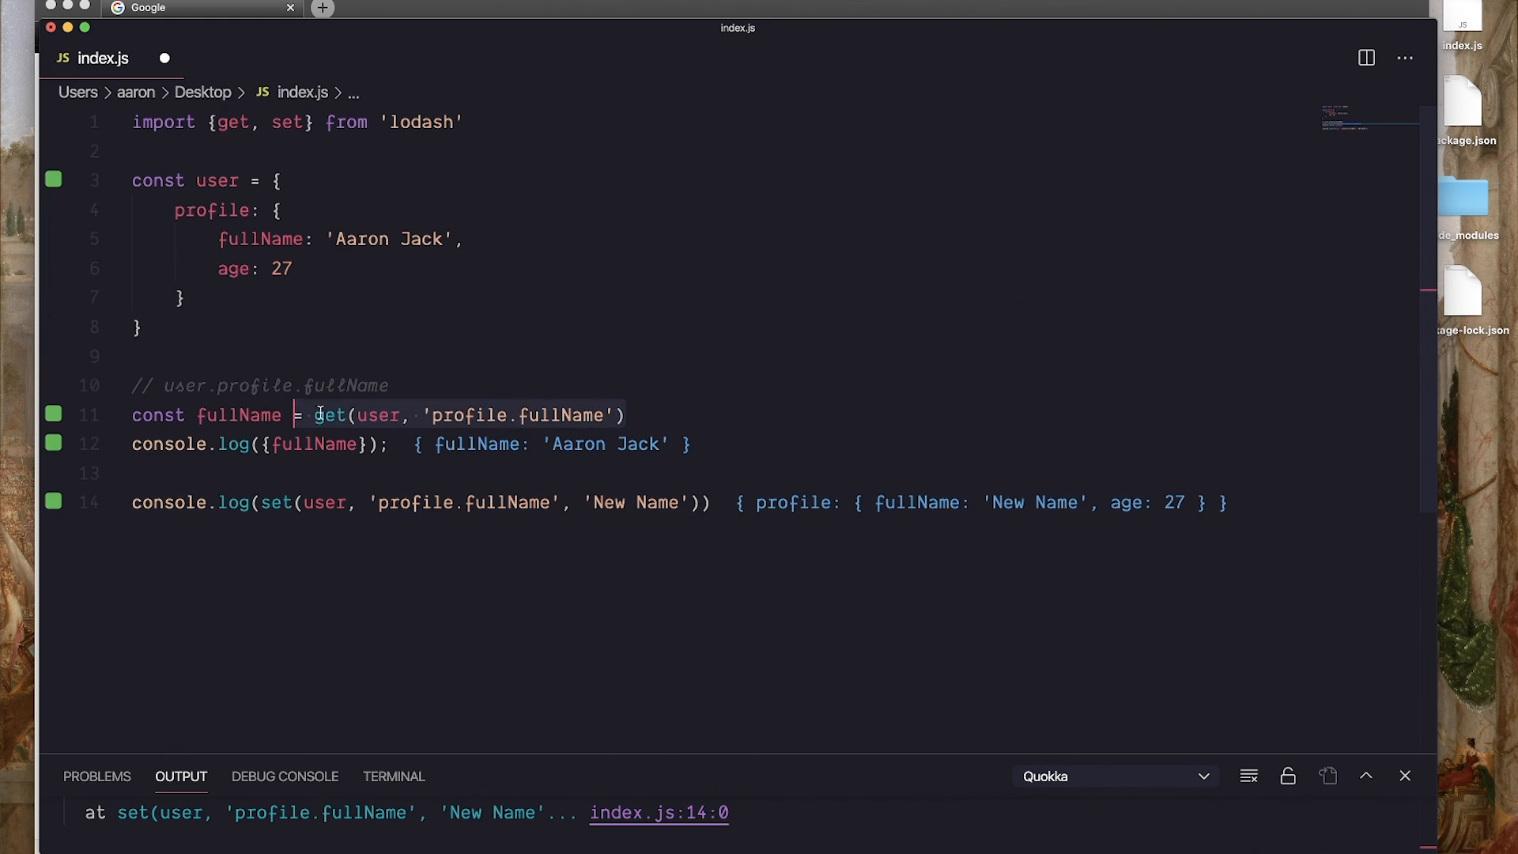
left_click(627, 415)
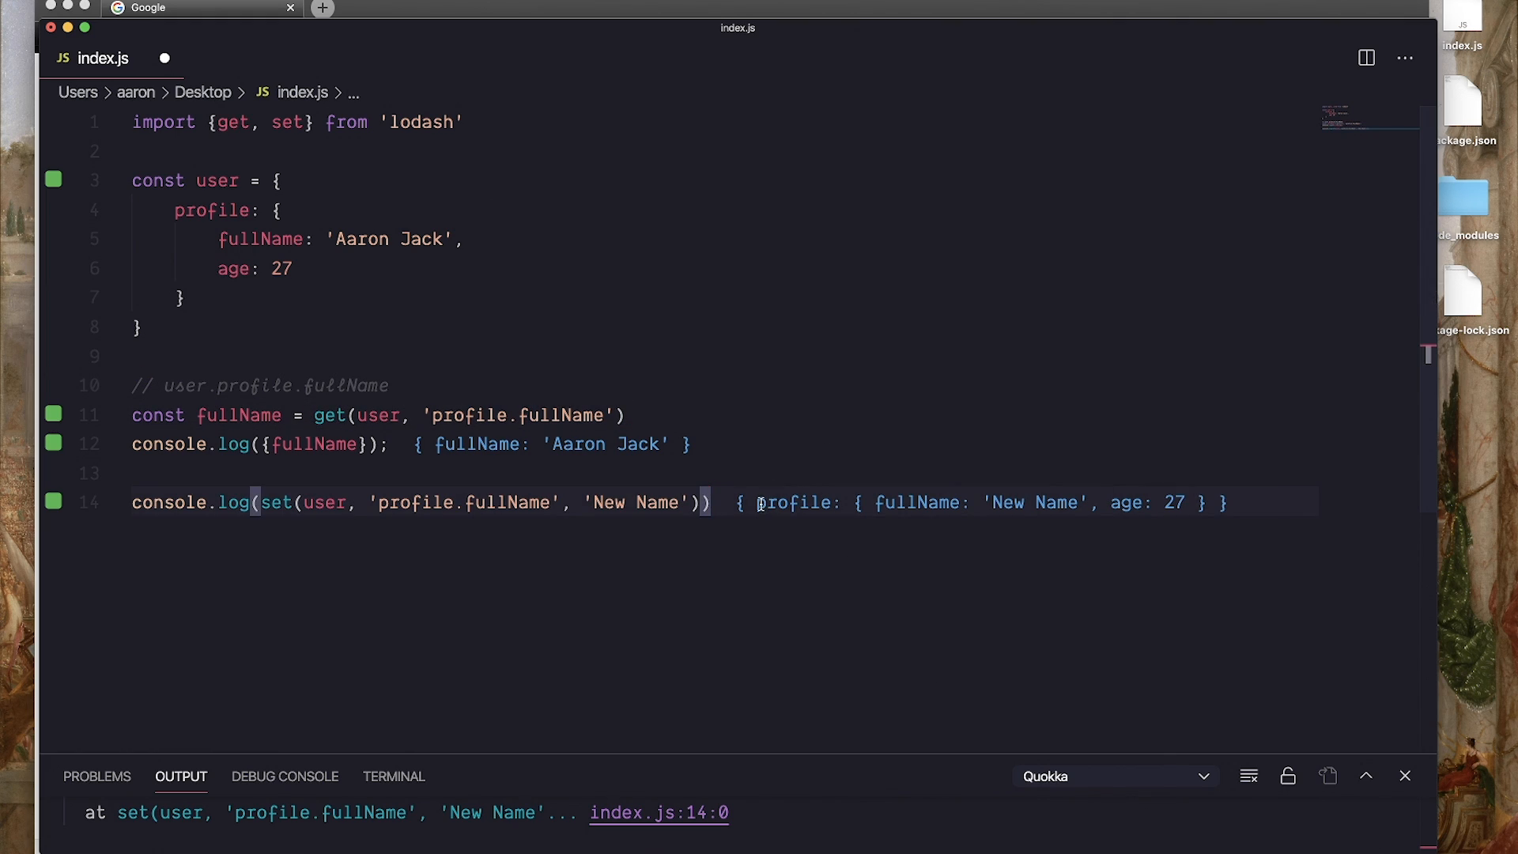
double_click(329, 414)
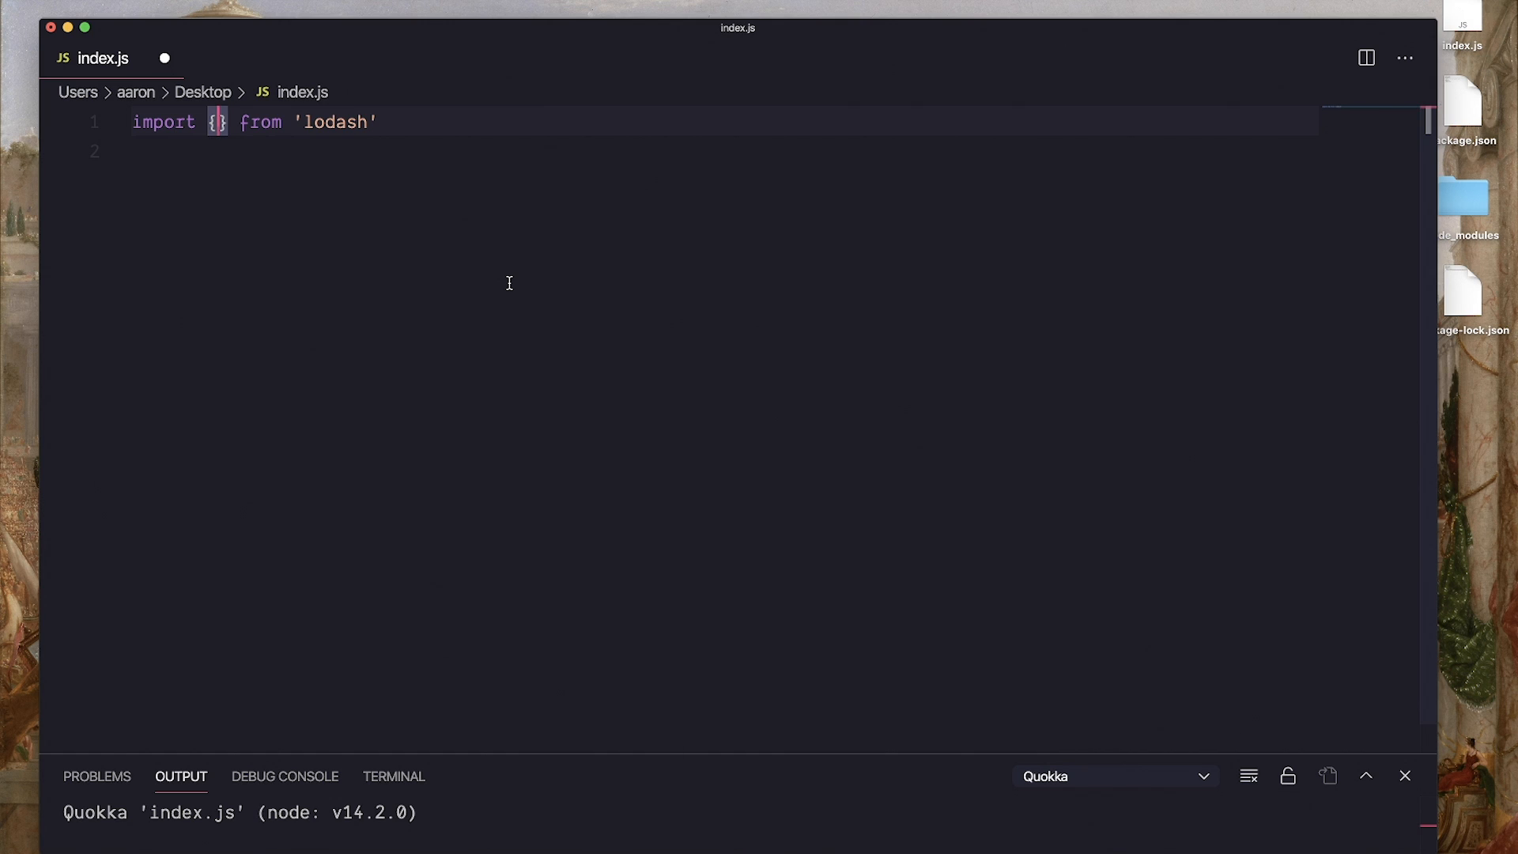
Import capitalize from lodash and log capitalize("aaron")
type("capitalize")
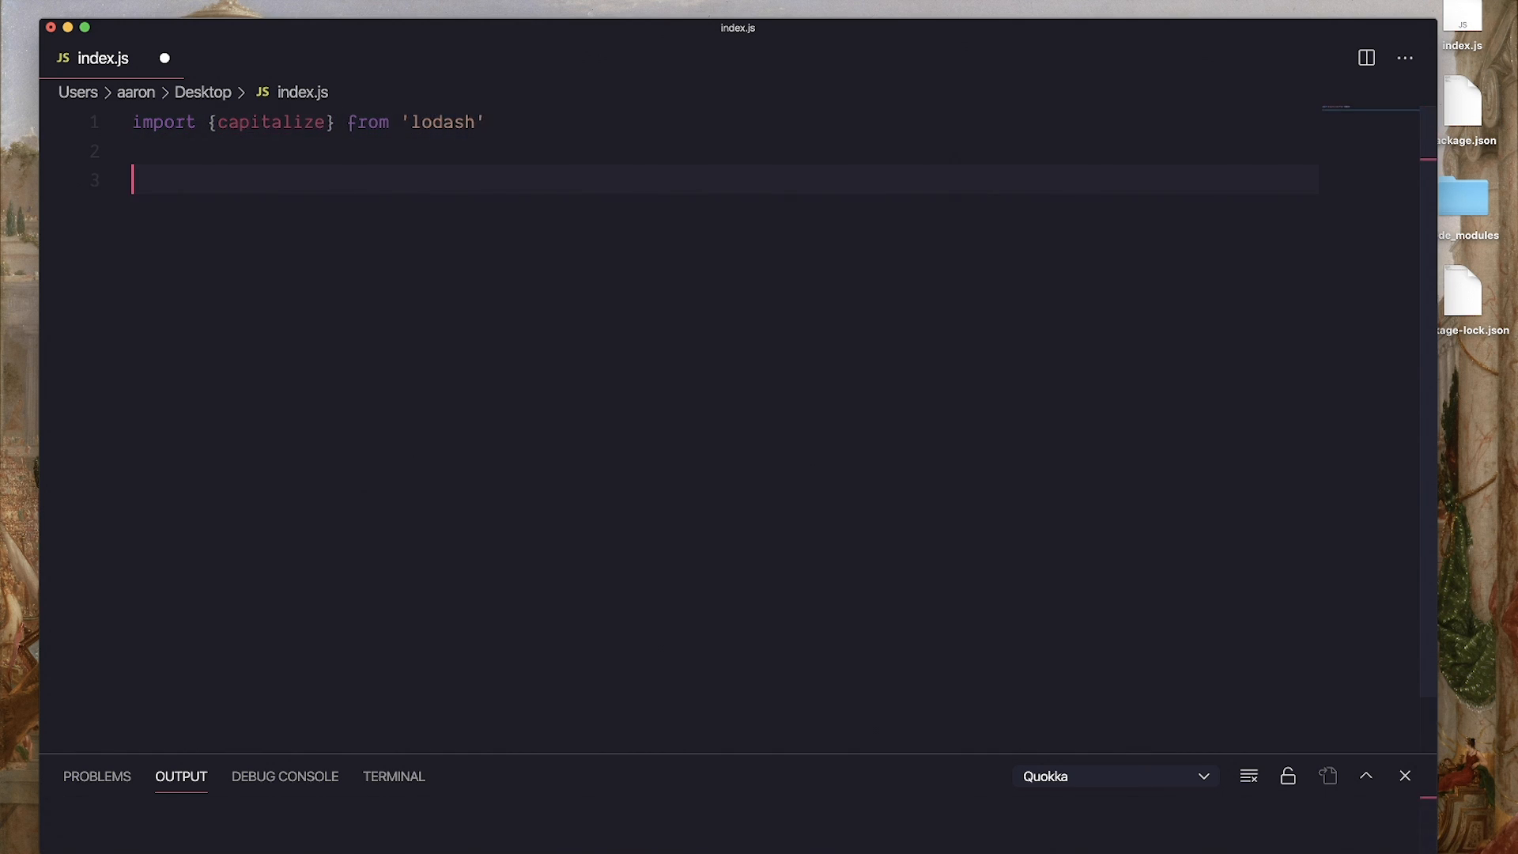
type("\"\"")
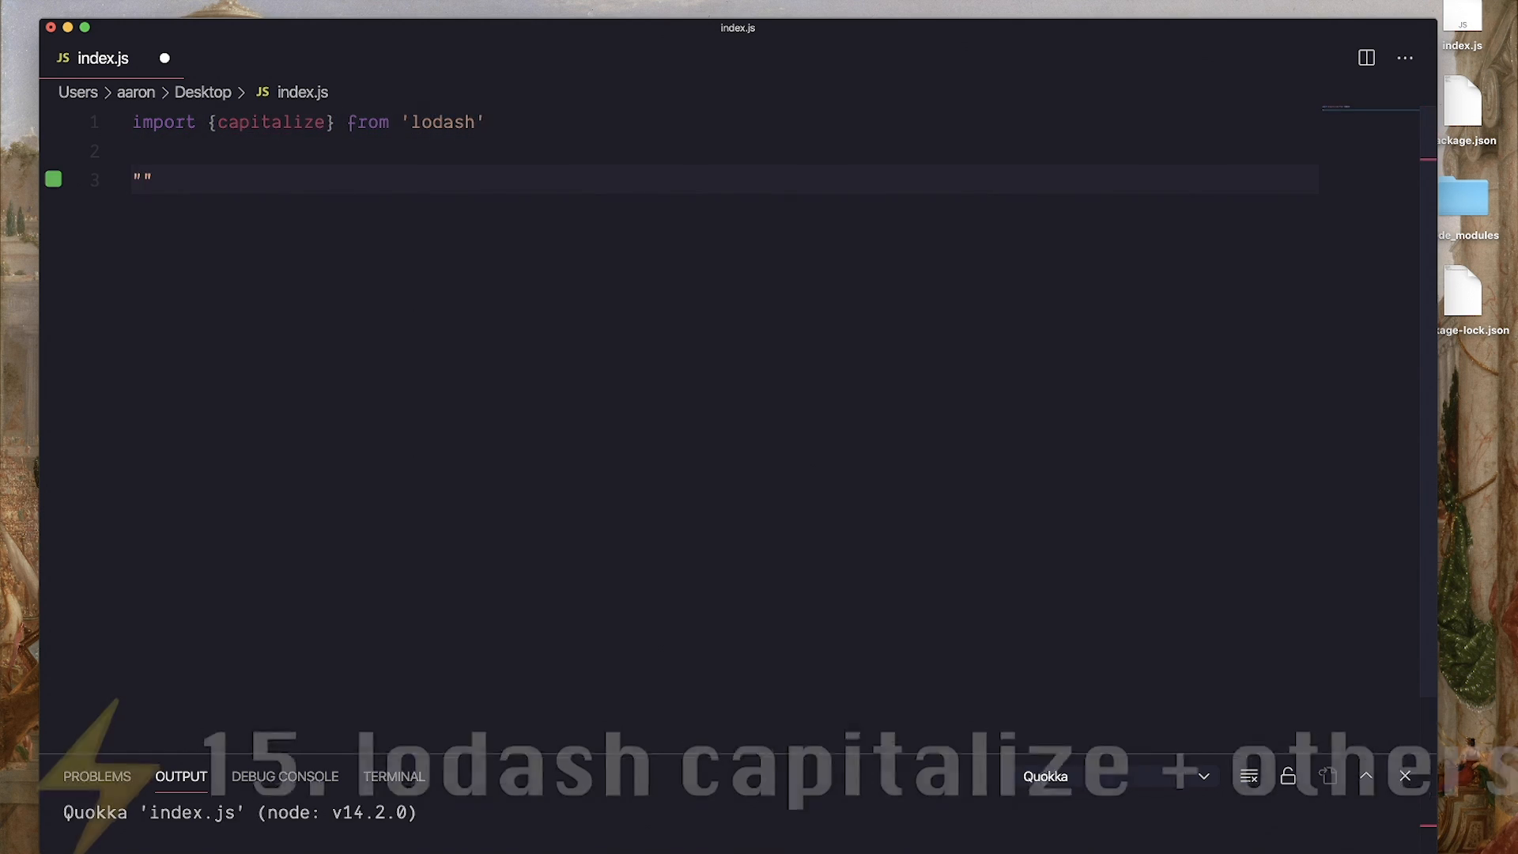
type("aaron")
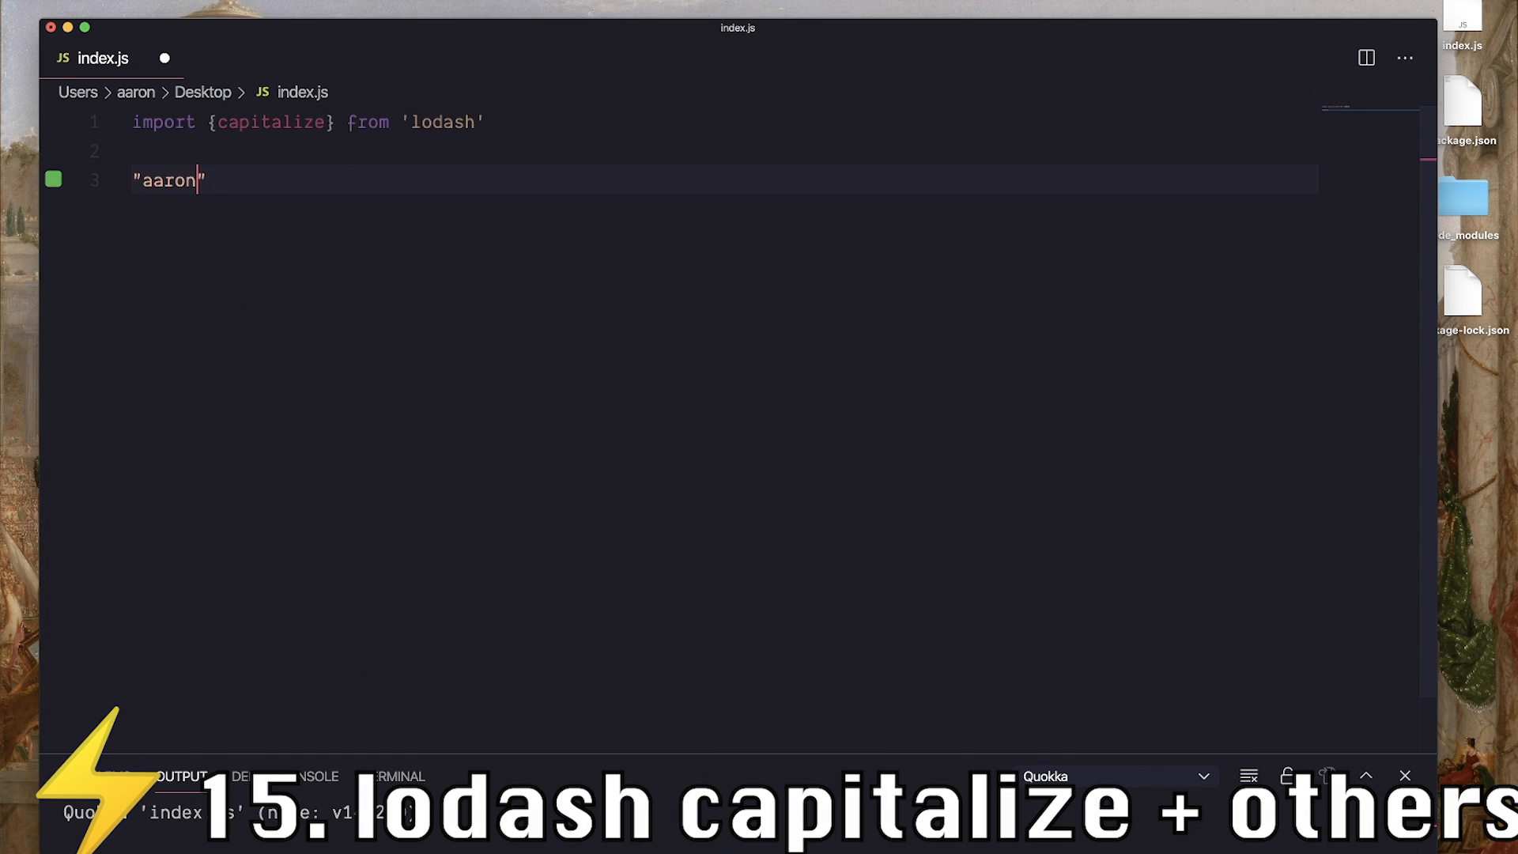
type("capitalize(")
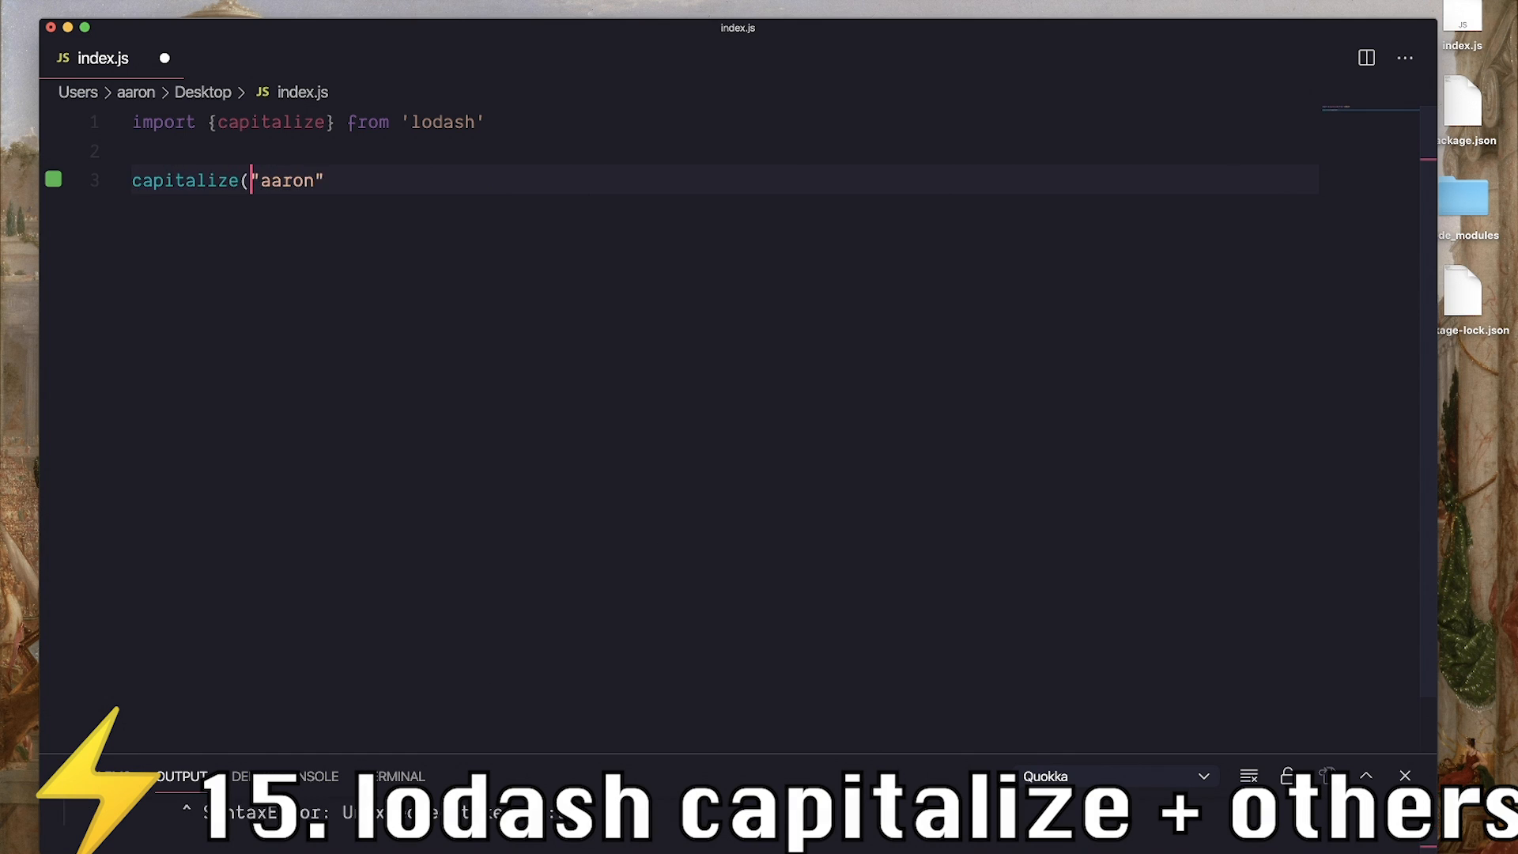
type("console.log(")
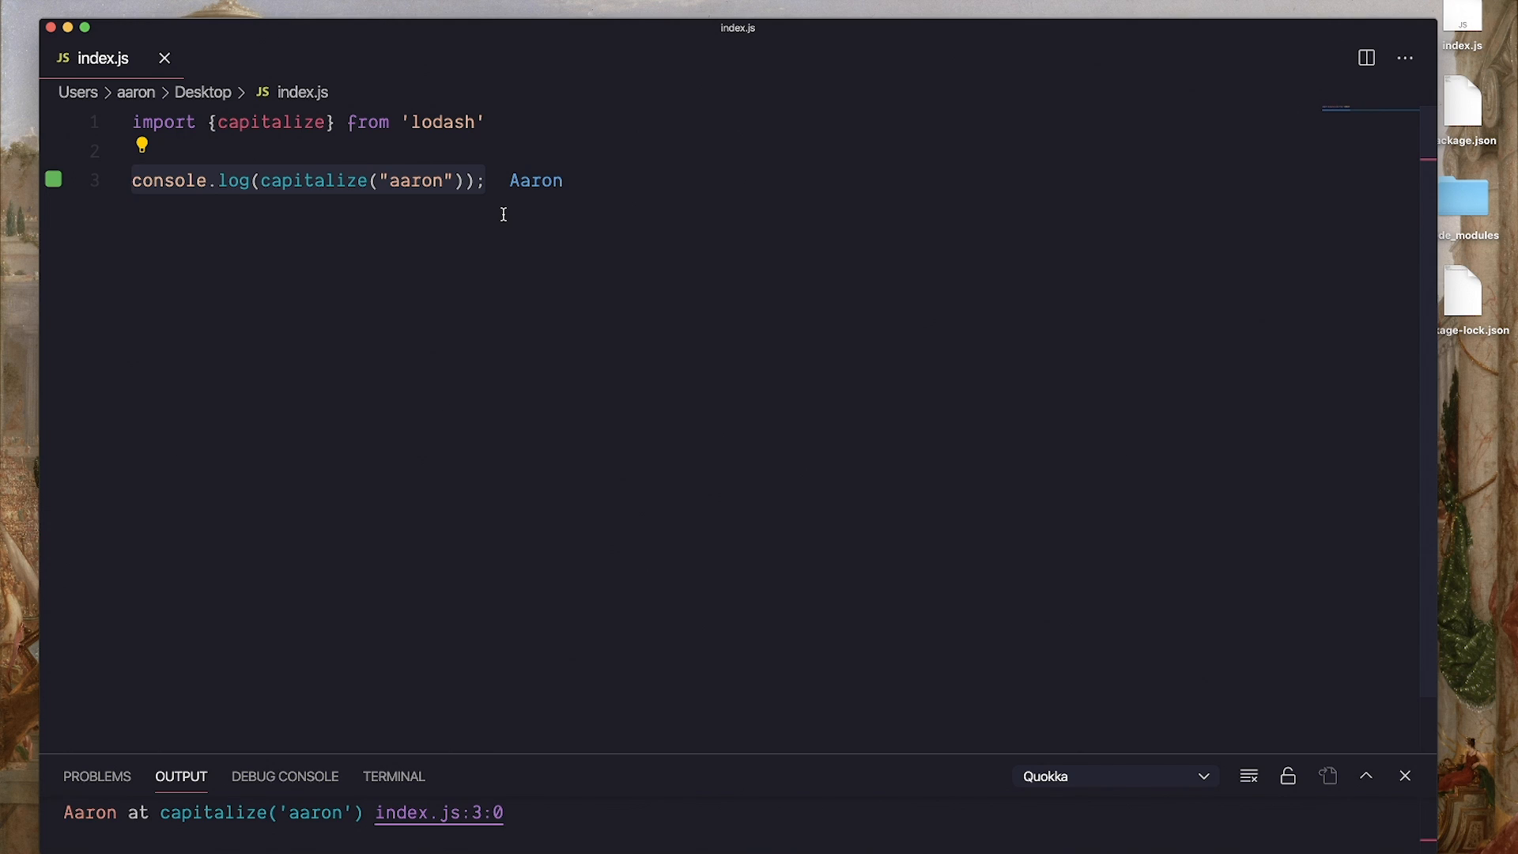
double_click(313, 180)
type("_")
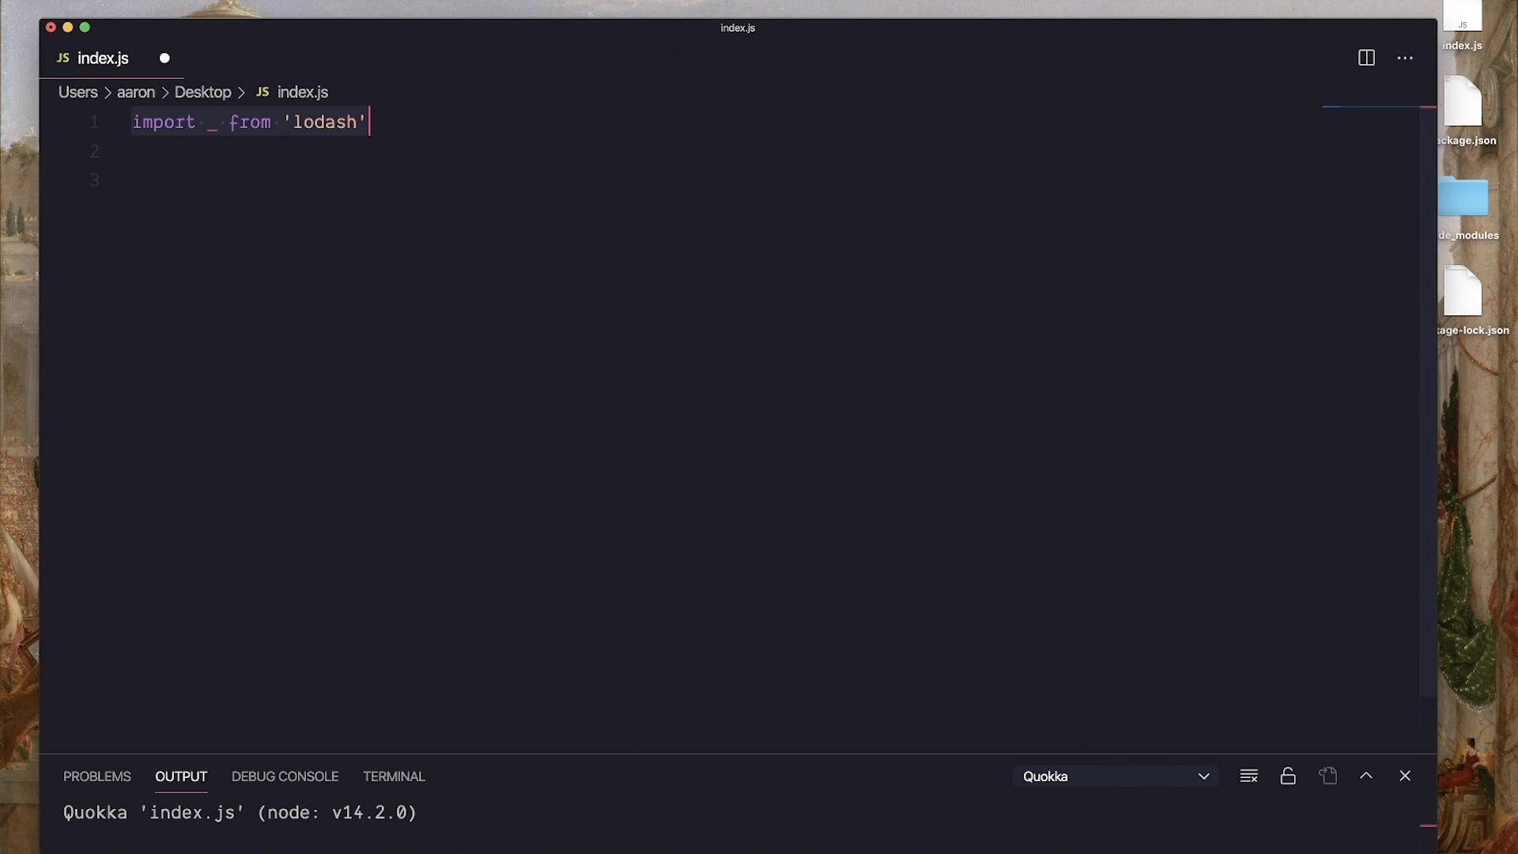
Replace the underscore default import with a named import {set} from 'lodash' only
left_click(218, 122)
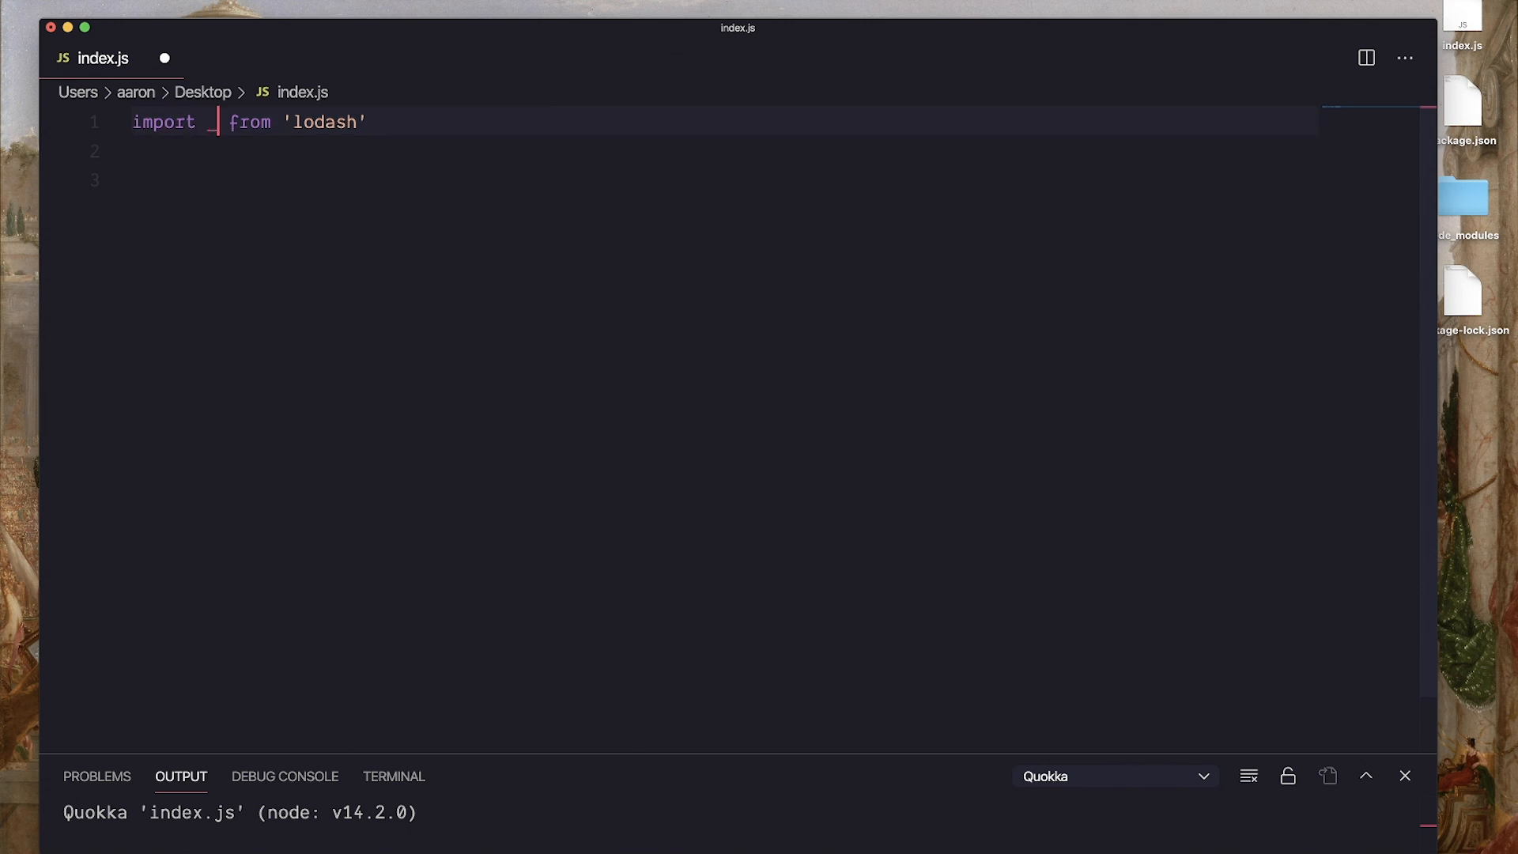
type("{}")
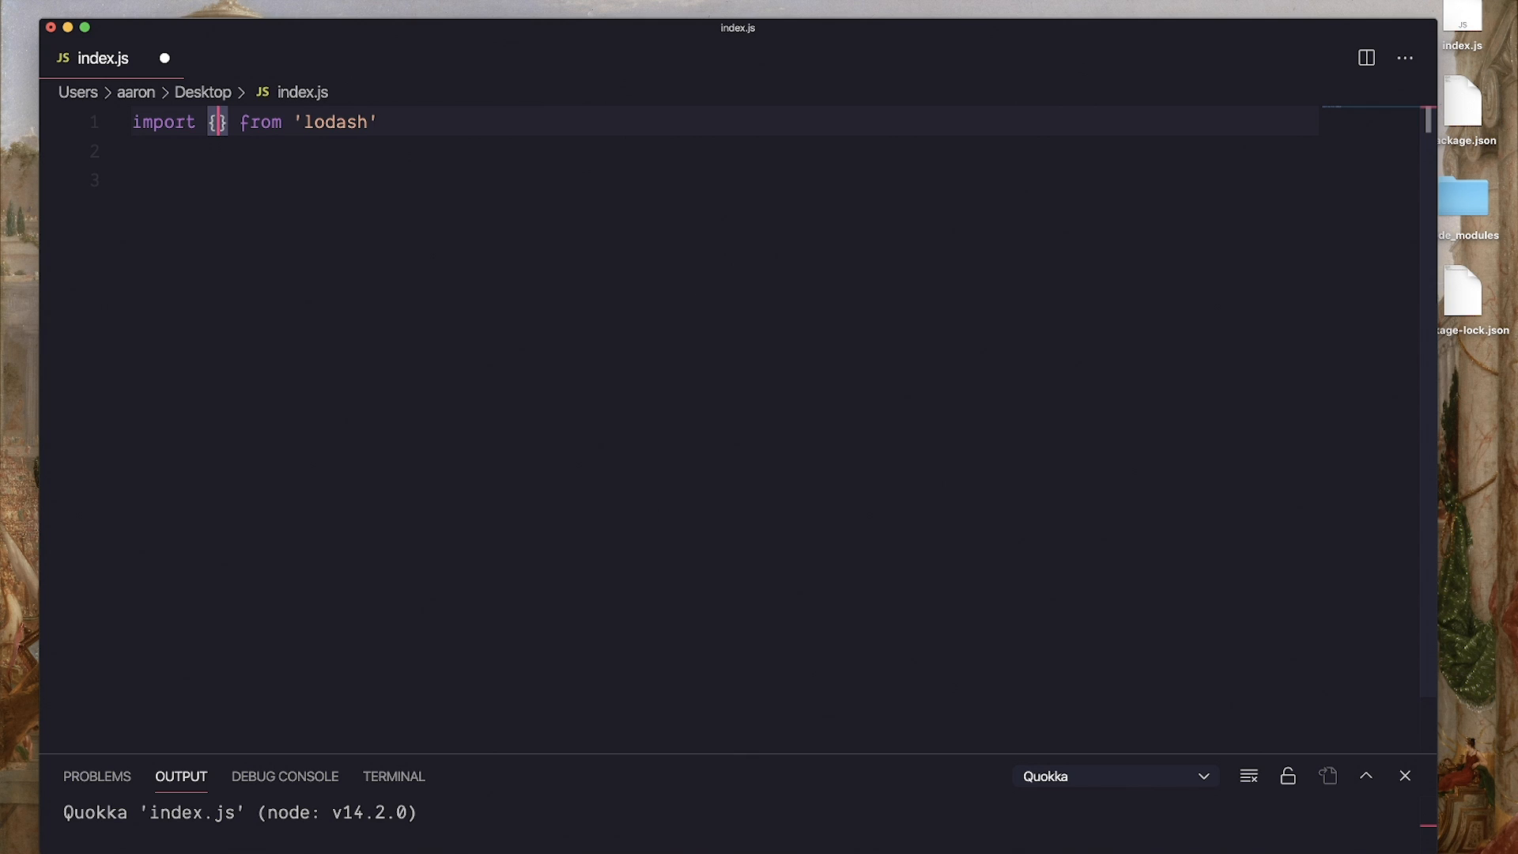
type("set")
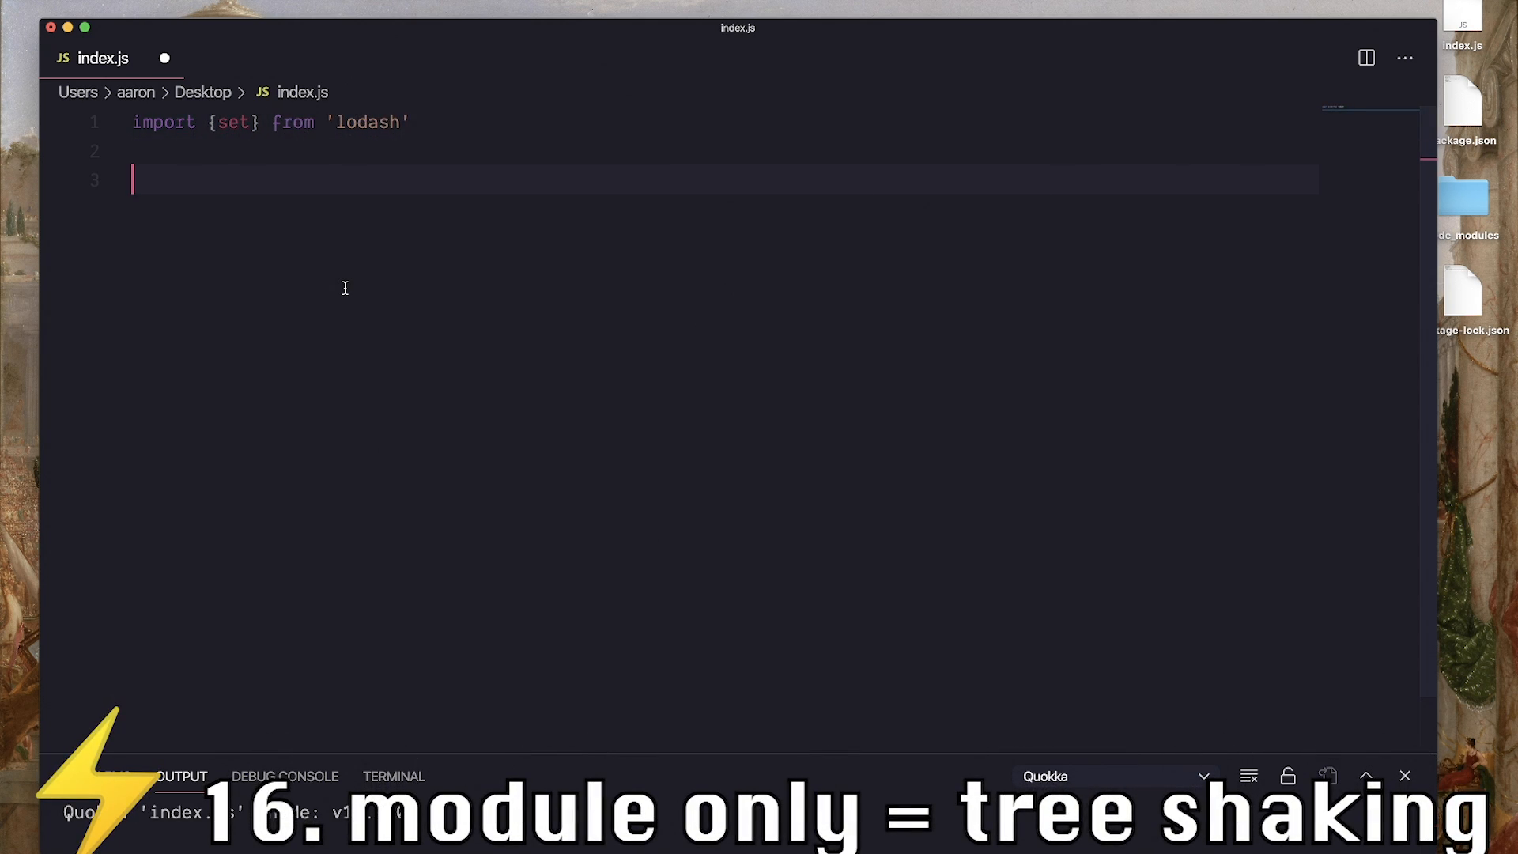
mouse_move(311, 148)
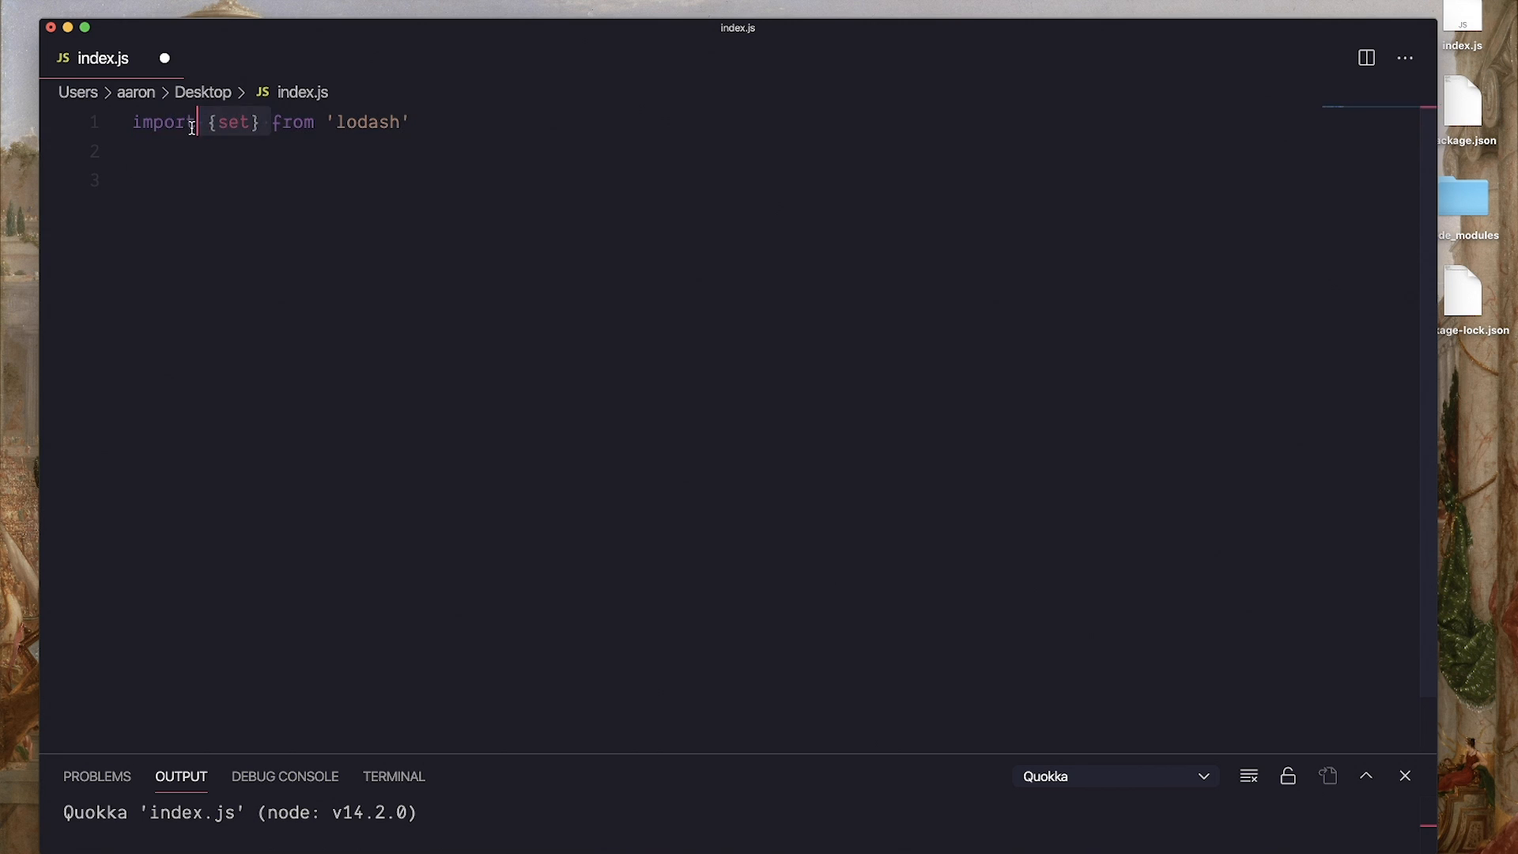
double_click(234, 122)
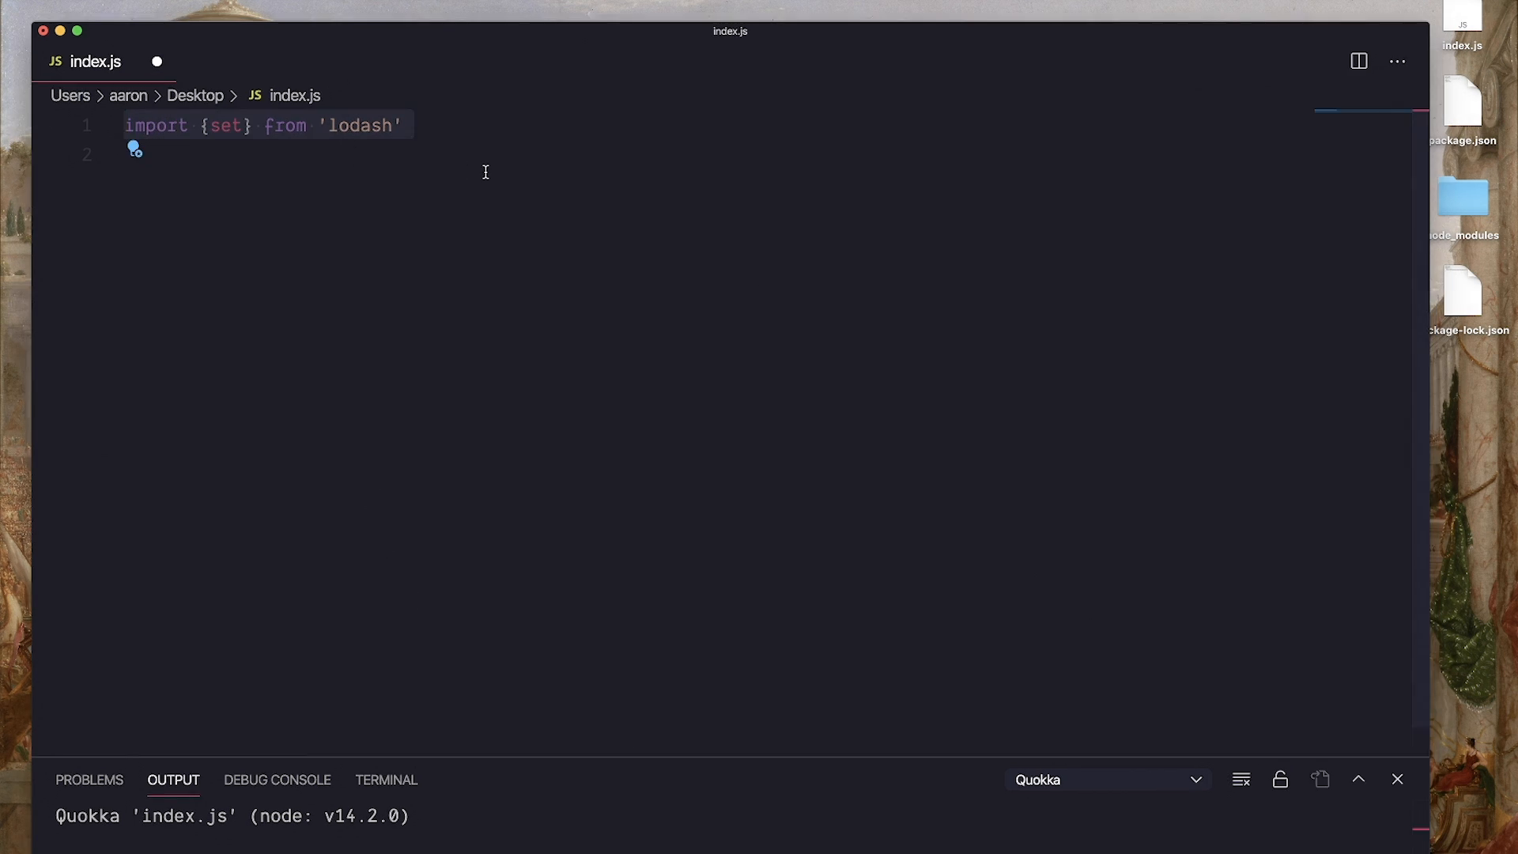
left_click(455, 153)
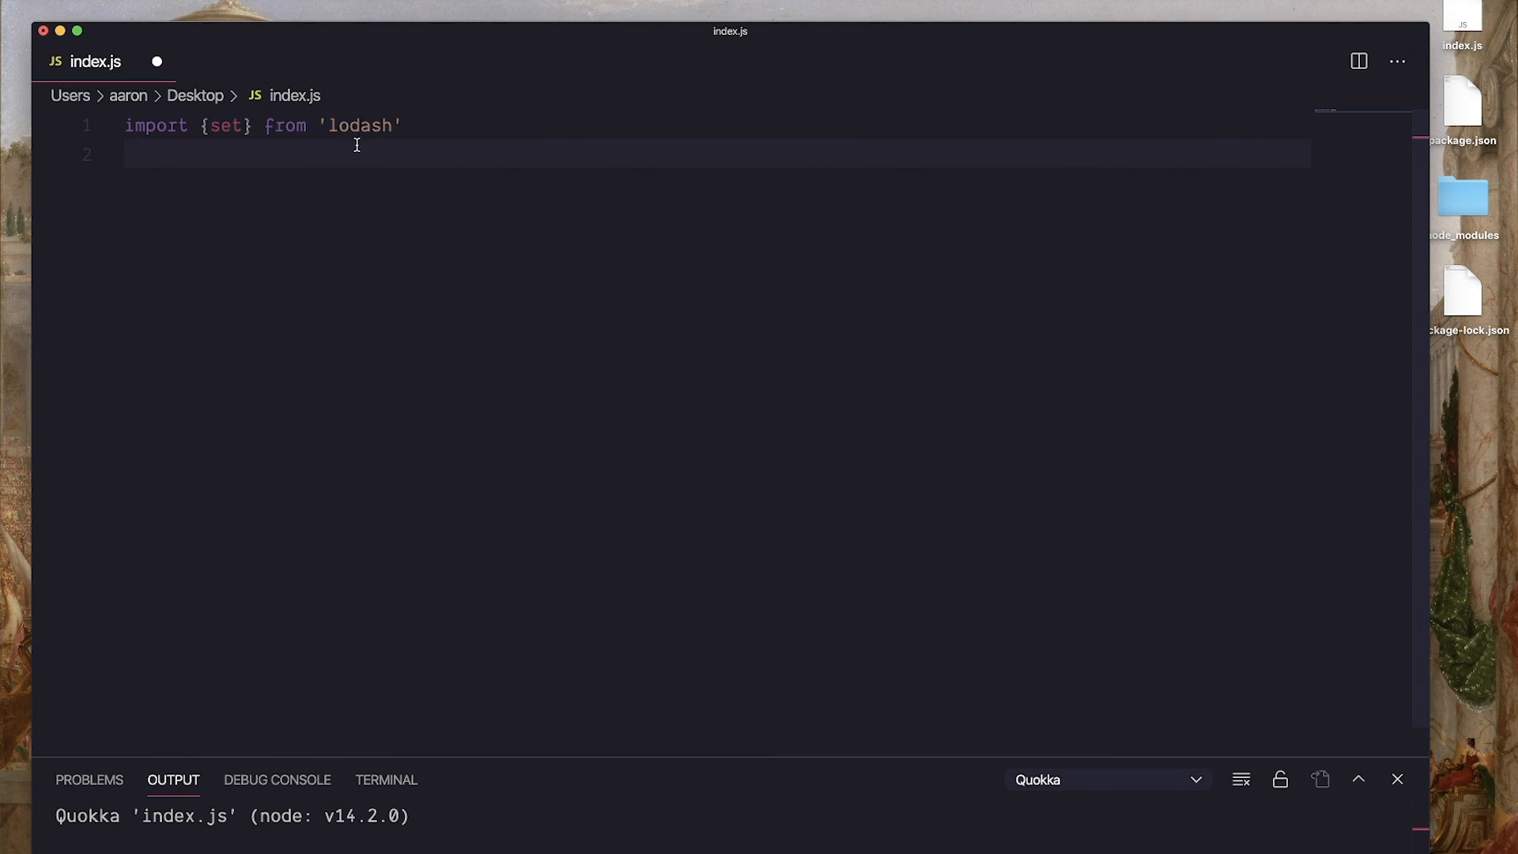
mouse_move(200, 185)
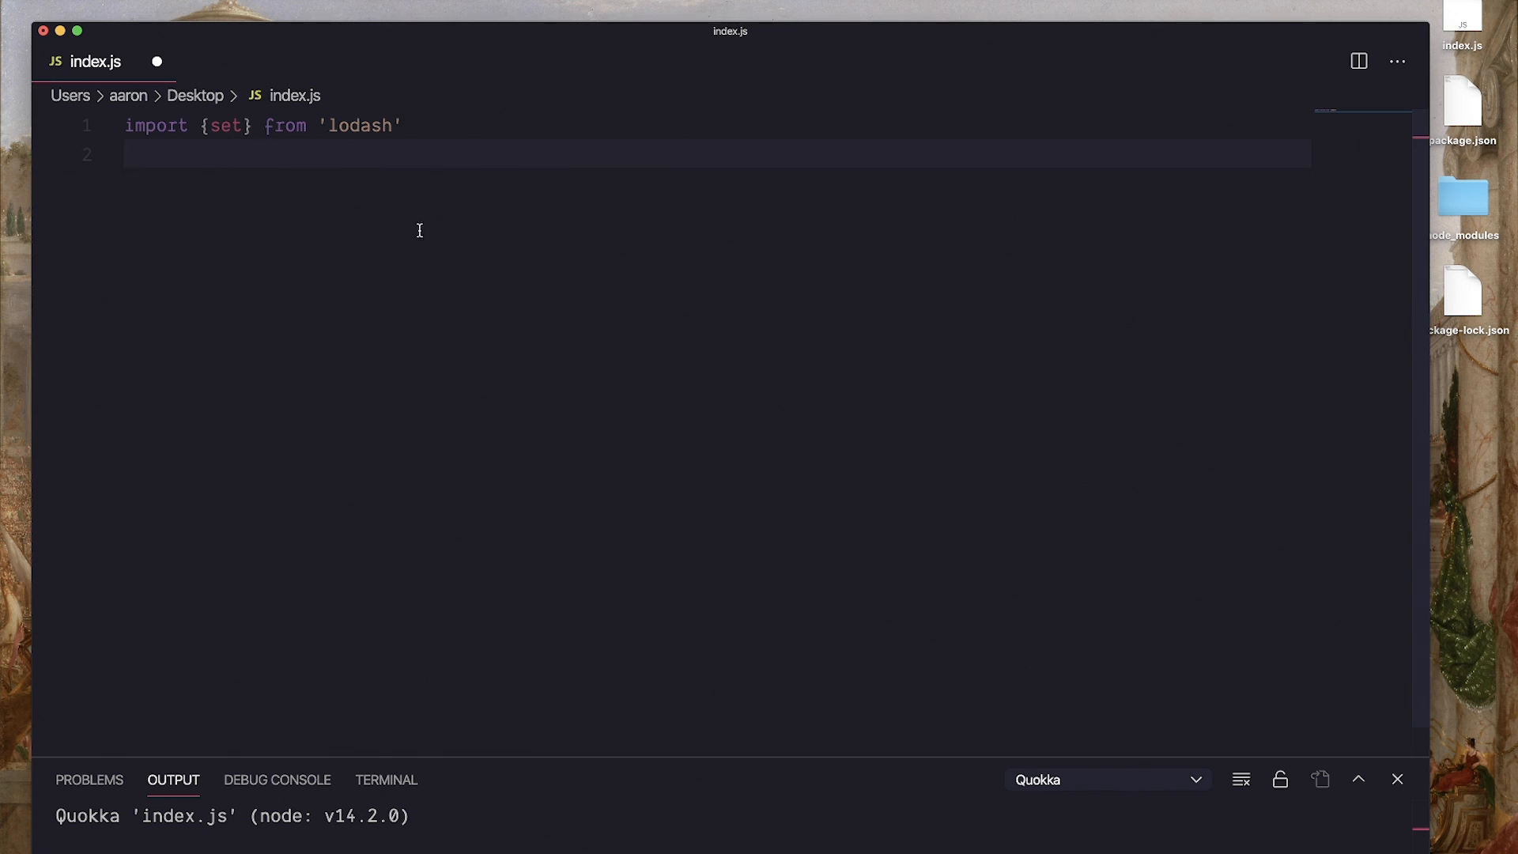
double_click(225, 125)
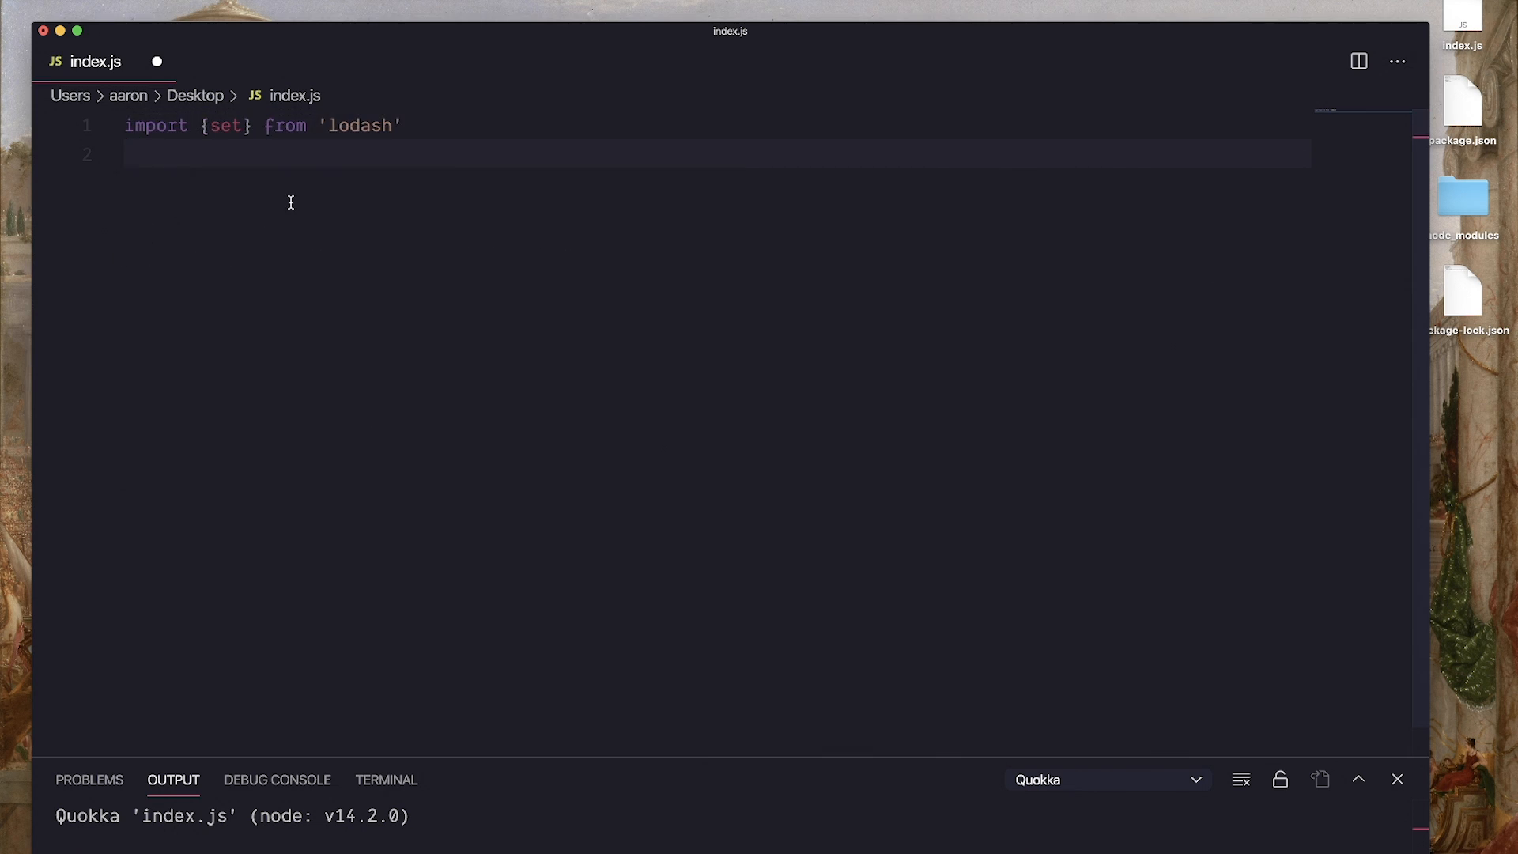
type("expor")
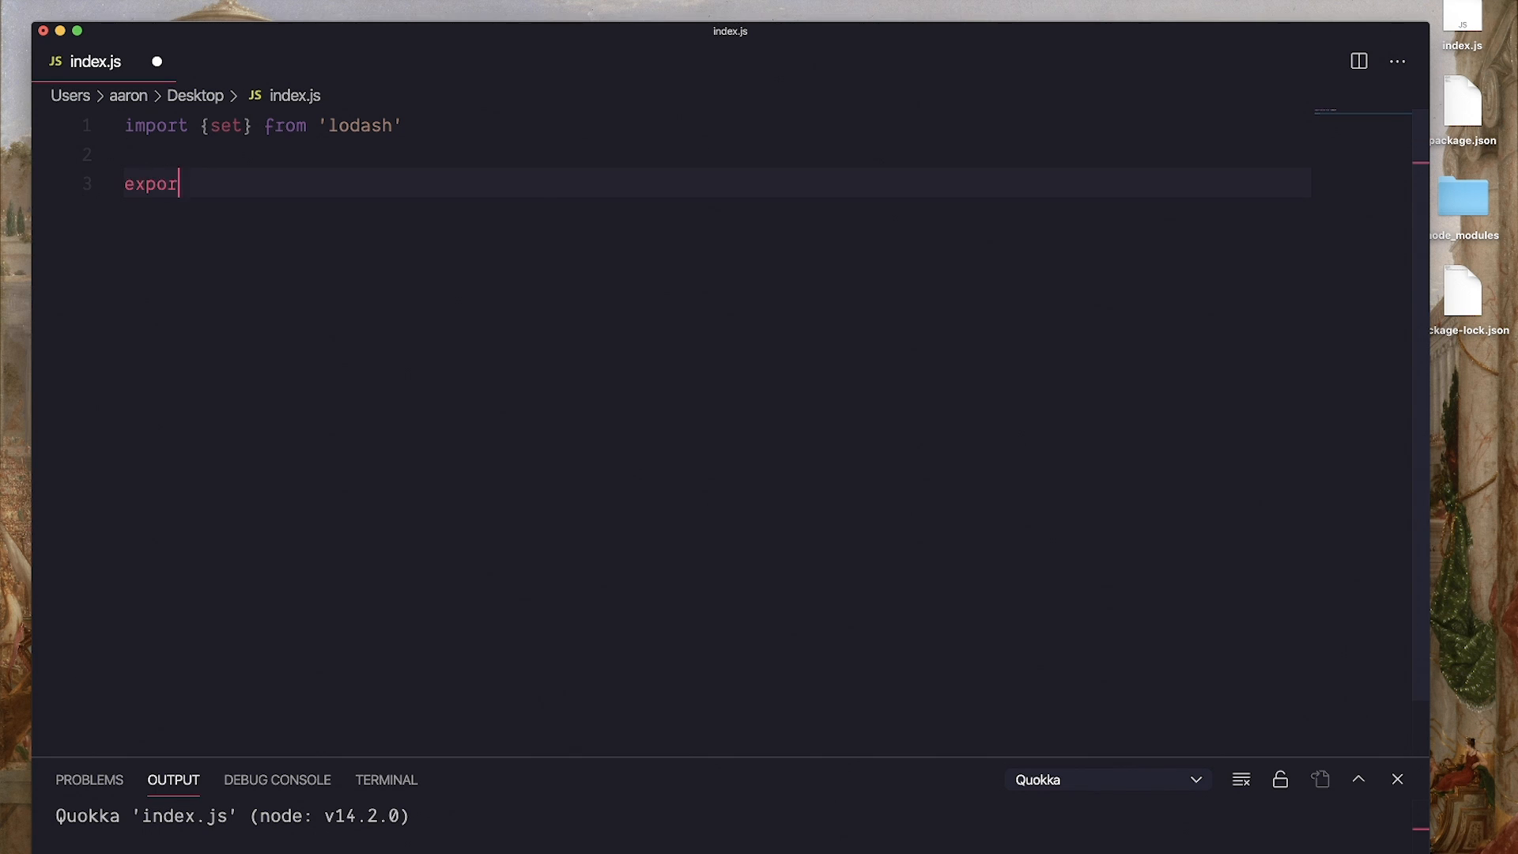
type("t function s")
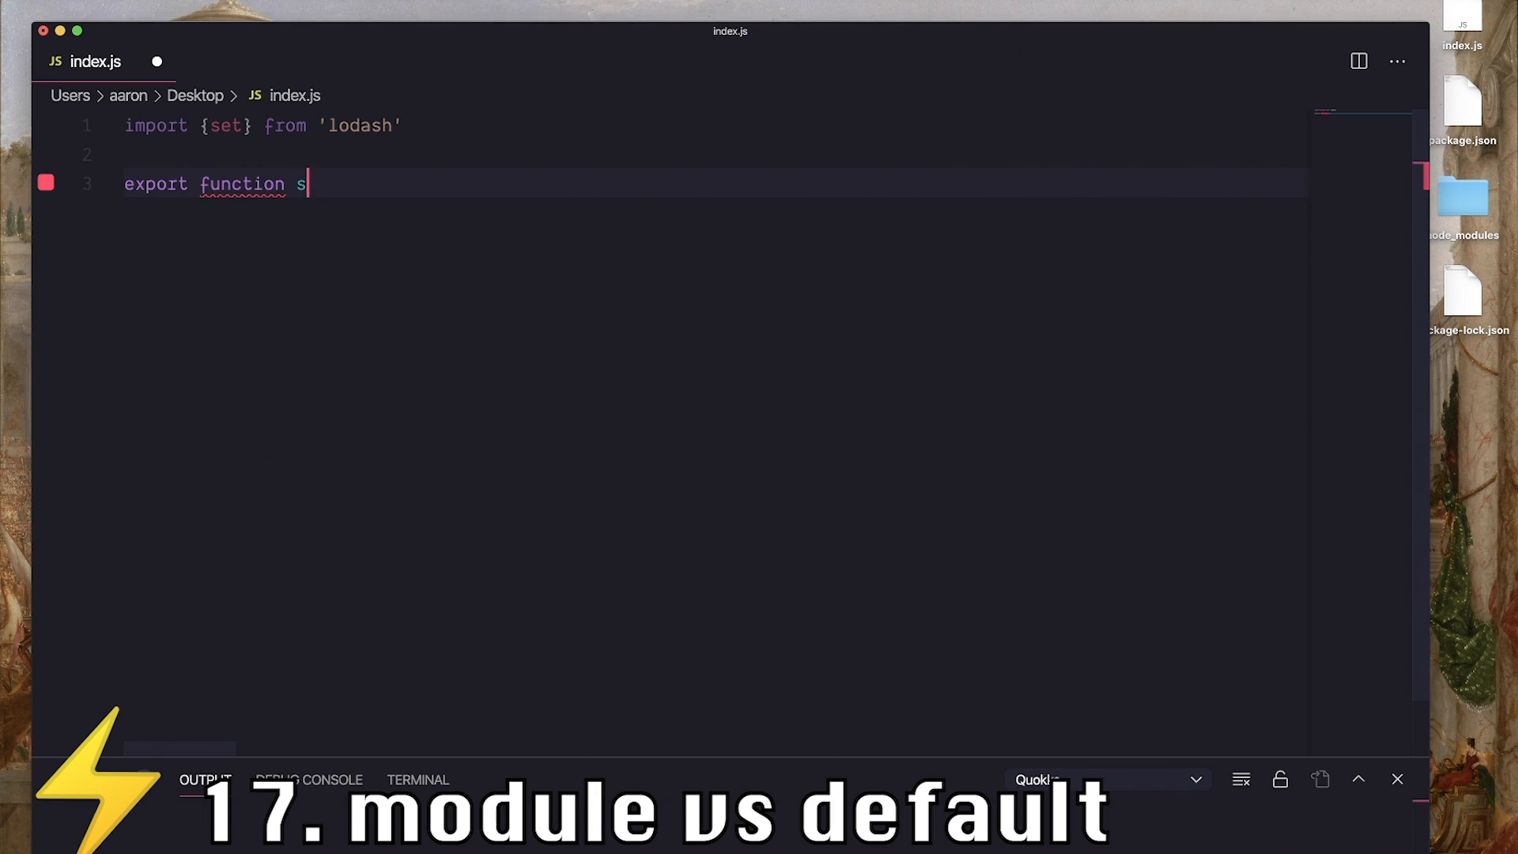
type("et() {")
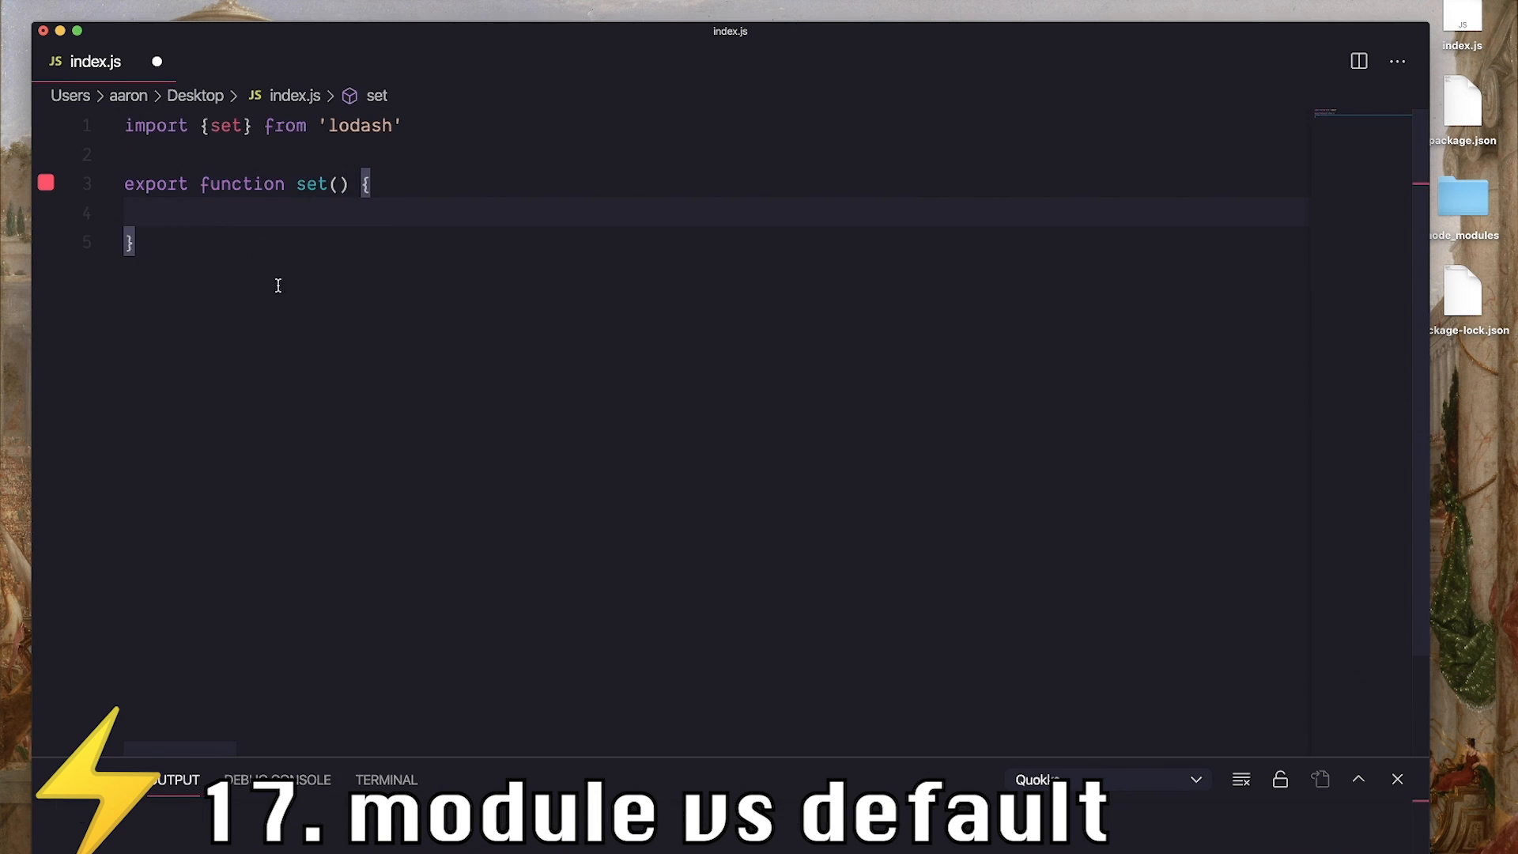
double_click(155, 184)
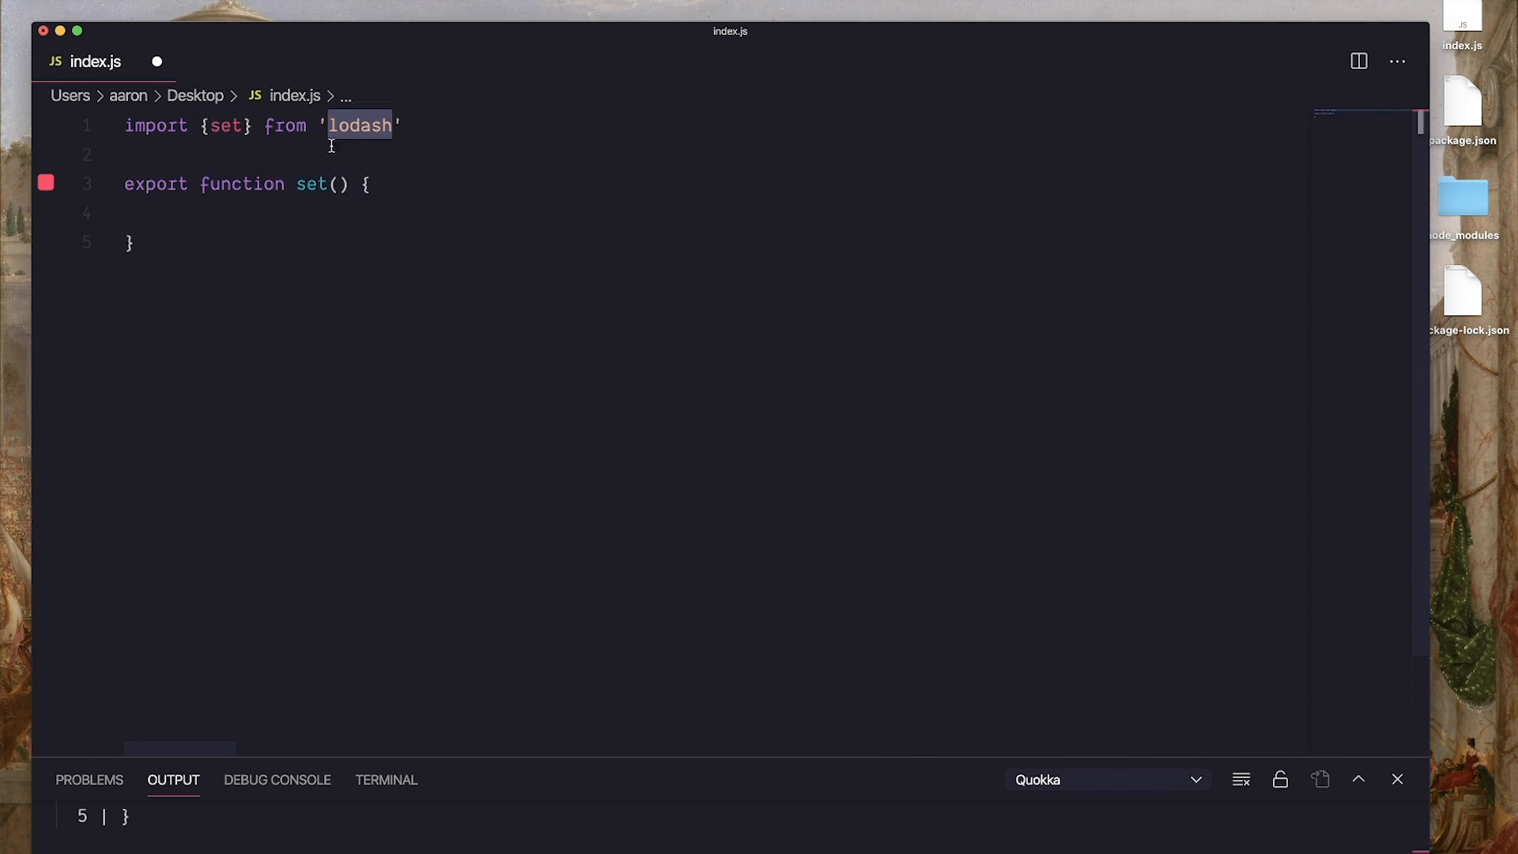
mouse_move(242, 183)
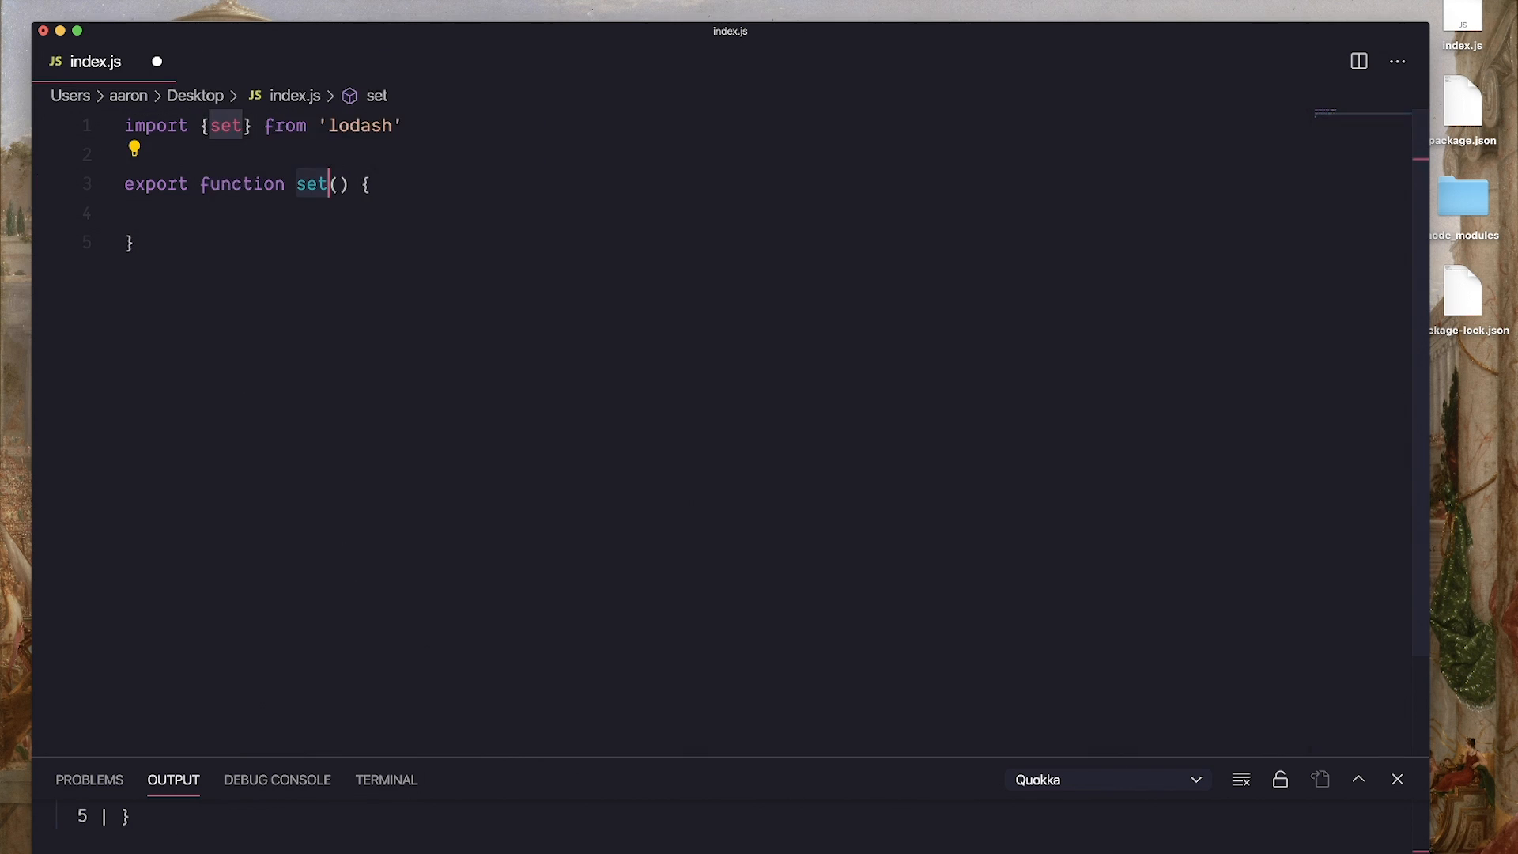
type("d")
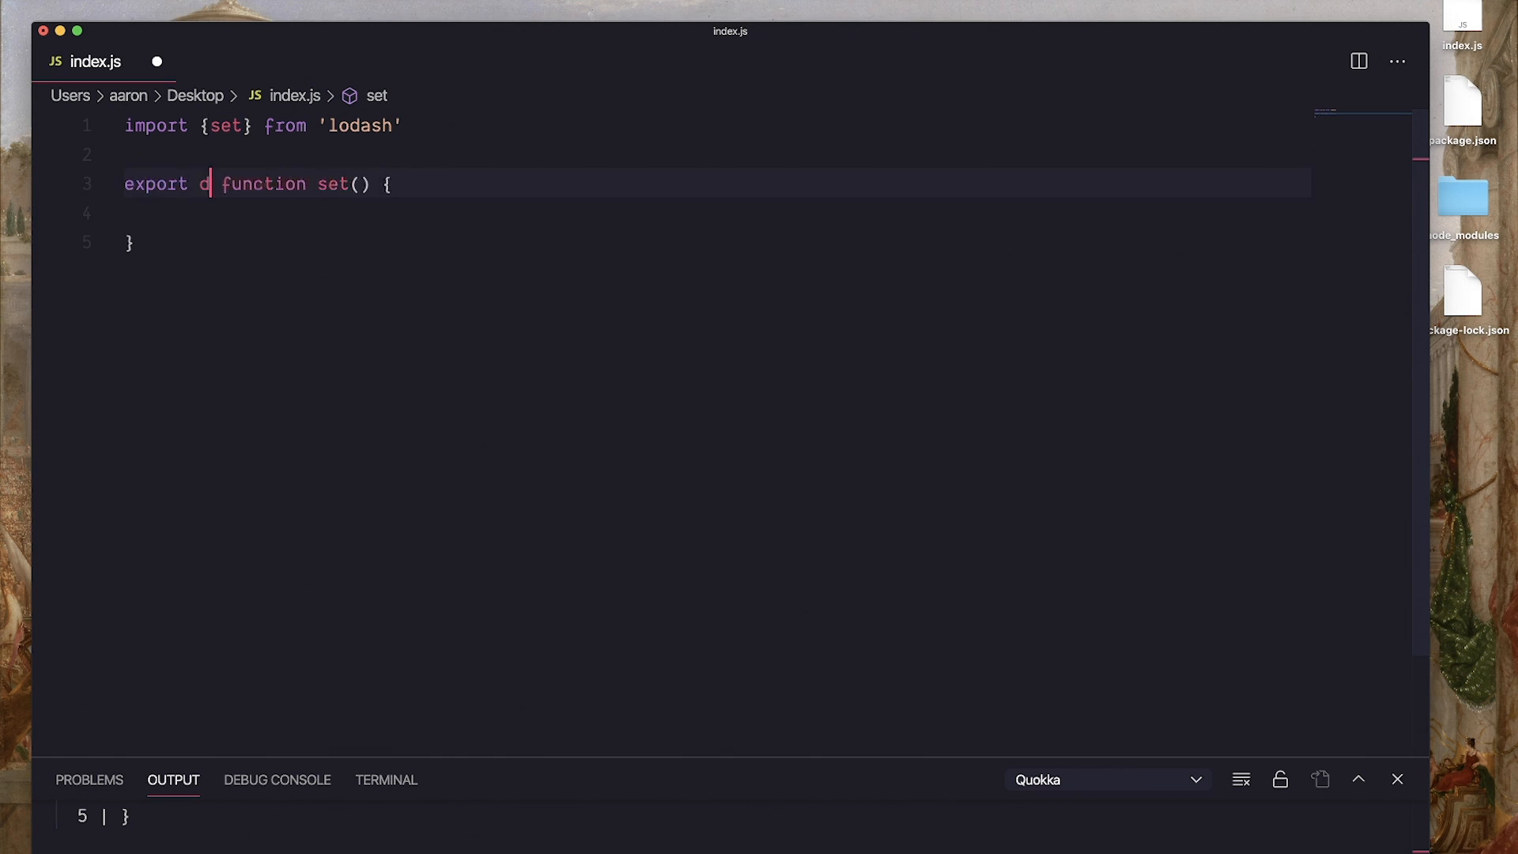
type("efault")
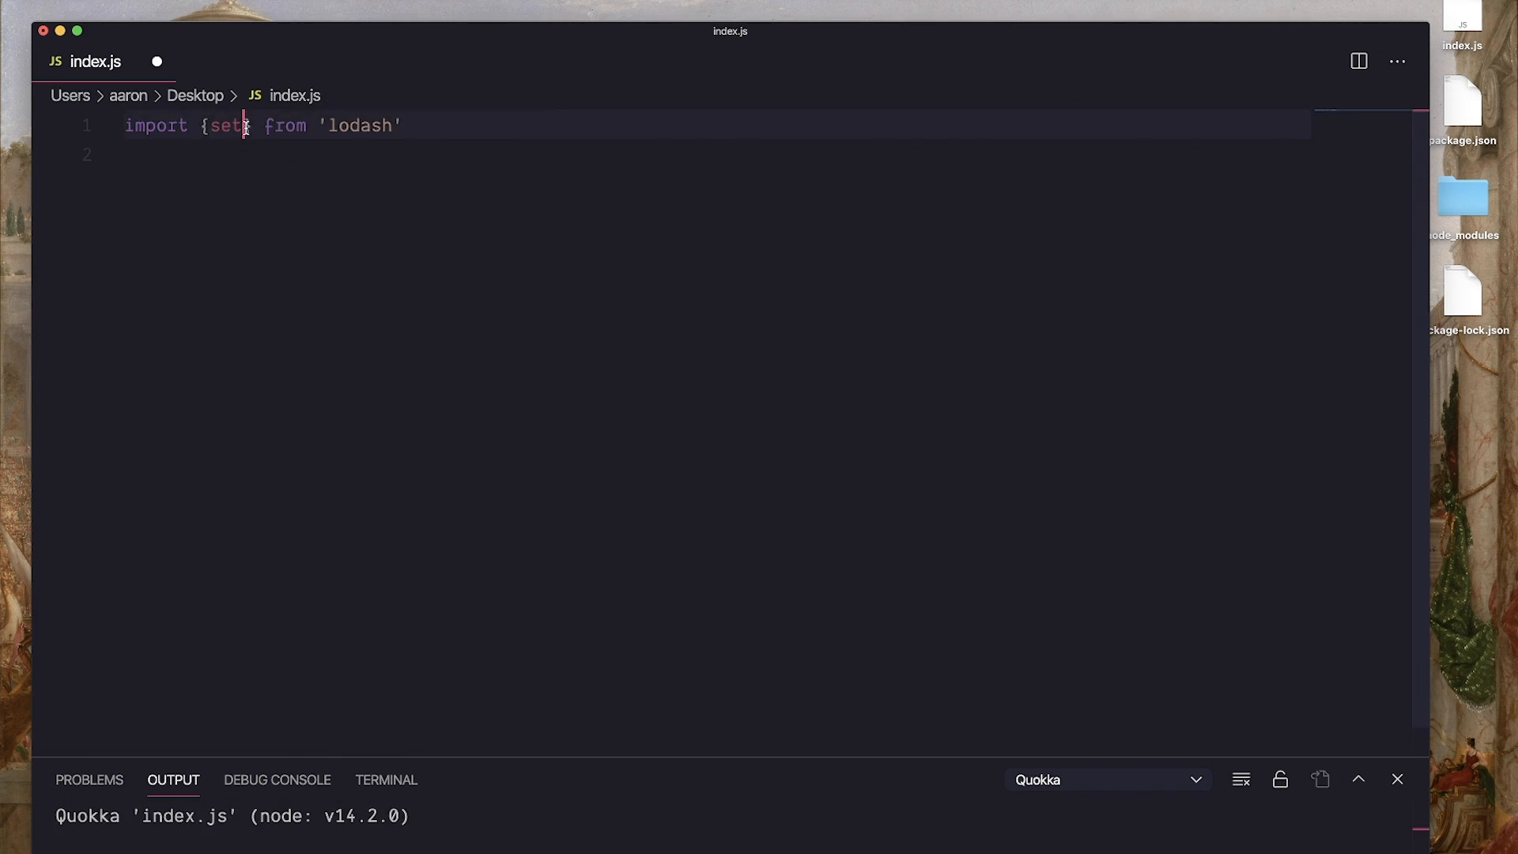
double_click(359, 126)
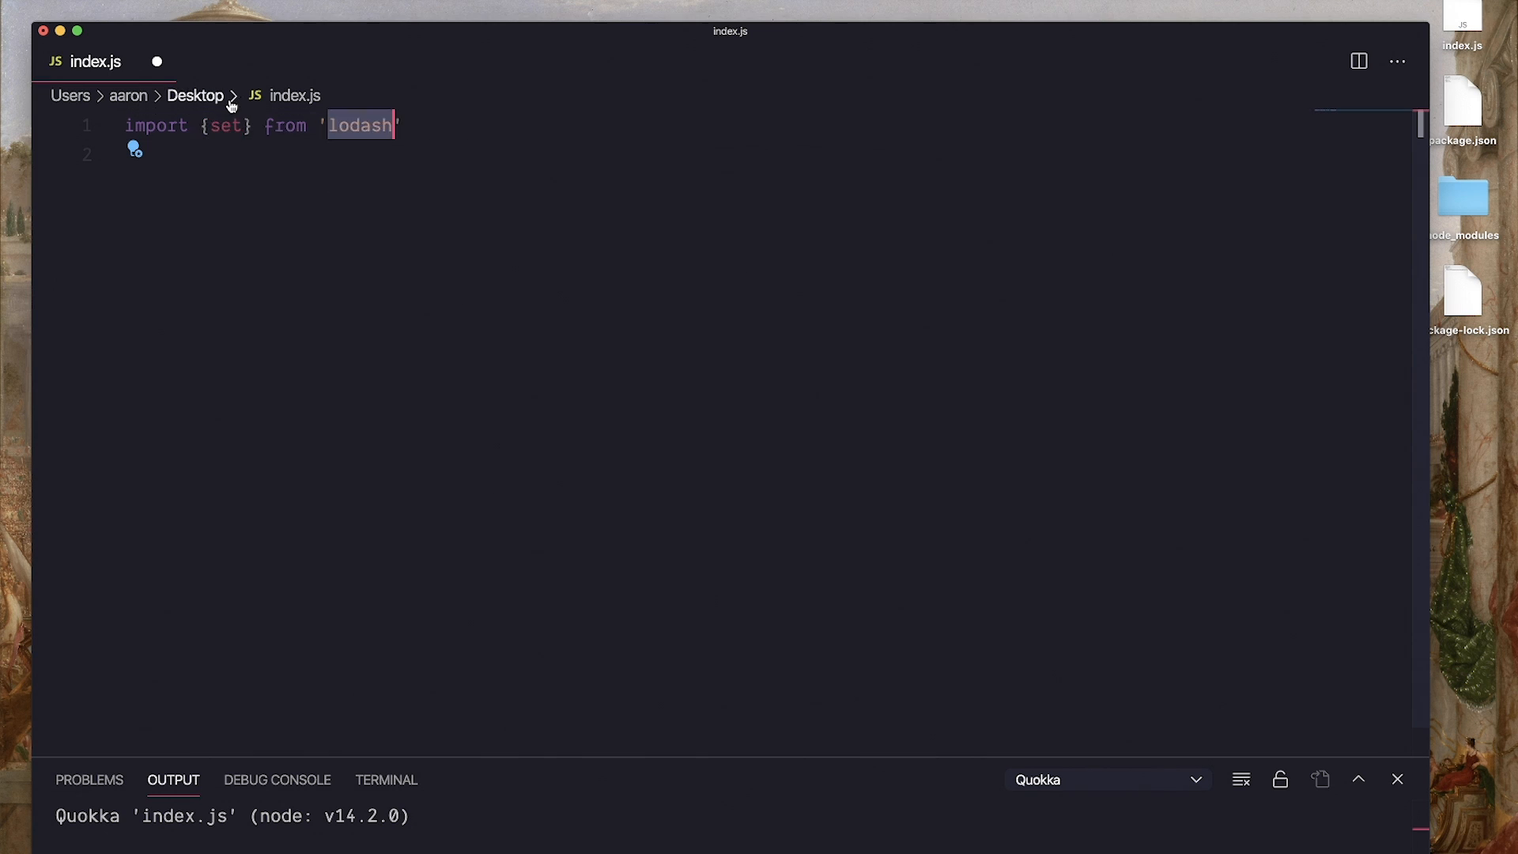
type("as")
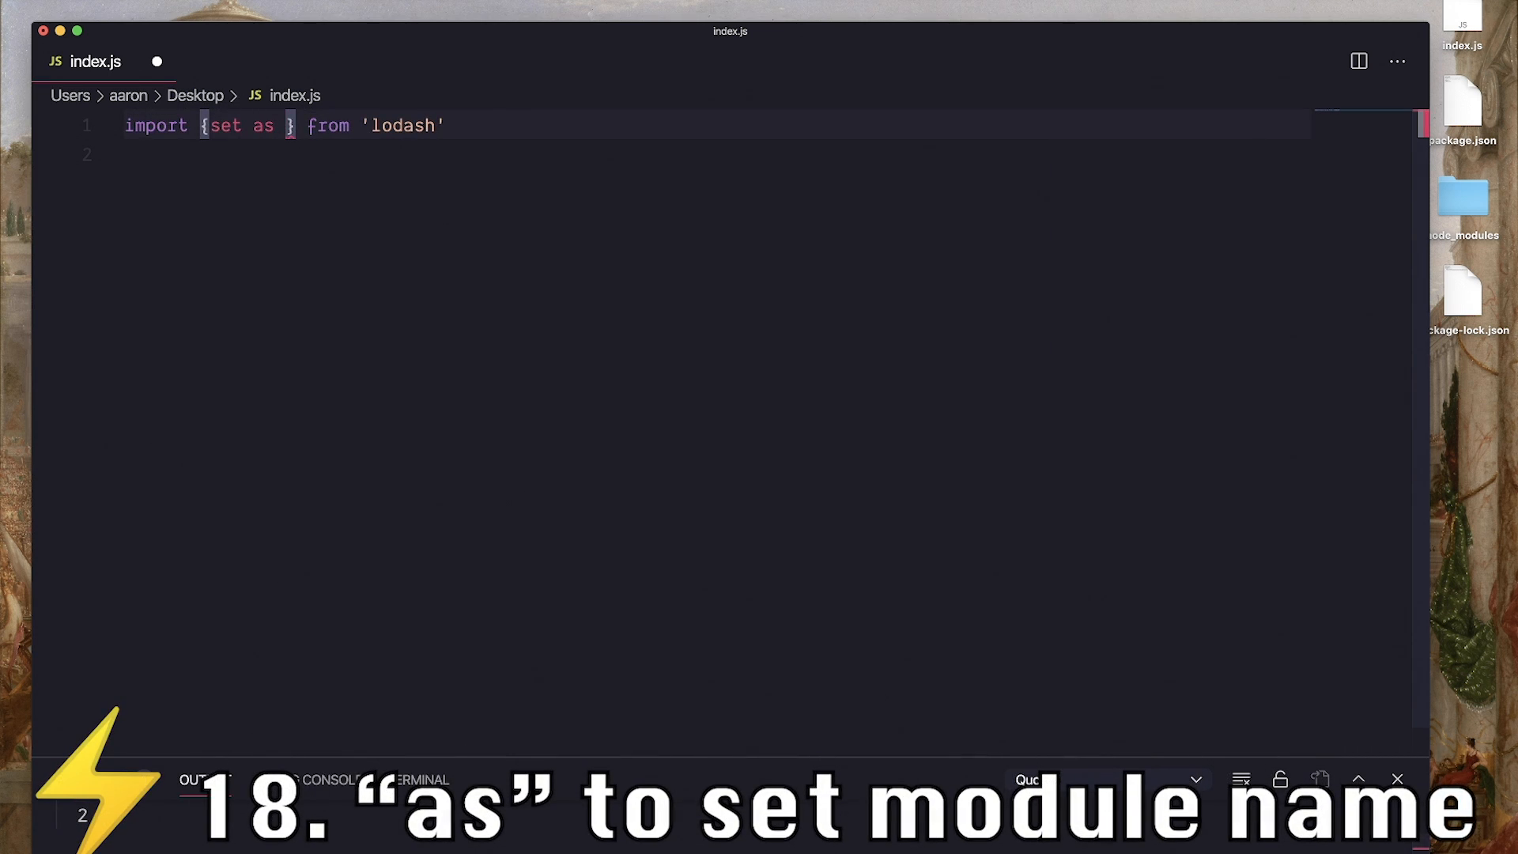
type("setLodash")
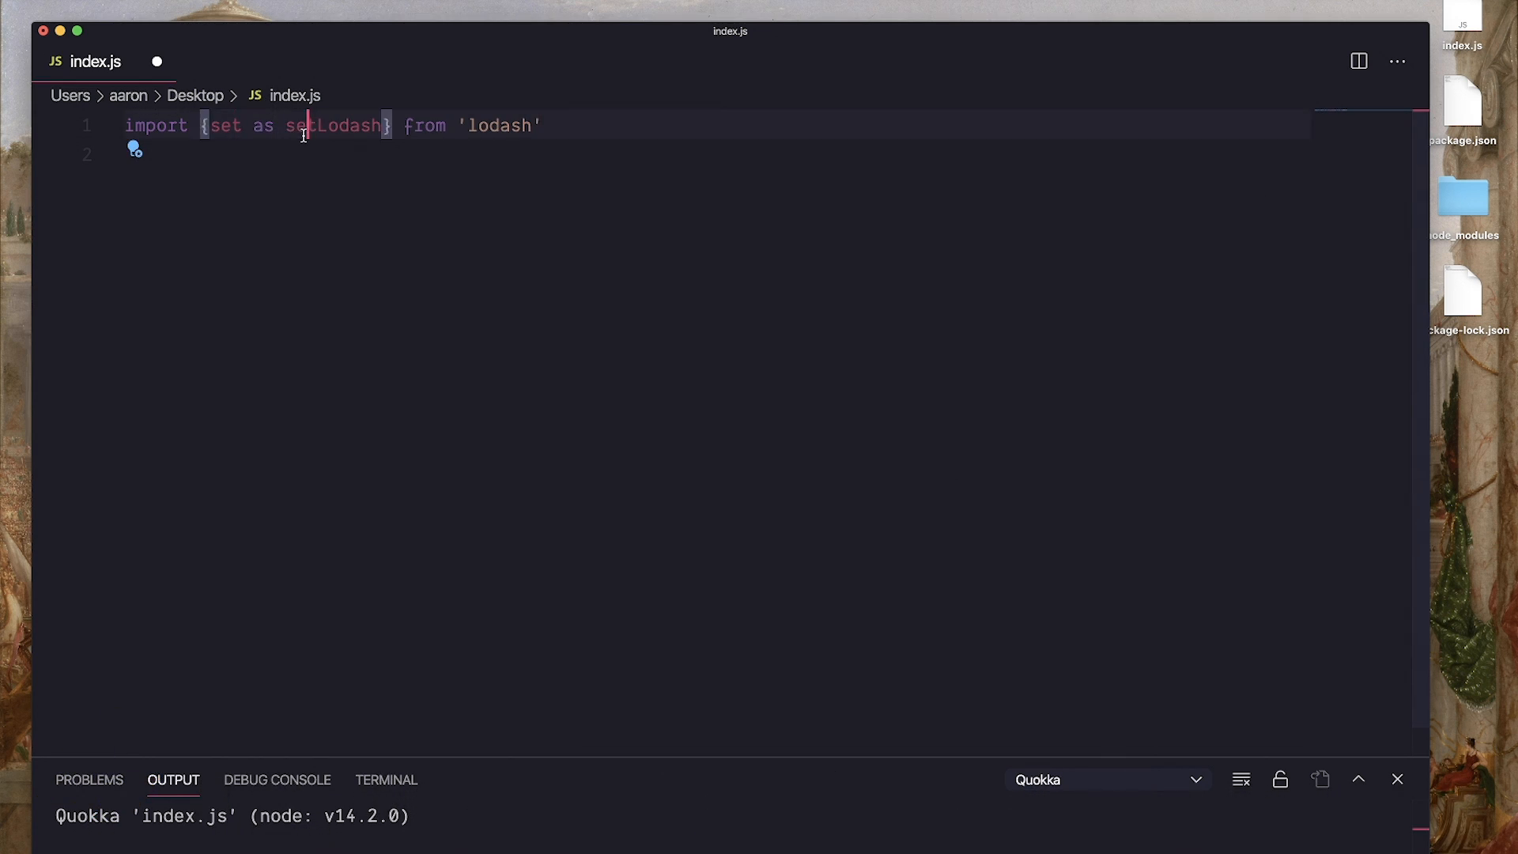
double_click(333, 127)
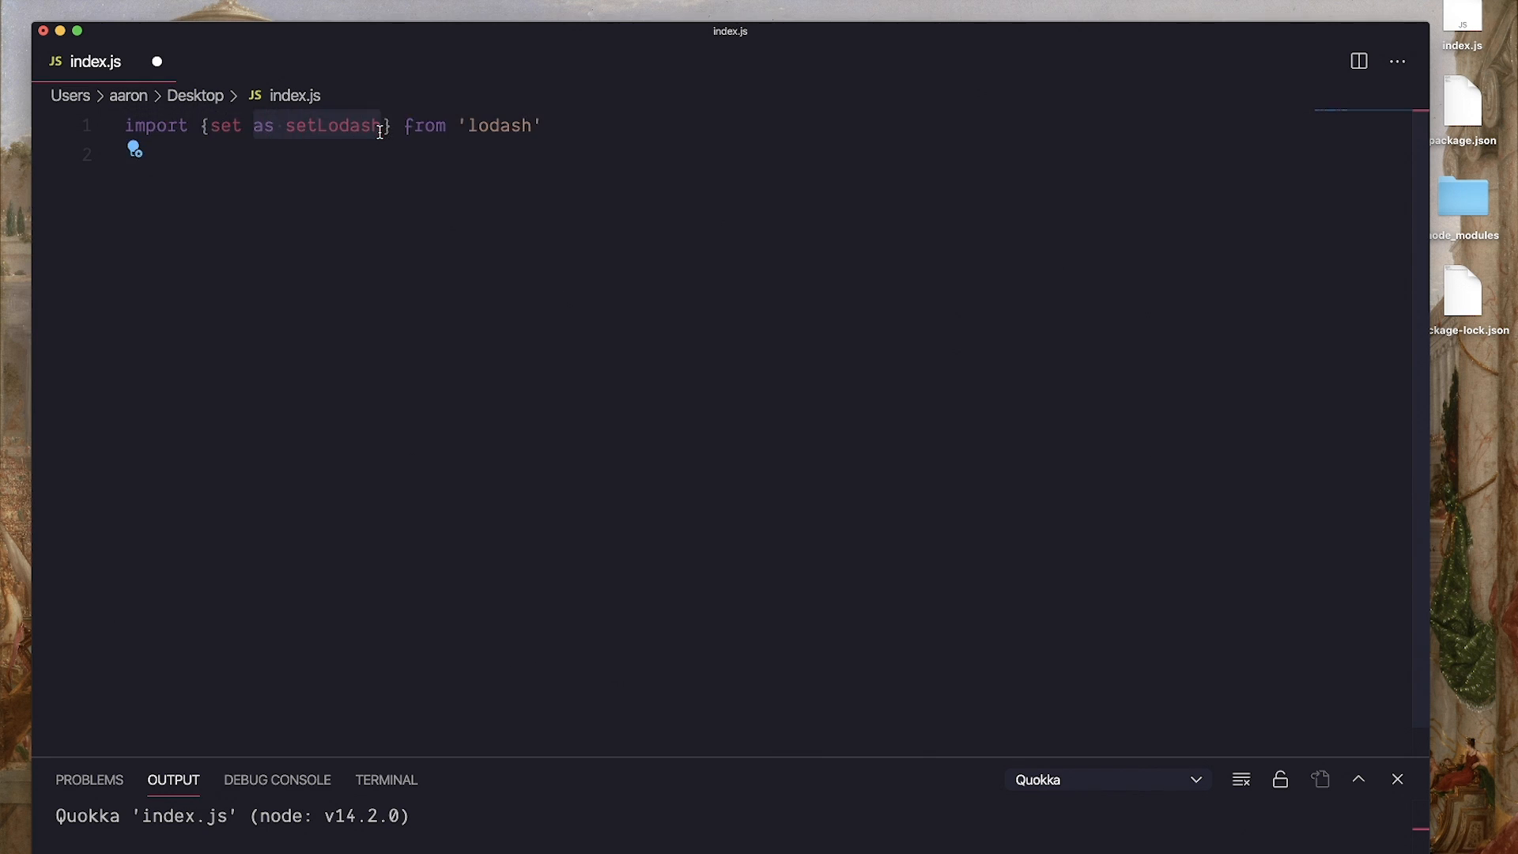
key("Backspace")
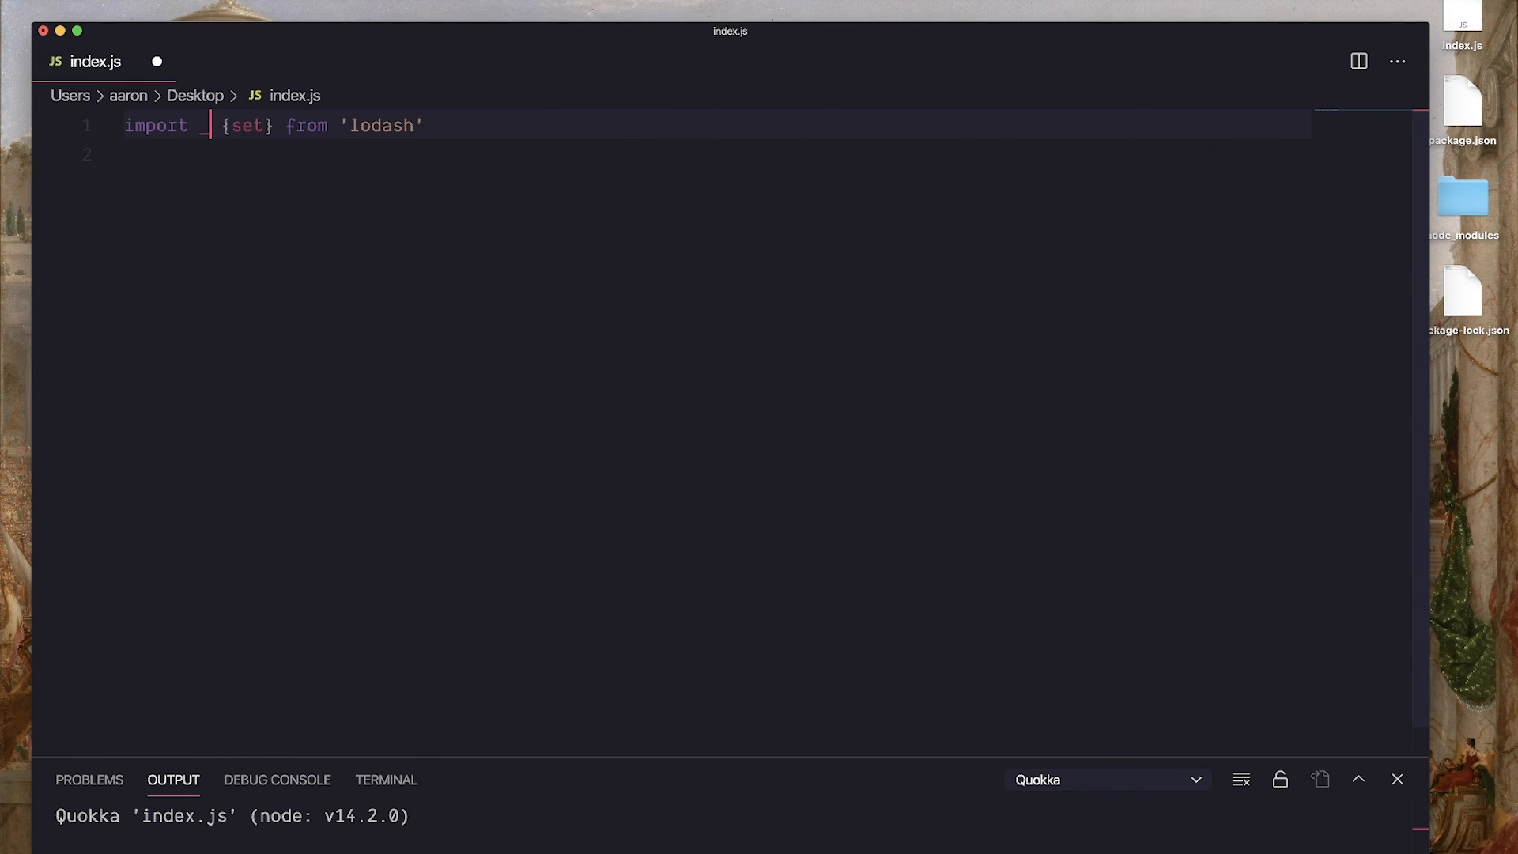
Import _ as default with set aliased setLodash and get aliased getLodash
type("_,")
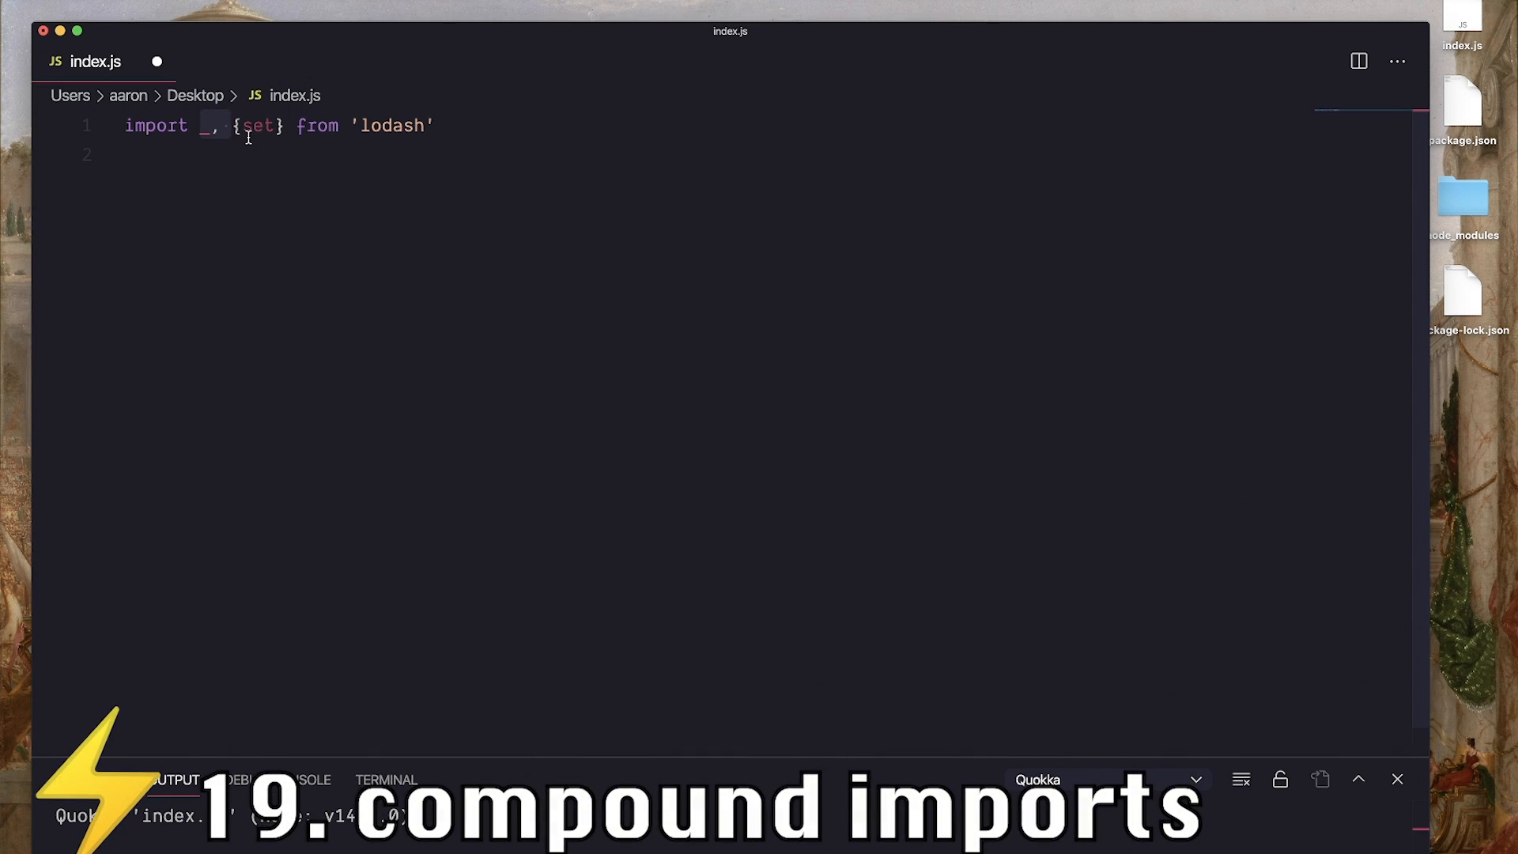
double_click(258, 125)
type(" as setLodash, ")
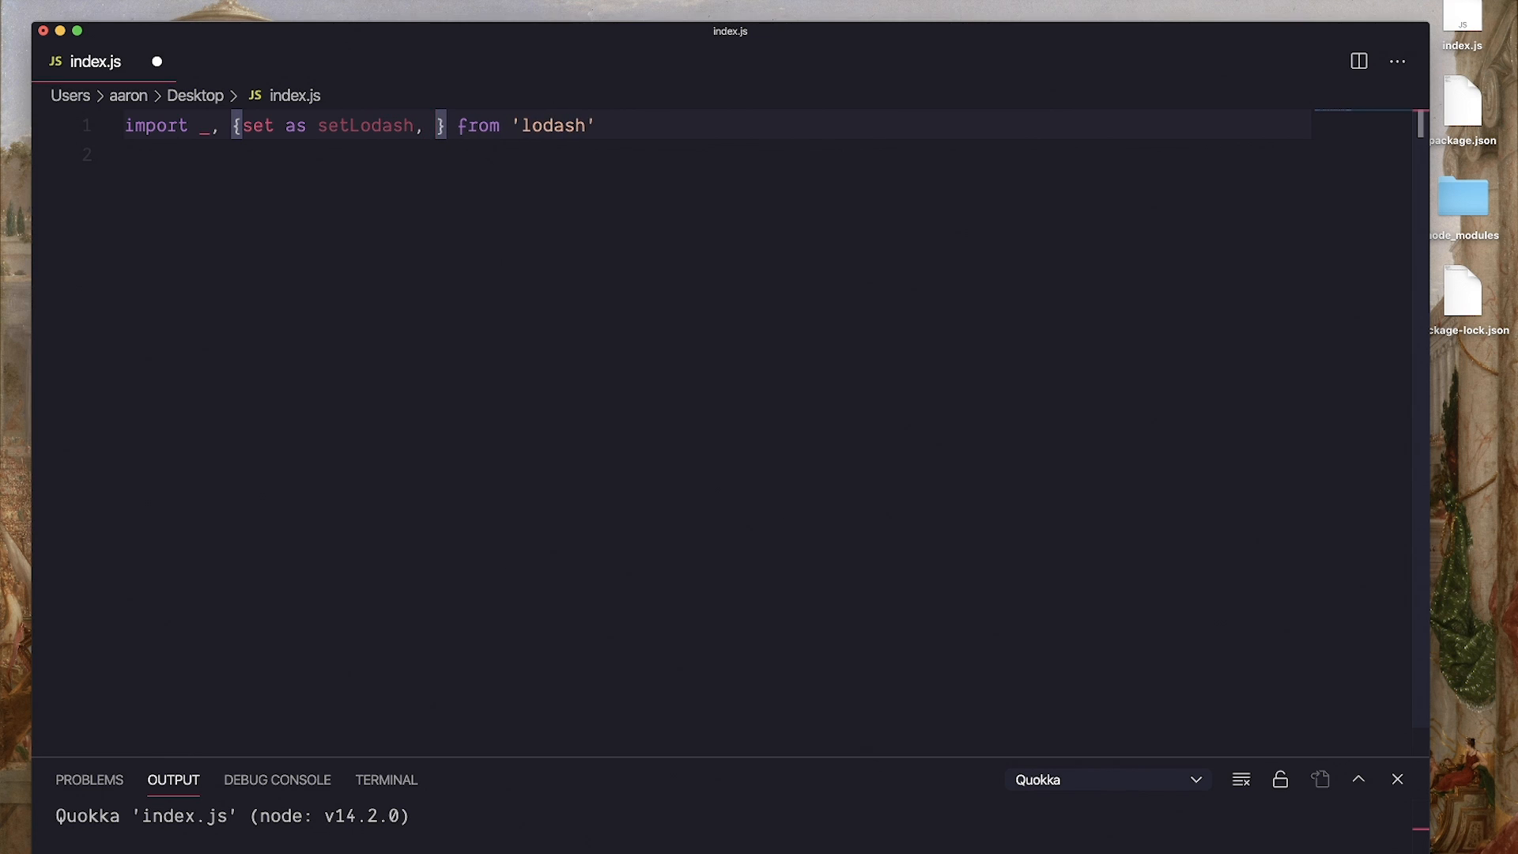
type("get as get")
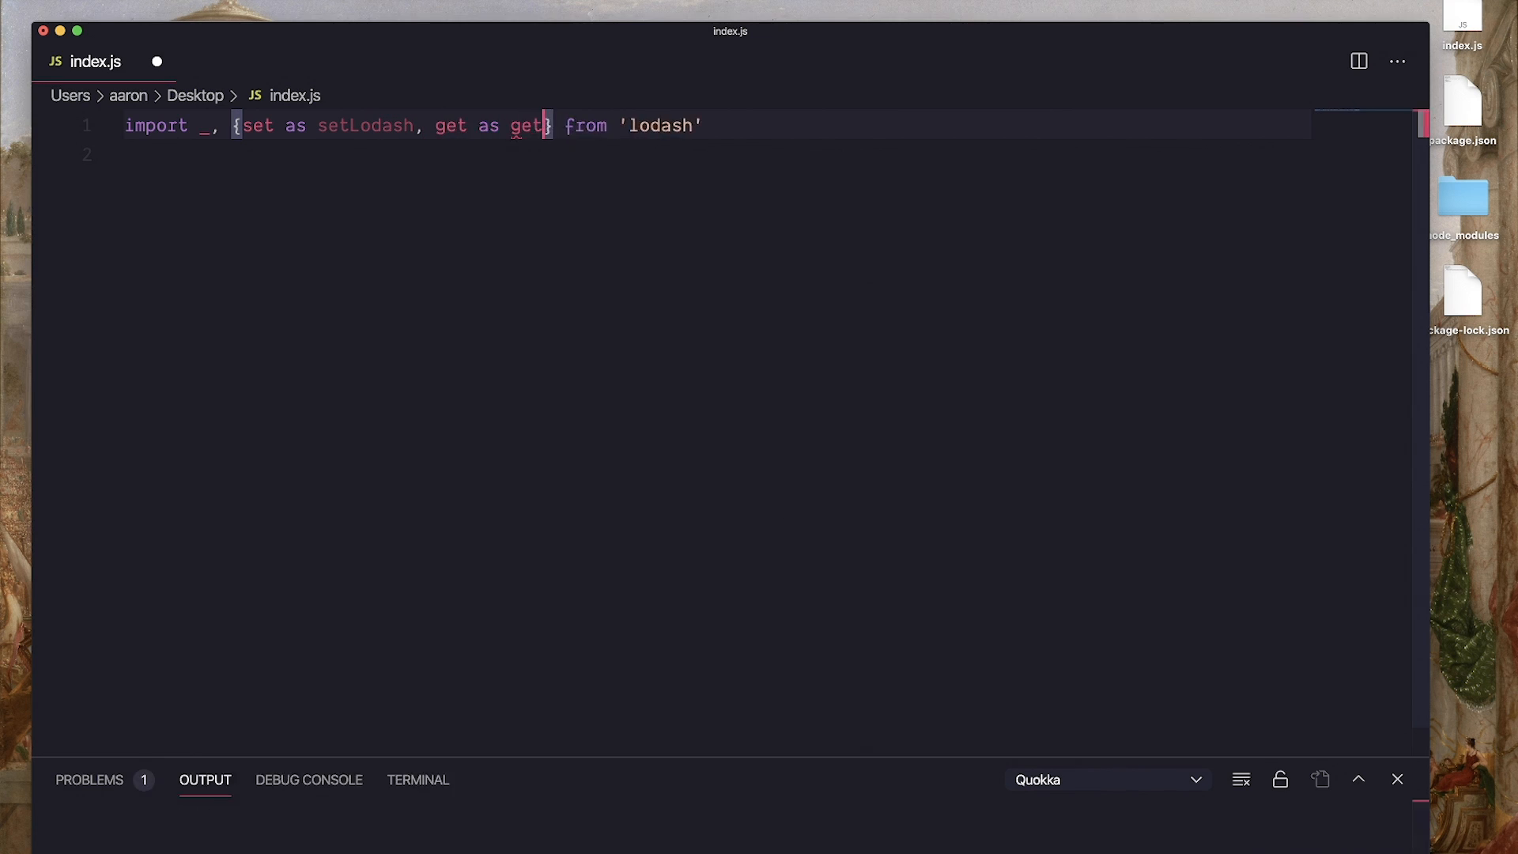
type("Lodash")
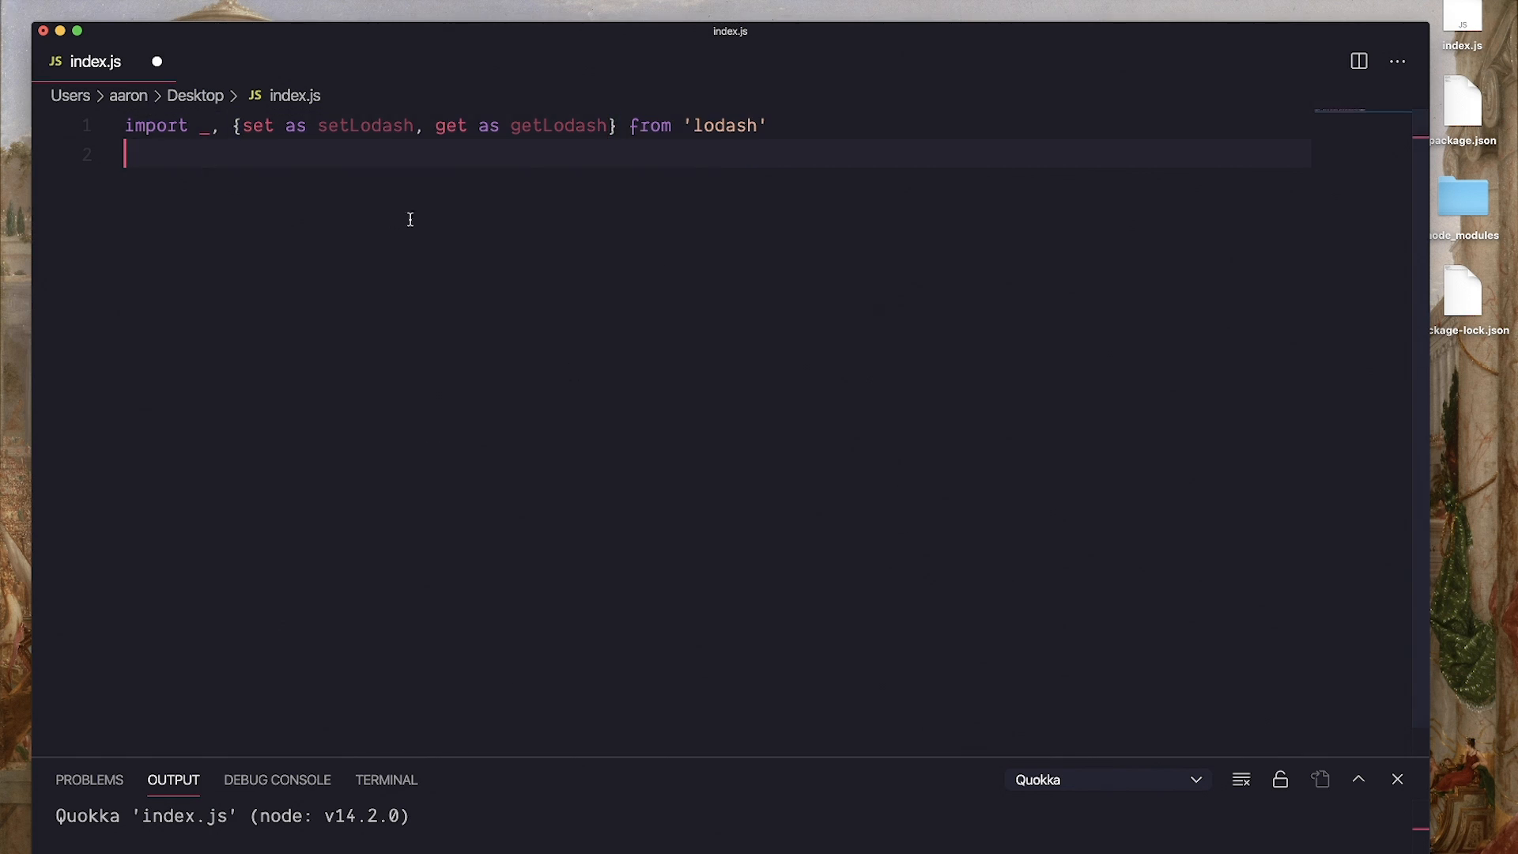
mouse_move(442, 161)
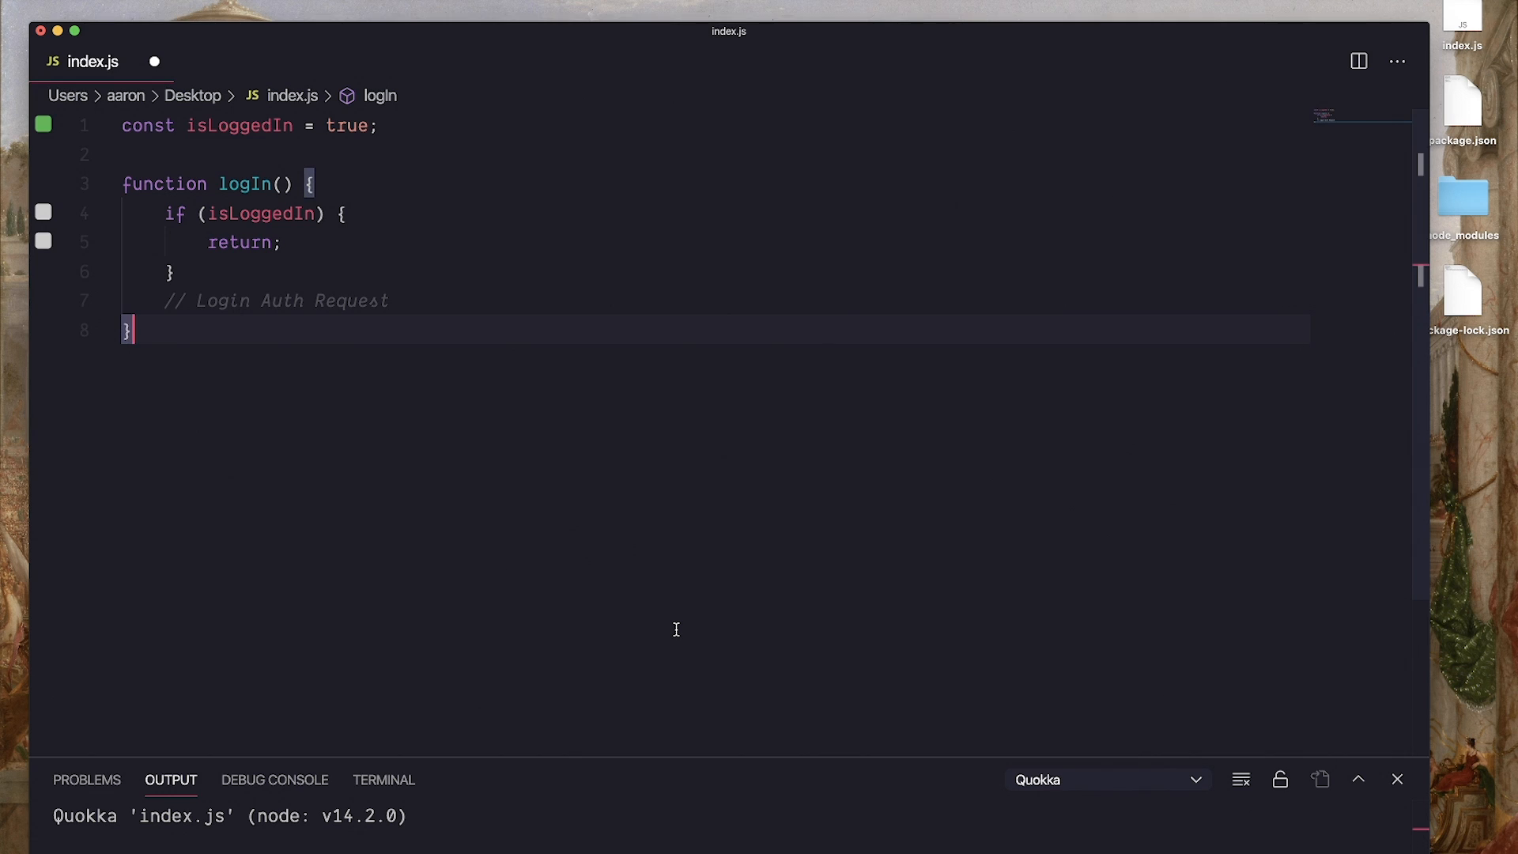
mouse_move(305, 258)
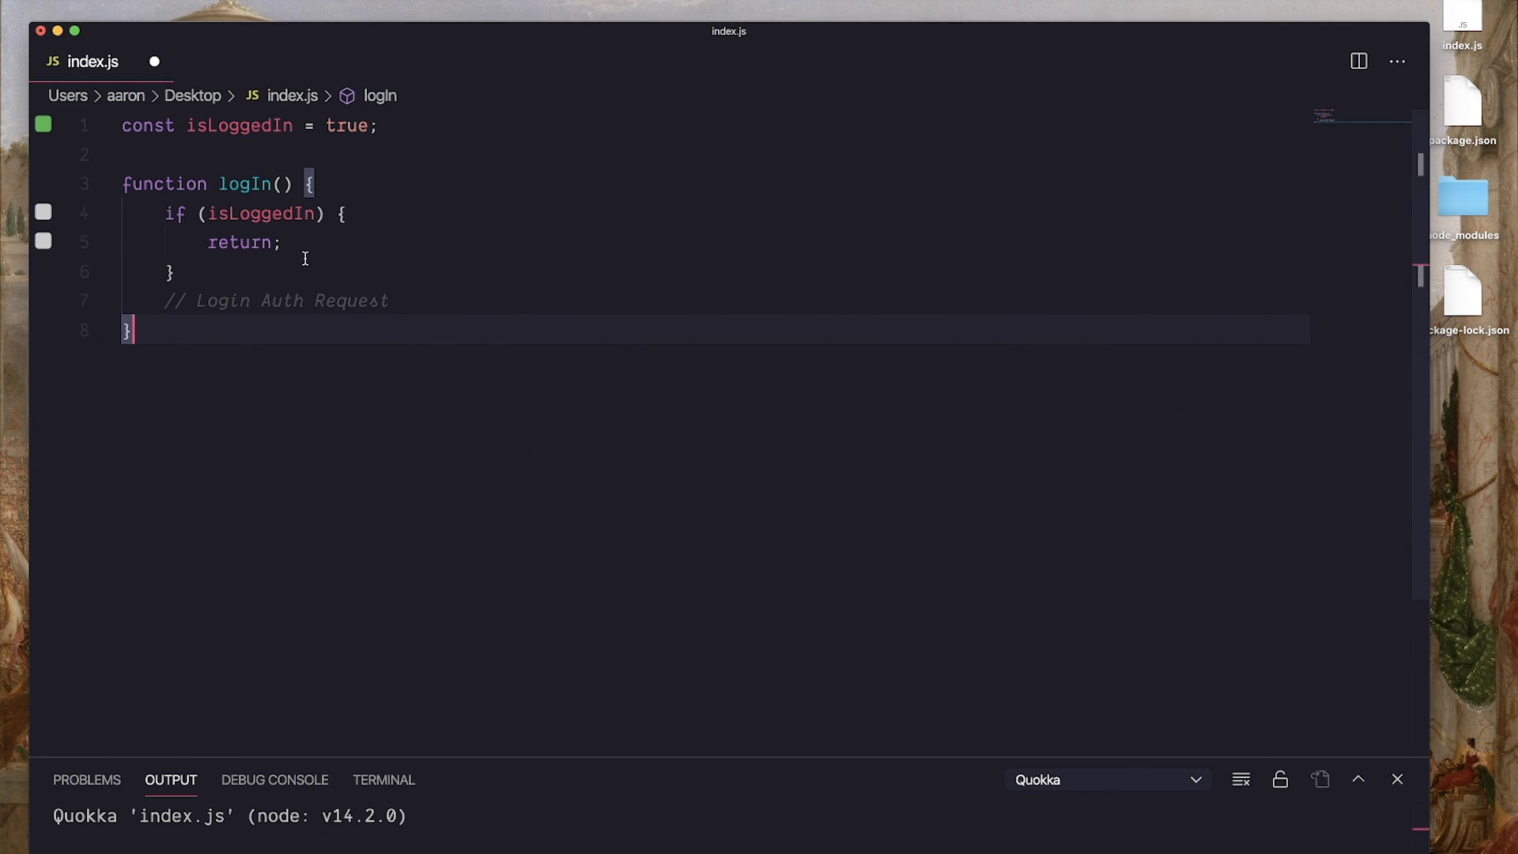
Move the early return onto the if line, drop the braces, then declare const paid = false;
double_click(260, 214)
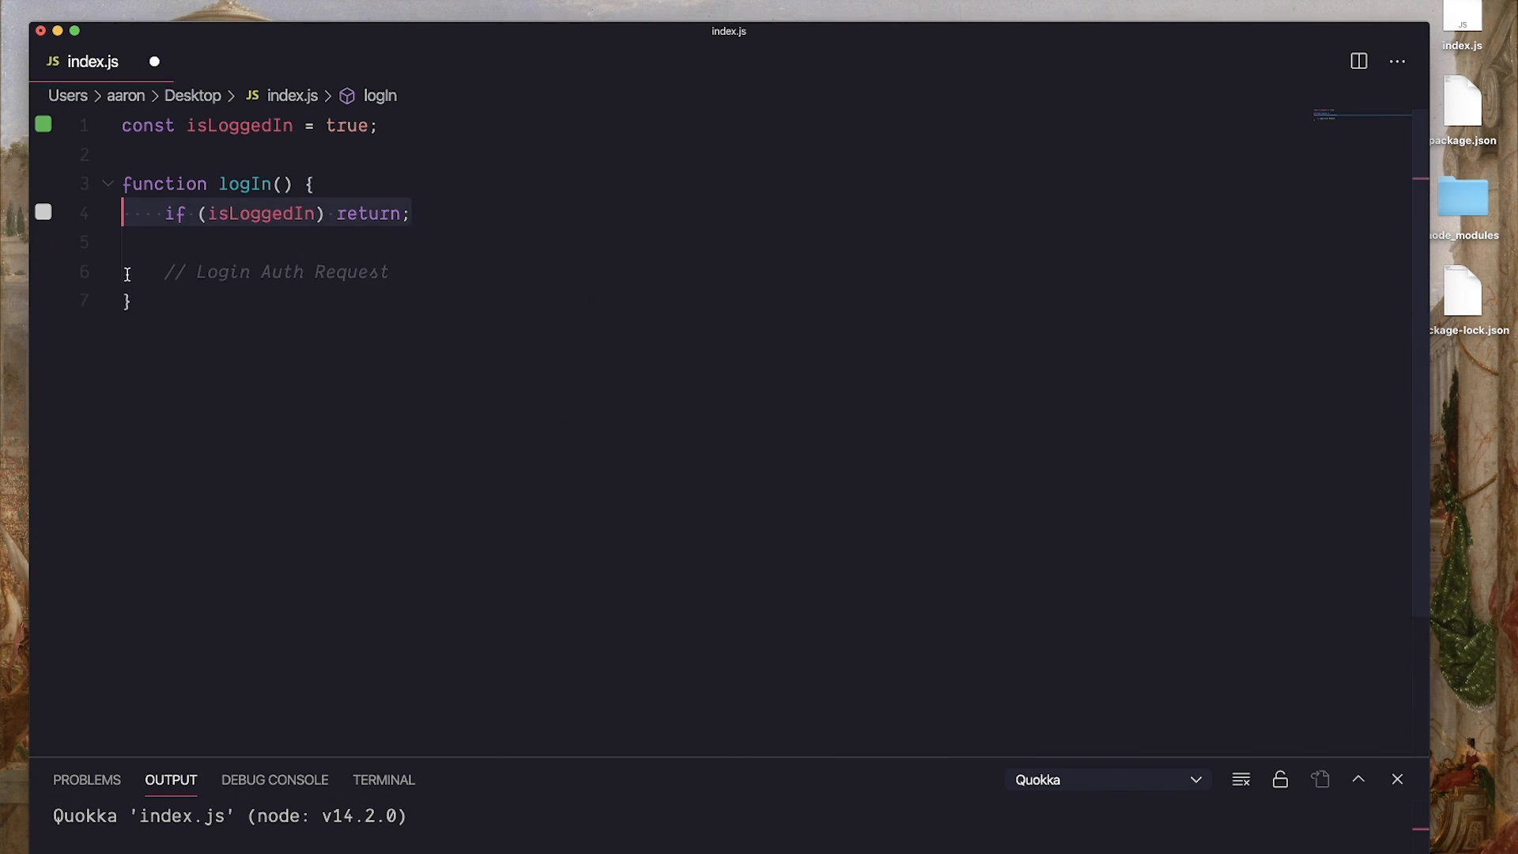
double_click(261, 213)
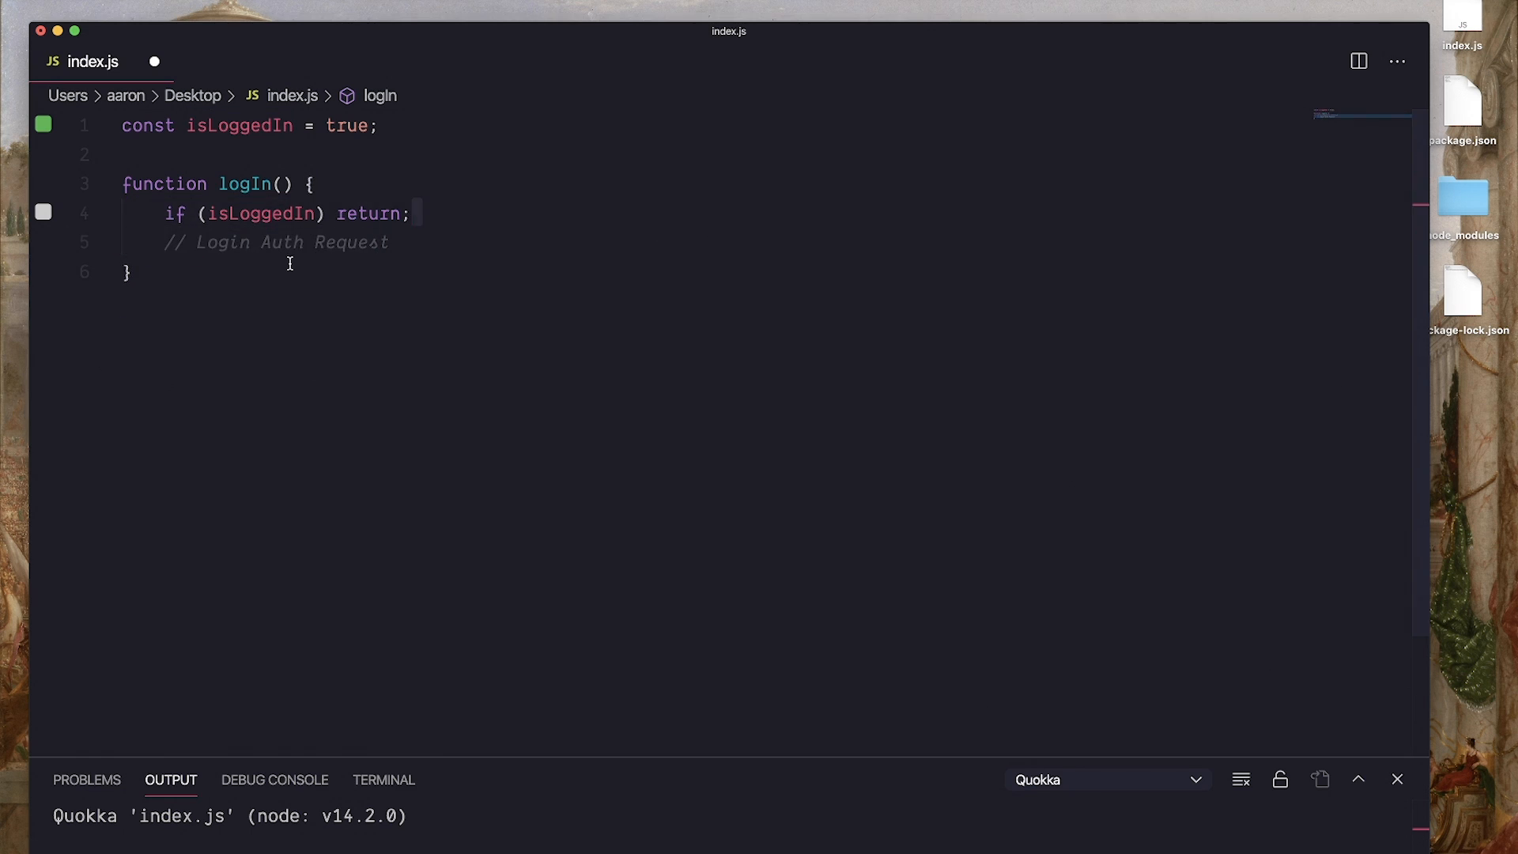
type("const paid = false;")
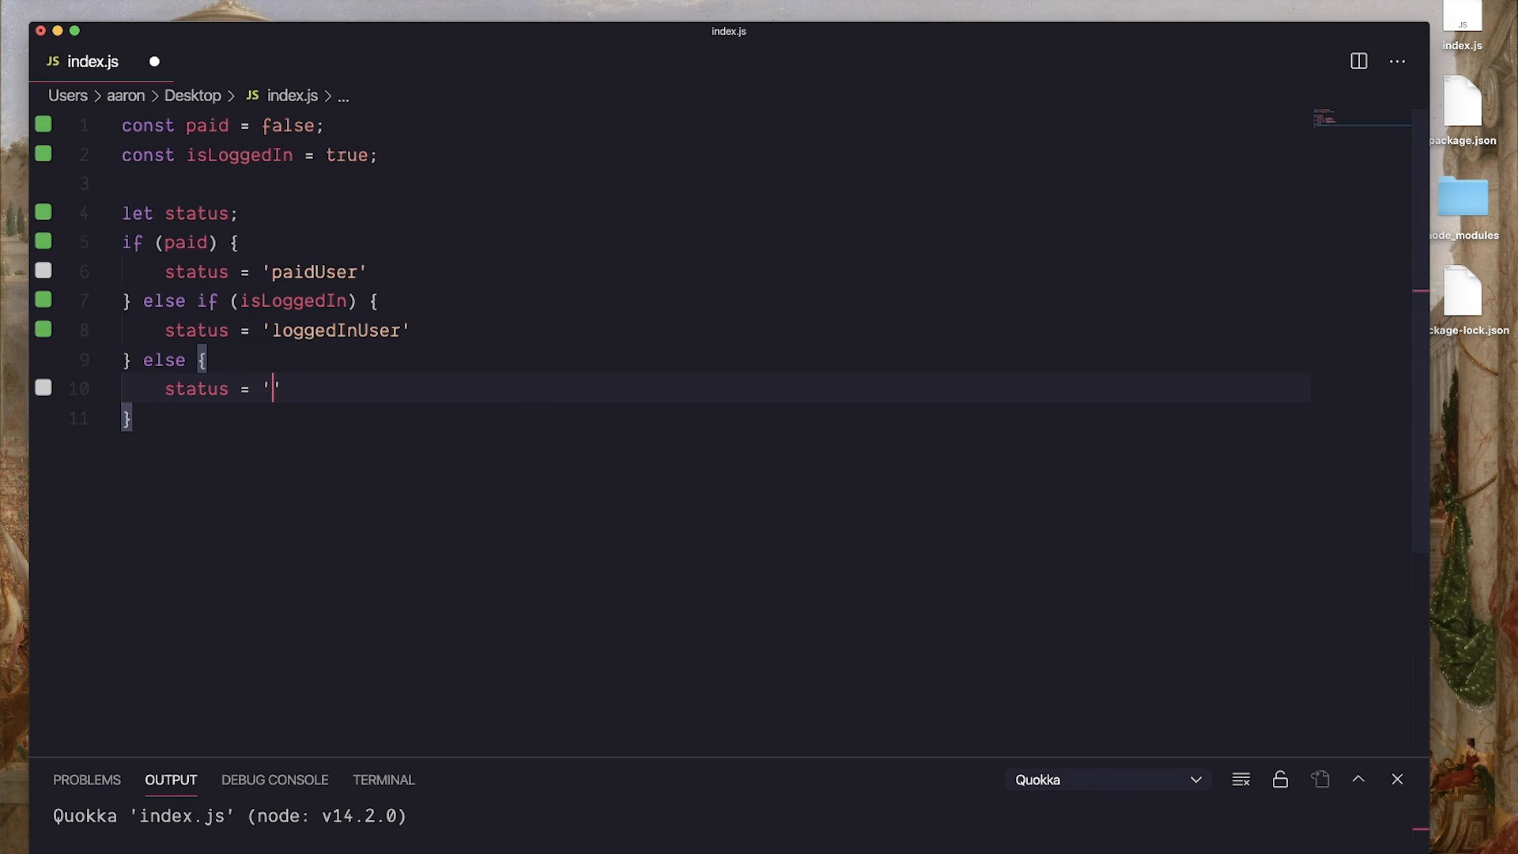
Assign 'notLoggedInUser' as the status in the final else branch
type("notLoggedInUser")
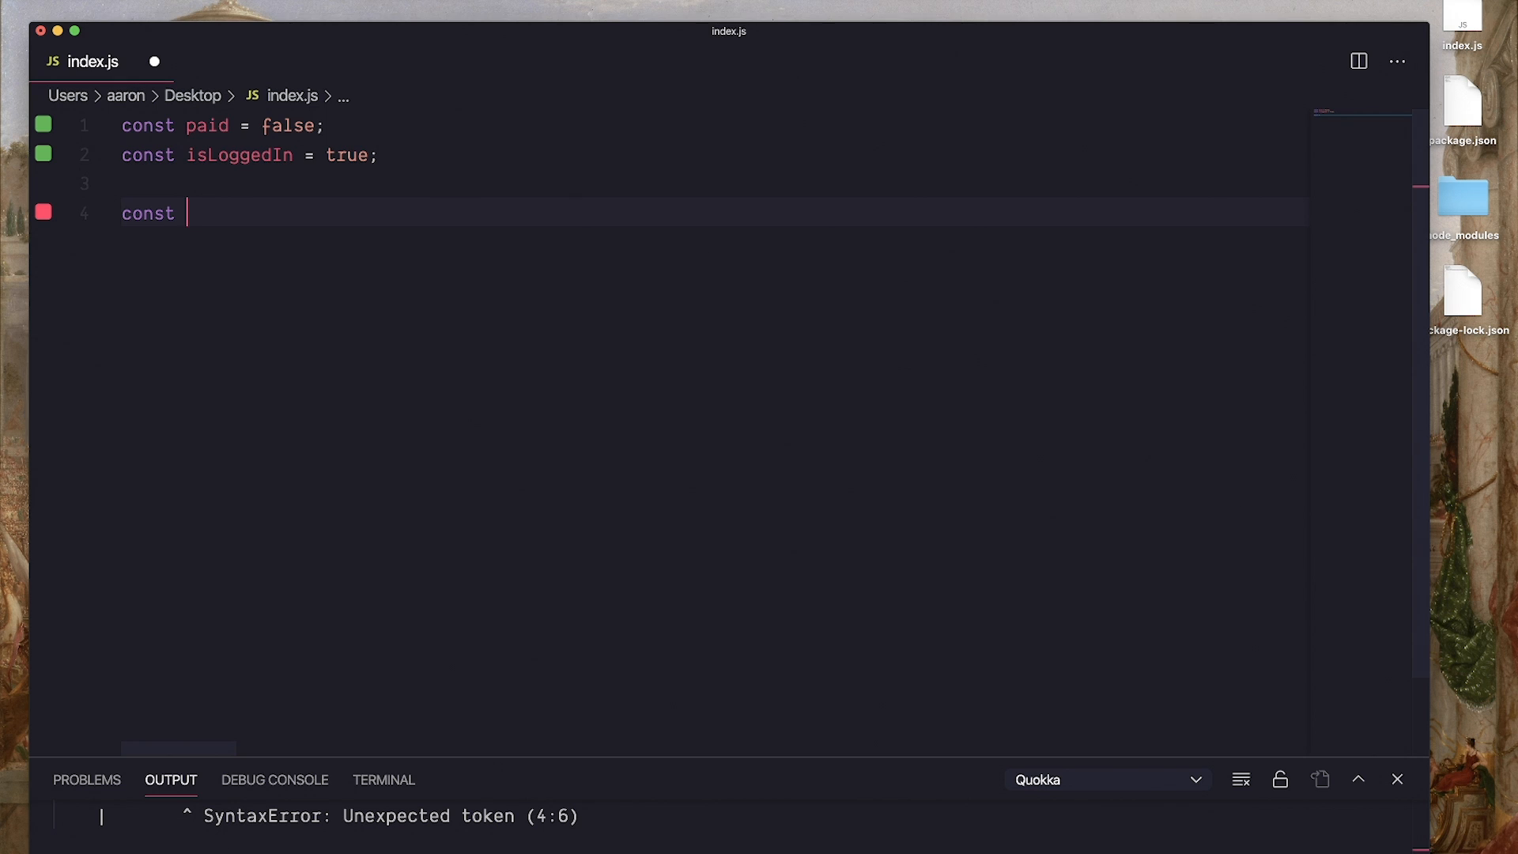
Write status = paid ? 'isPaid' : 'notPaid'; as a simple ternary
type("status =")
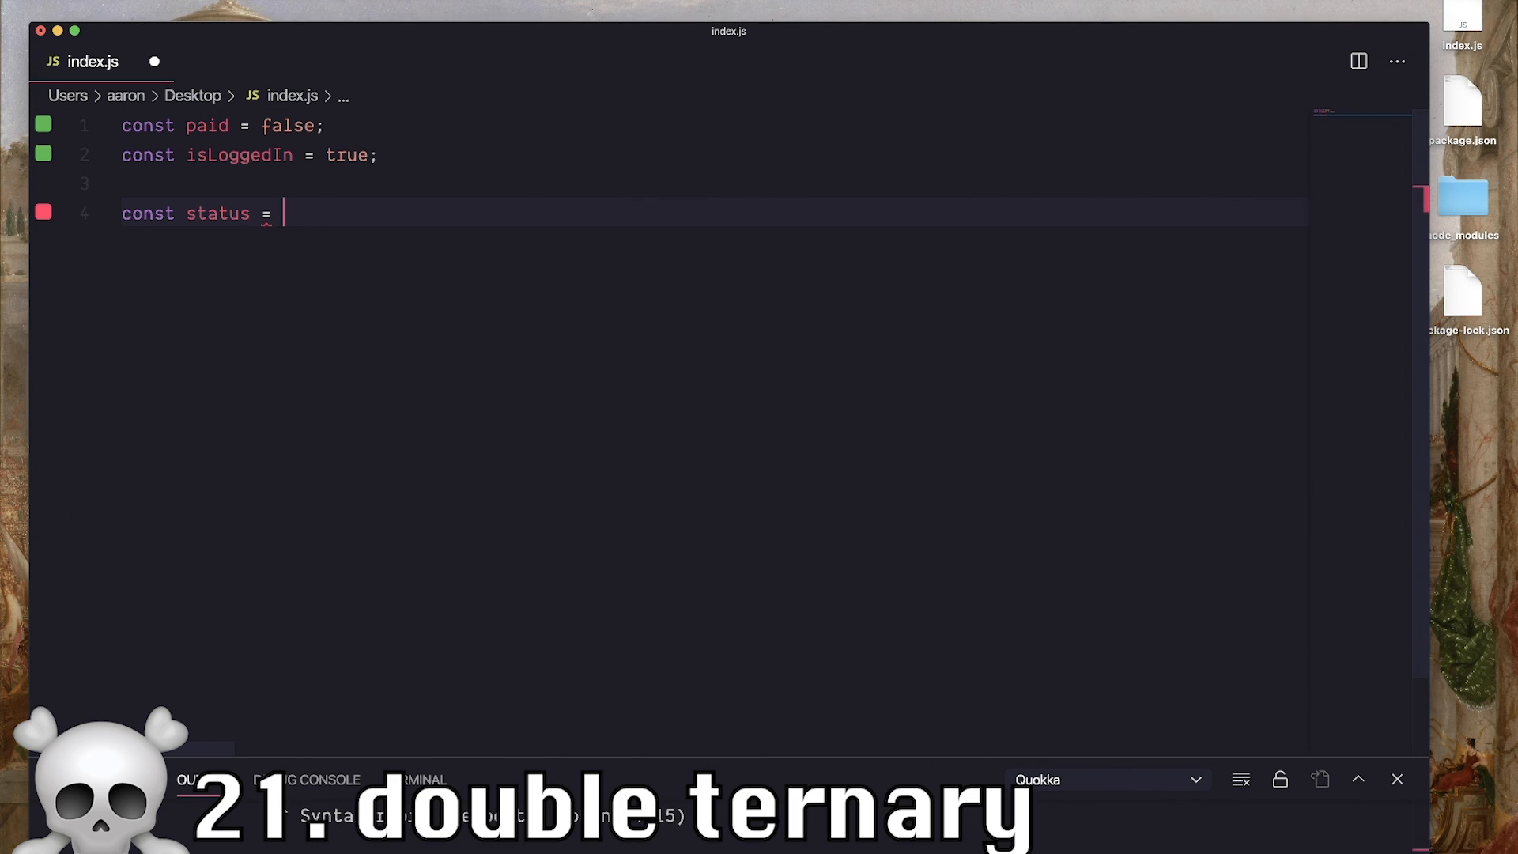
type("paid ? 'is")
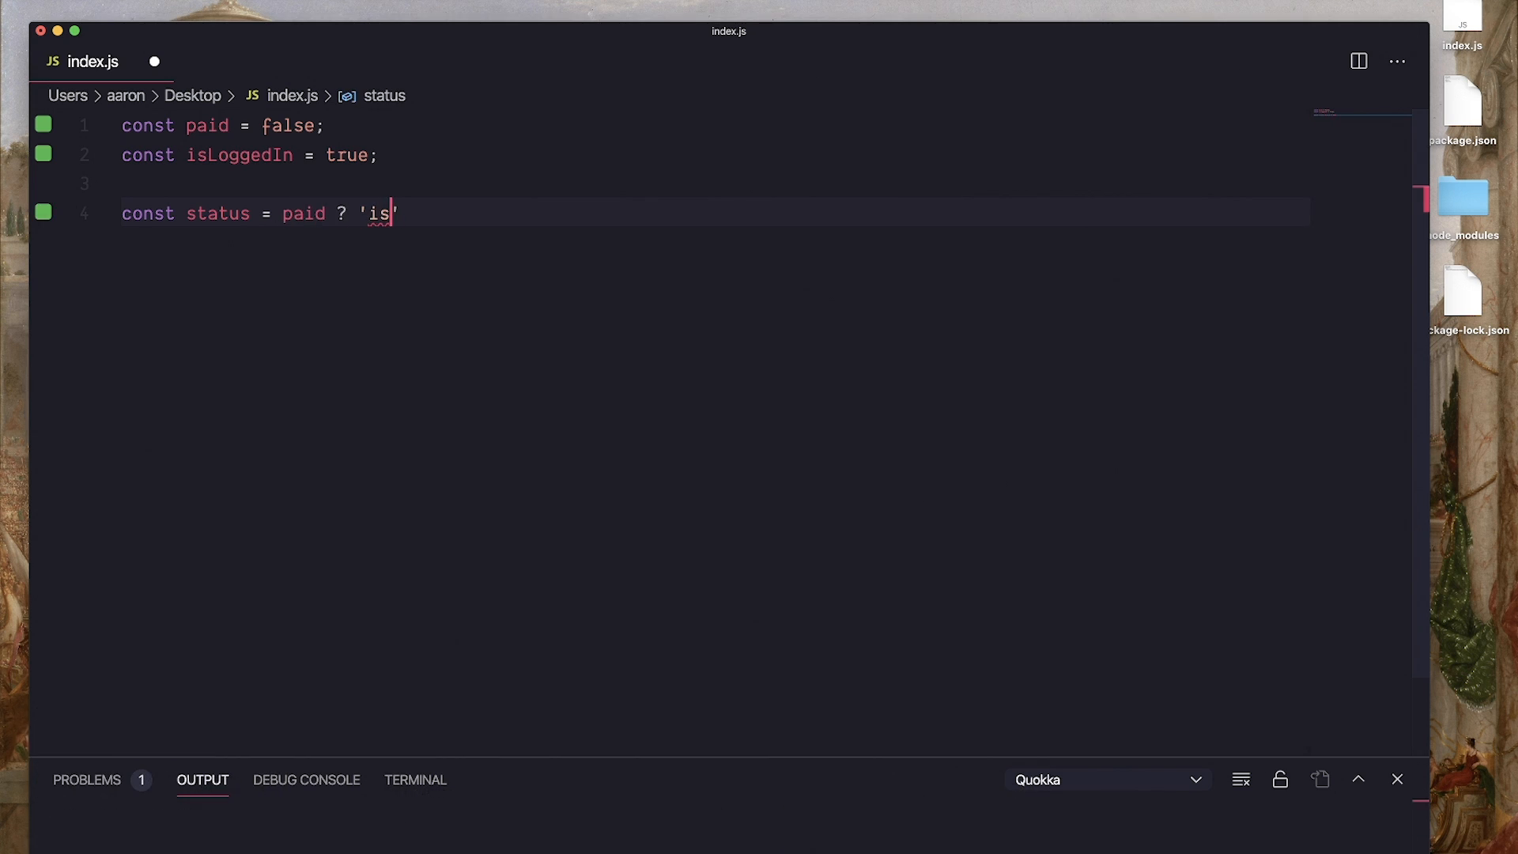
type("Paid' : '")
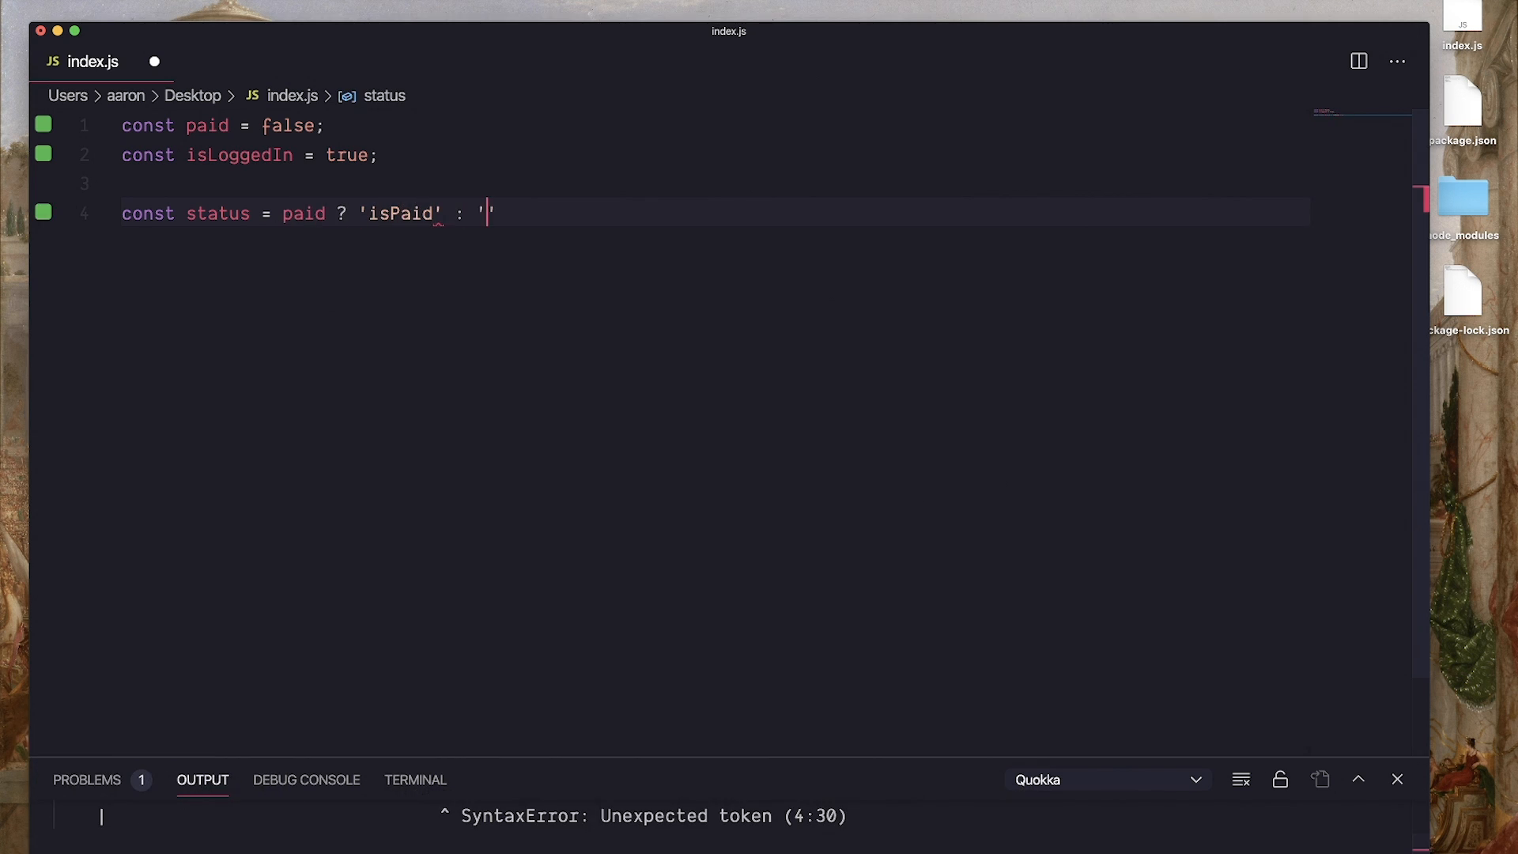
type("notPaid';")
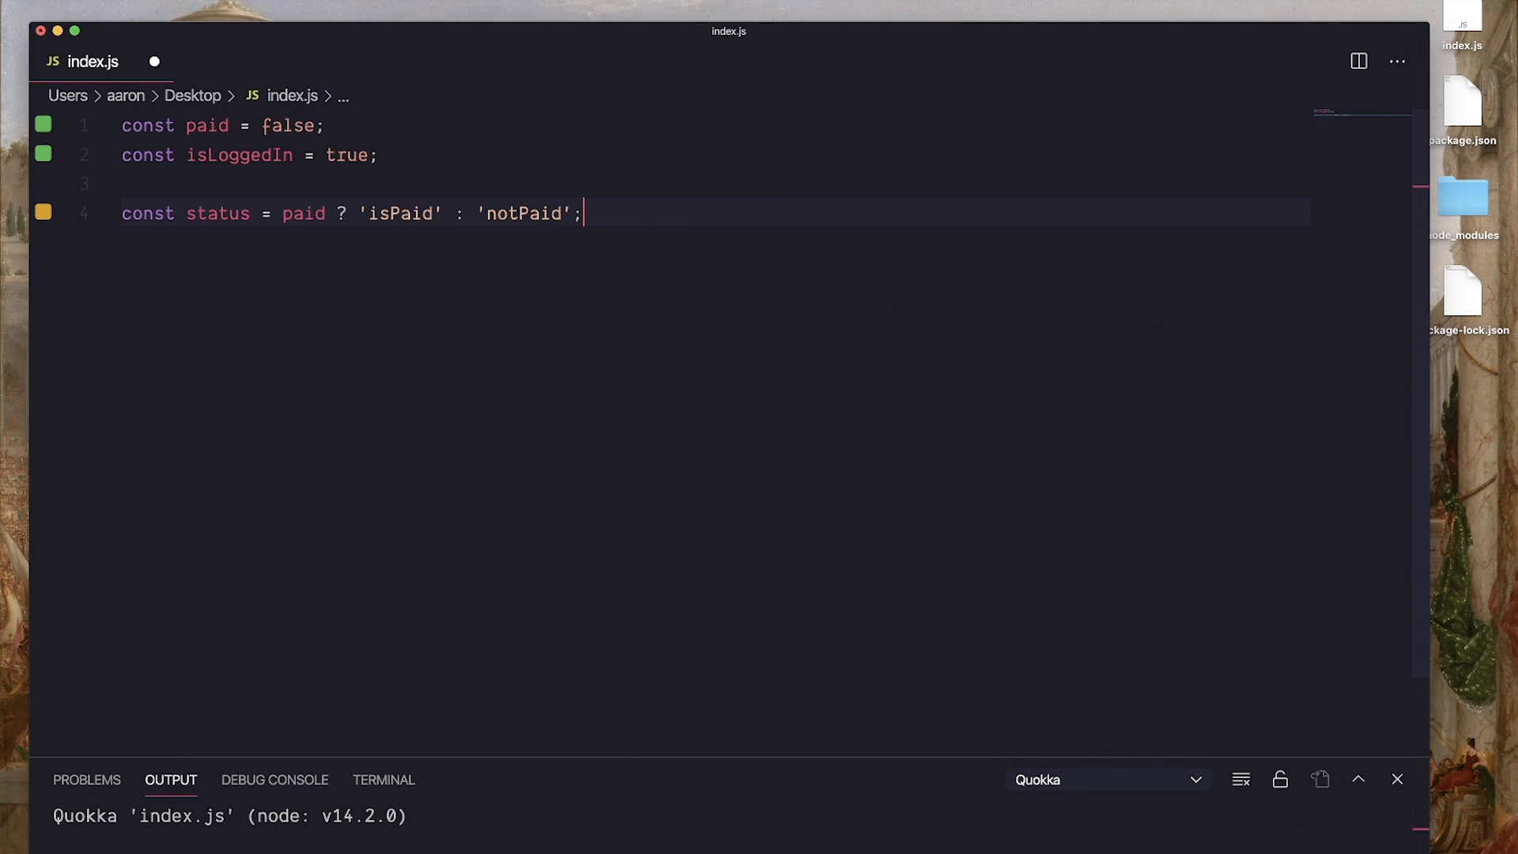
Rework it into paid ? 'isPaid' : isLoggedIn ? 'isLoggedIn' : 'notLoggedIn'
left_click(562, 214)
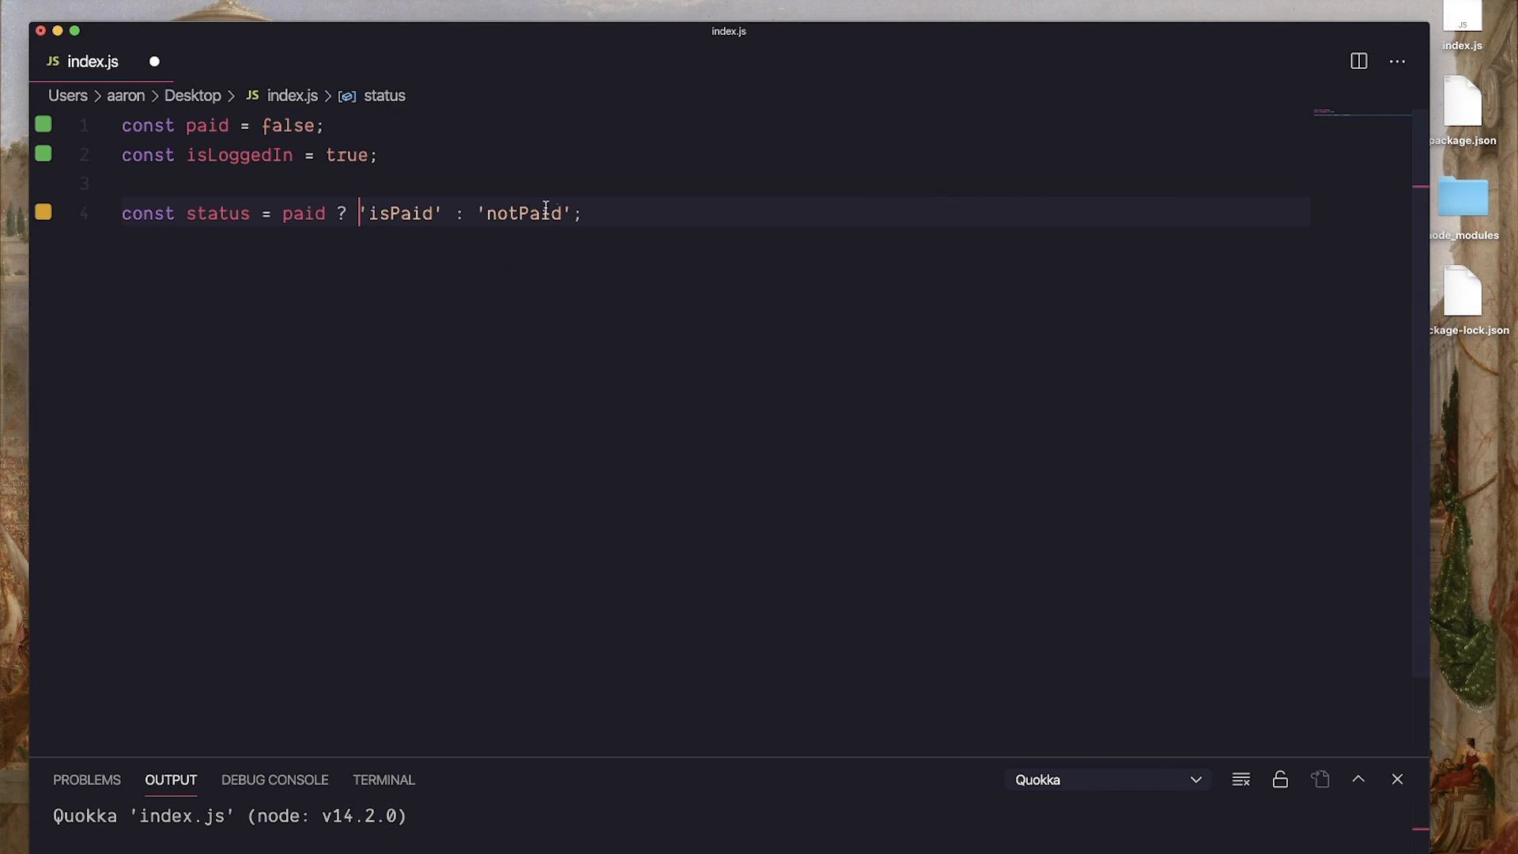
key("Backspace")
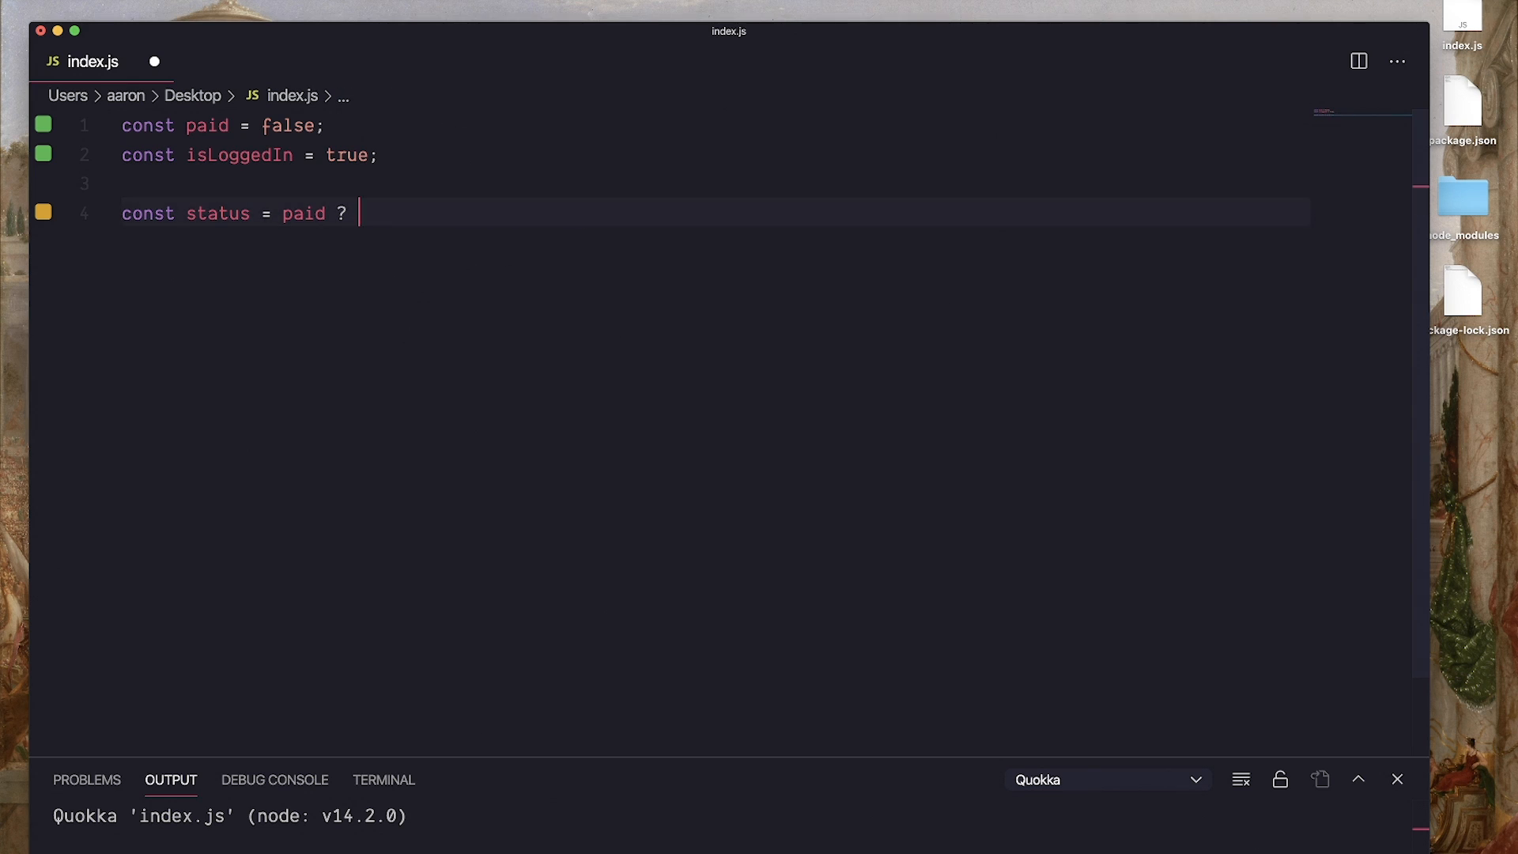
type("'is")
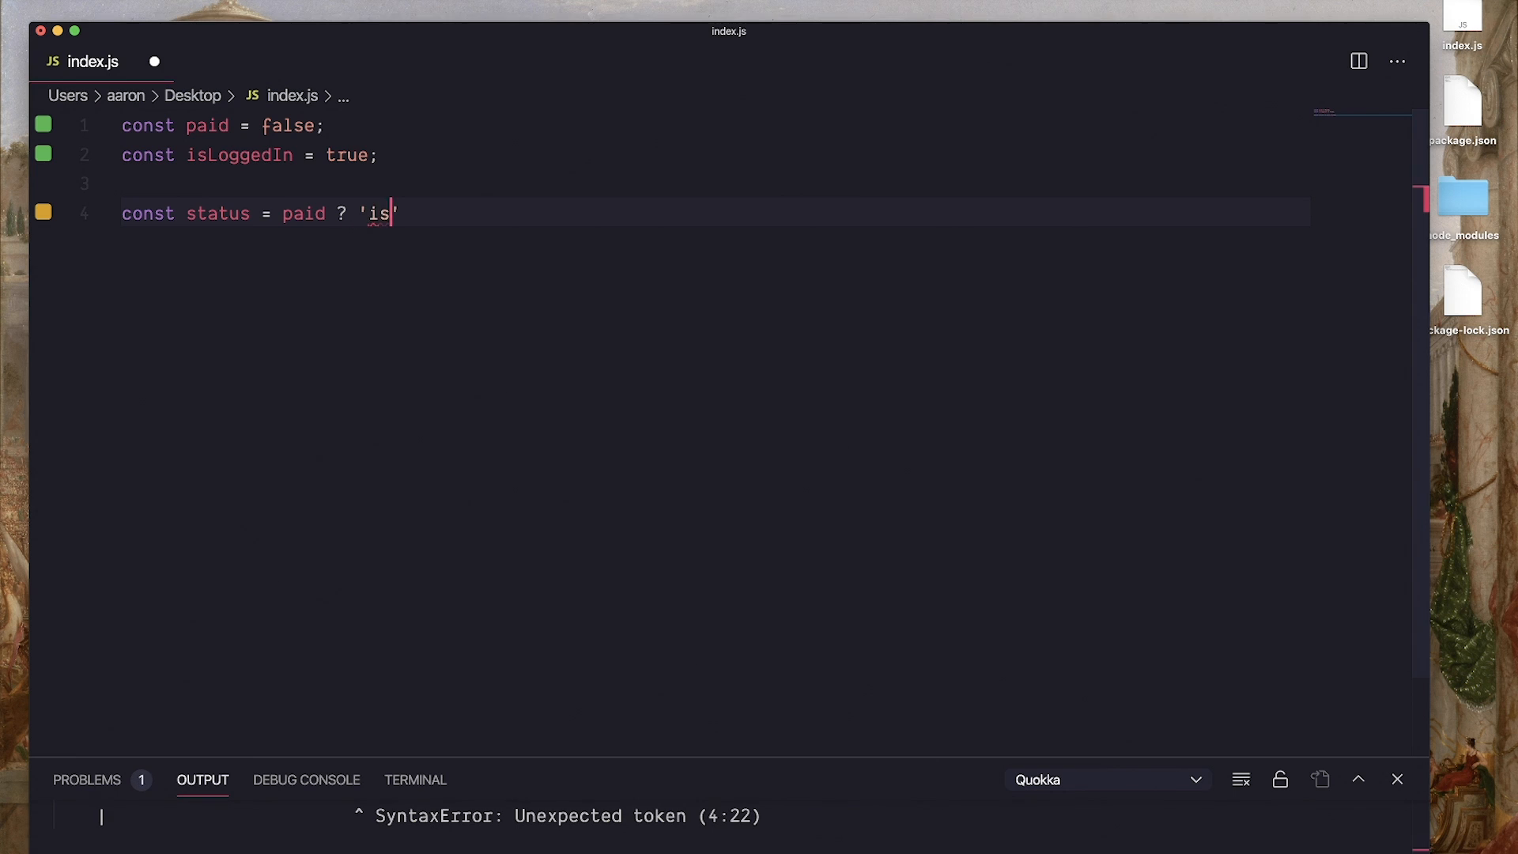
type("Paid' :")
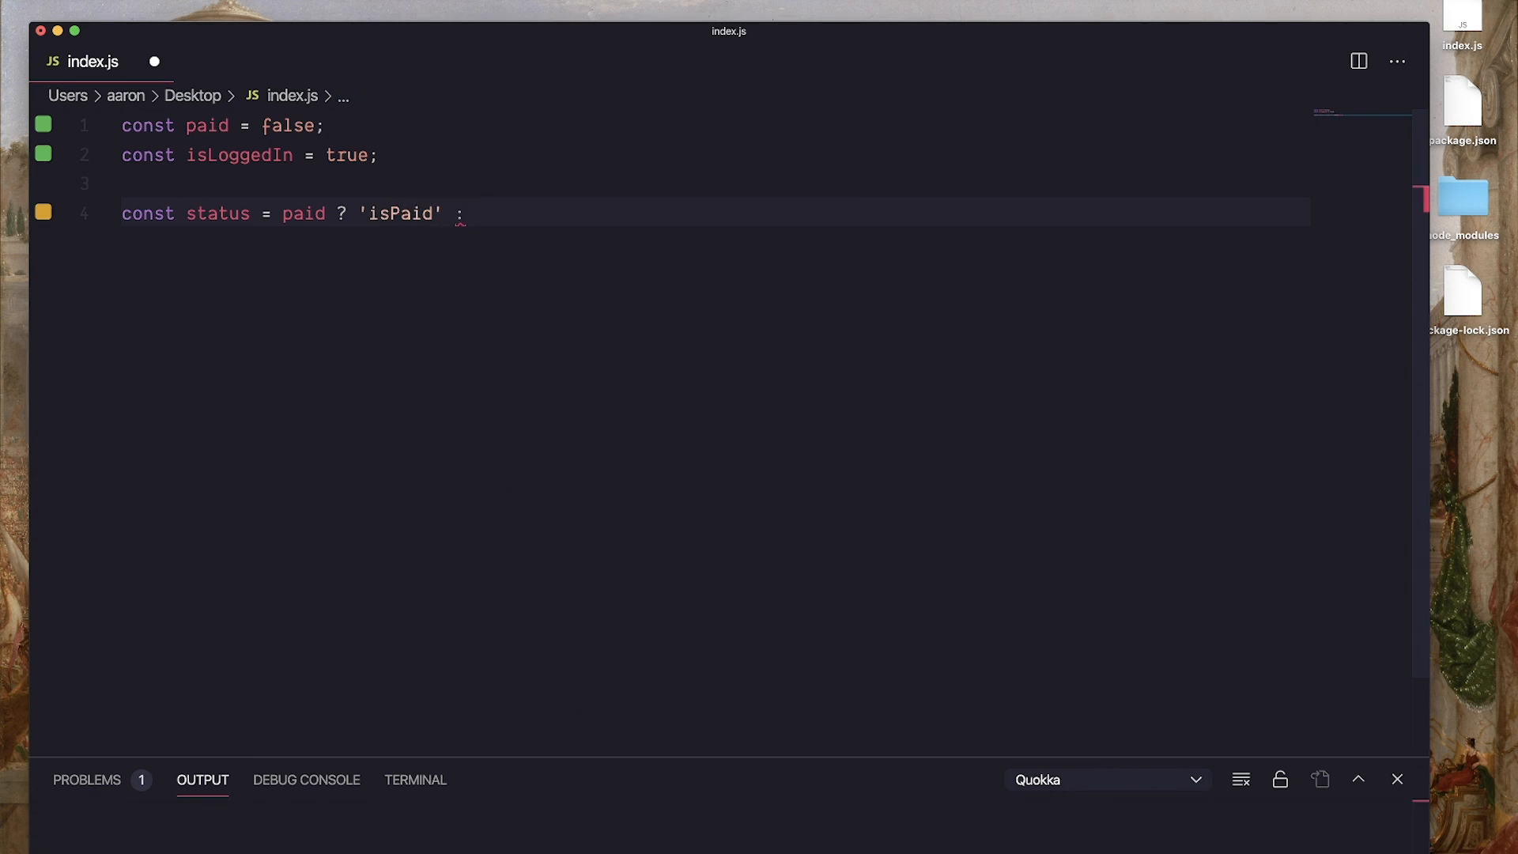
type("isLog")
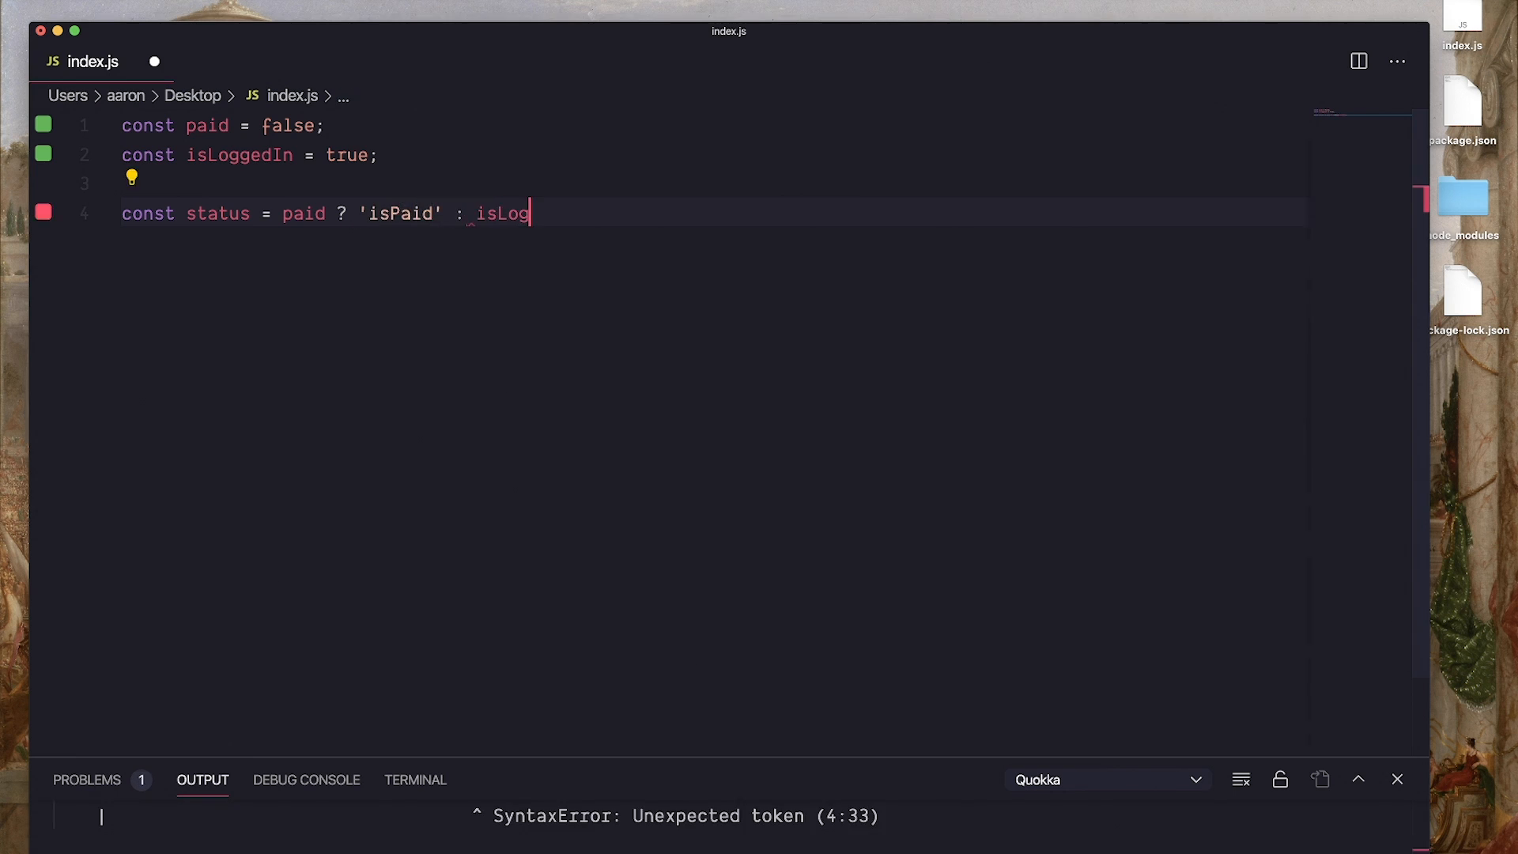
type("gedIN")
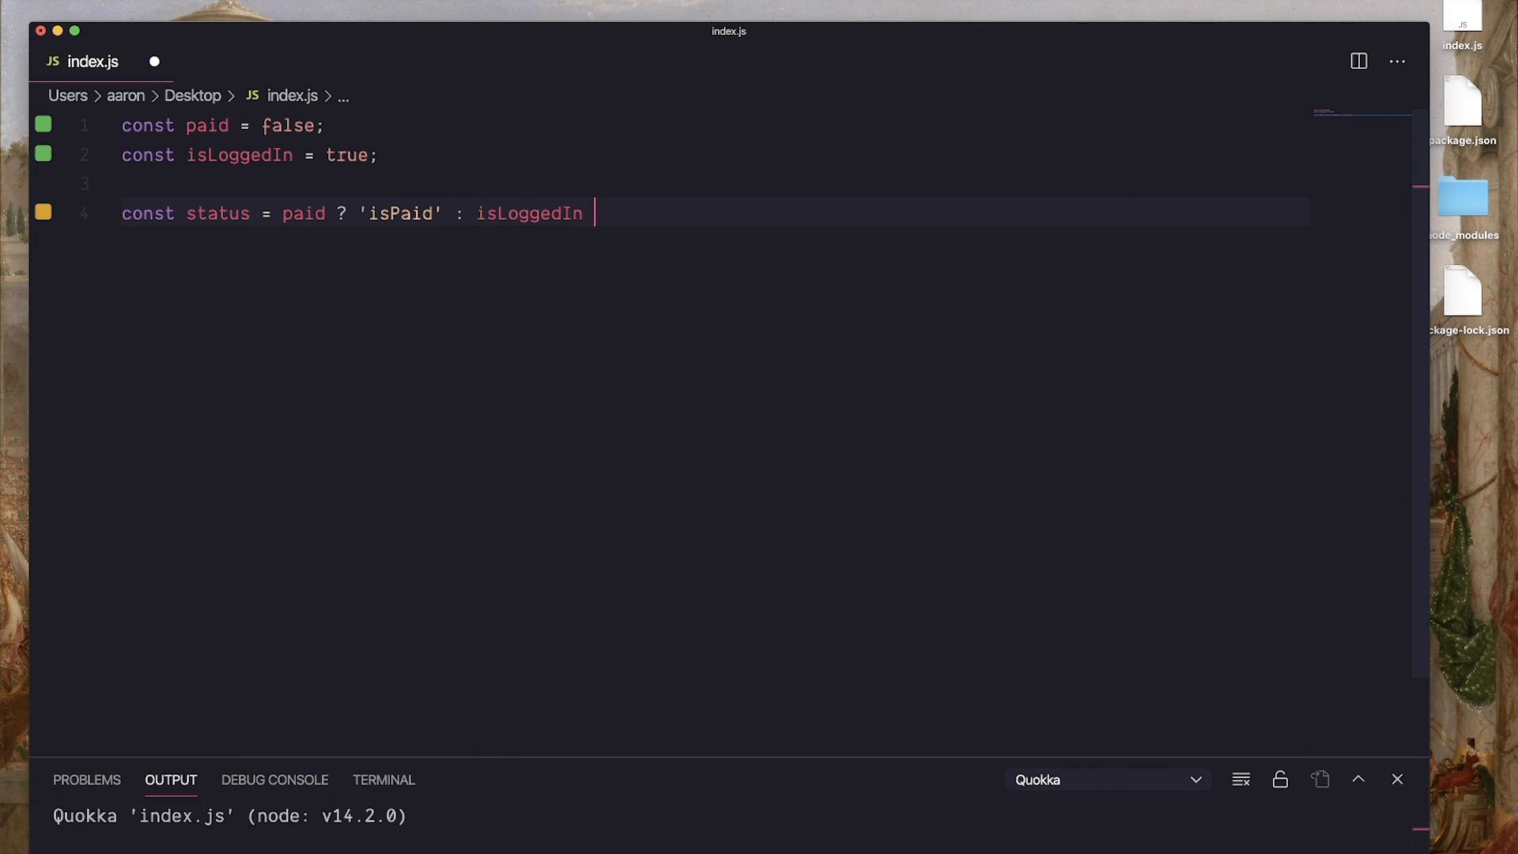
type("? 'isL")
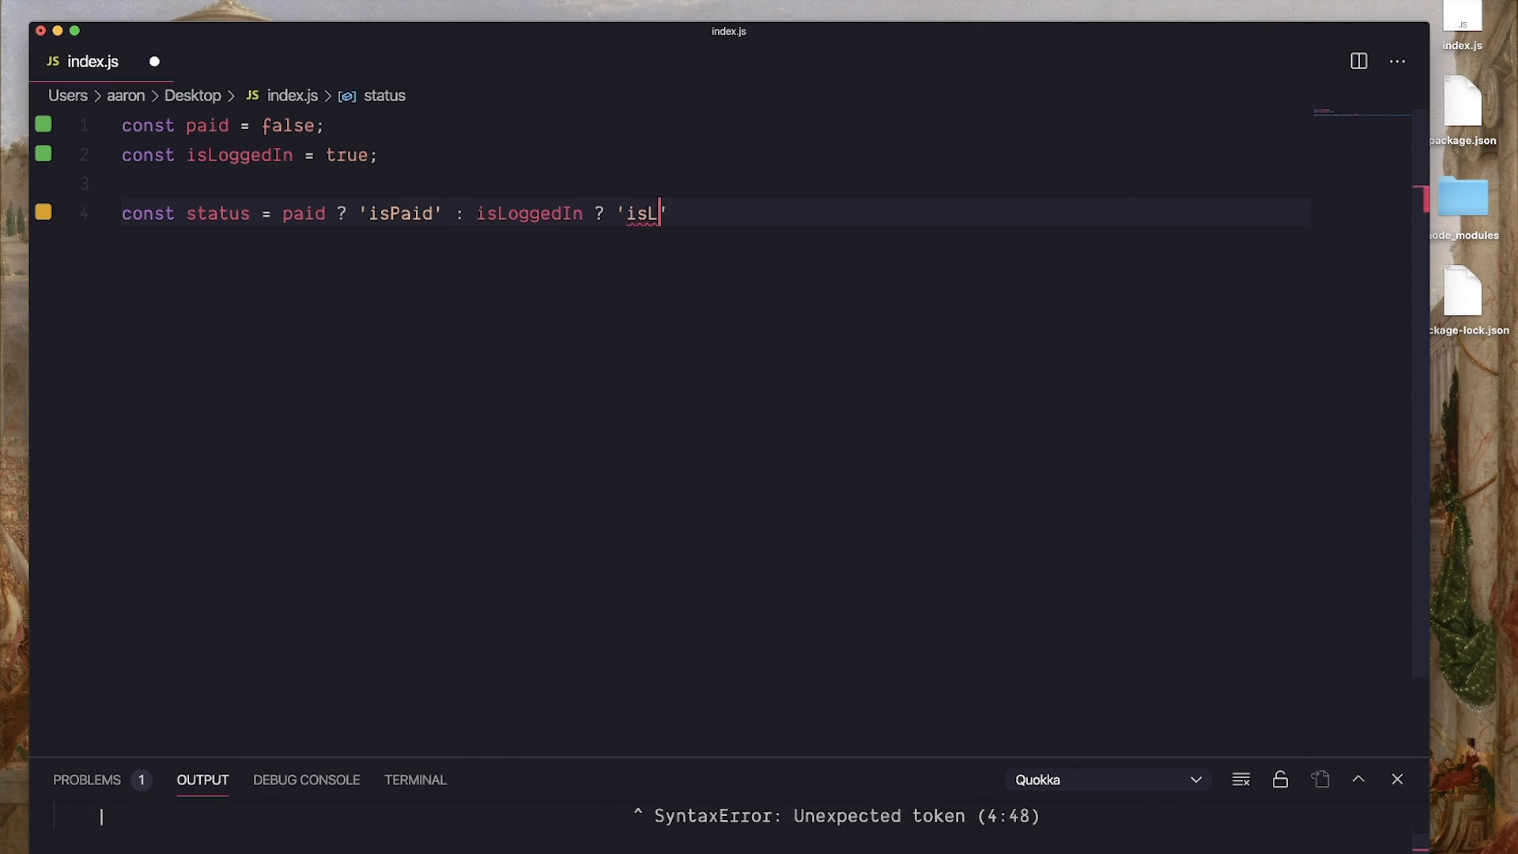
type("oggedIn")
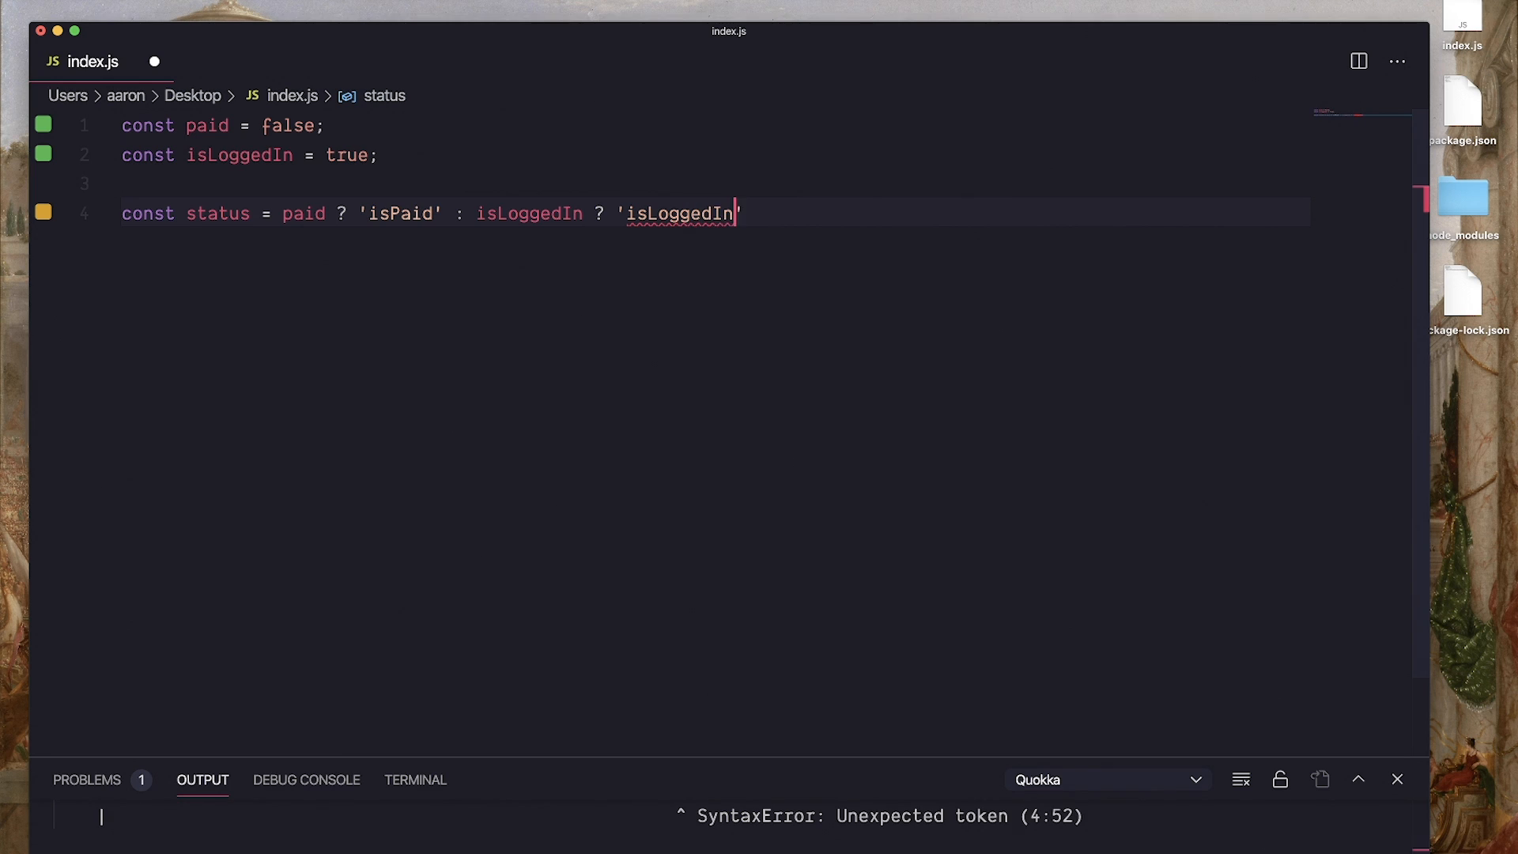
type(": ''")
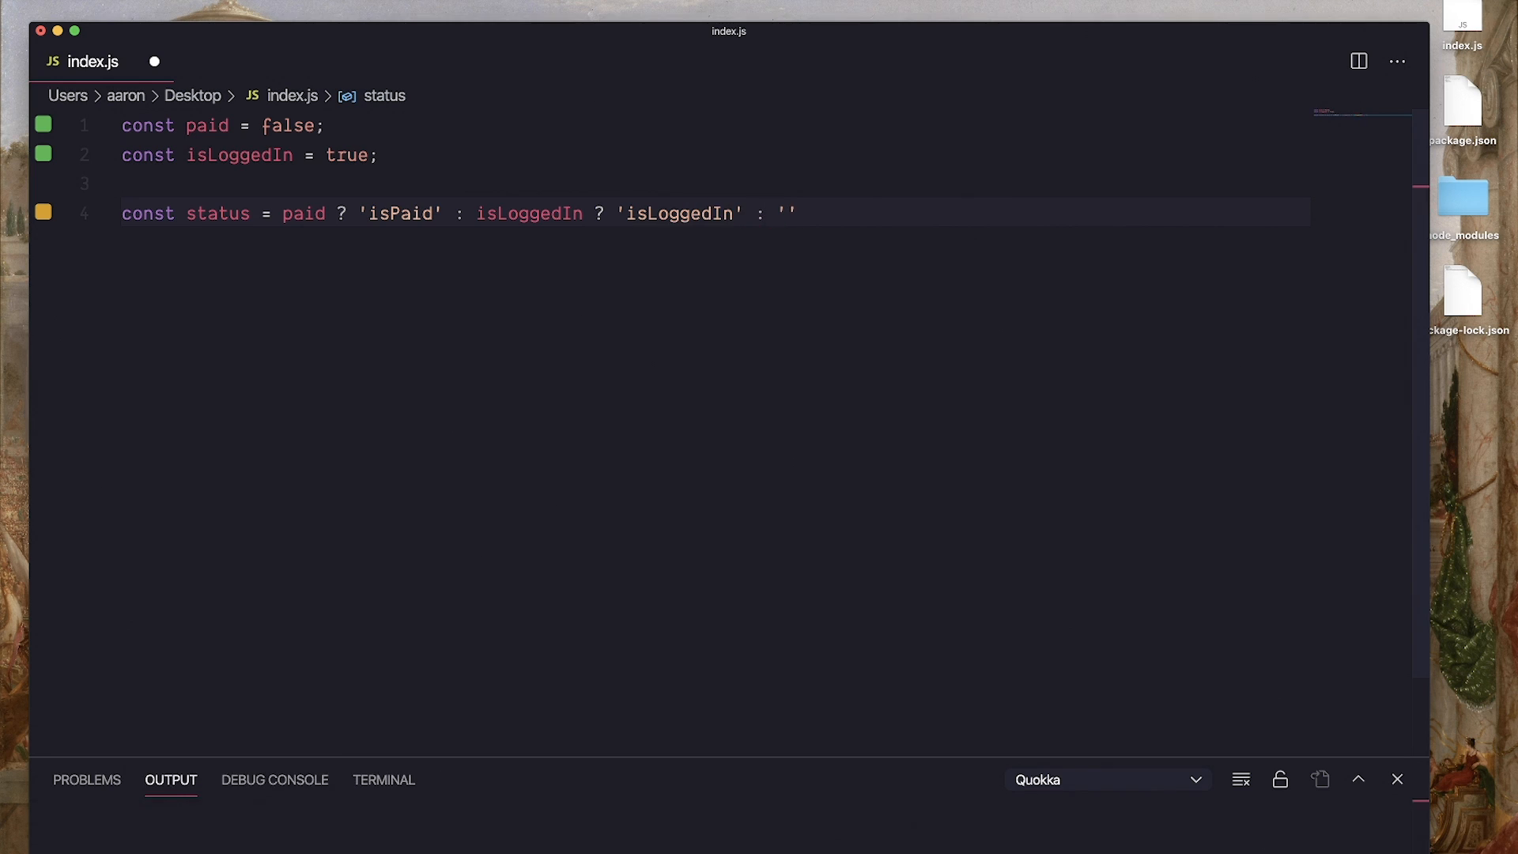
type("notLogggedIn")
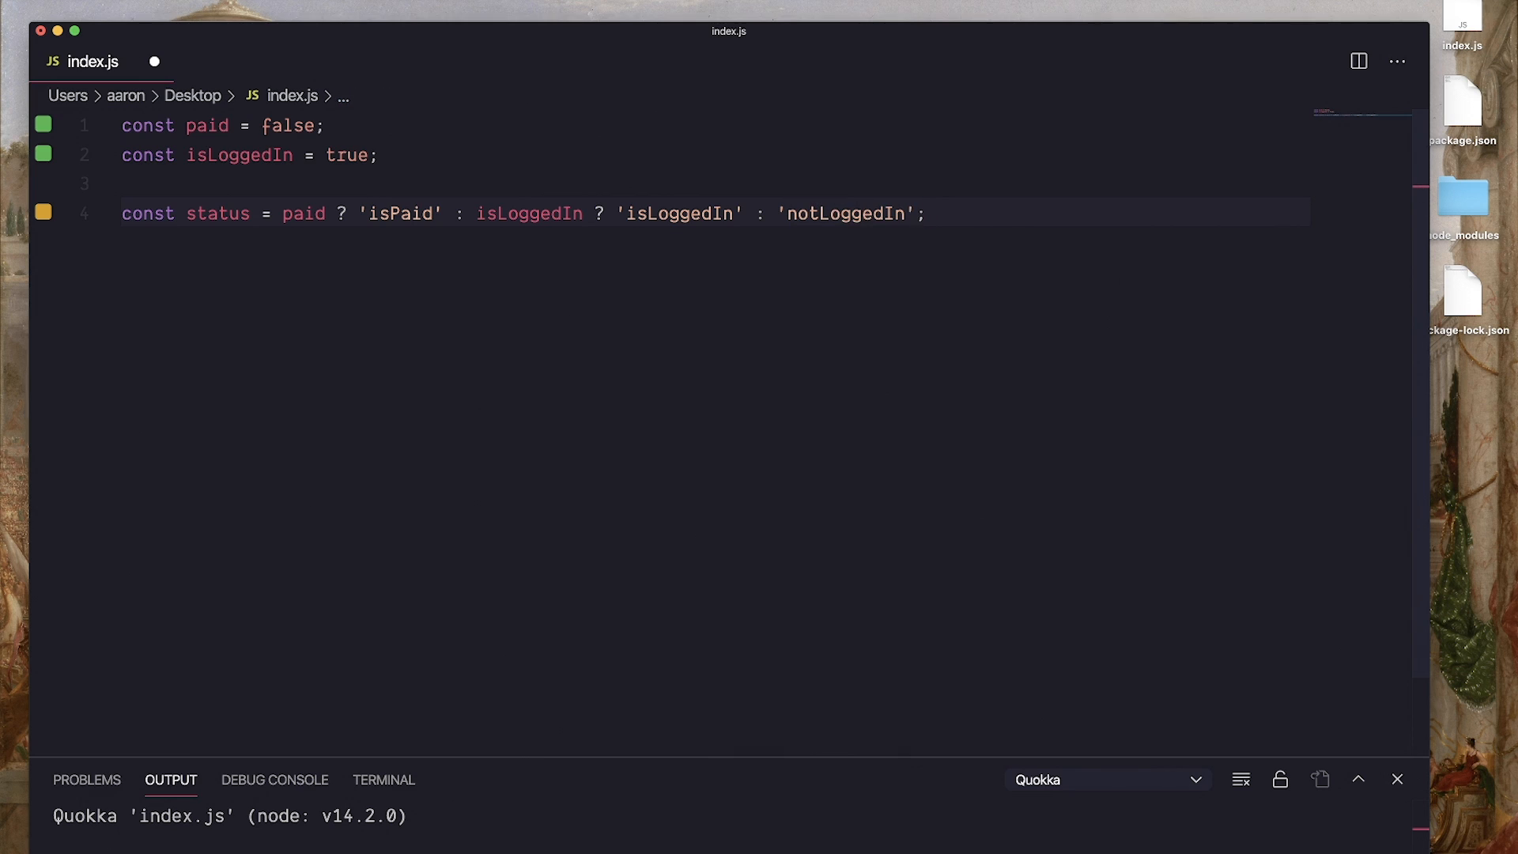
Highlight isPaid and the two question marks to explain the nested ternary
left_click(714, 213)
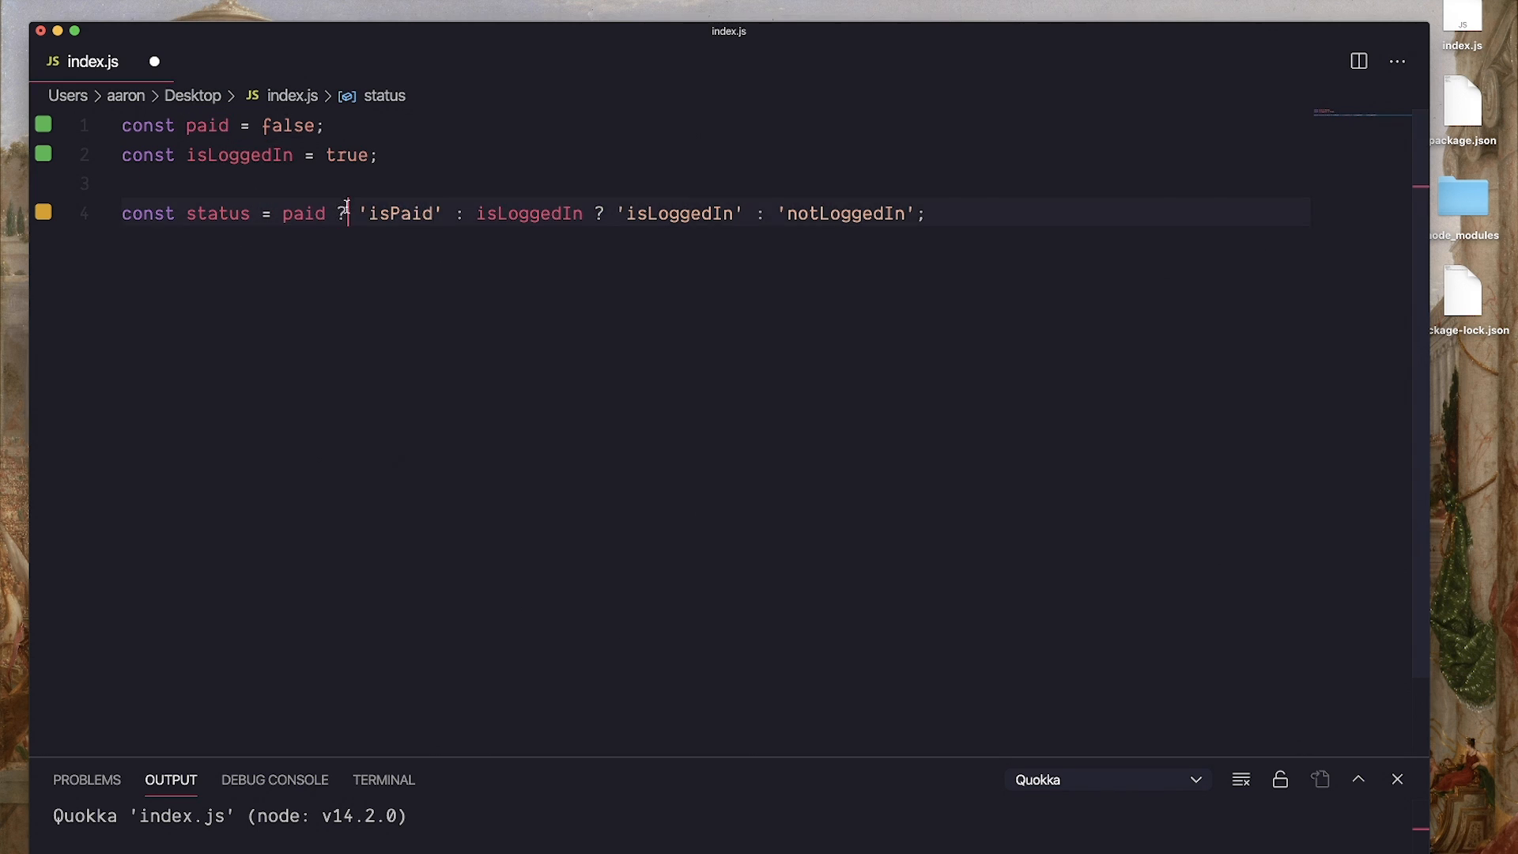
double_click(400, 213)
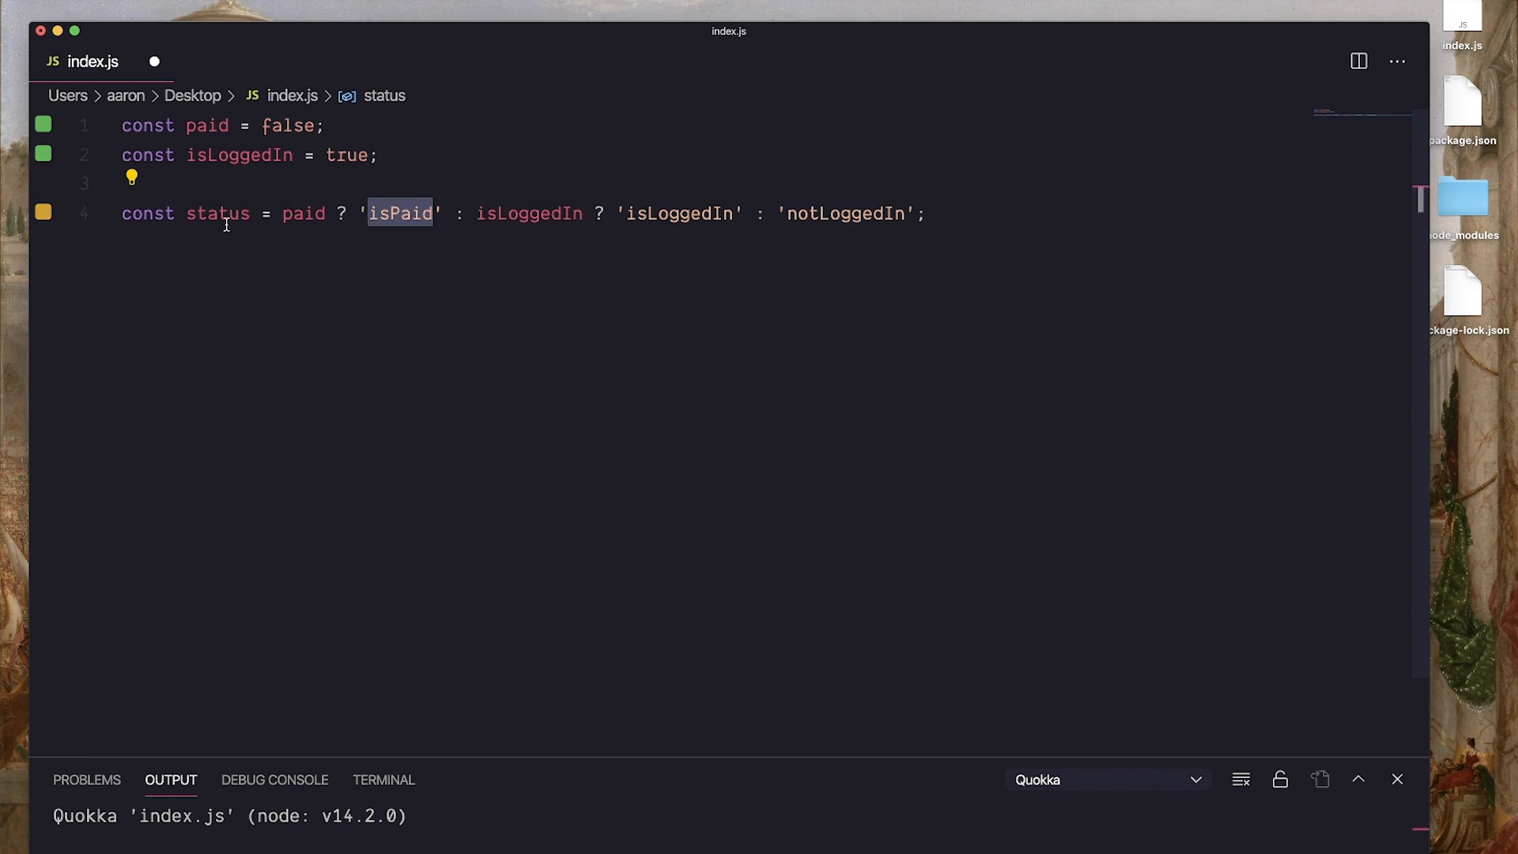
double_click(218, 213)
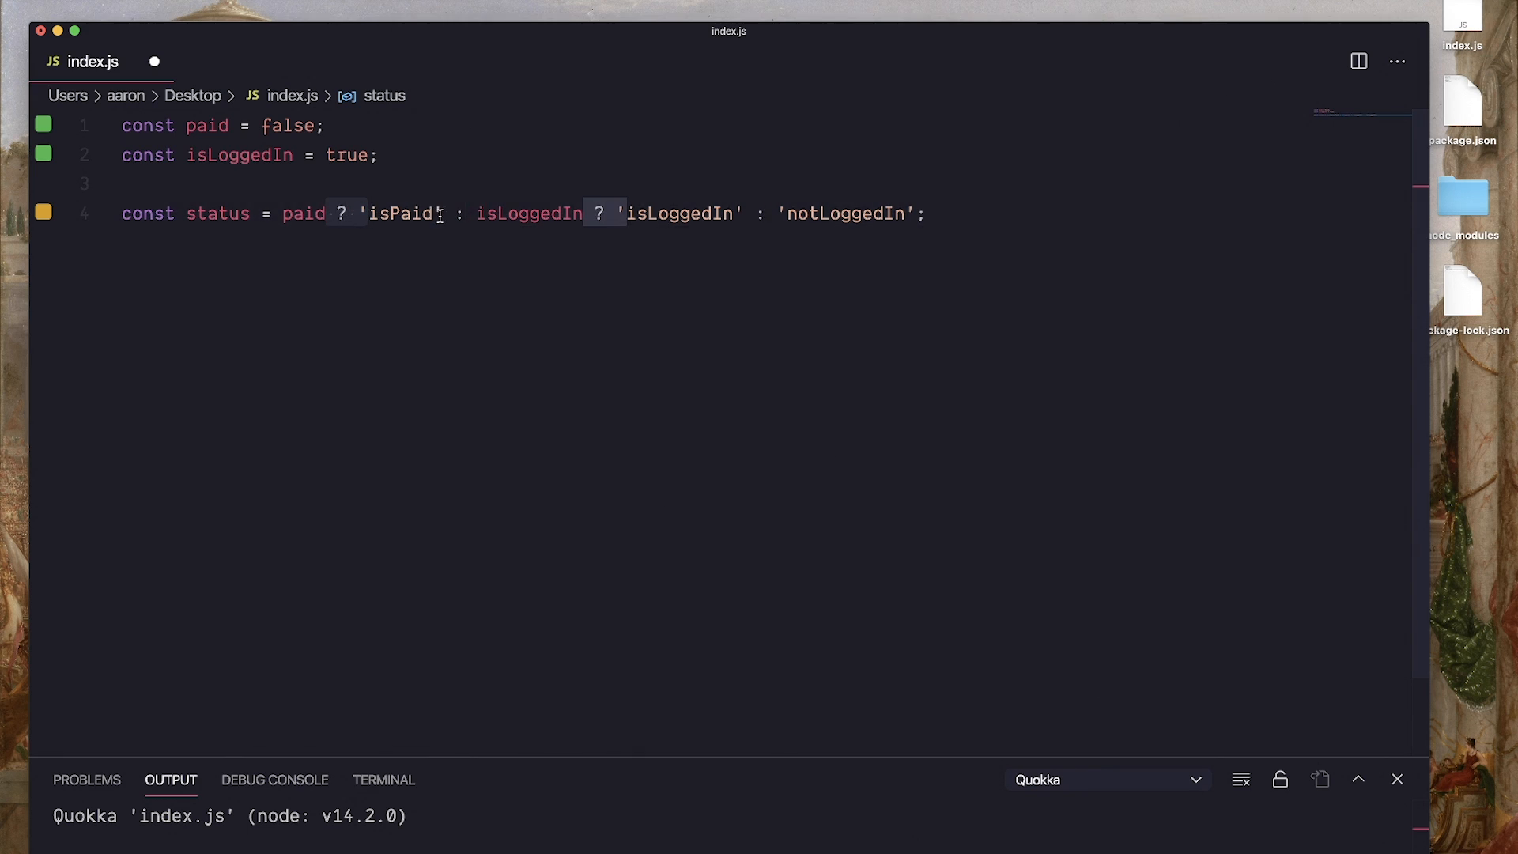
left_click(482, 214)
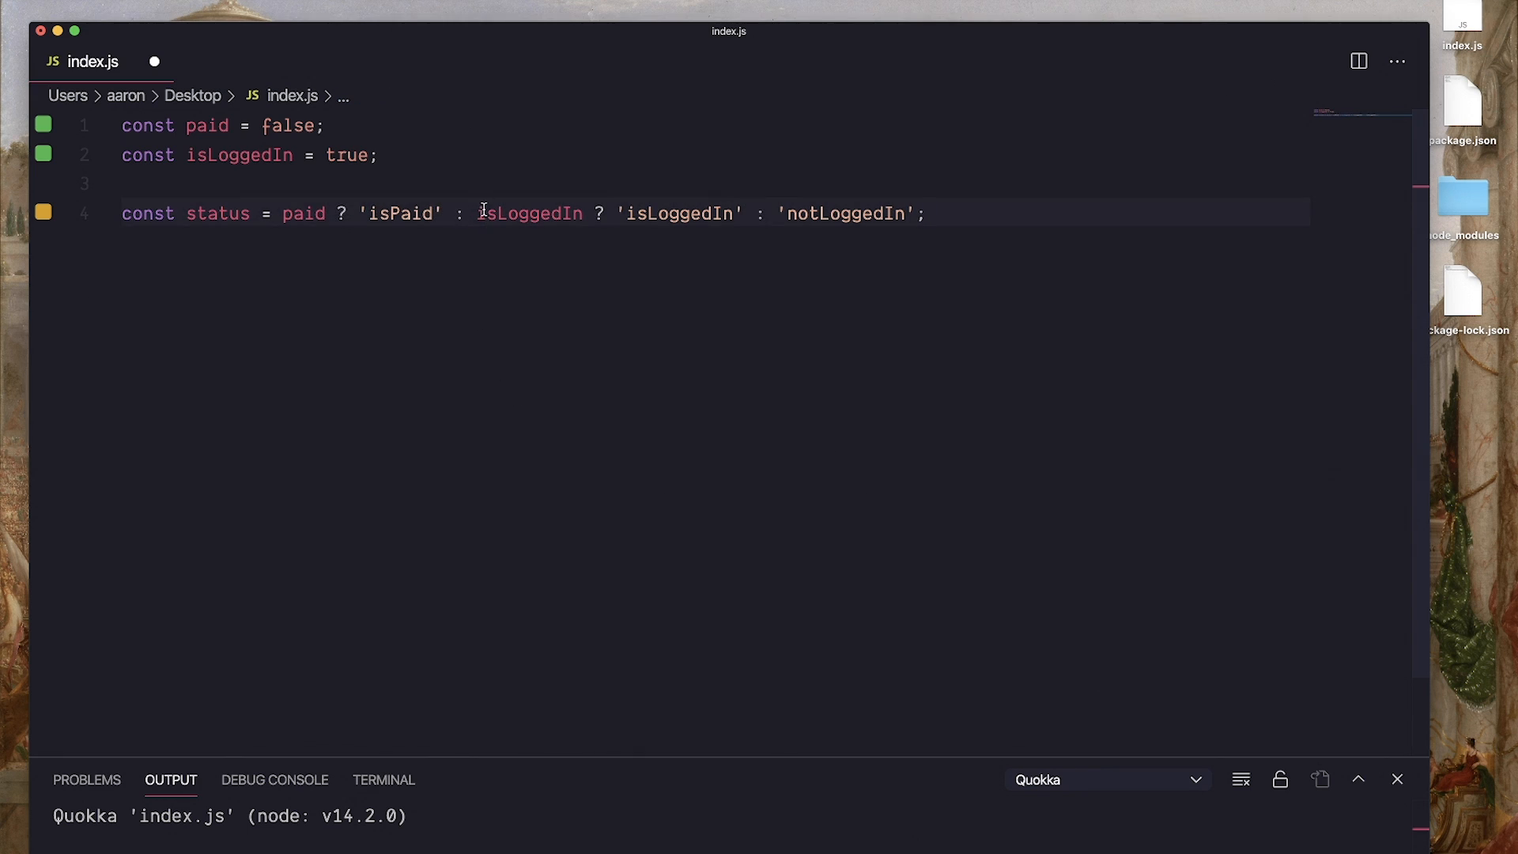